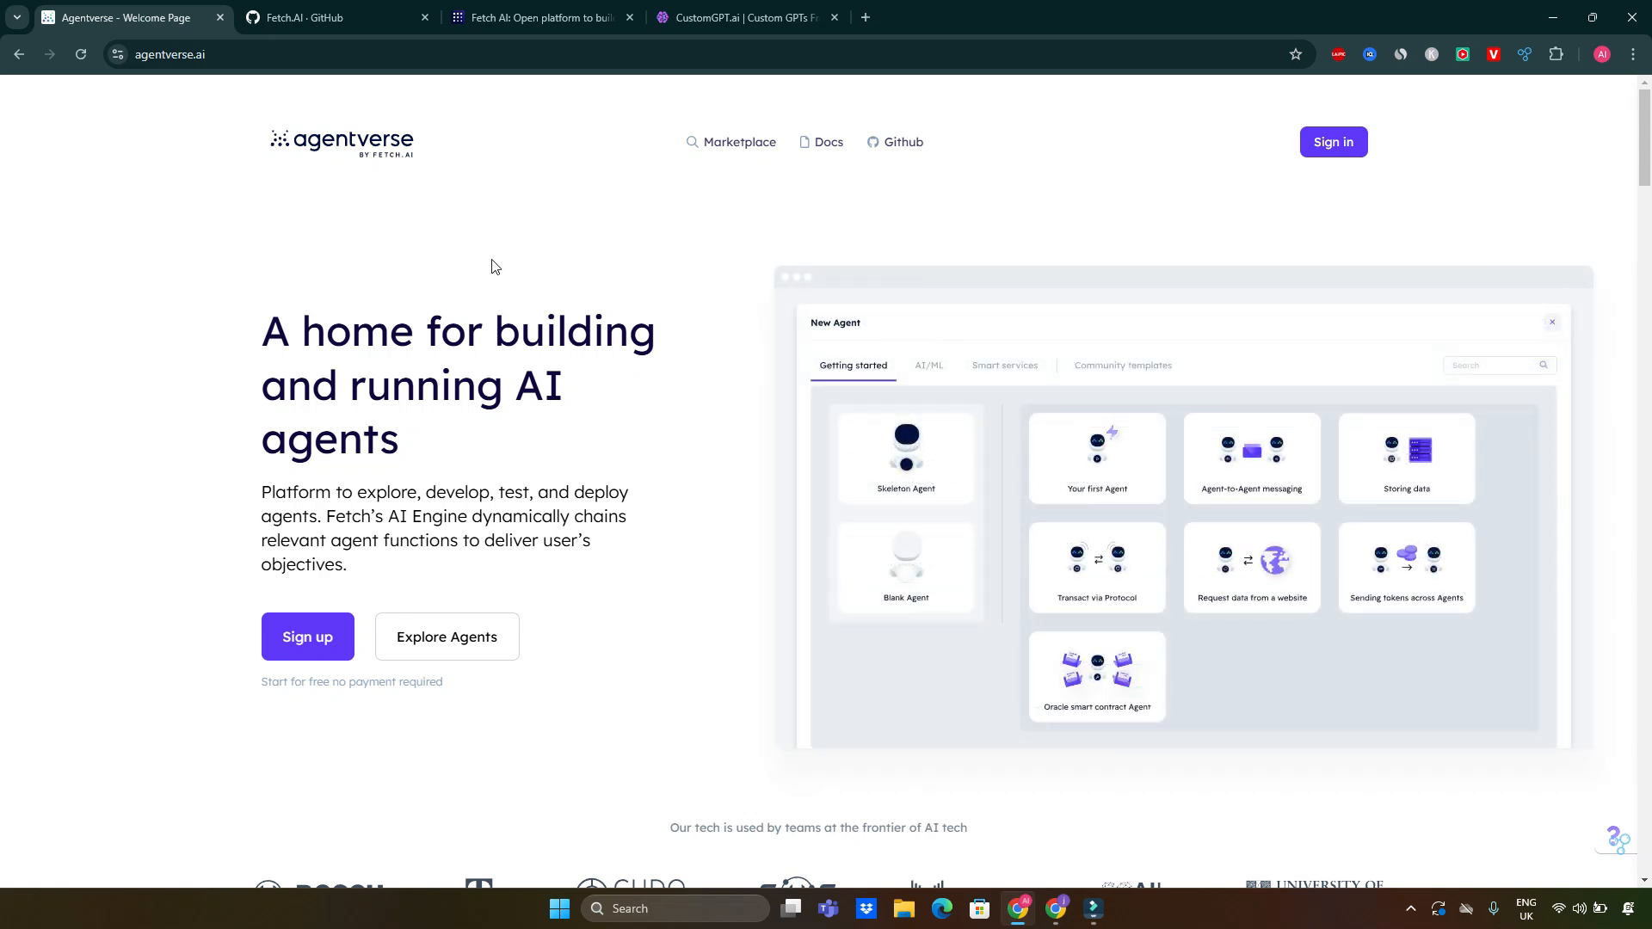
Switch to the Fetch.AI GitHub organisation page with its README overview.
click(1095, 566)
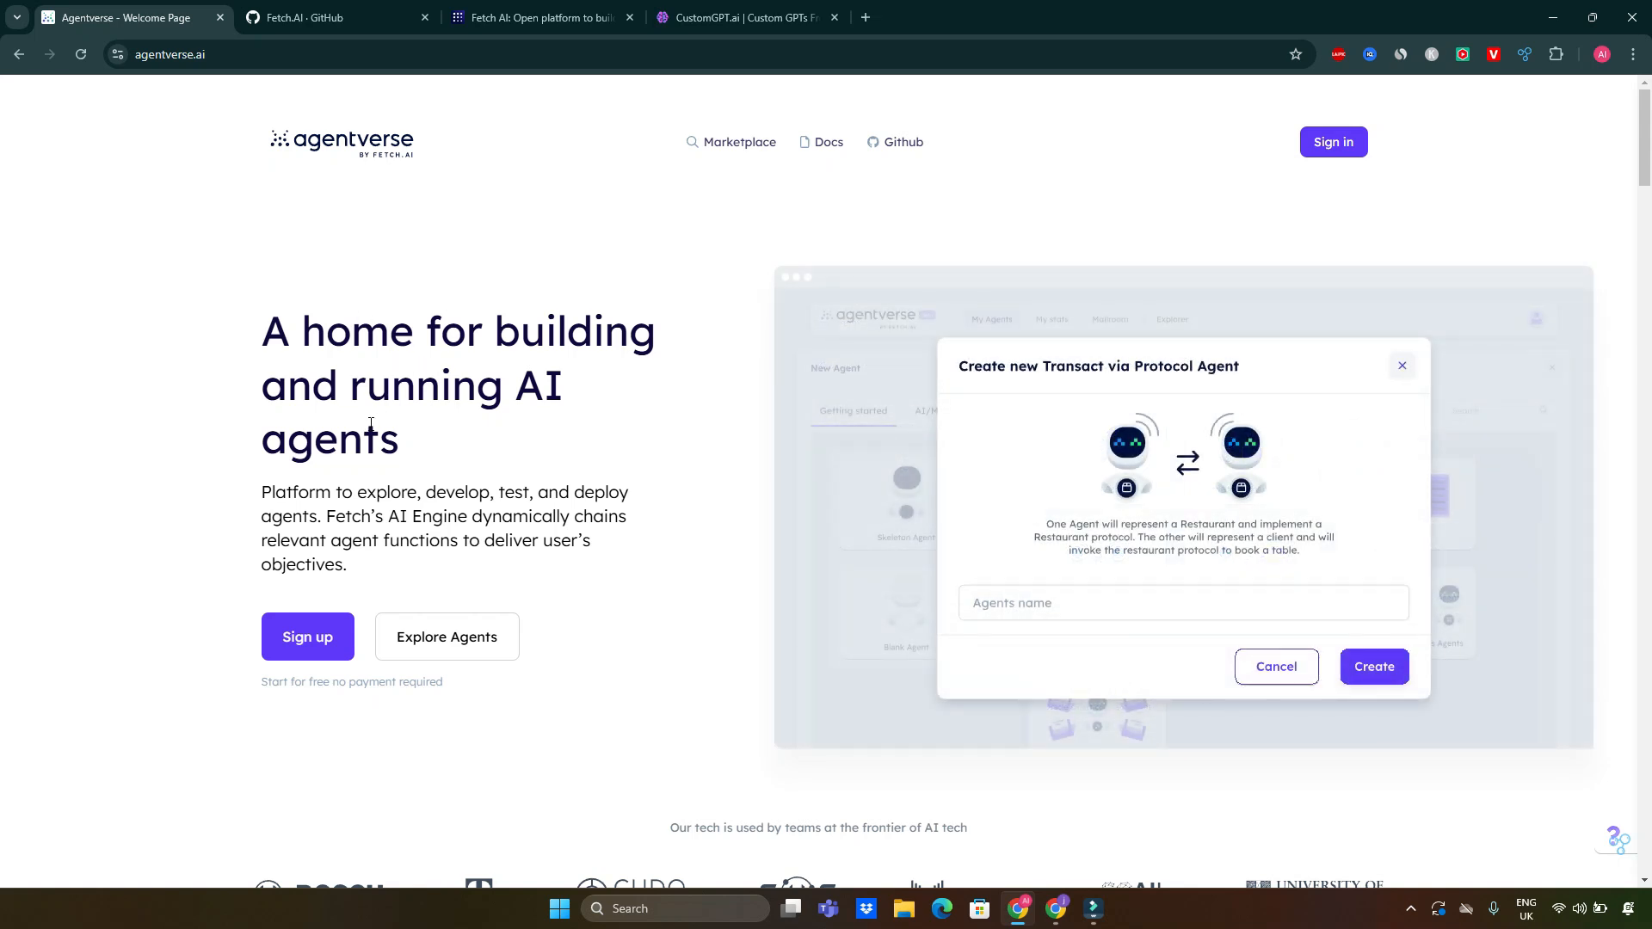
click(1400, 365)
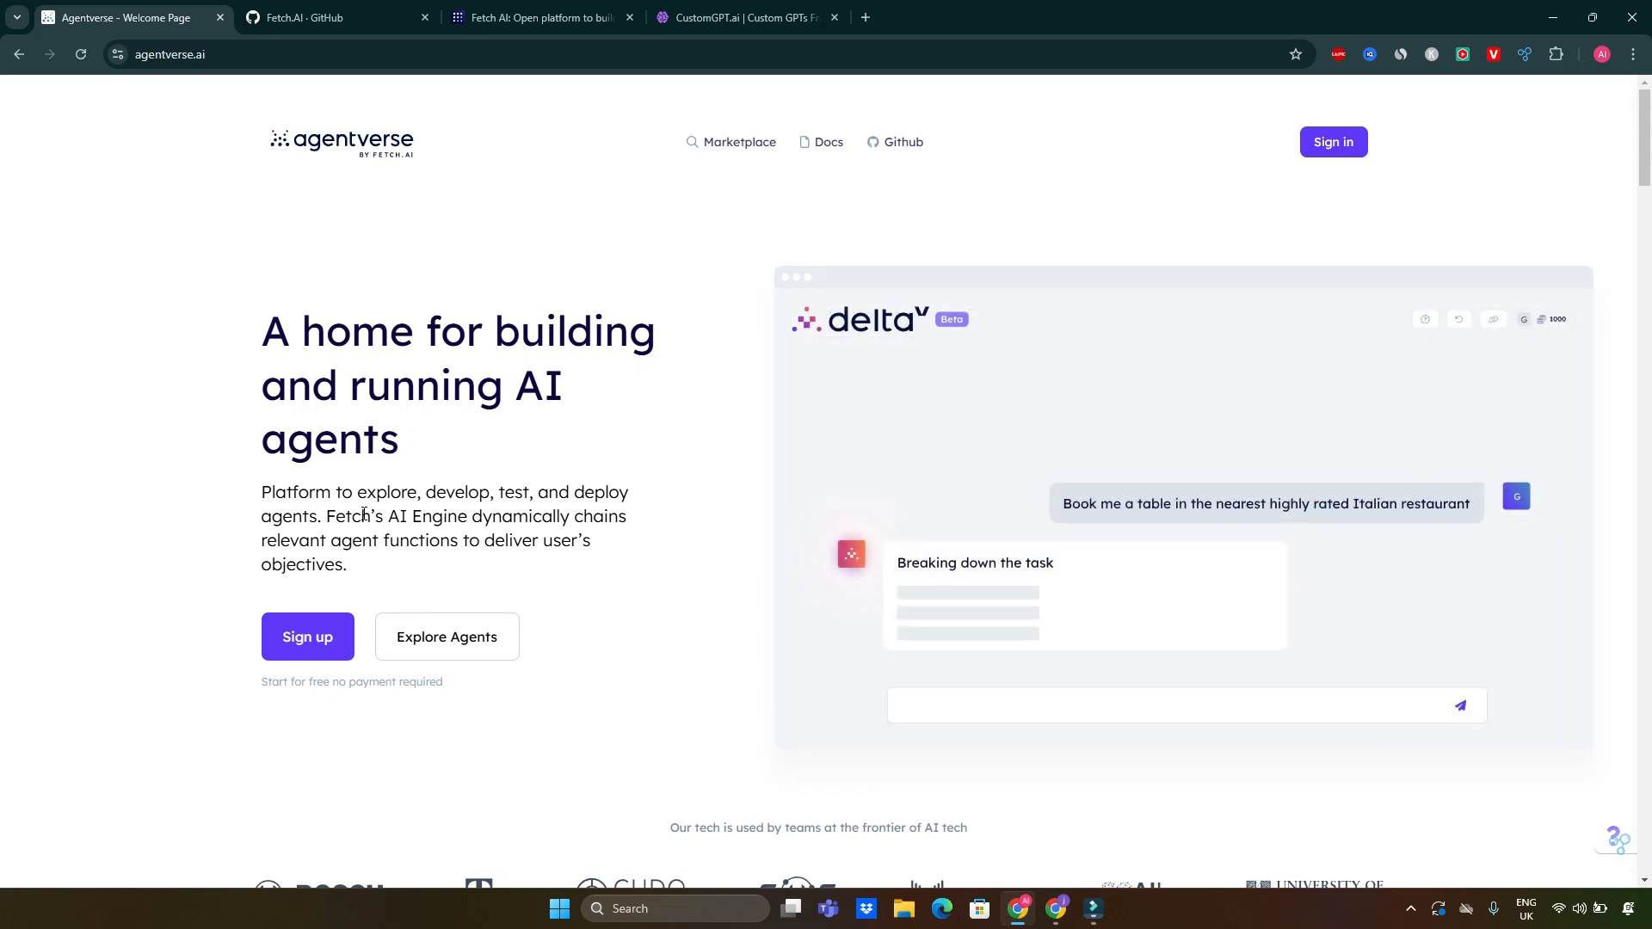
mouse_move(351, 176)
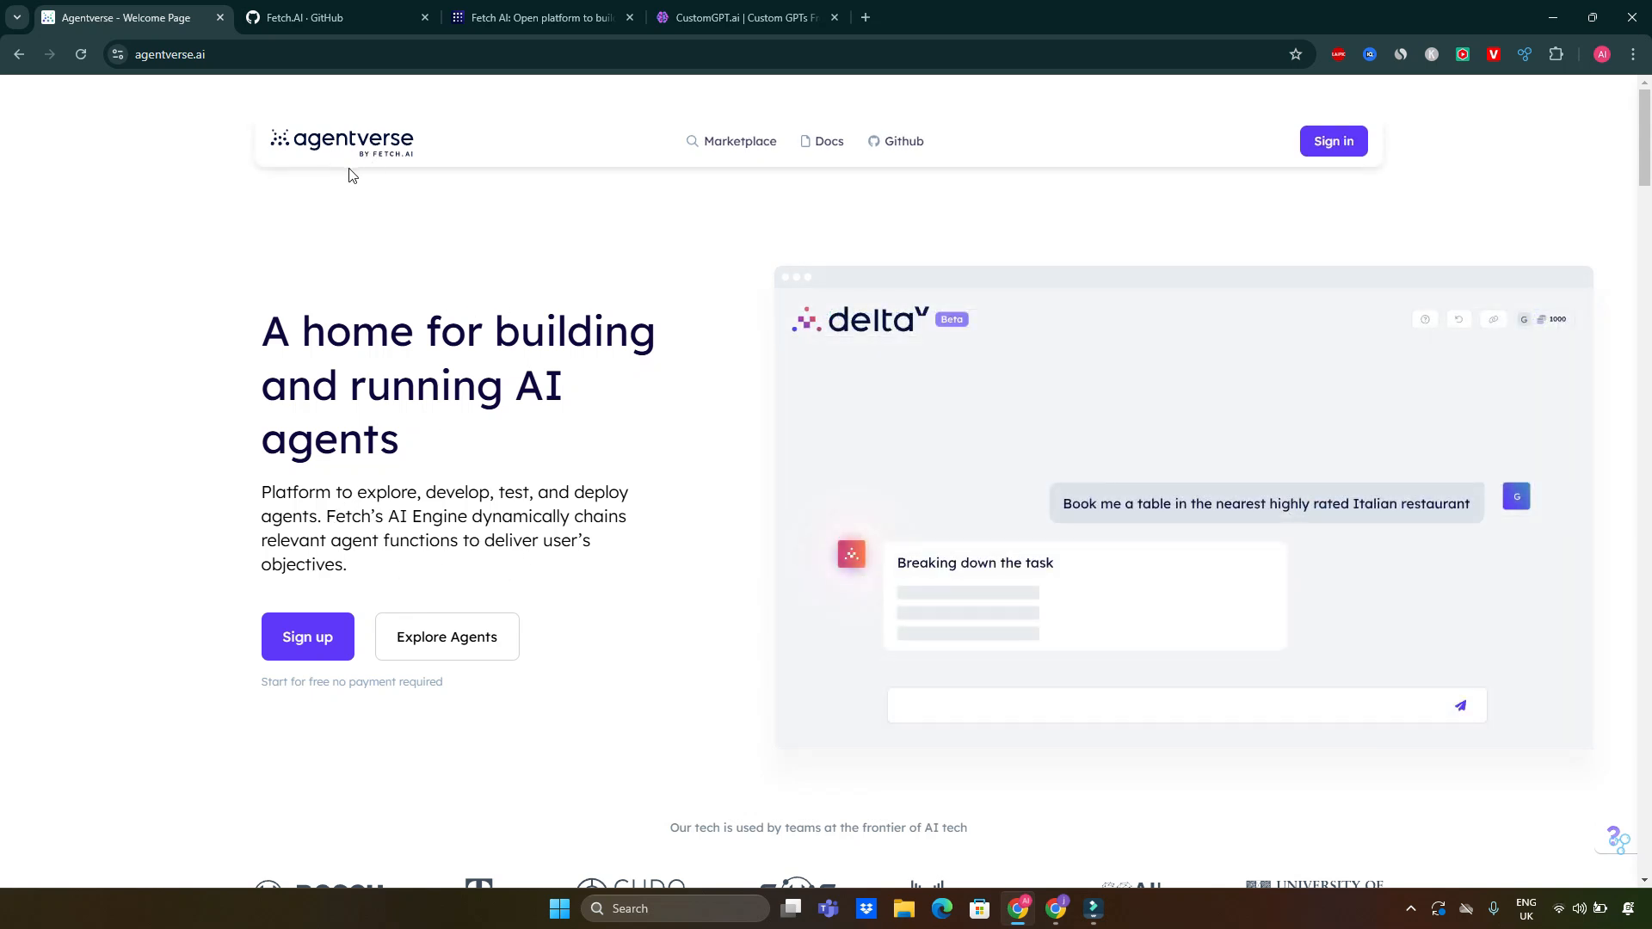
click(332, 17)
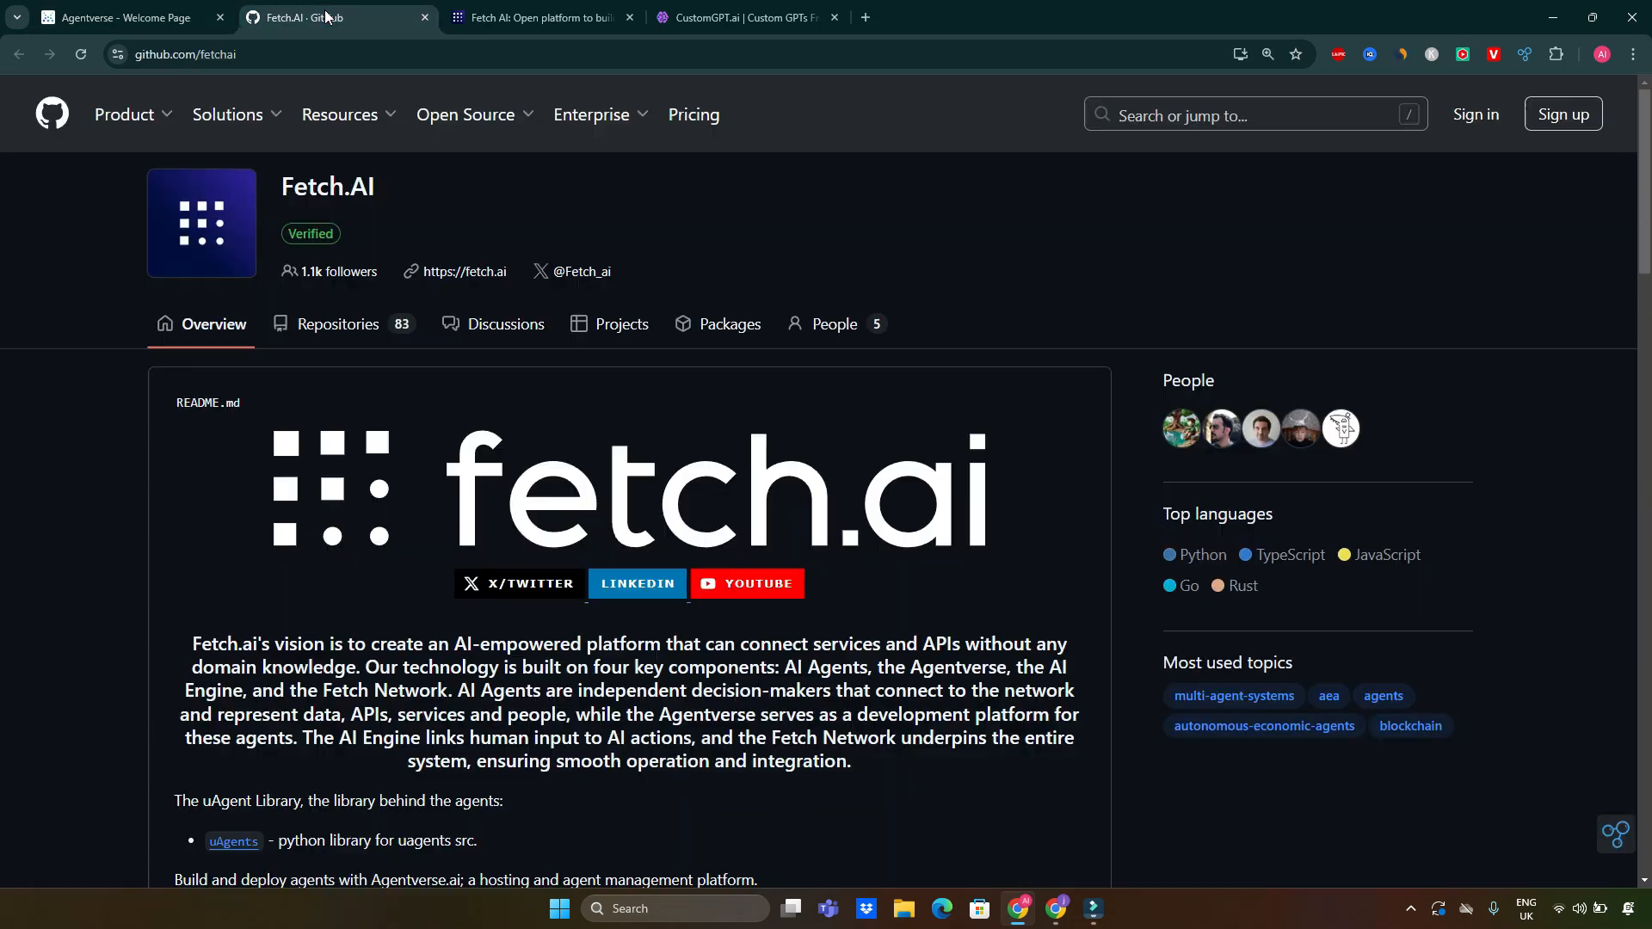
mouse_move(1015, 449)
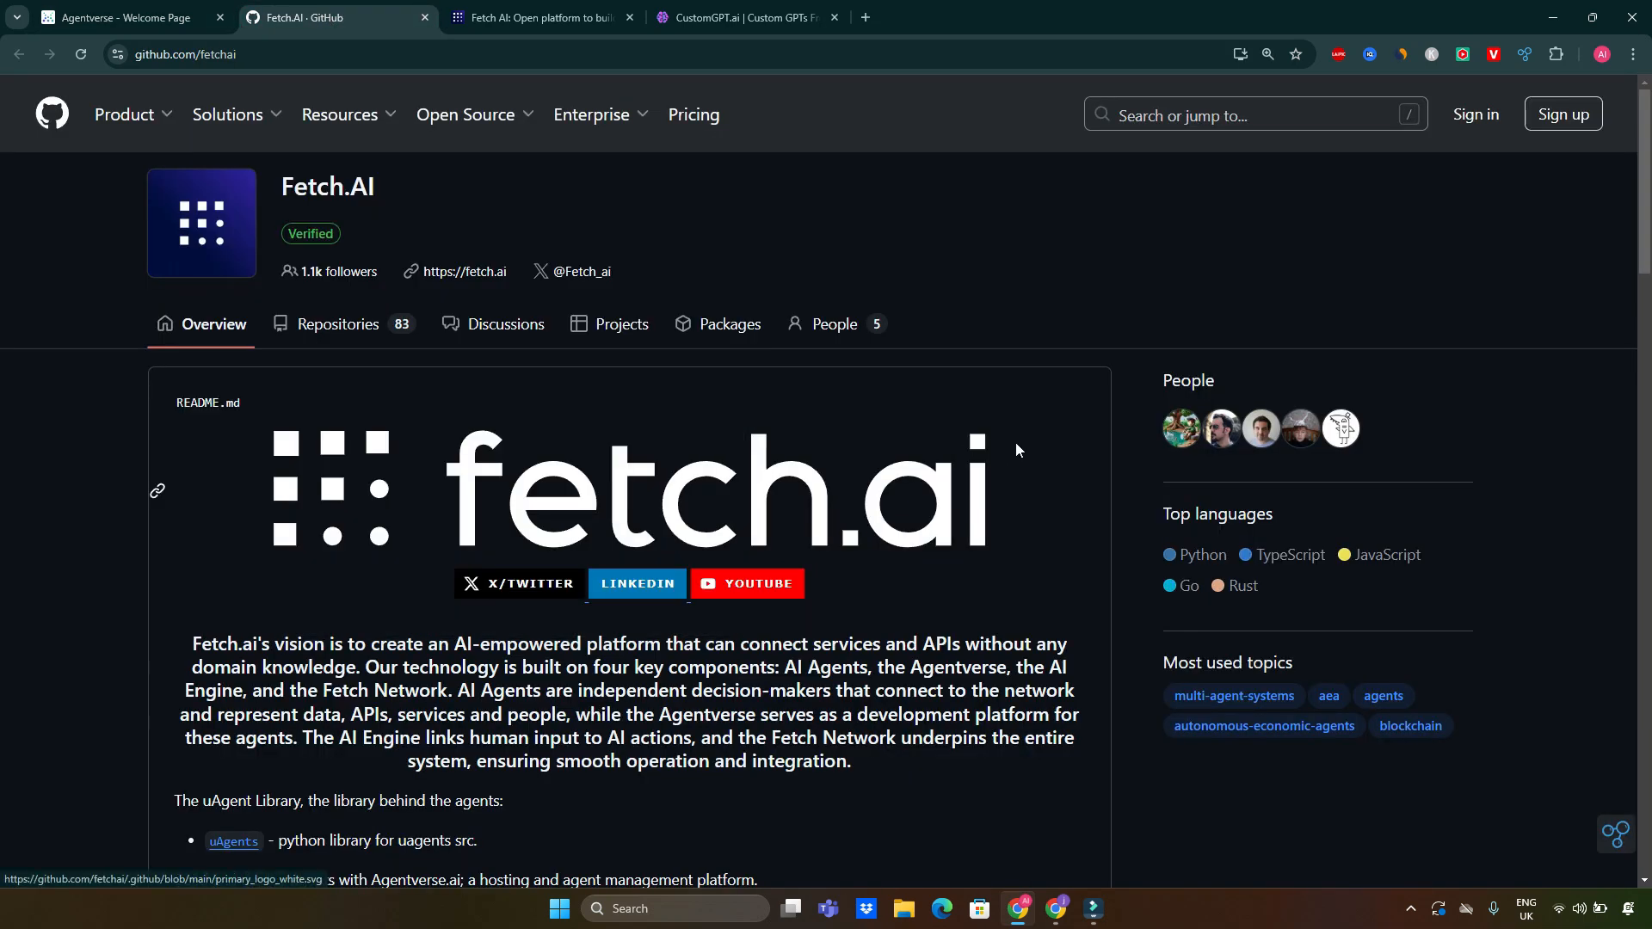
mouse_move(621, 417)
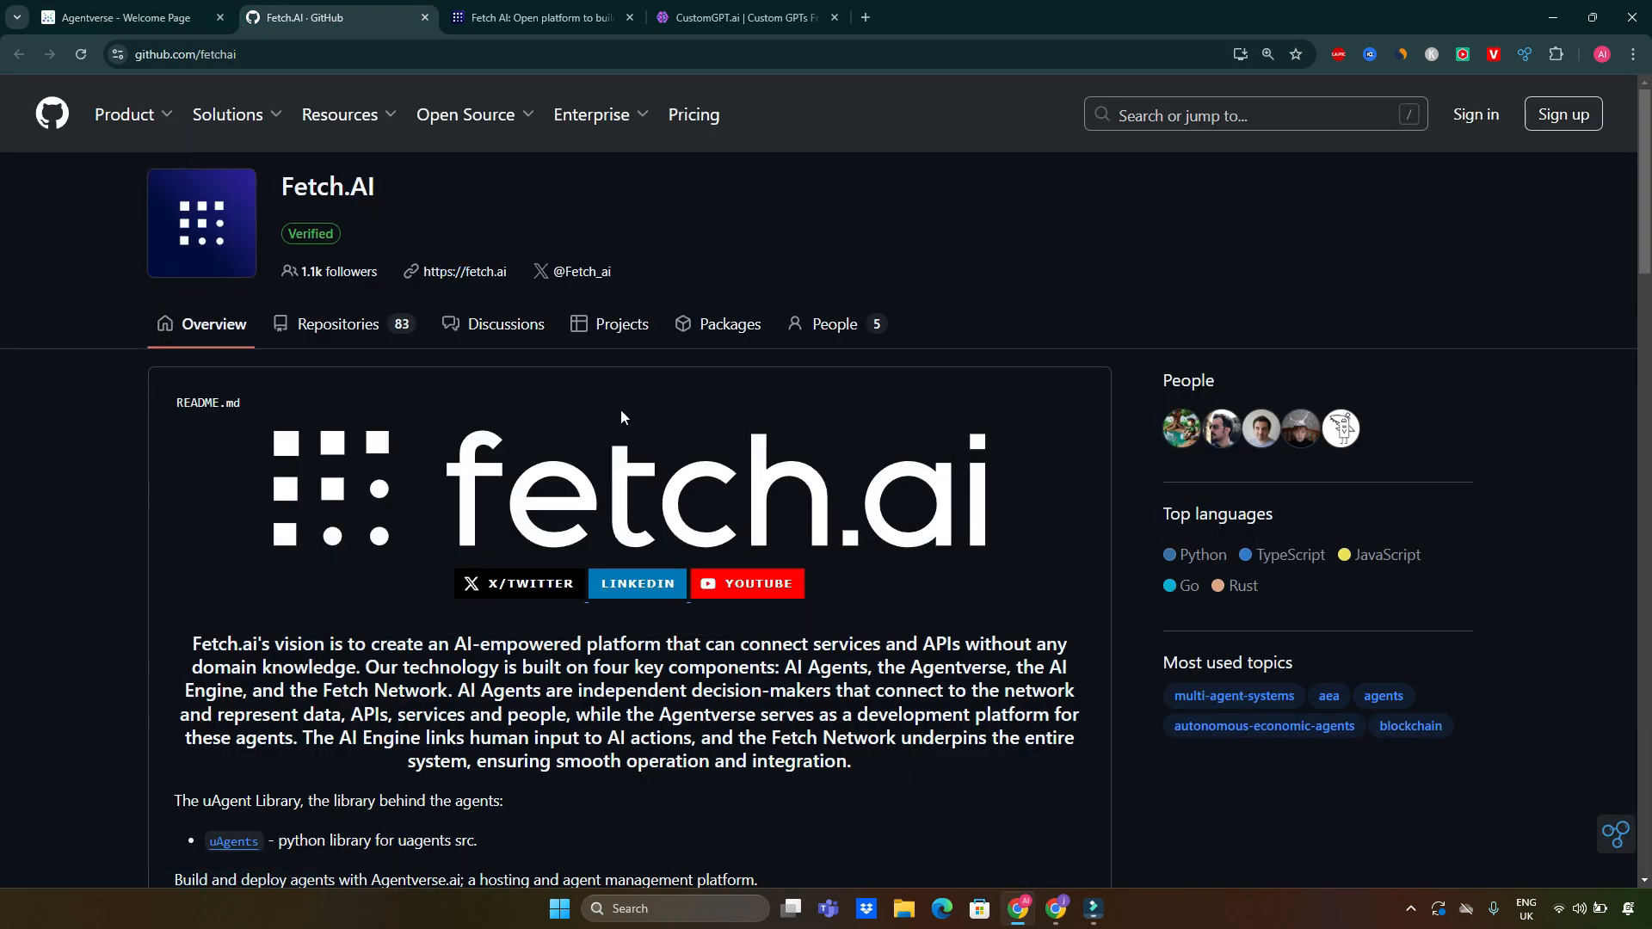
click(126, 17)
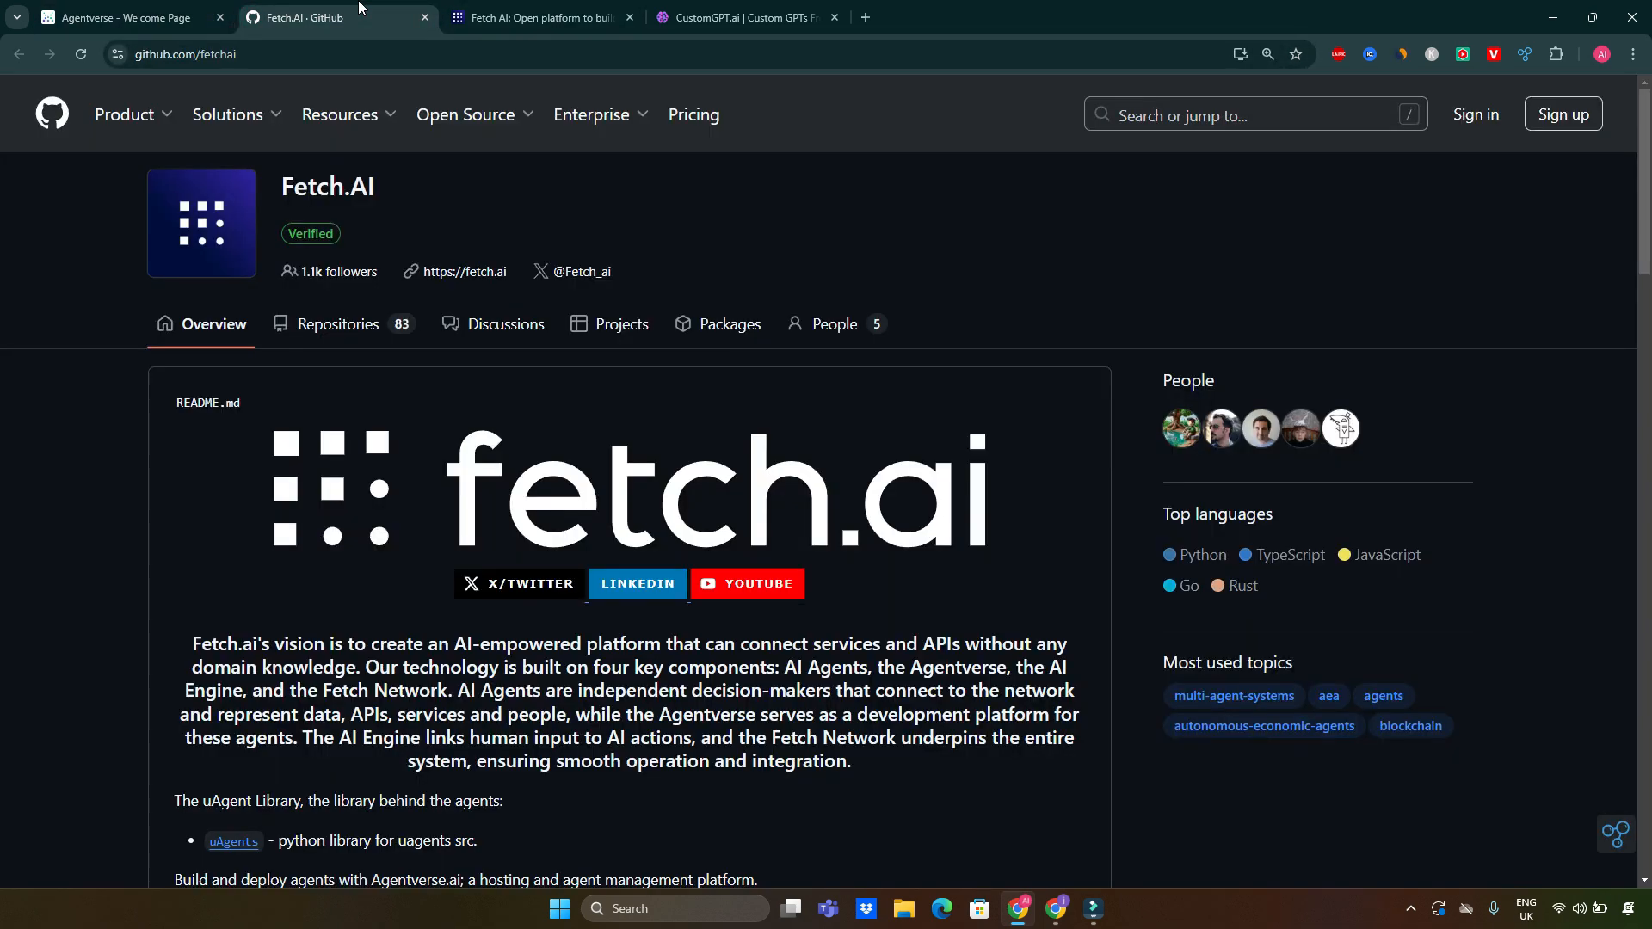
mouse_move(332, 243)
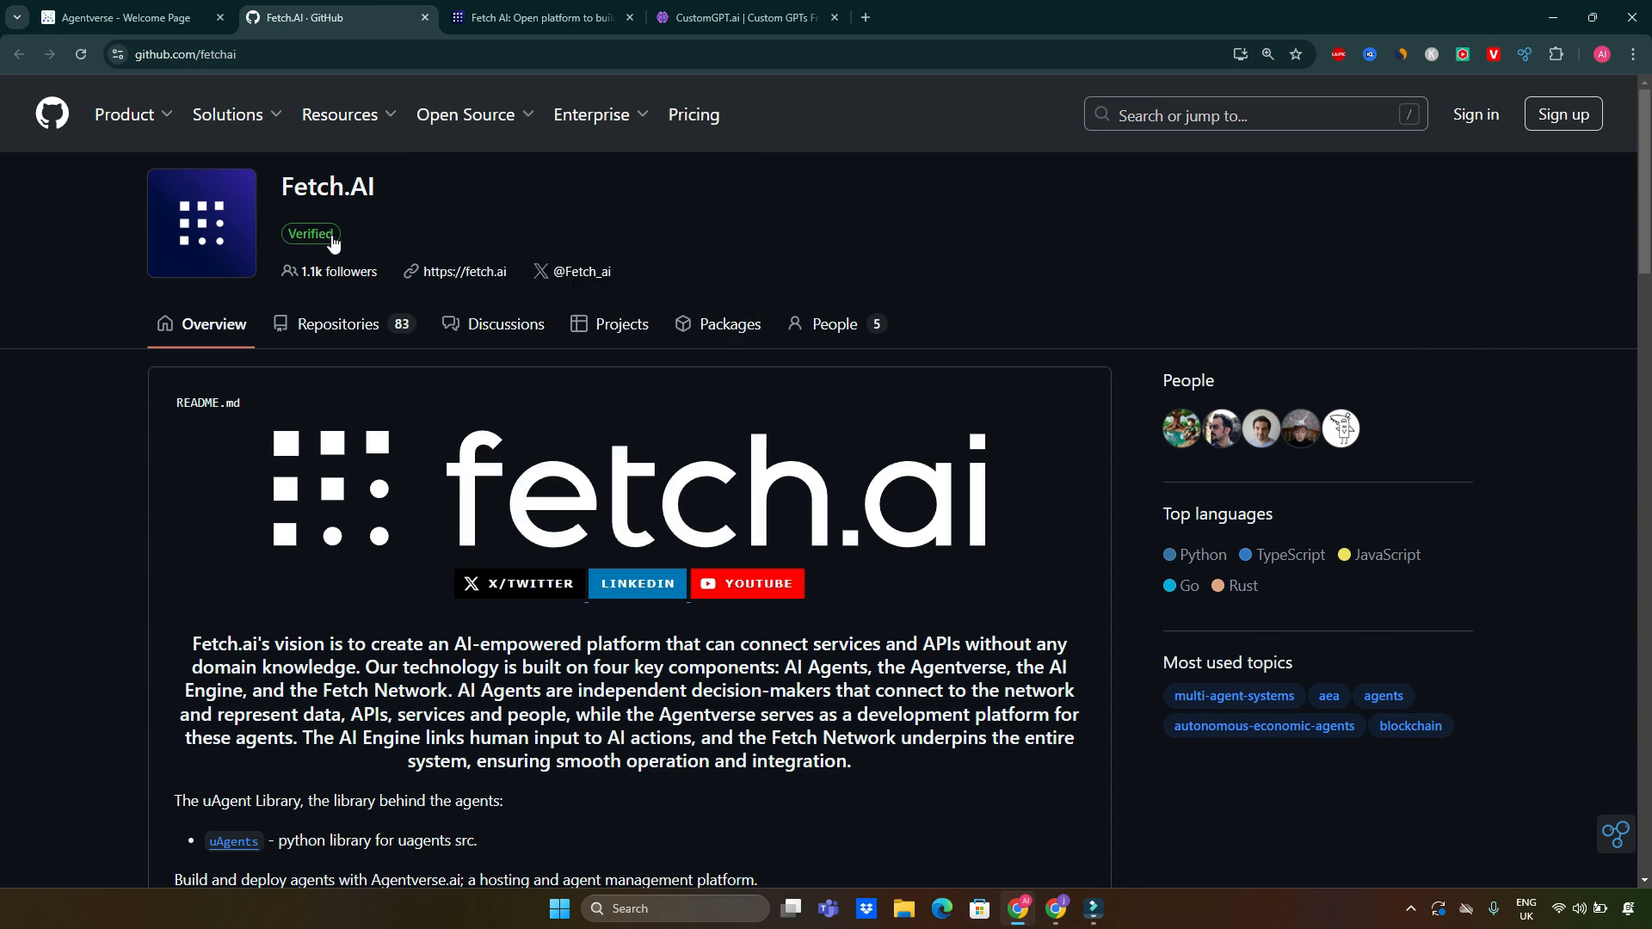
mouse_move(654, 366)
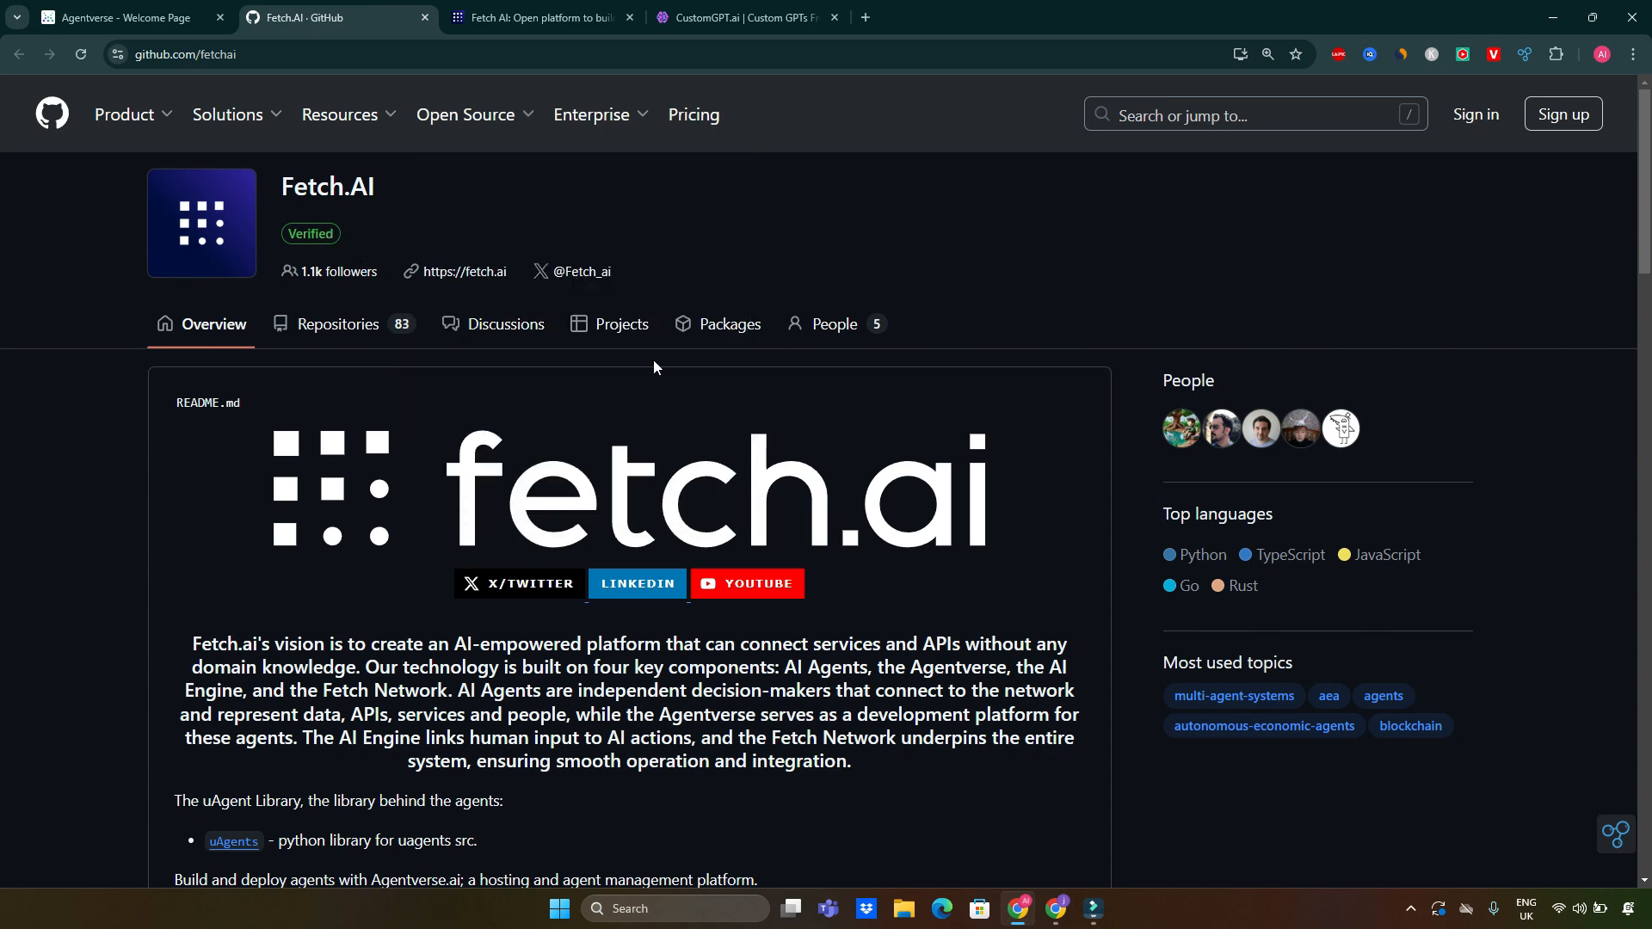
Scroll the organisation README down to the pinned repositories such as uAgents and agentverse.
scroll(down, 3)
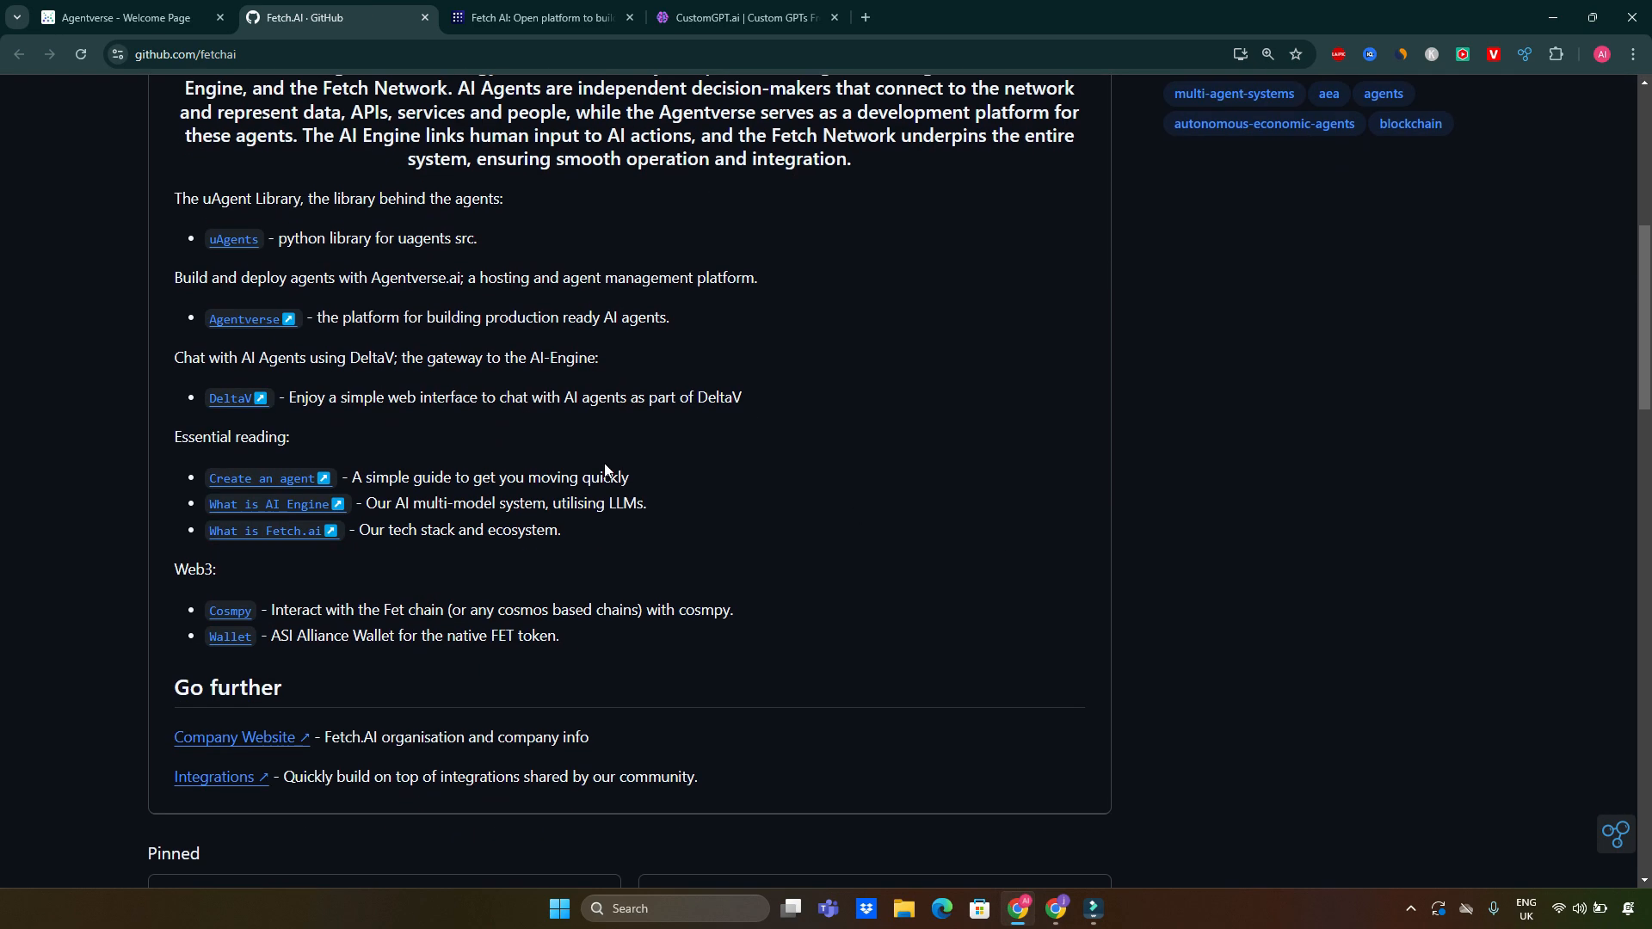
scroll(down, 3)
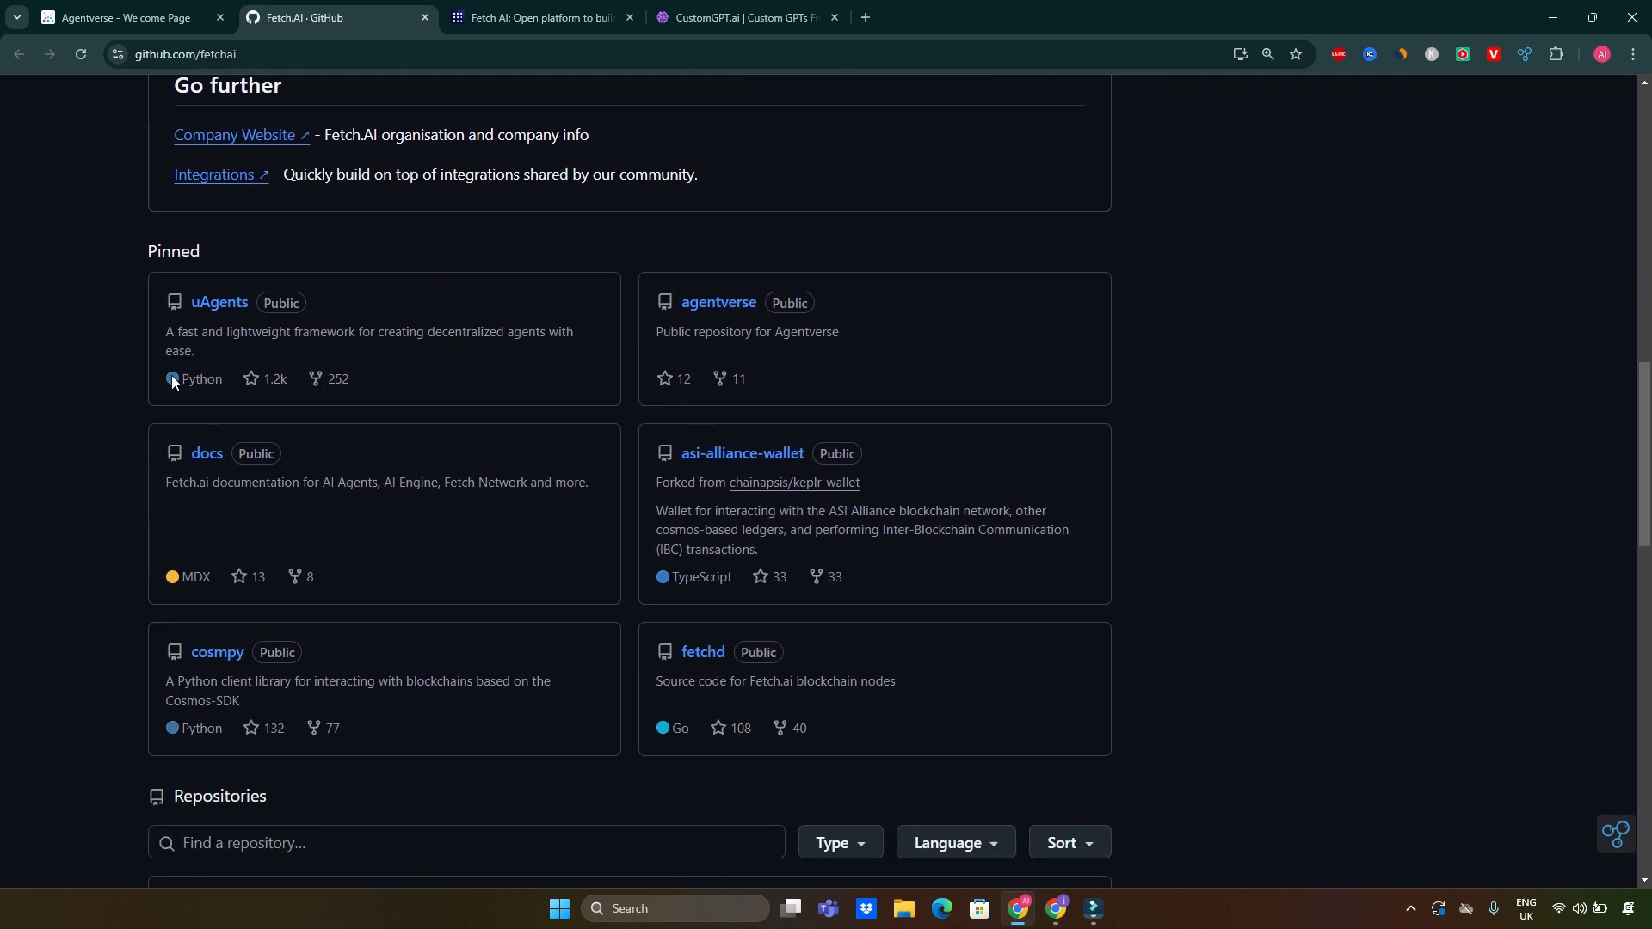
mouse_move(717, 306)
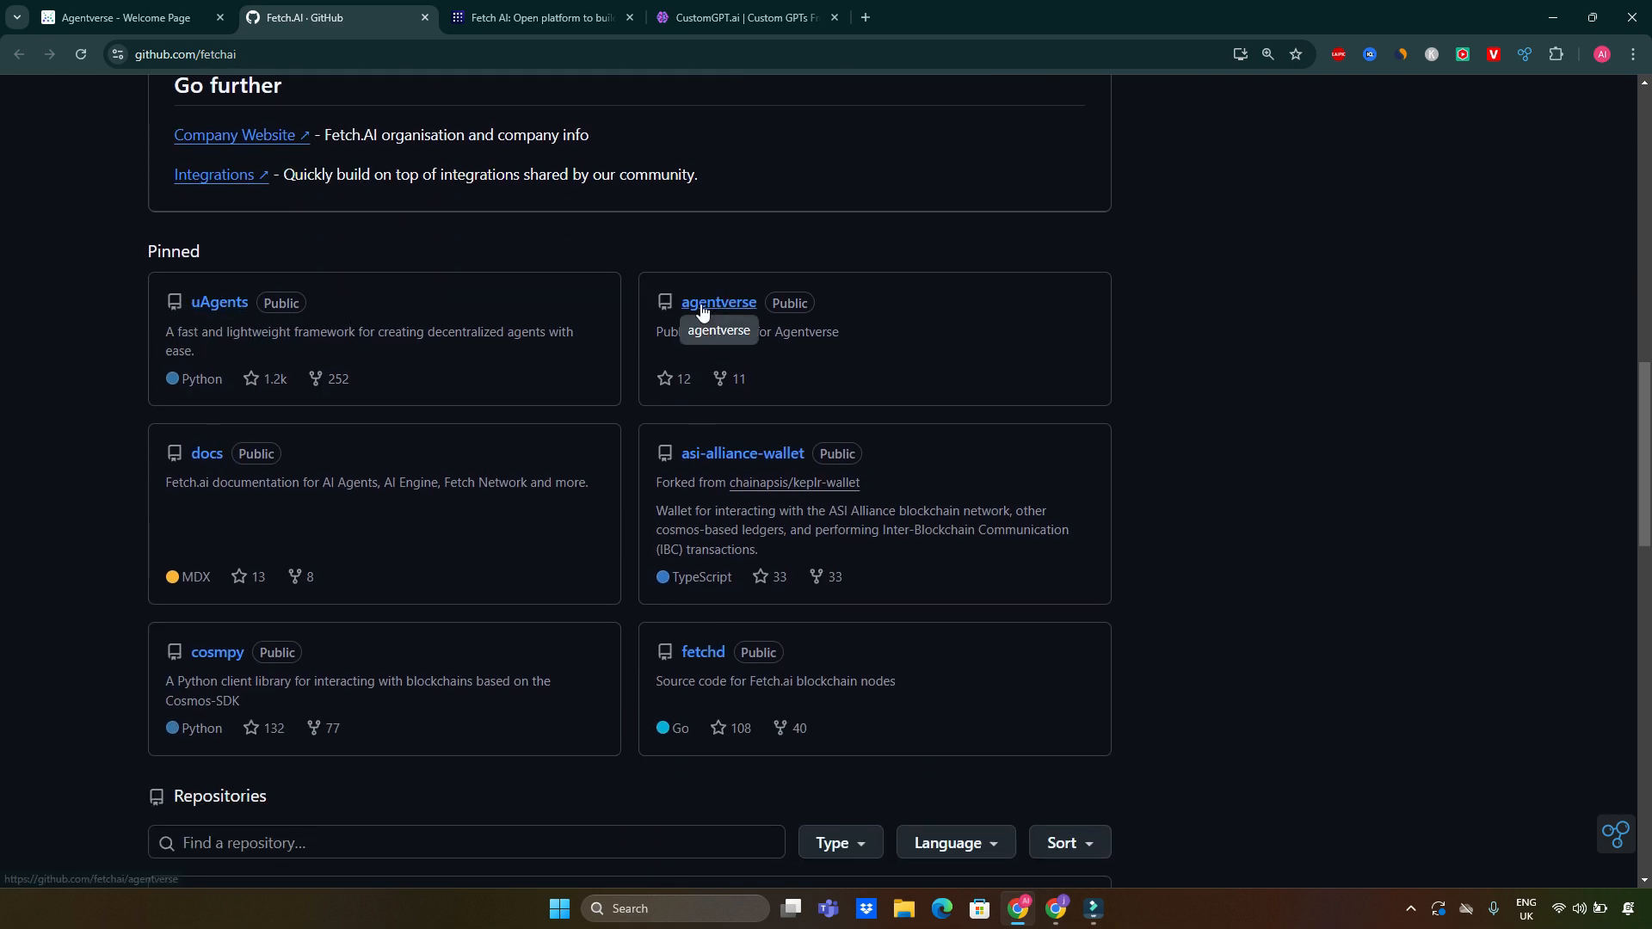
scroll(down, 3)
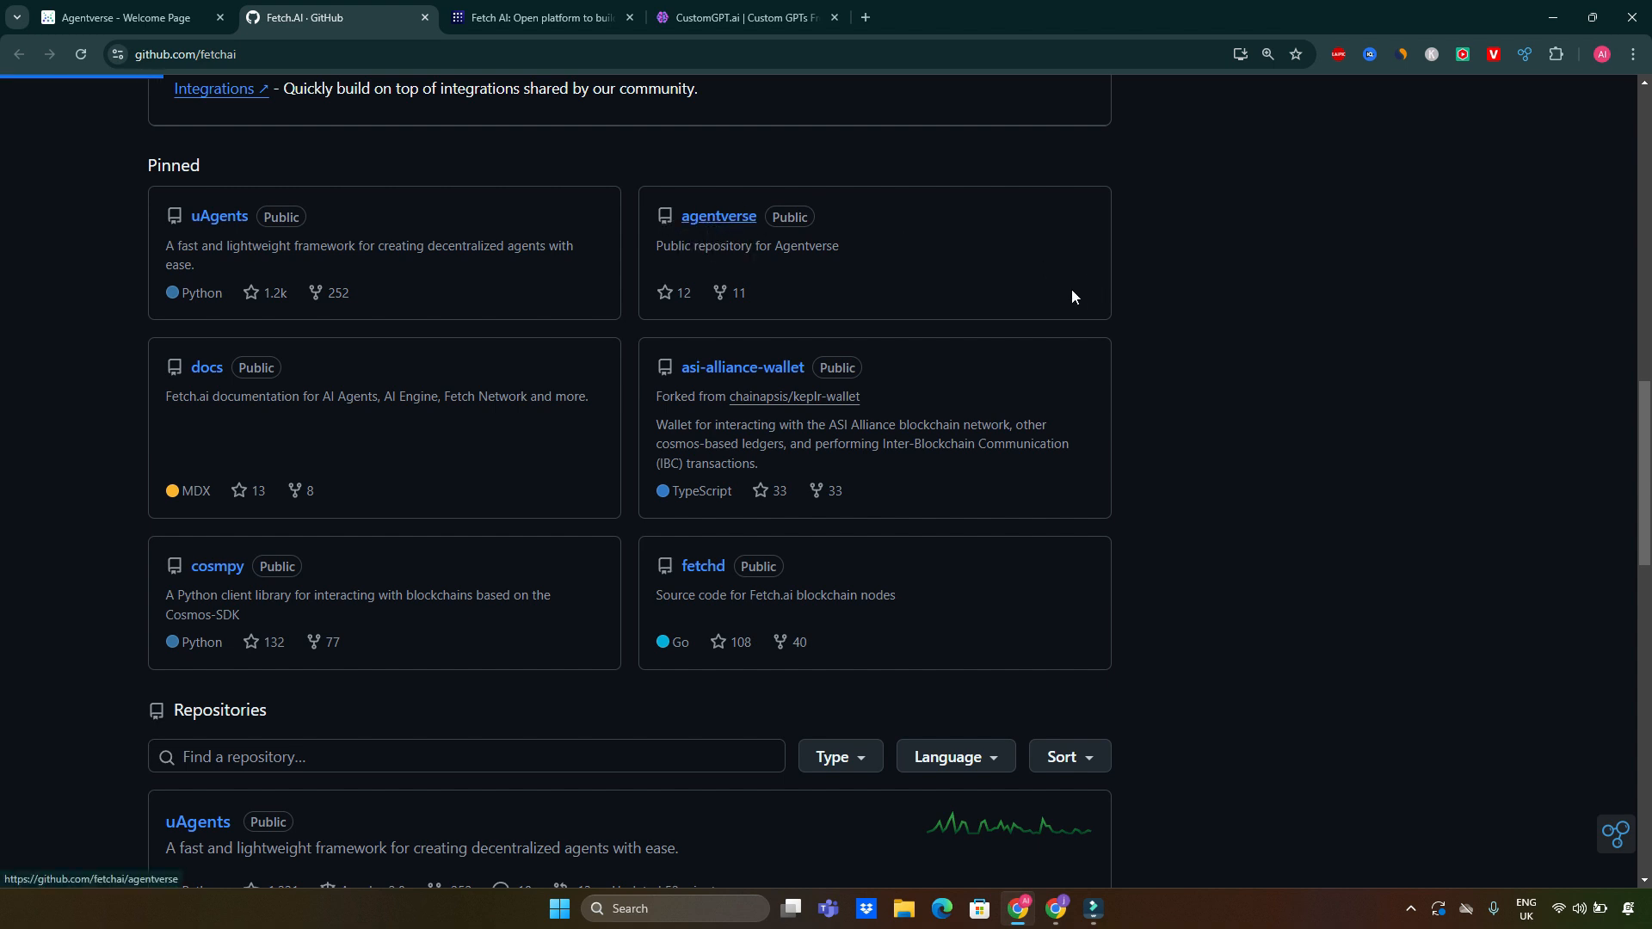
Open the pinned agentverse repository and skim its file list and README, returning to the top.
click(717, 219)
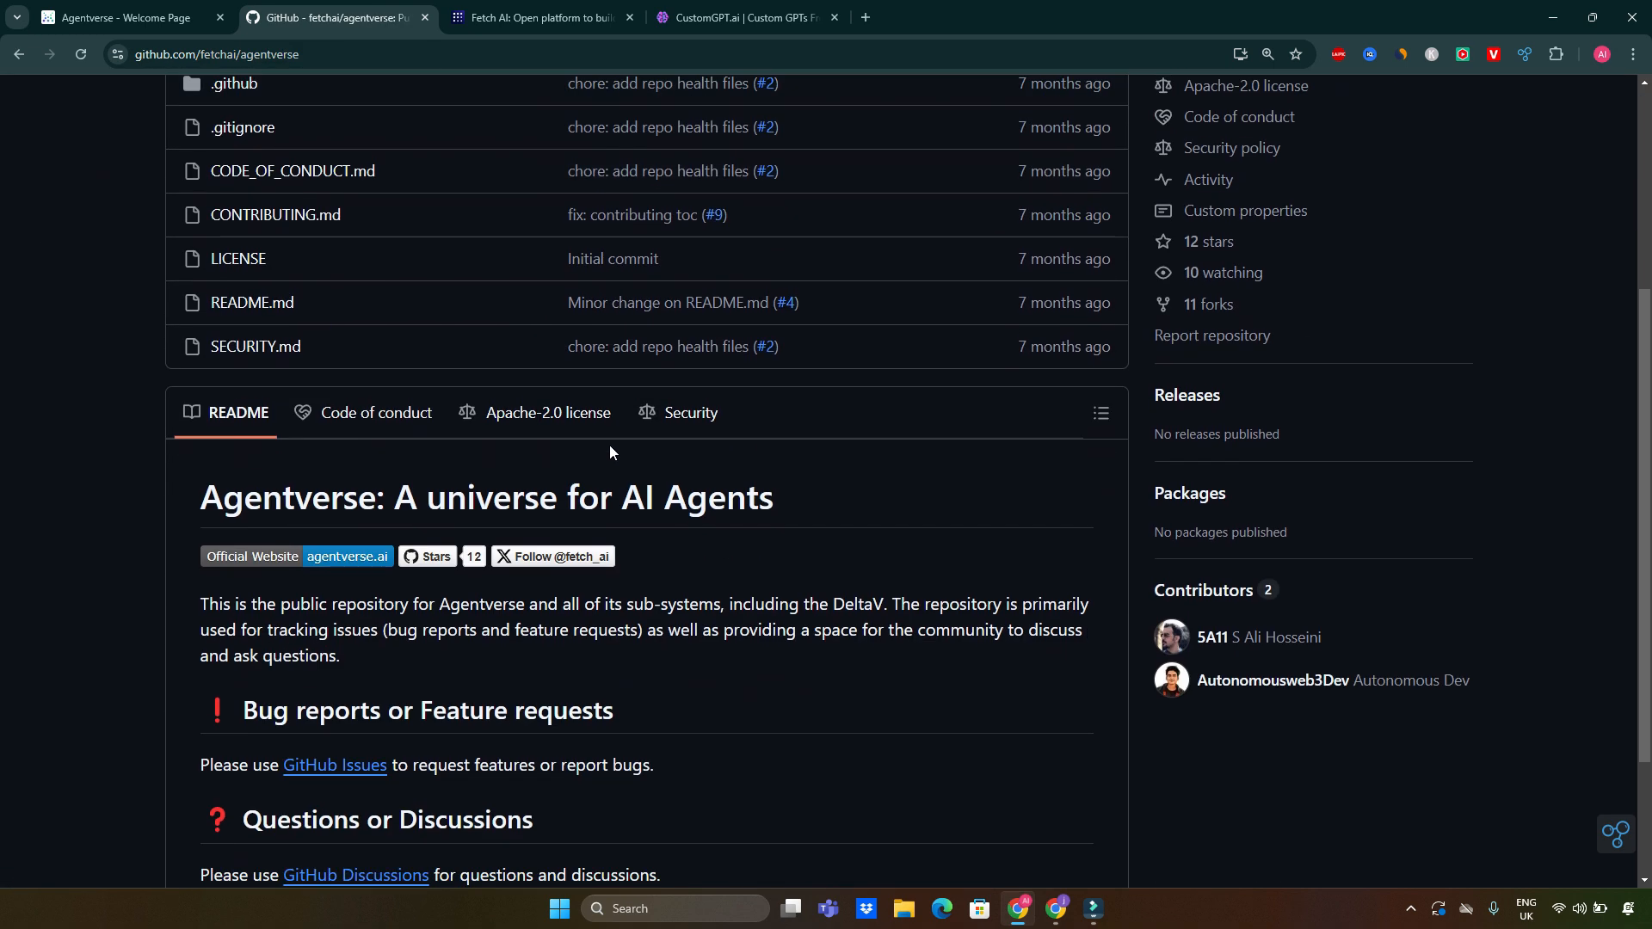
scroll(down, 3)
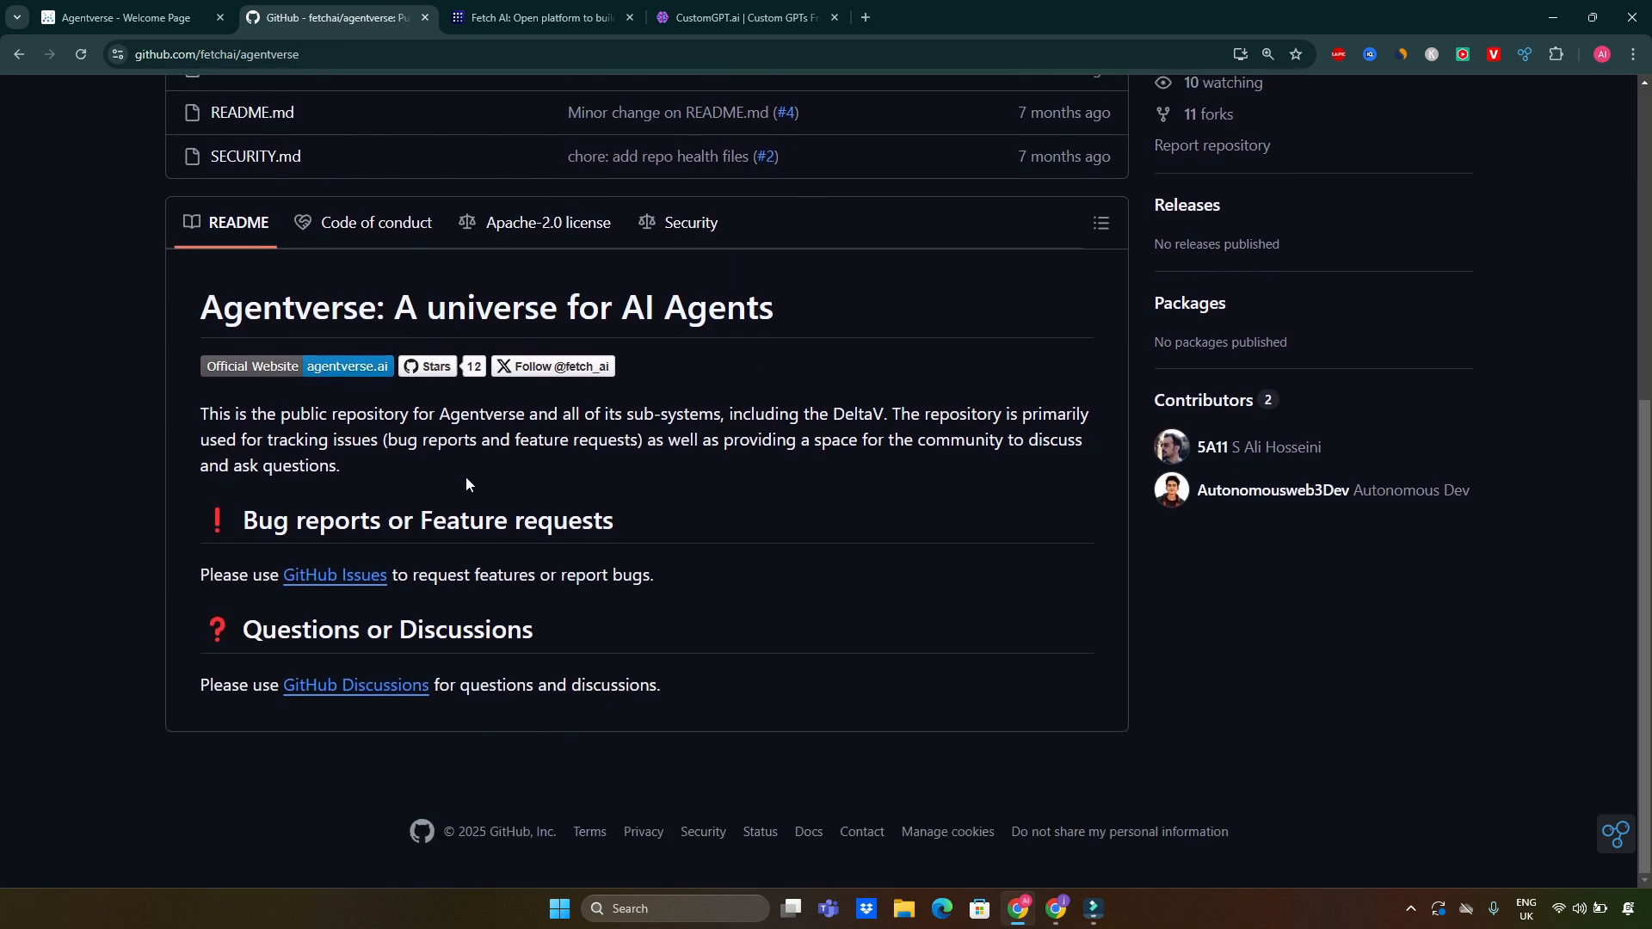
scroll(up, 3)
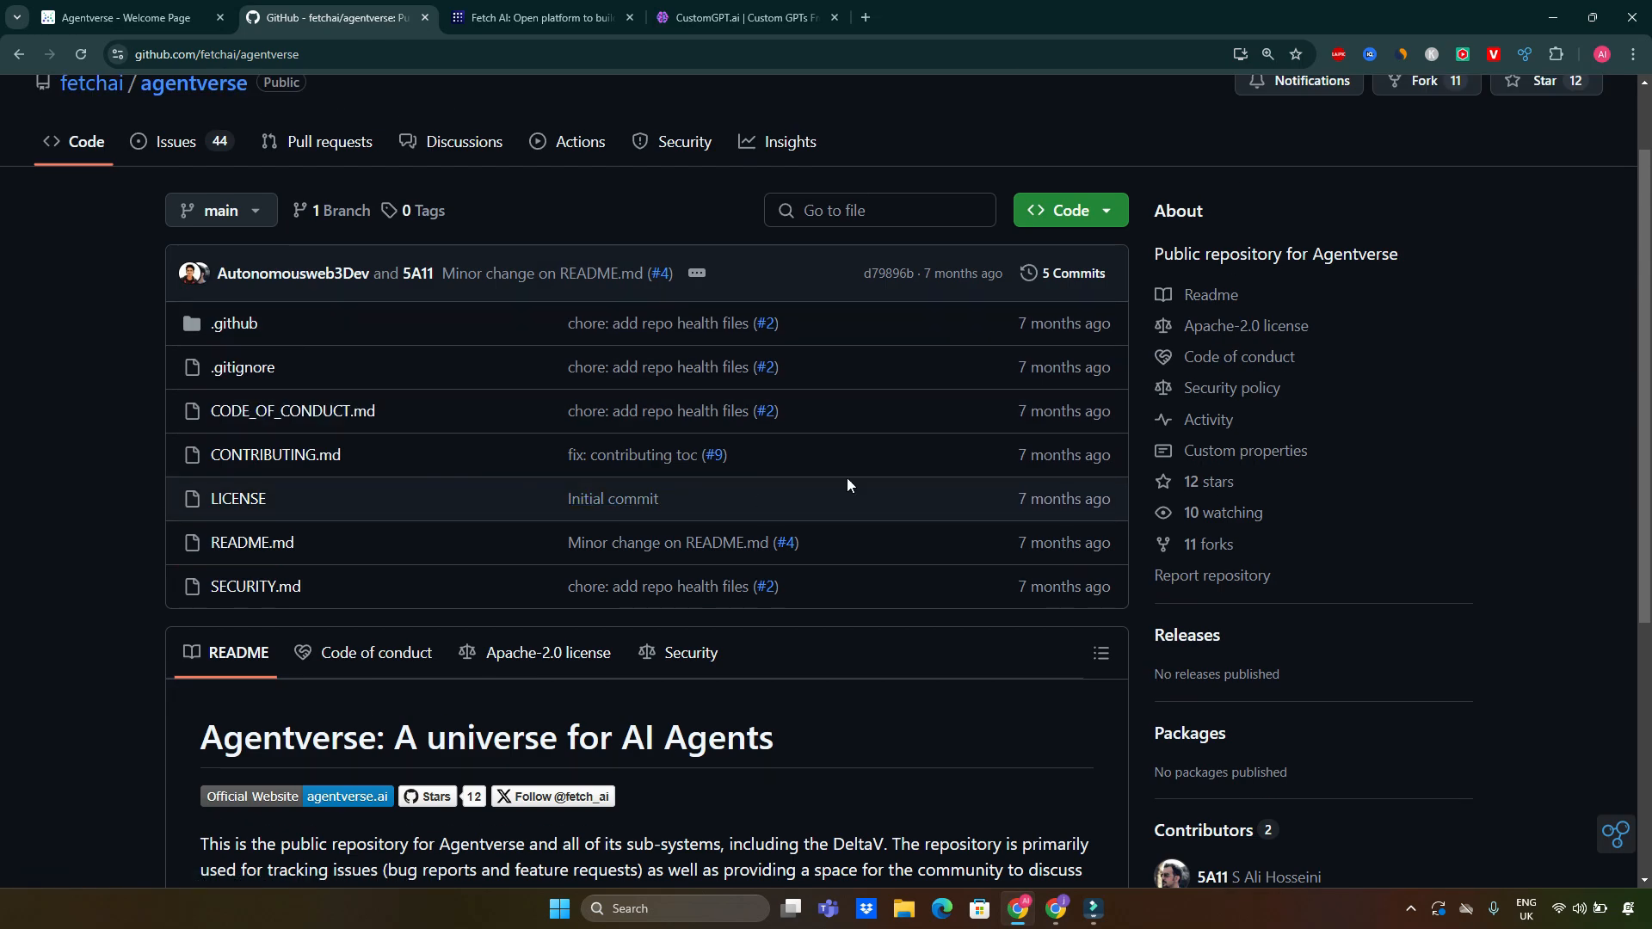
mouse_move(270, 186)
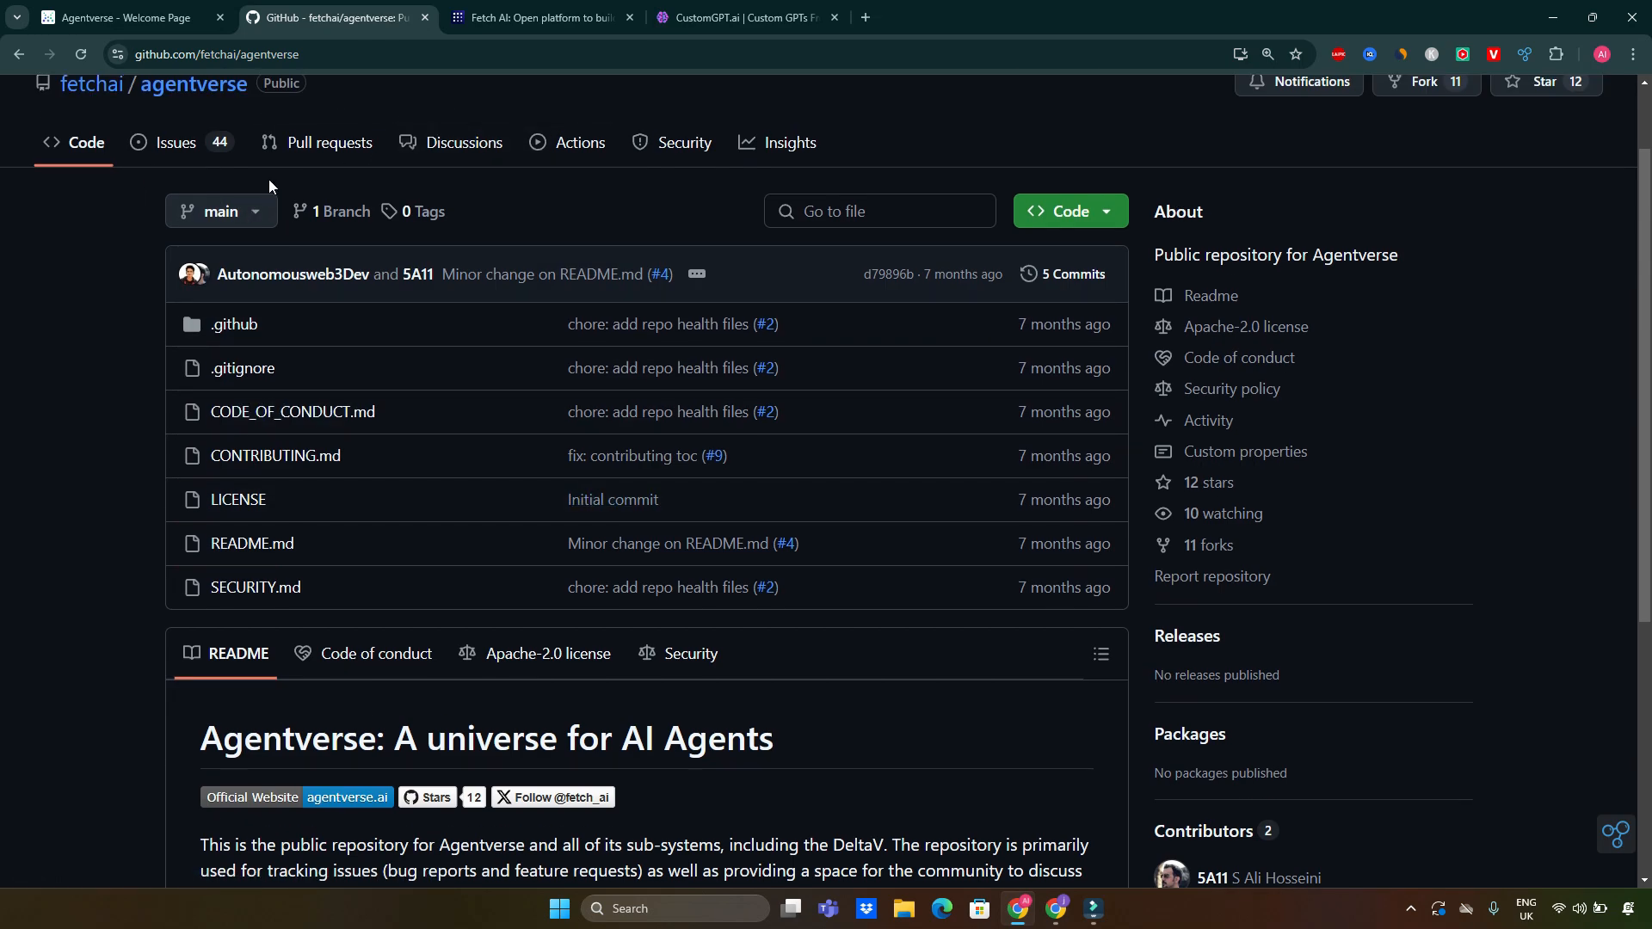
scroll(up, 3)
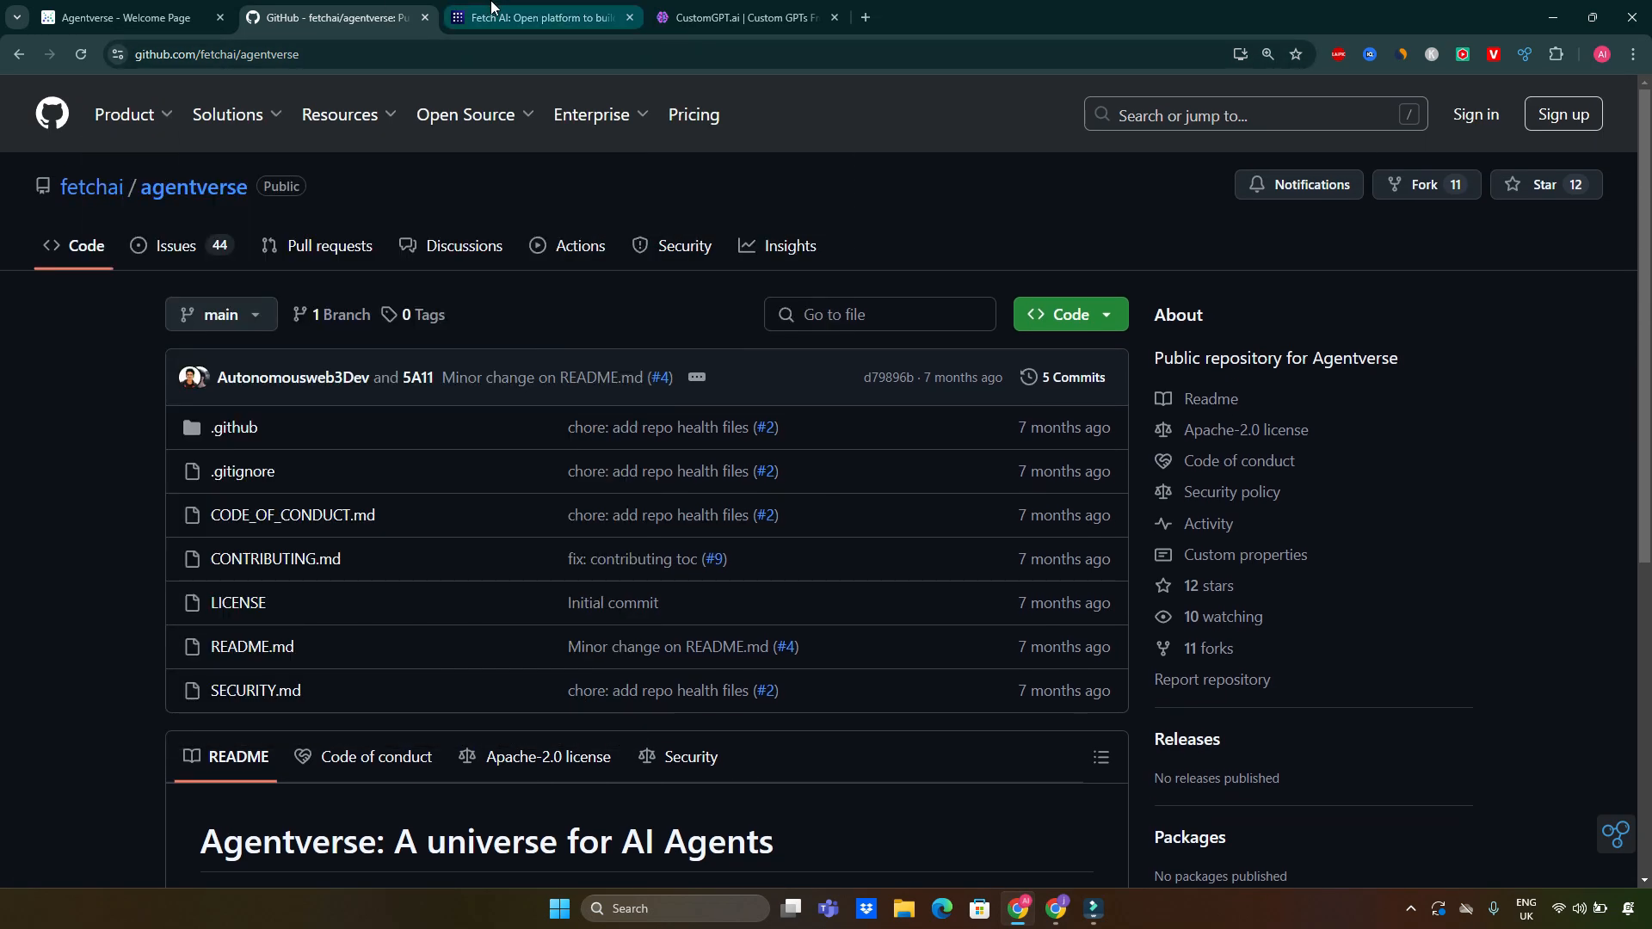
Switch to the fetch.ai website and go to its Products page describing the AI Engine.
click(539, 17)
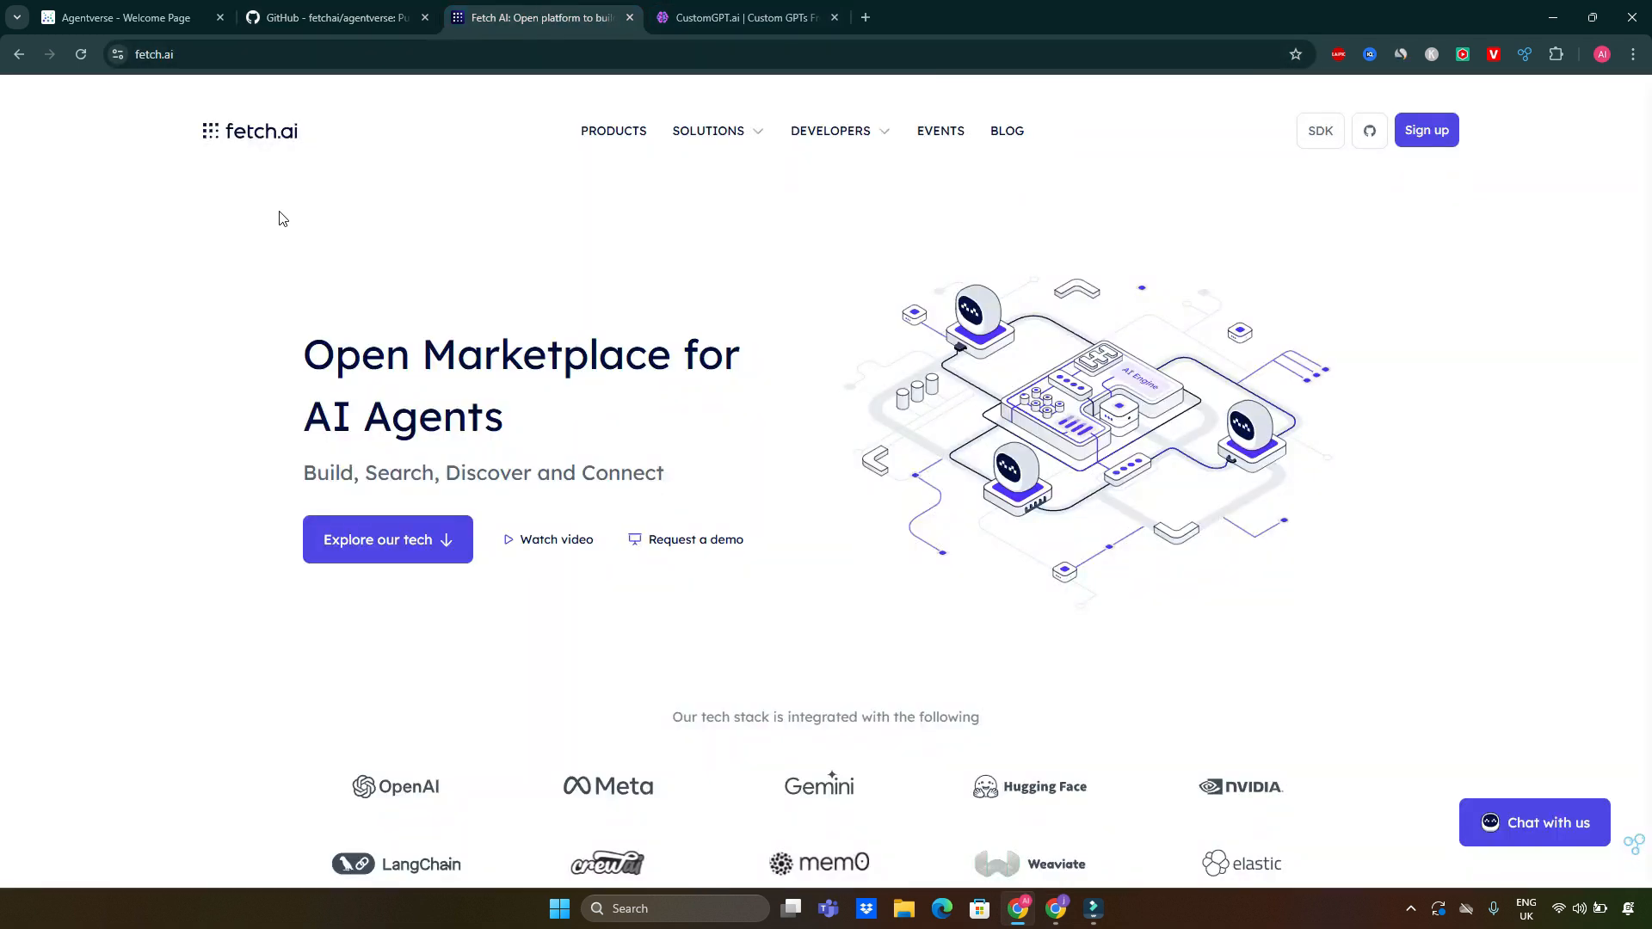
mouse_move(458, 191)
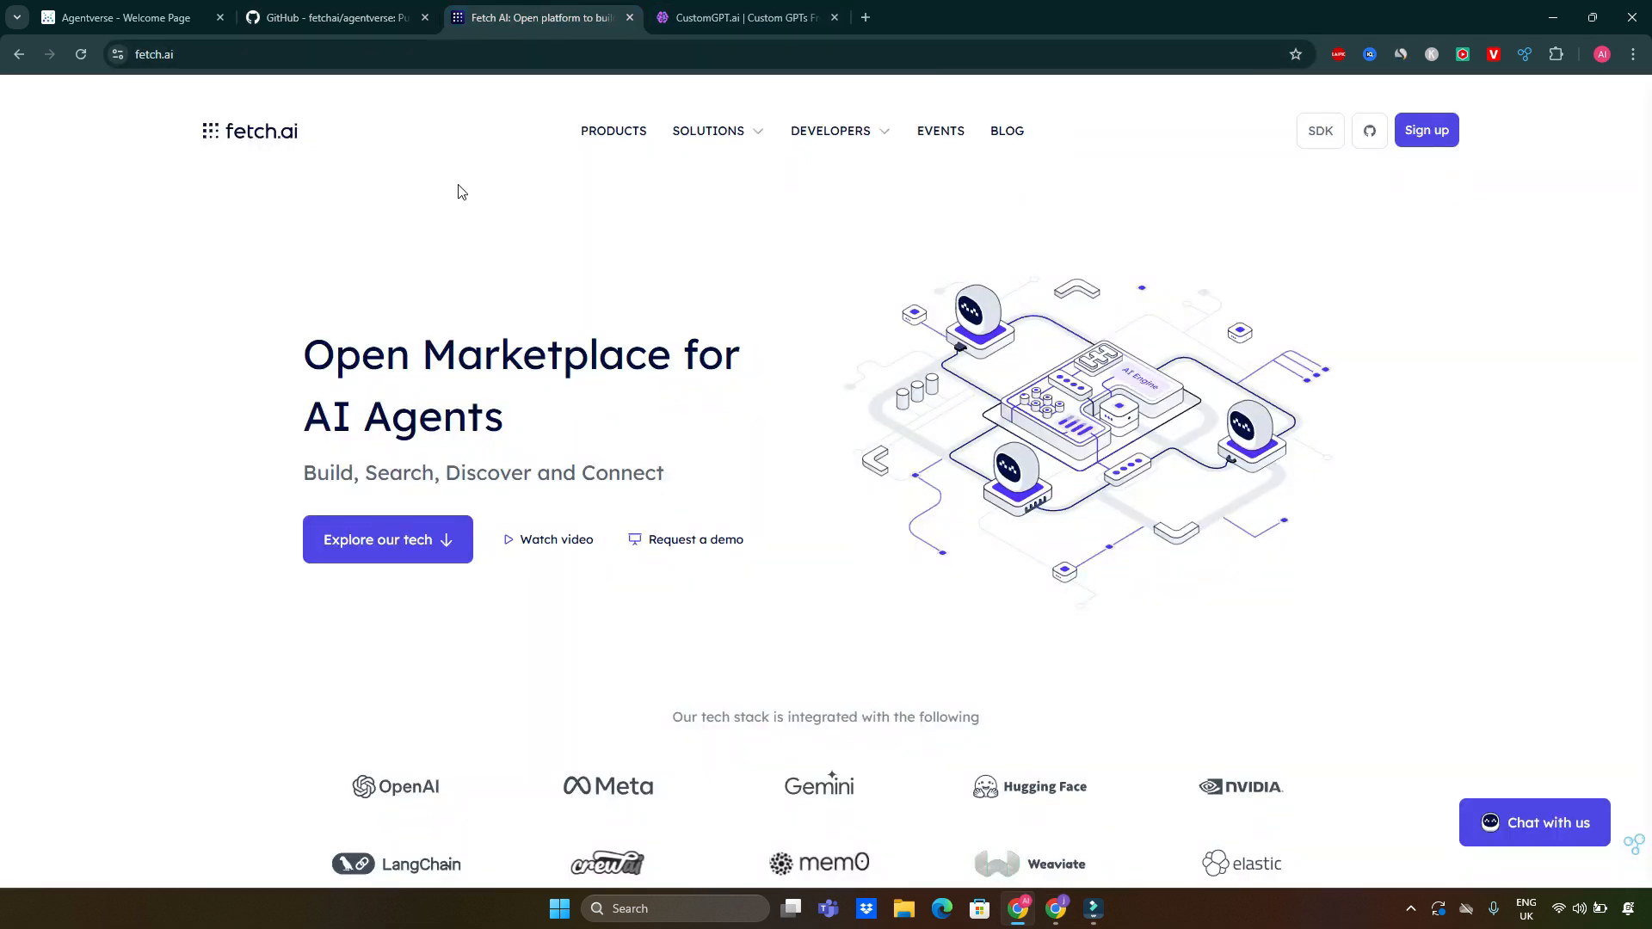
mouse_move(313, 316)
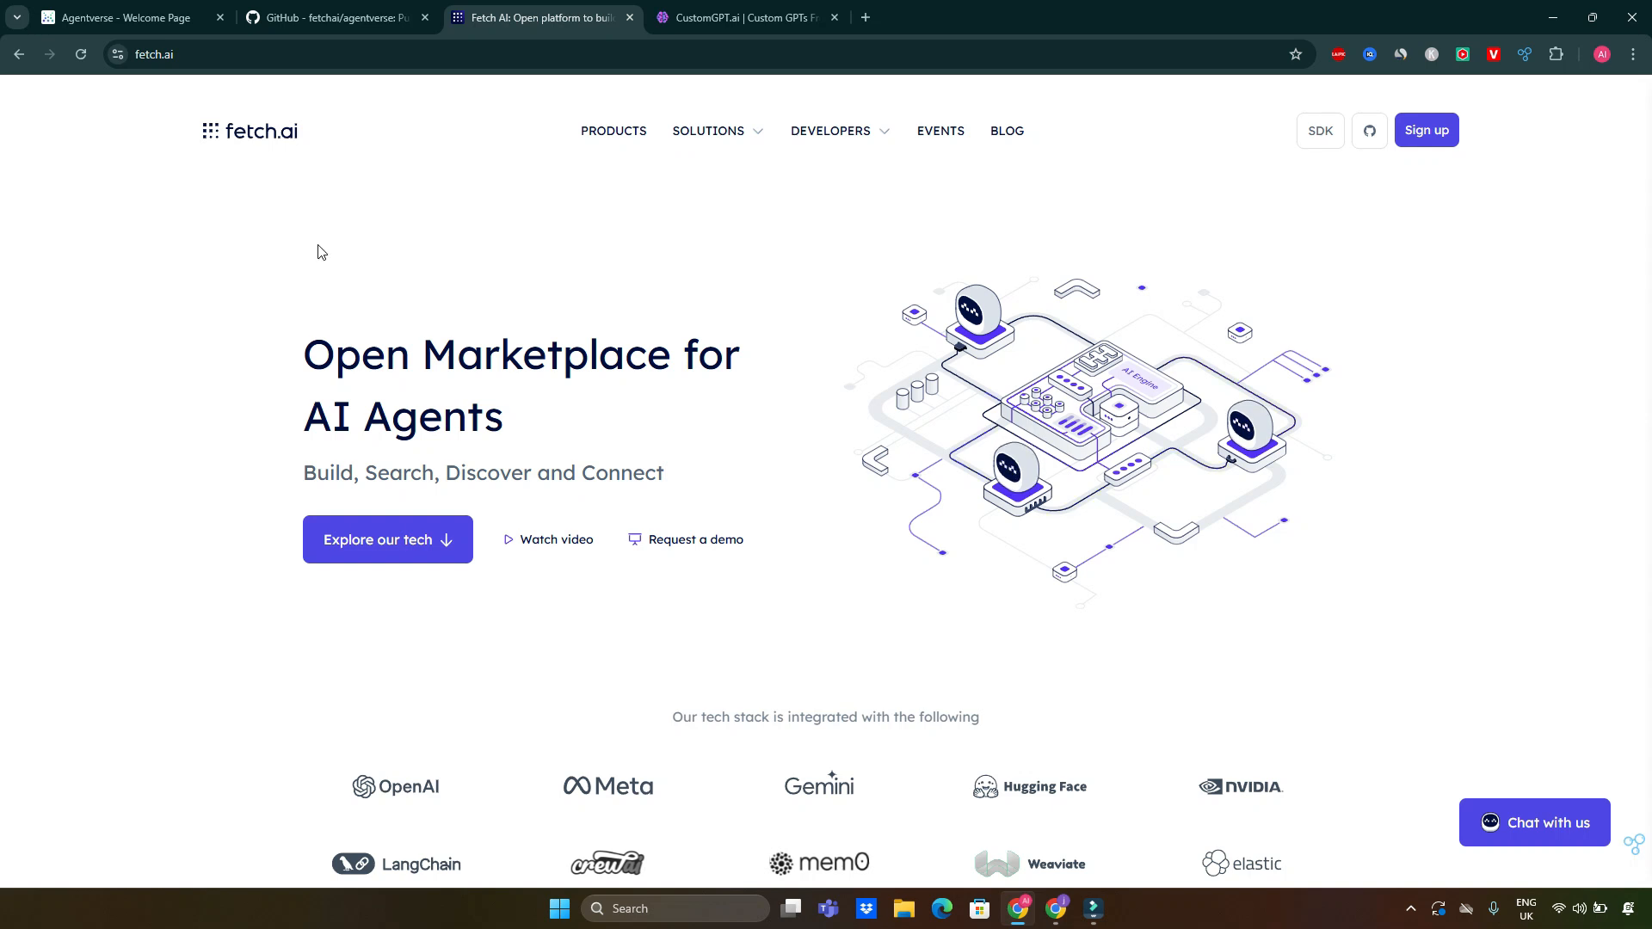
mouse_move(540, 388)
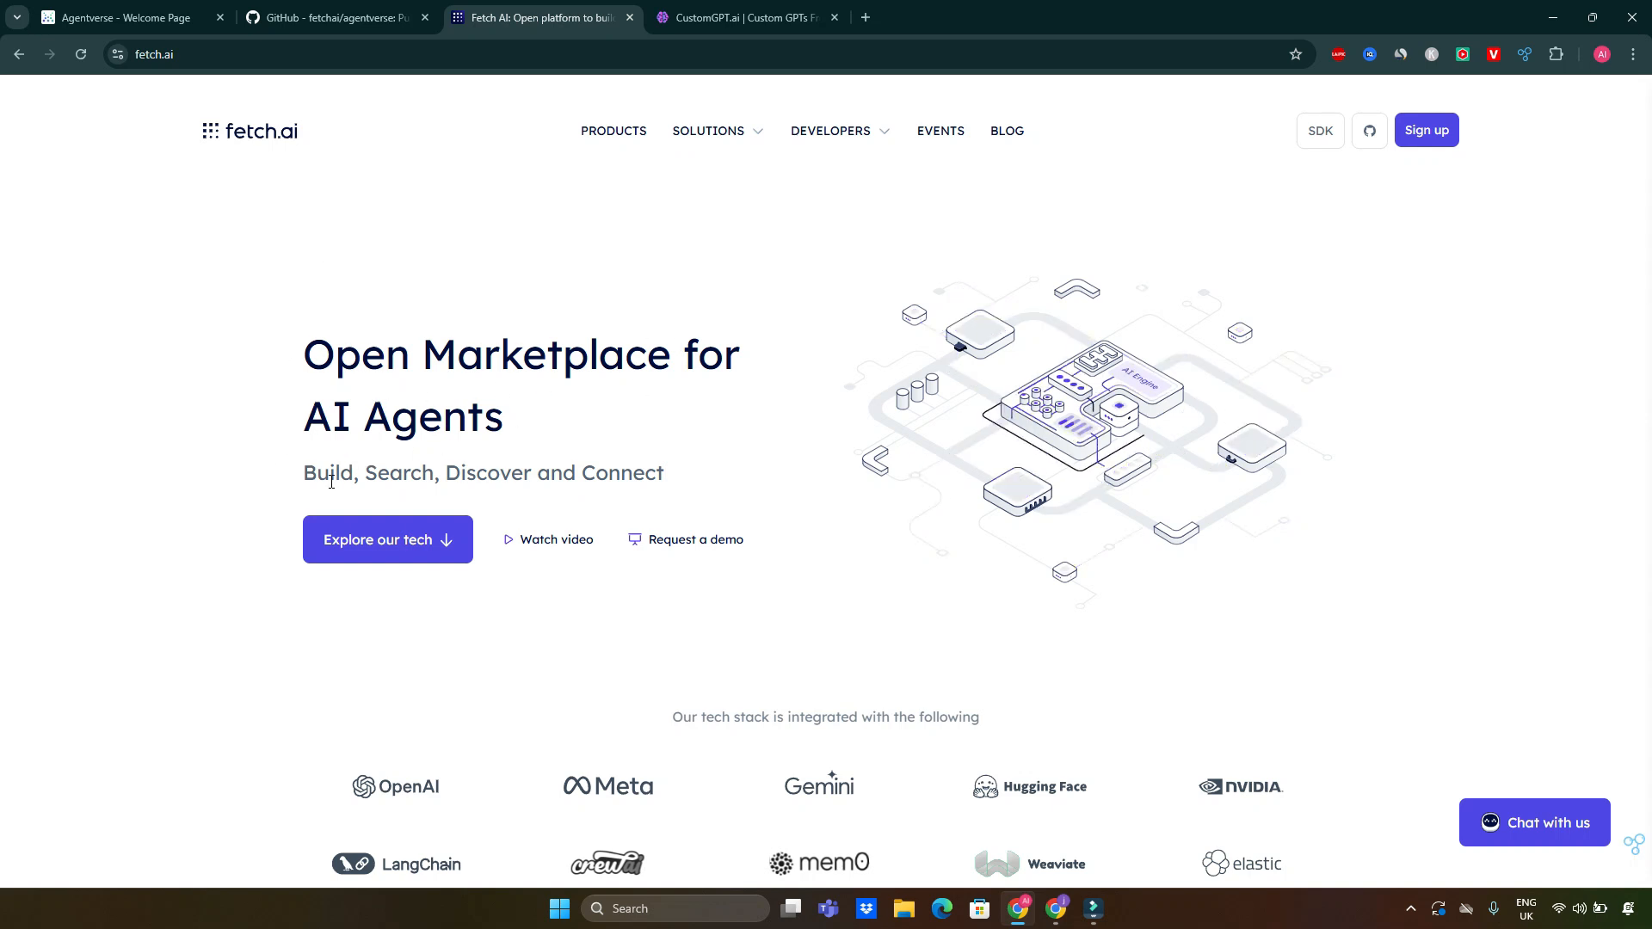
scroll(down, 3)
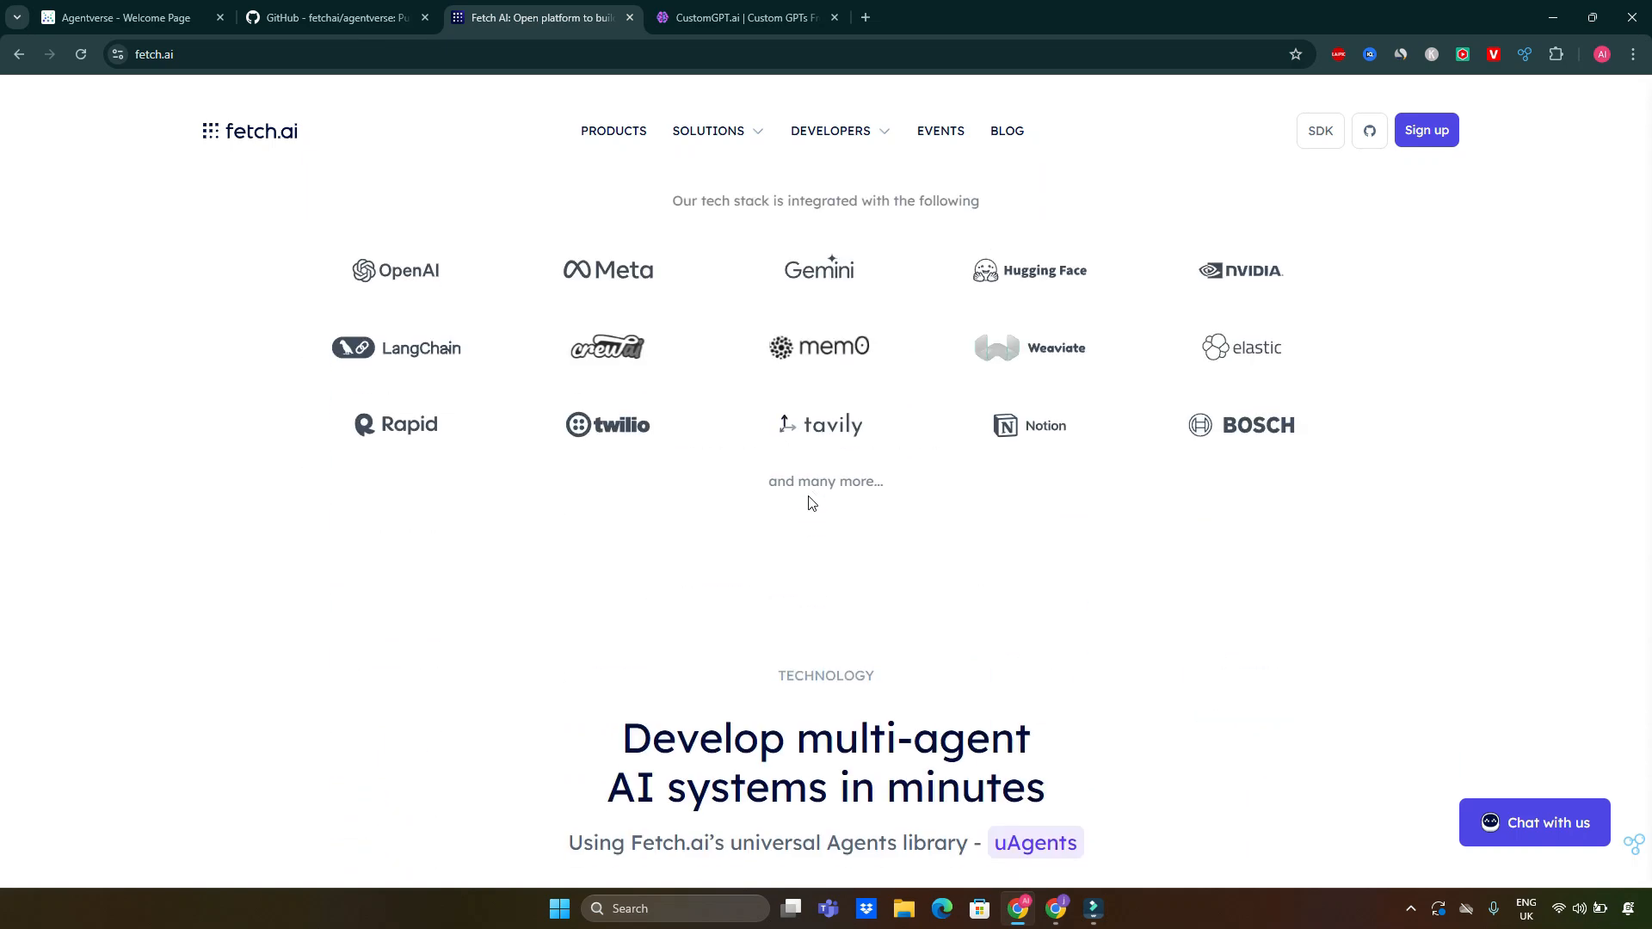
scroll(up, 3)
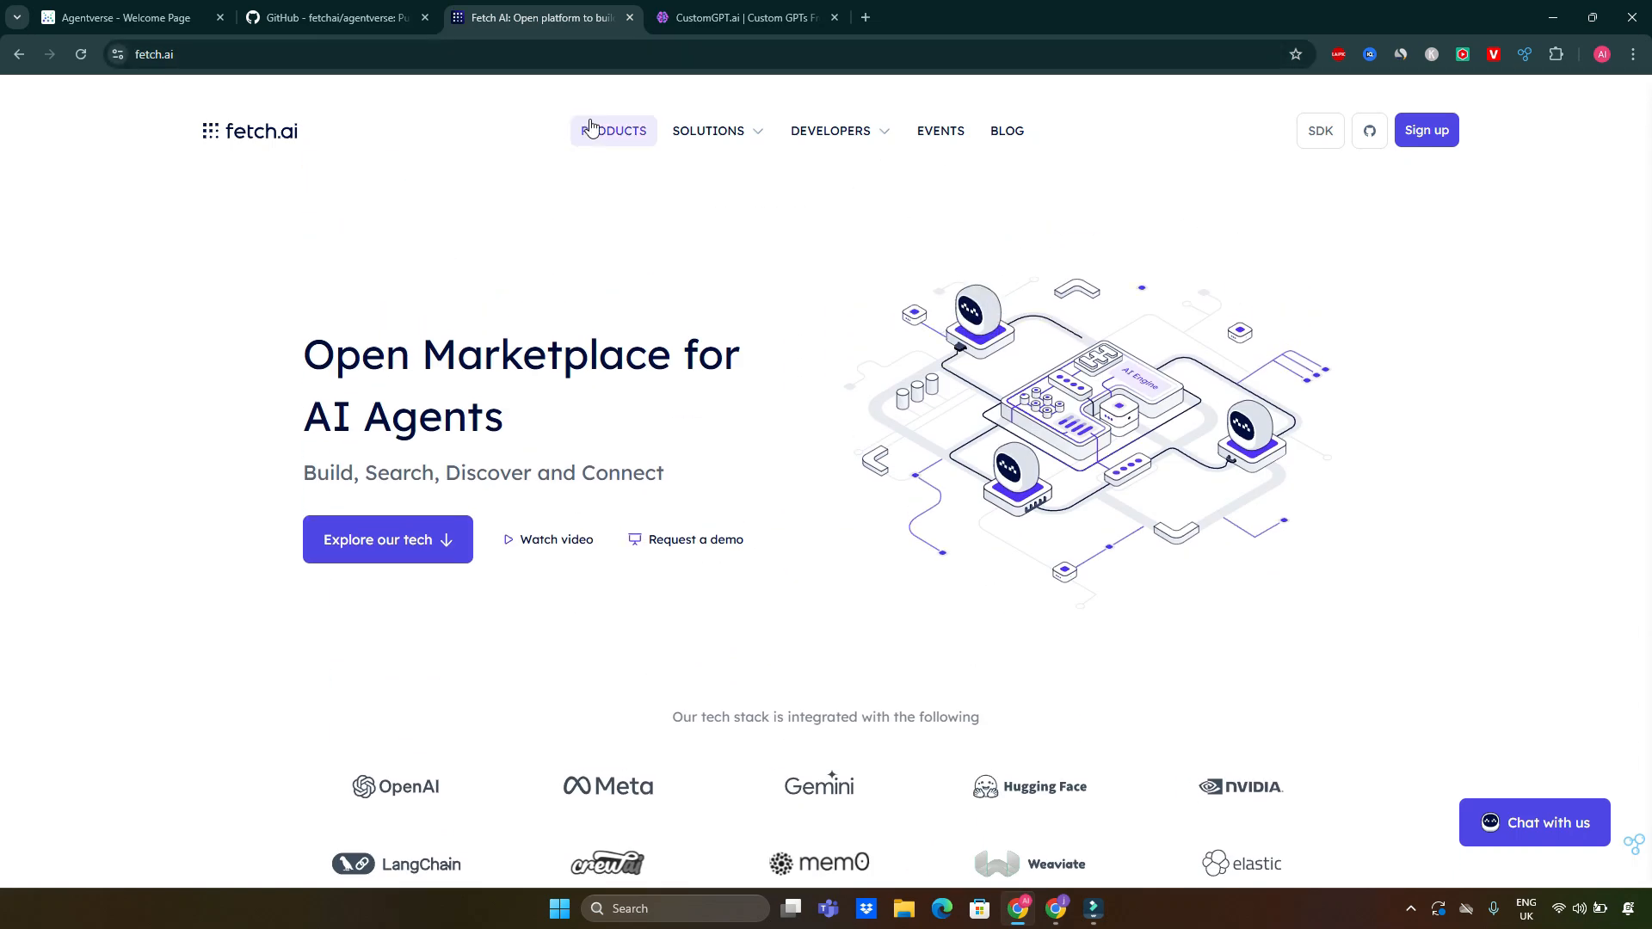
click(613, 131)
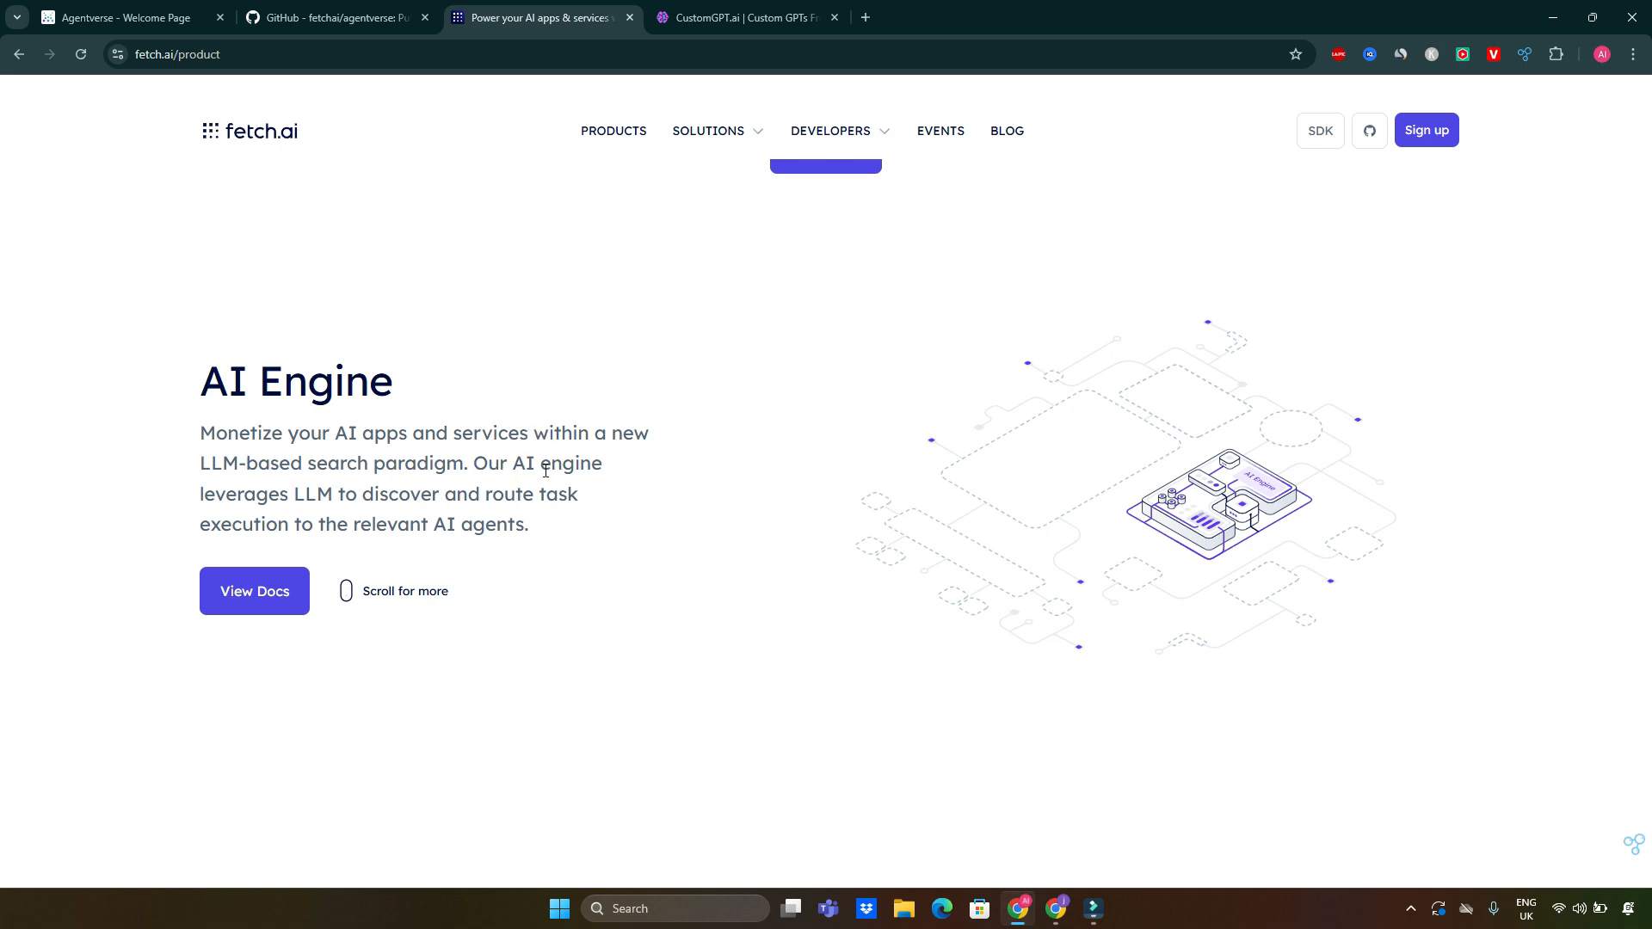
mouse_move(427, 502)
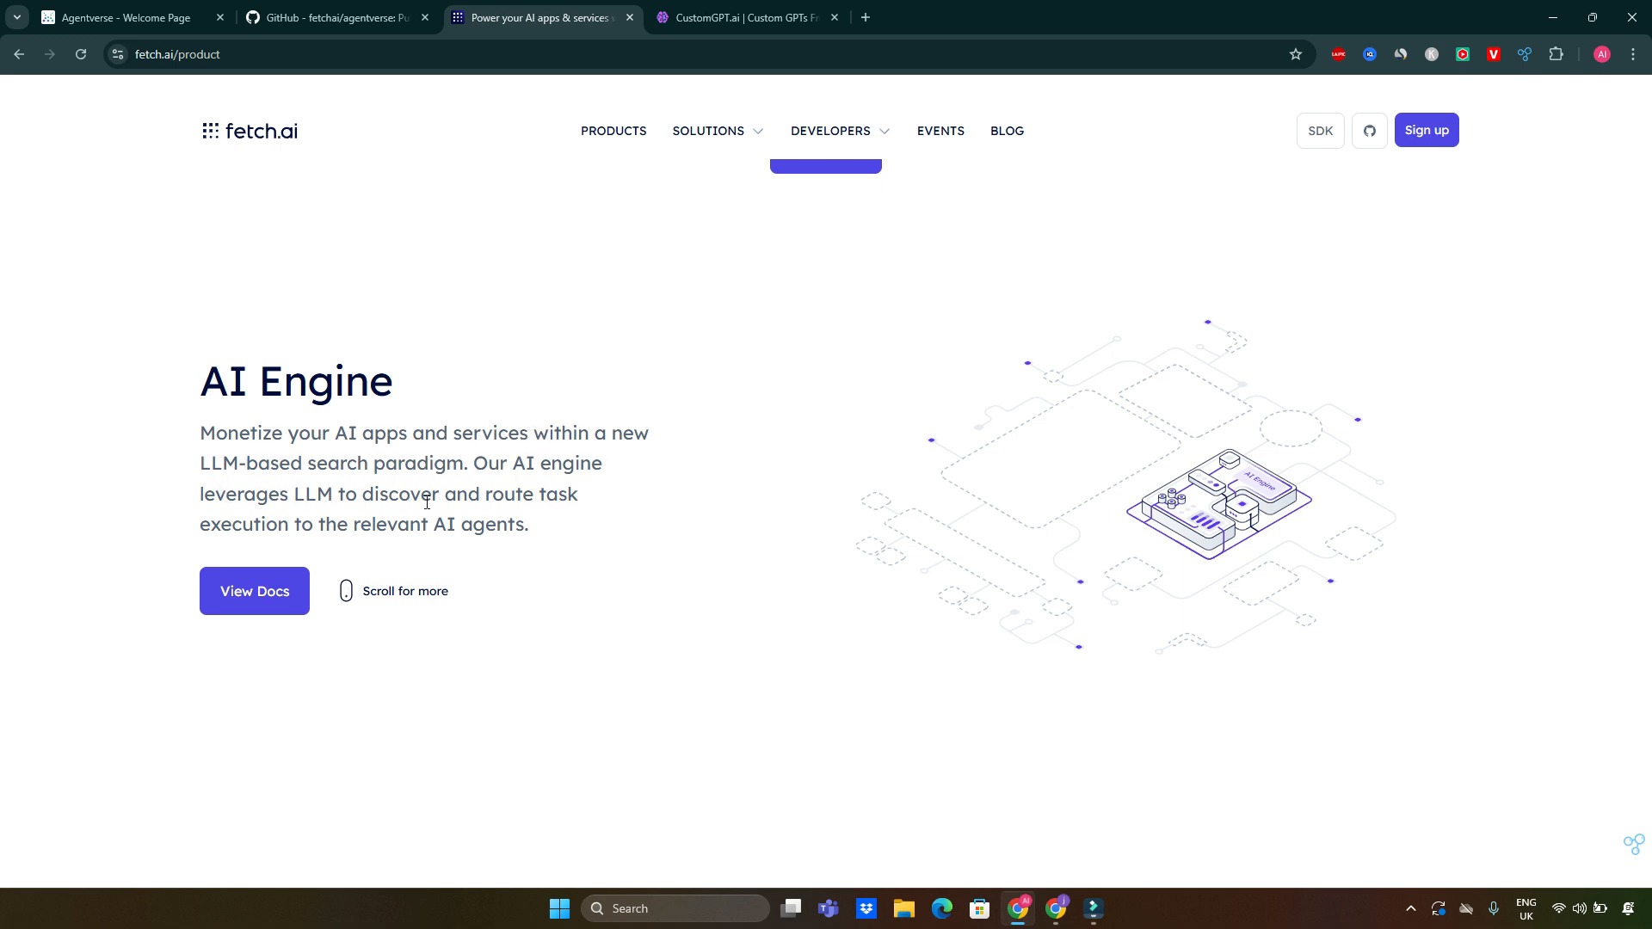
mouse_move(399, 535)
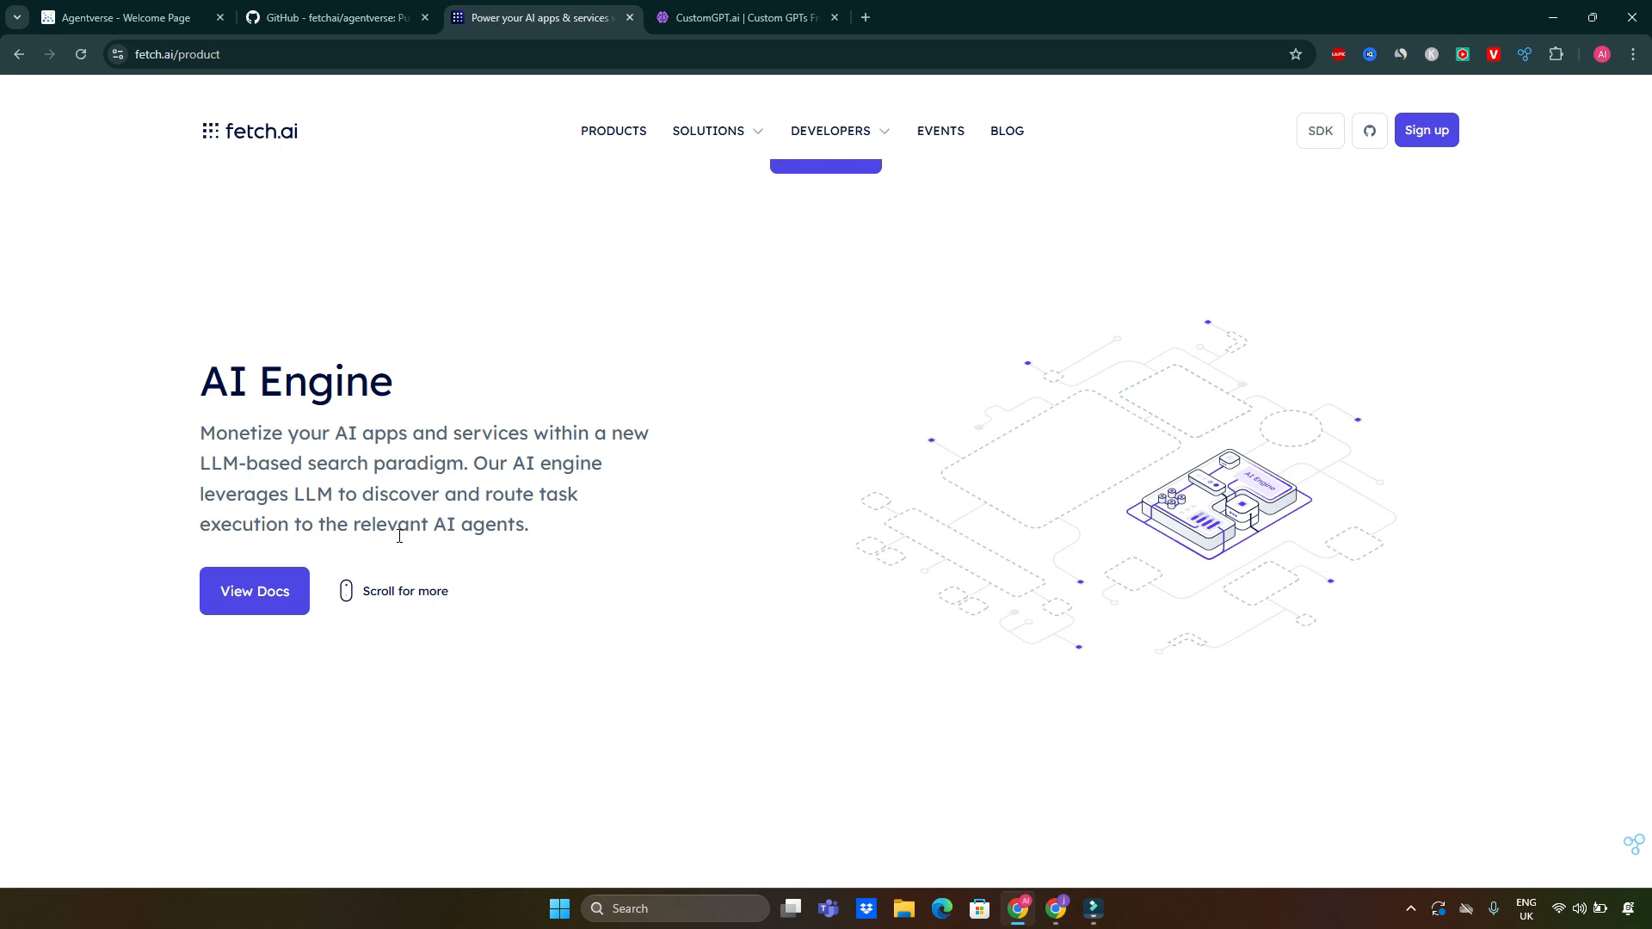
mouse_move(261, 631)
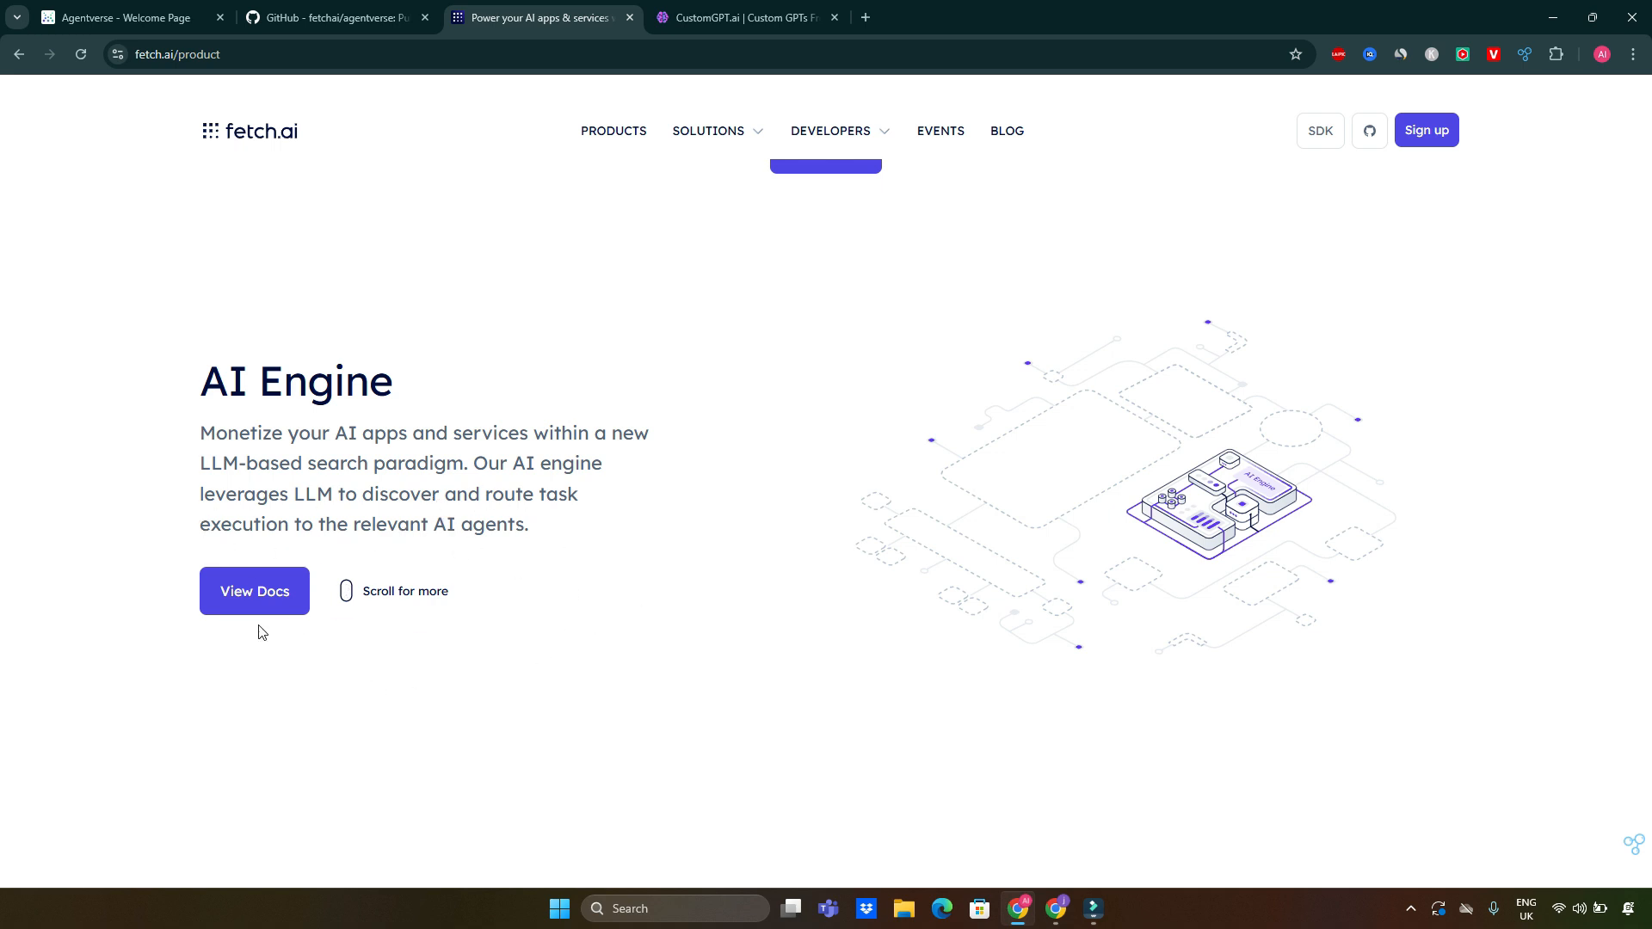
Read through the 'Powering connections and smart operations in DeltaV' AI Engine article.
click(255, 590)
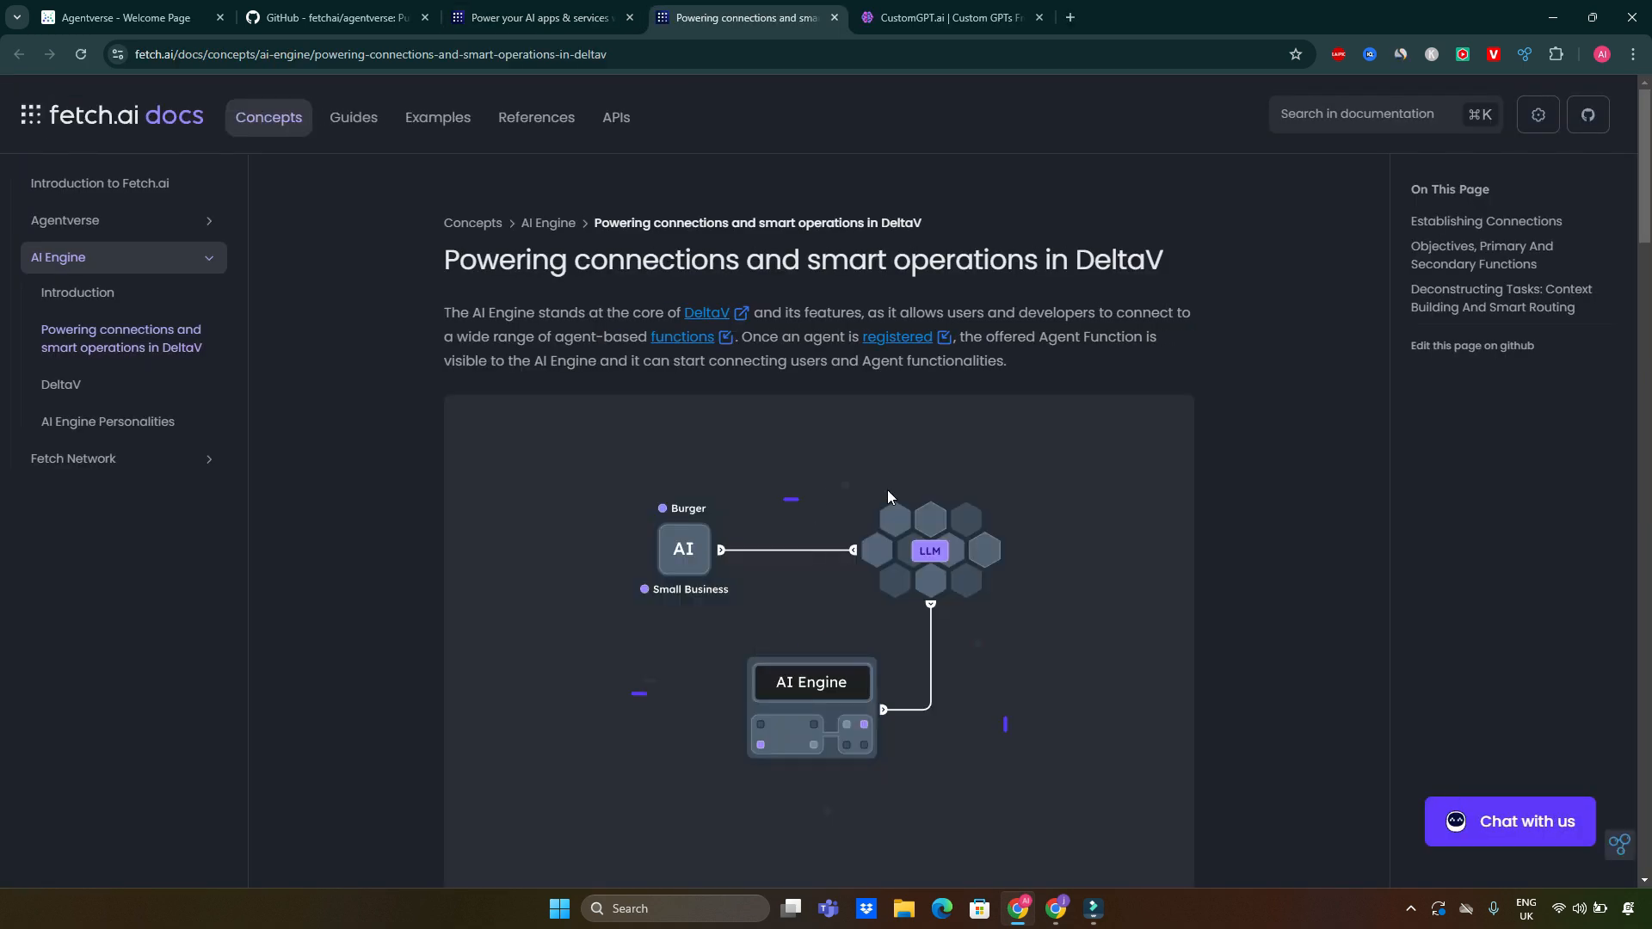
scroll(down, 3)
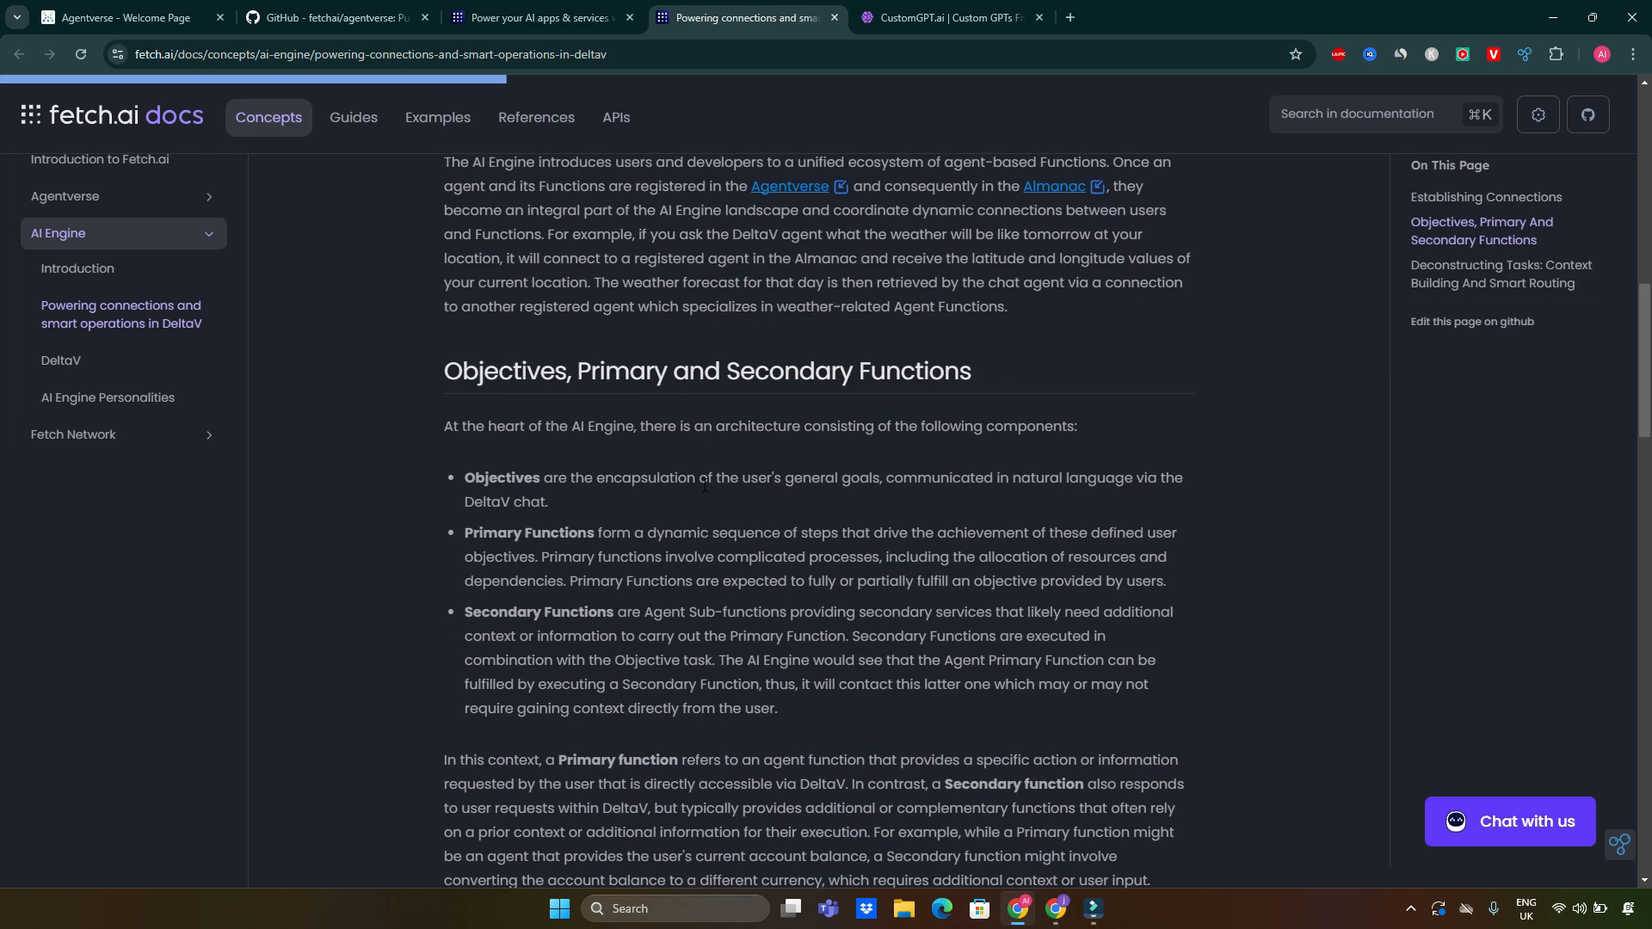
scroll(up, 3)
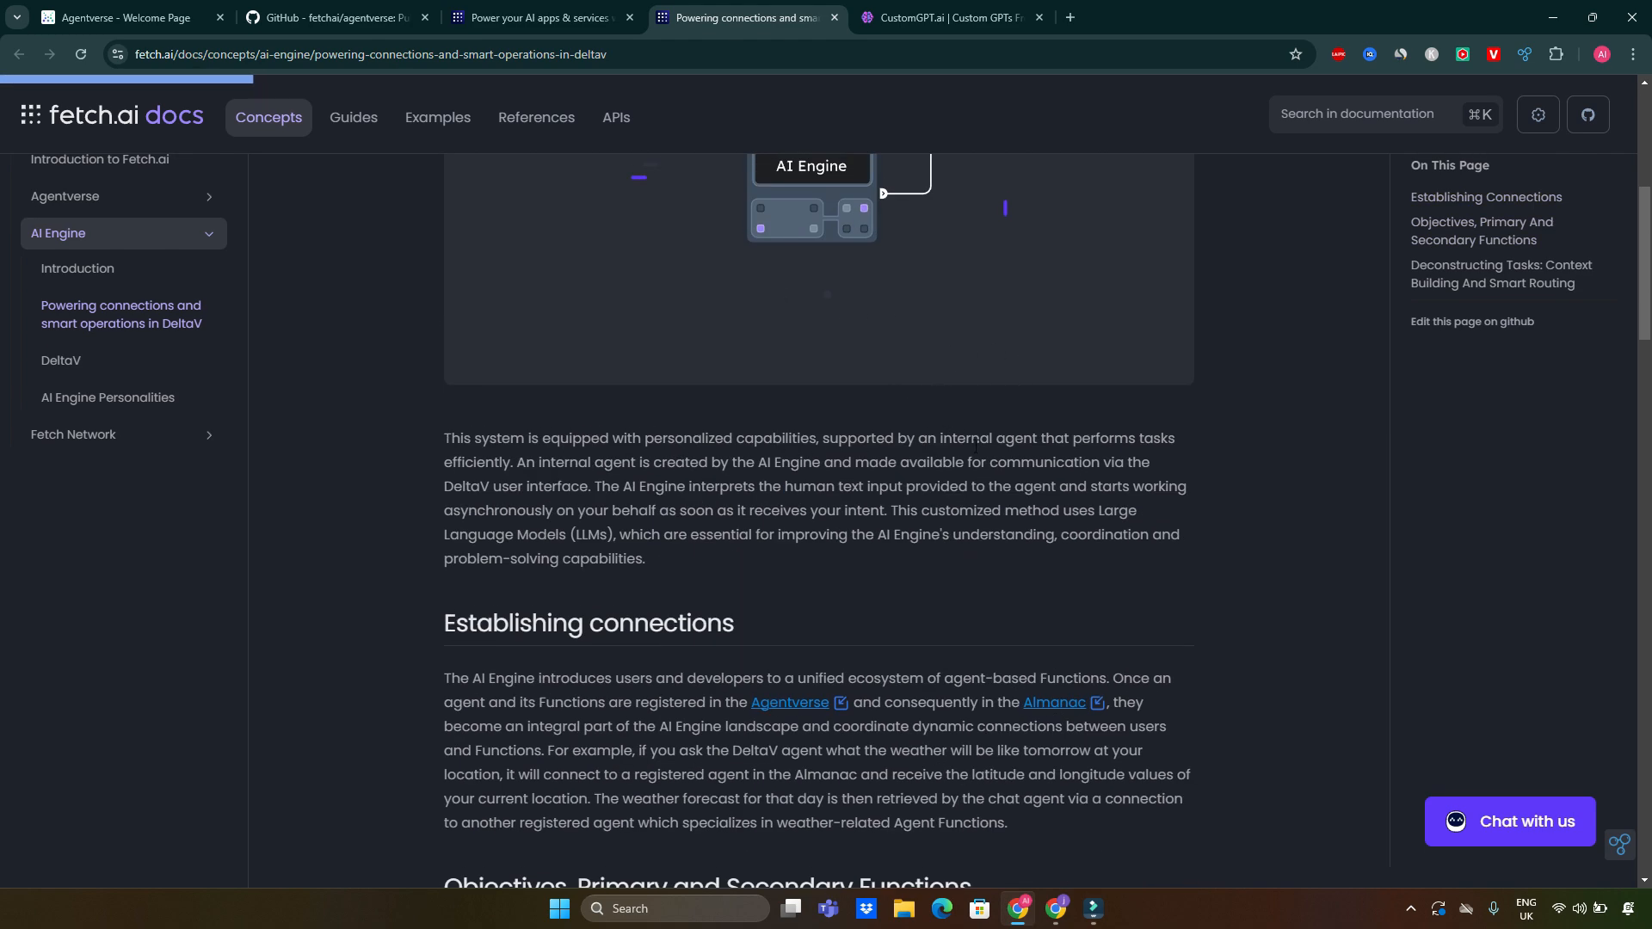
scroll(down, 3)
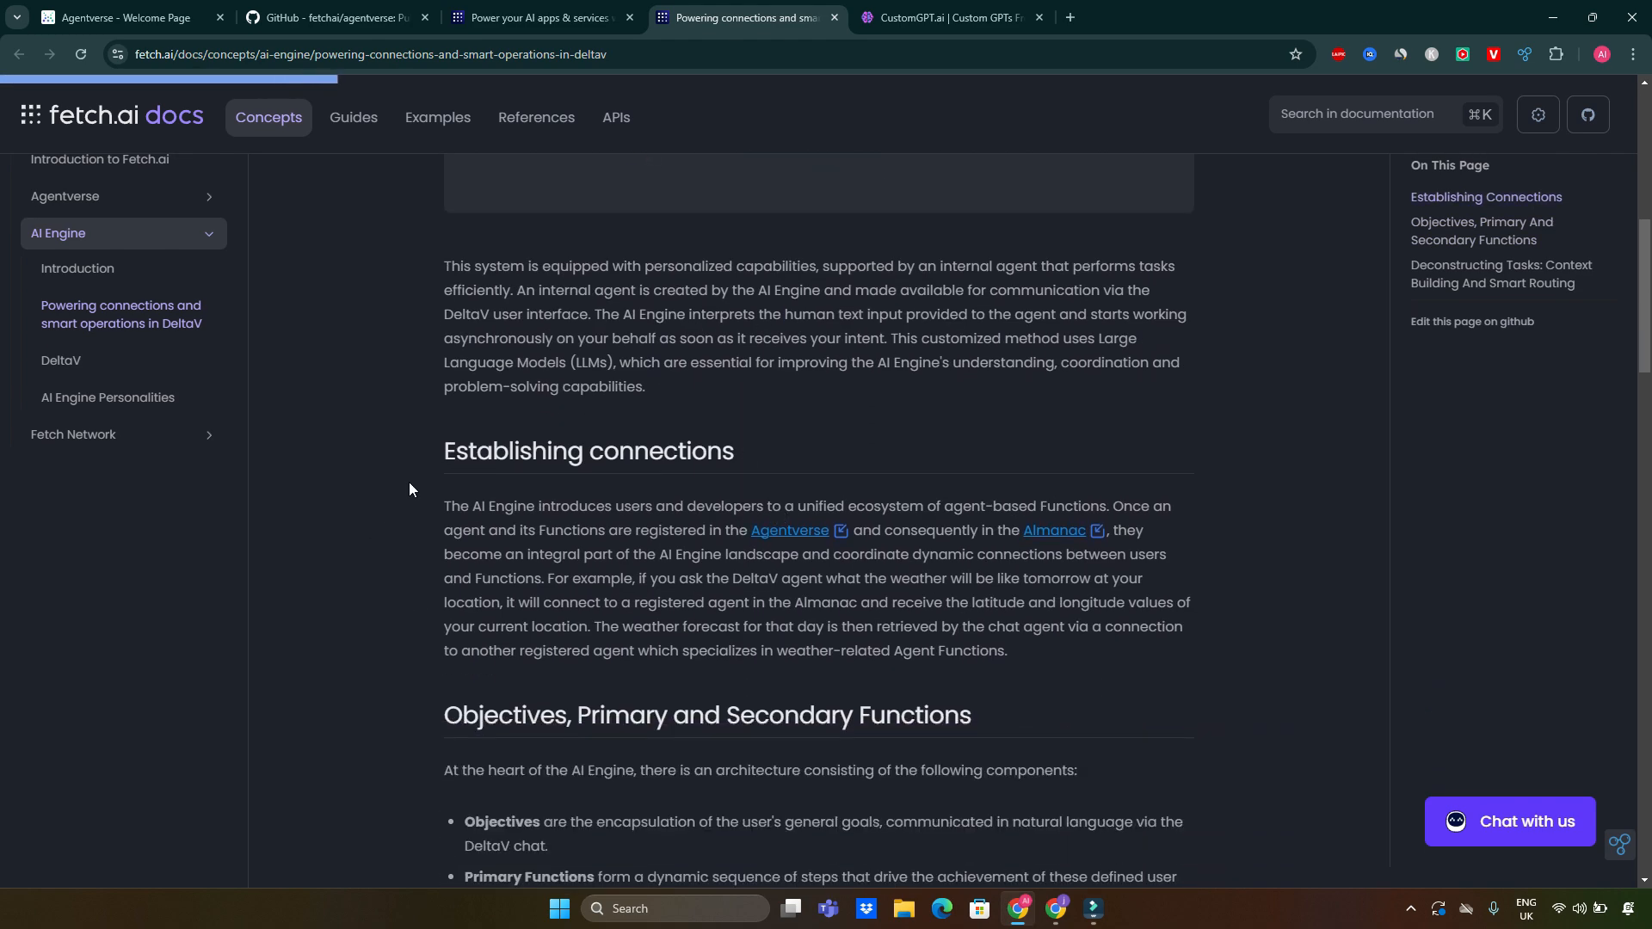
scroll(down, 3)
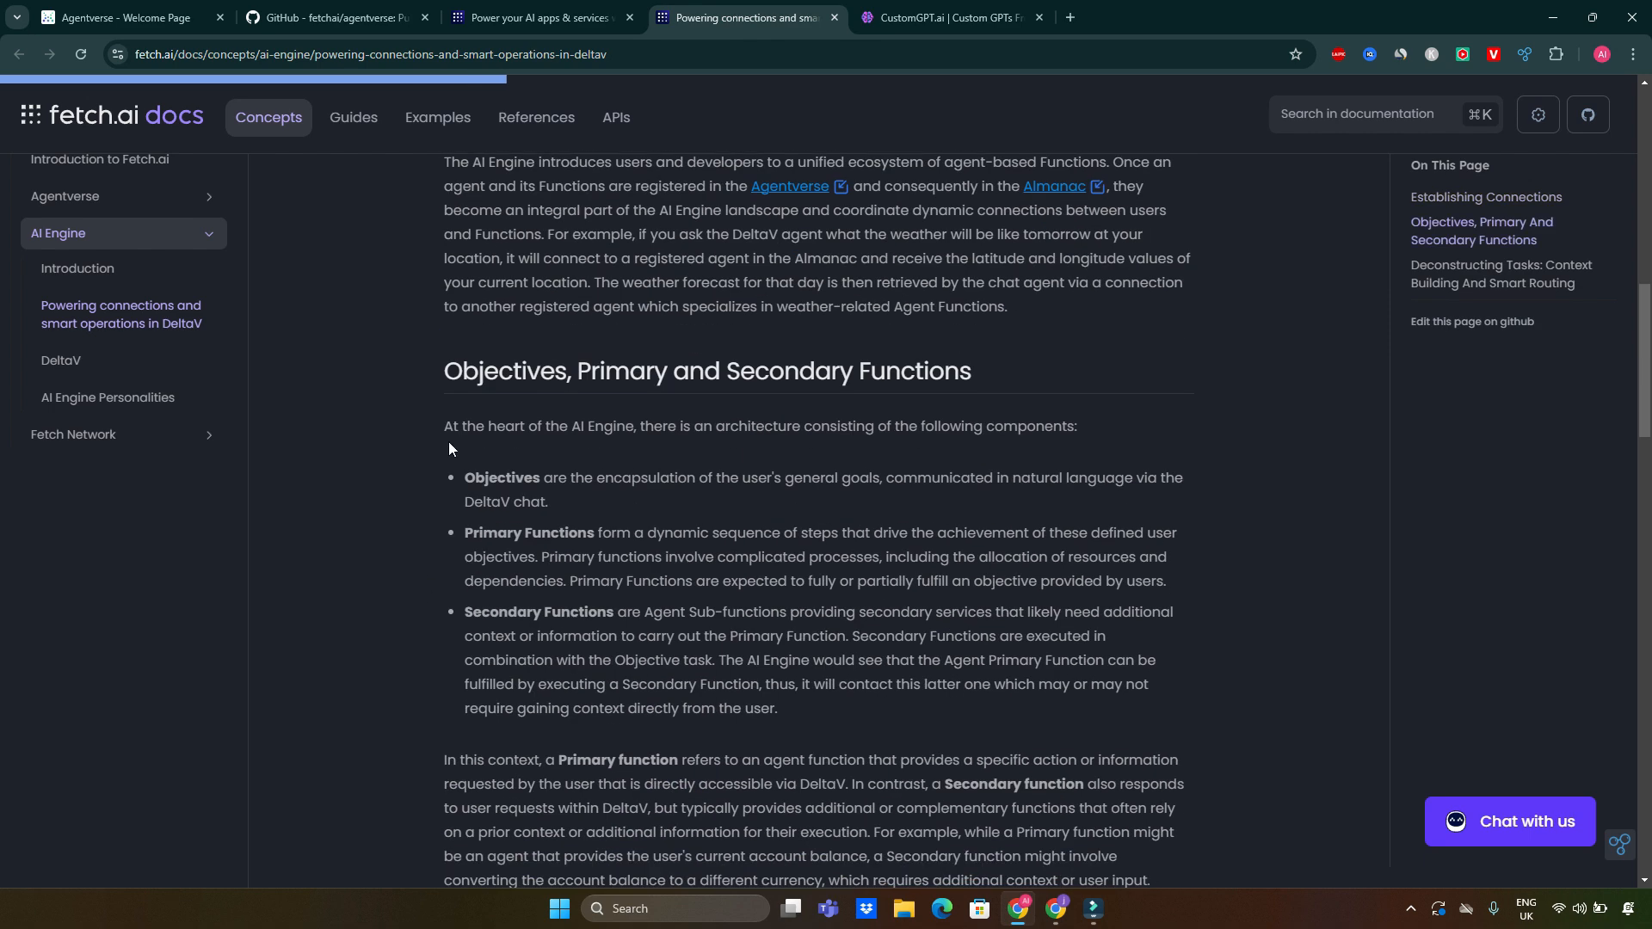
scroll(down, 3)
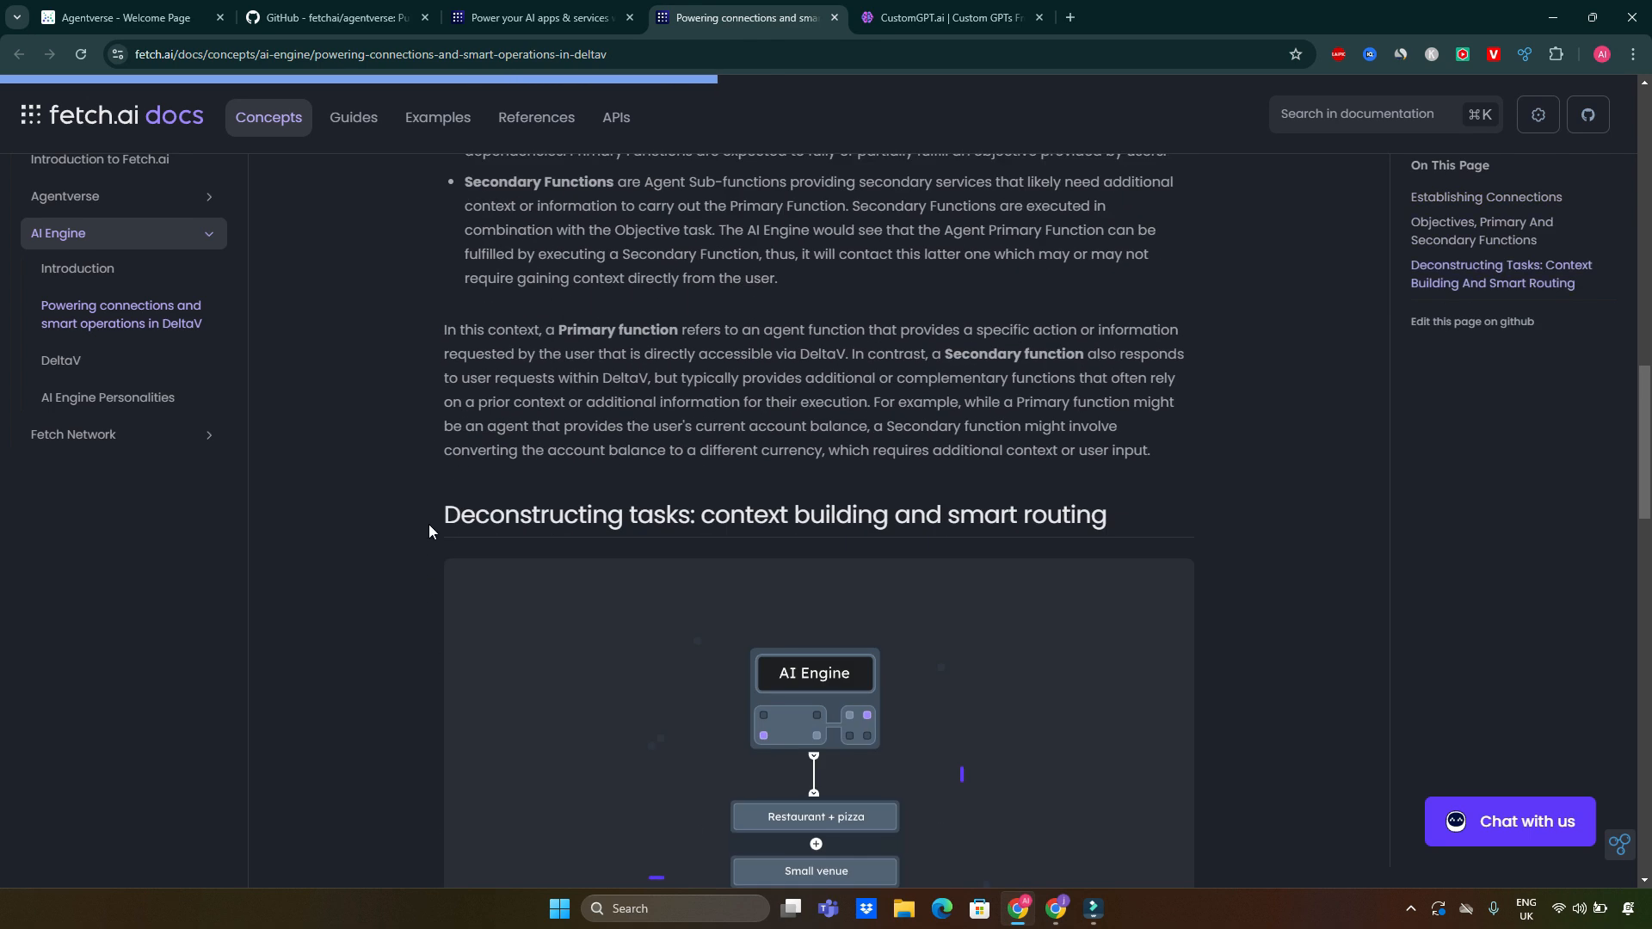
scroll(down, 3)
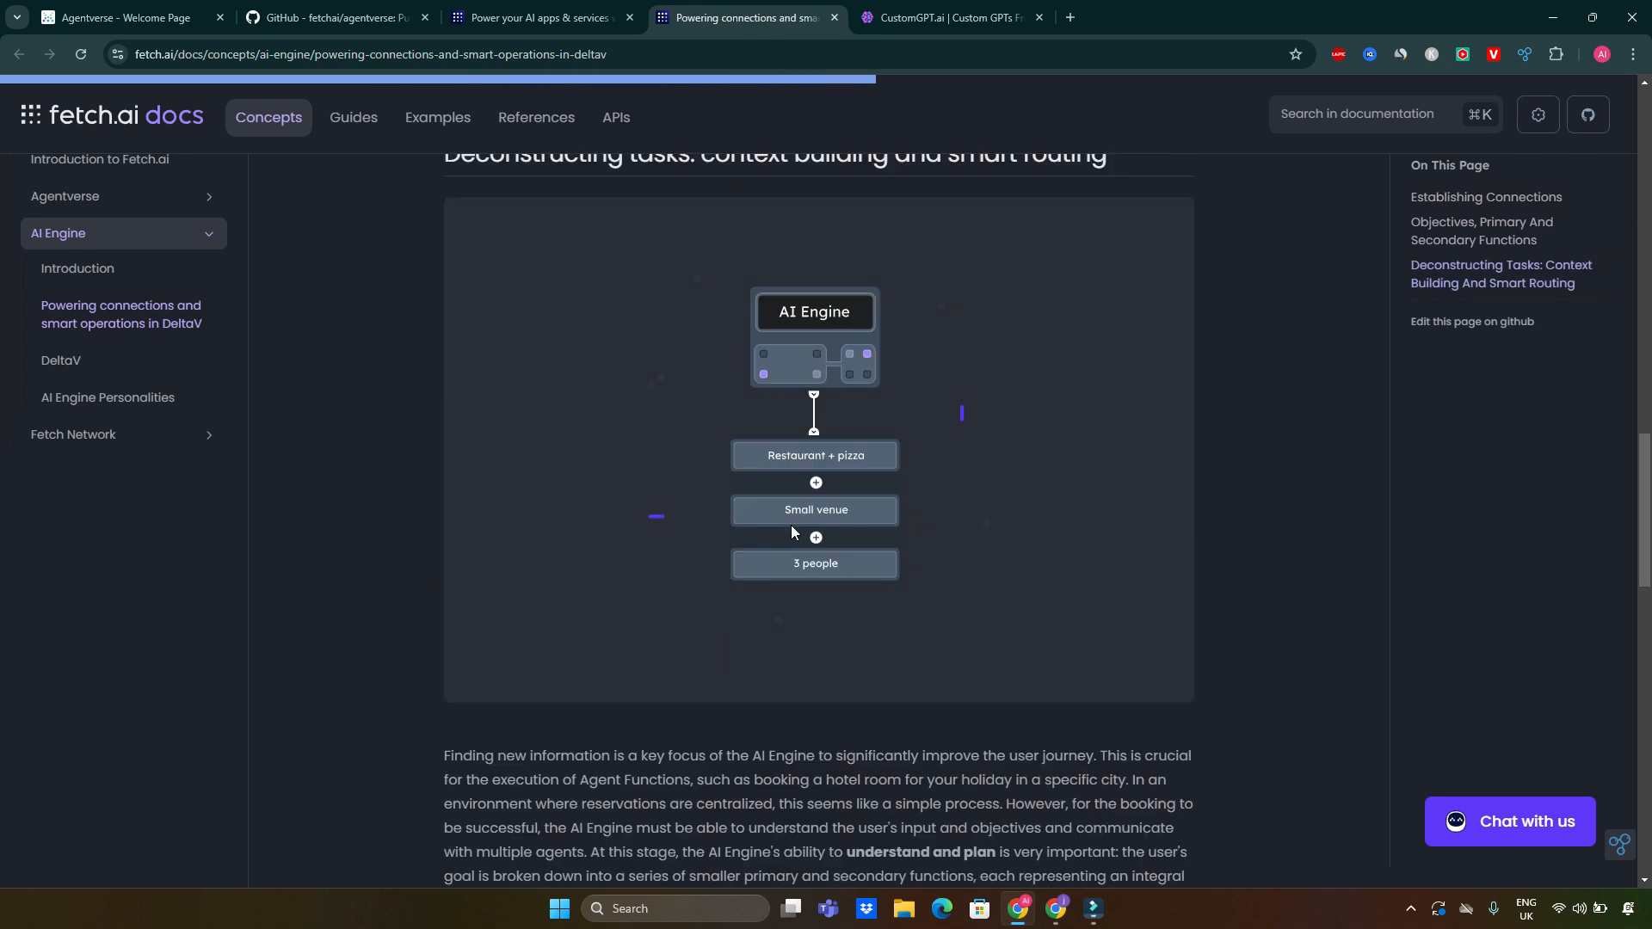
scroll(down, 3)
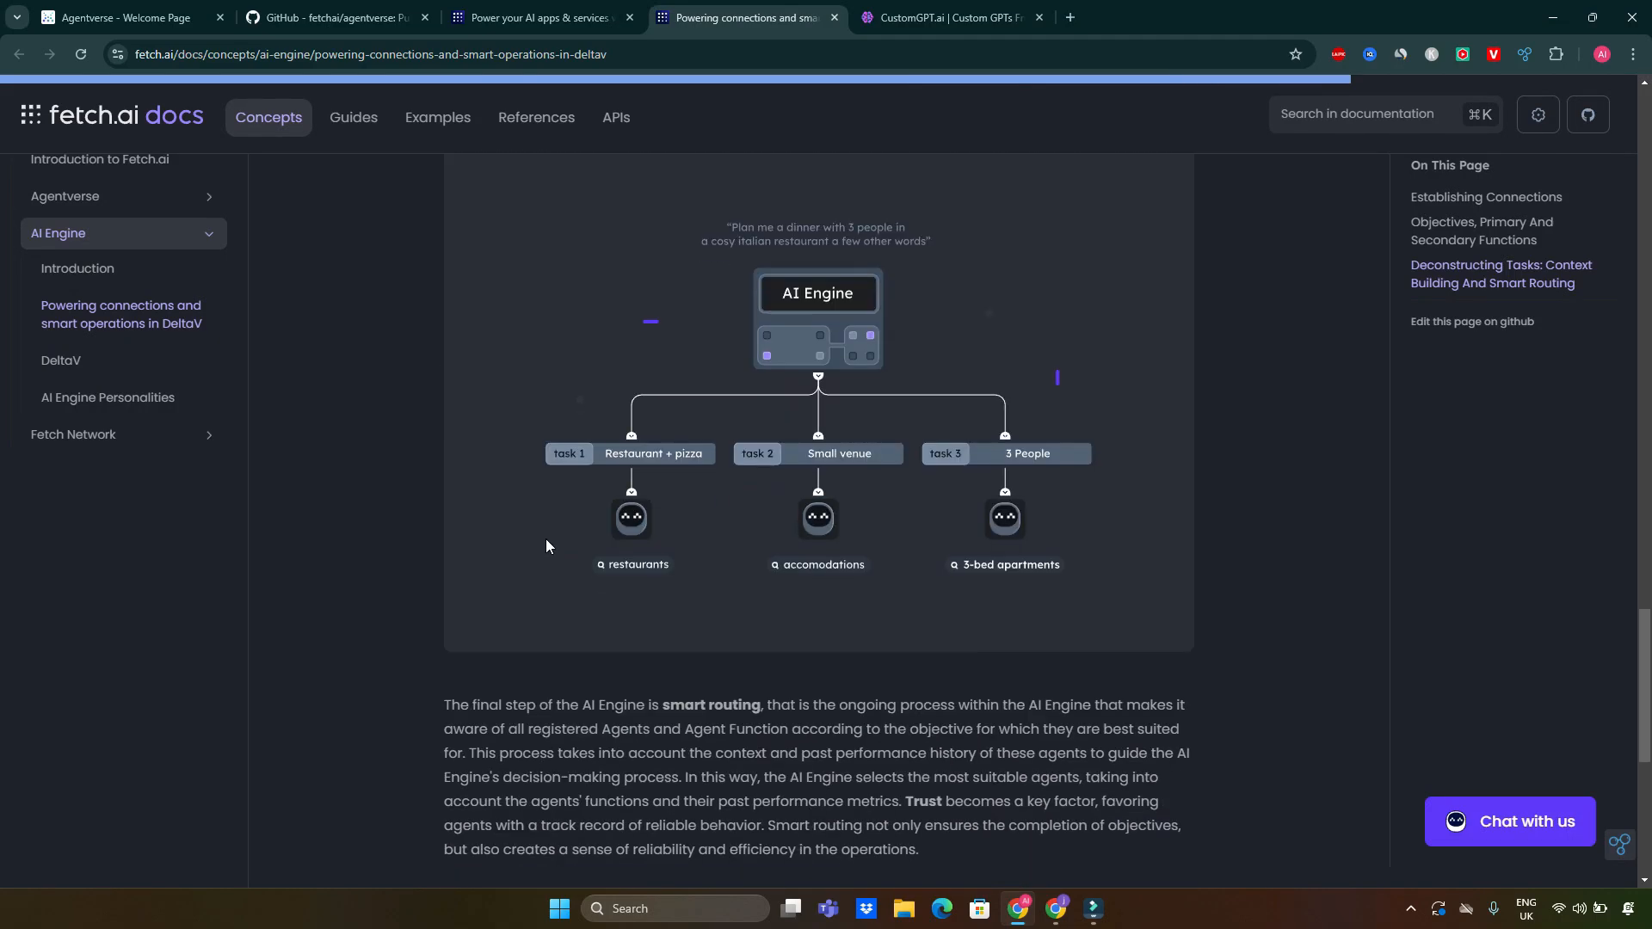
mouse_move(1531, 831)
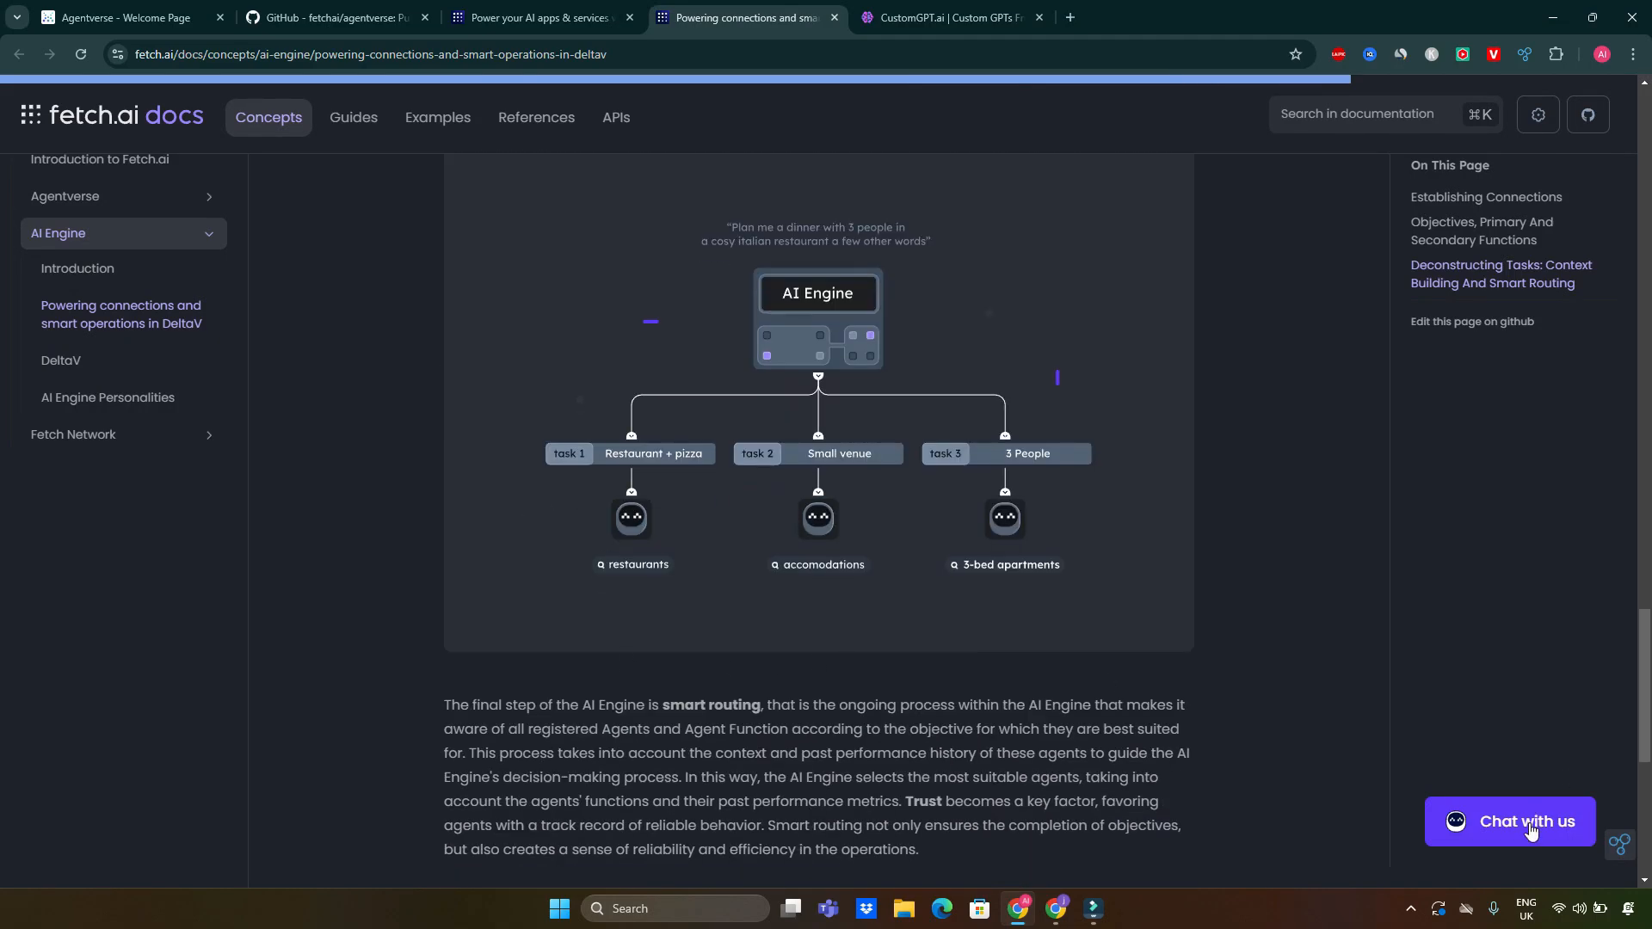
Return to the fetch.ai product page showing Agentverse hosting and Search & Discovery.
click(538, 18)
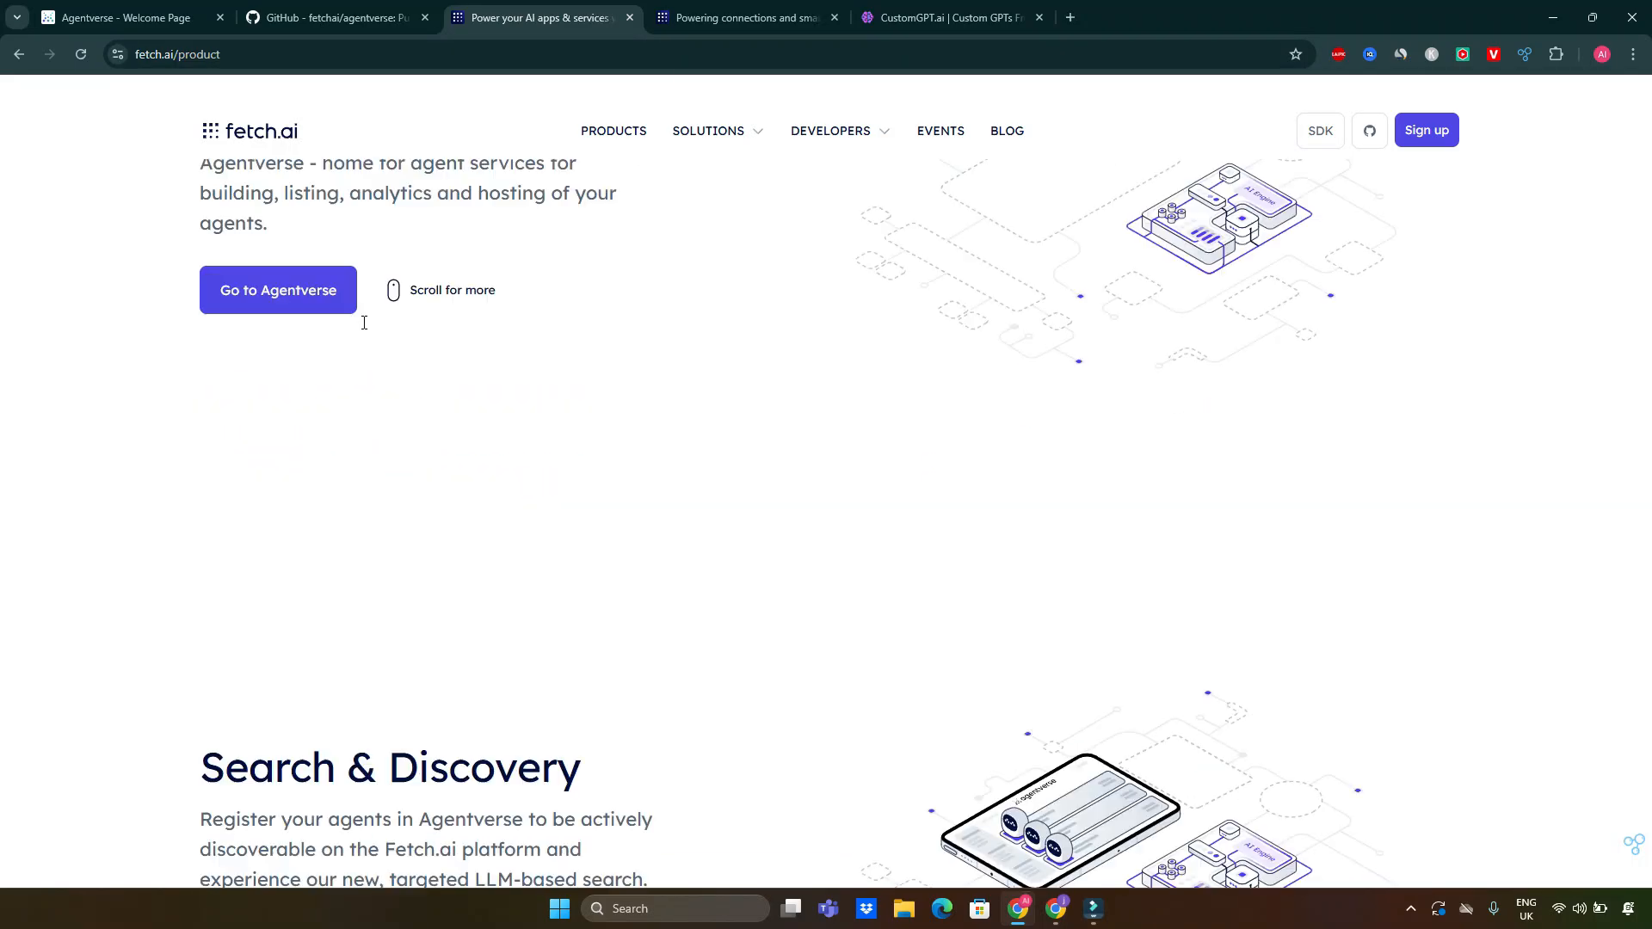
From the Agentverse Services product section, launch agentverse.ai in a new tab via 'Go to Agentverse'.
scroll(up, 3)
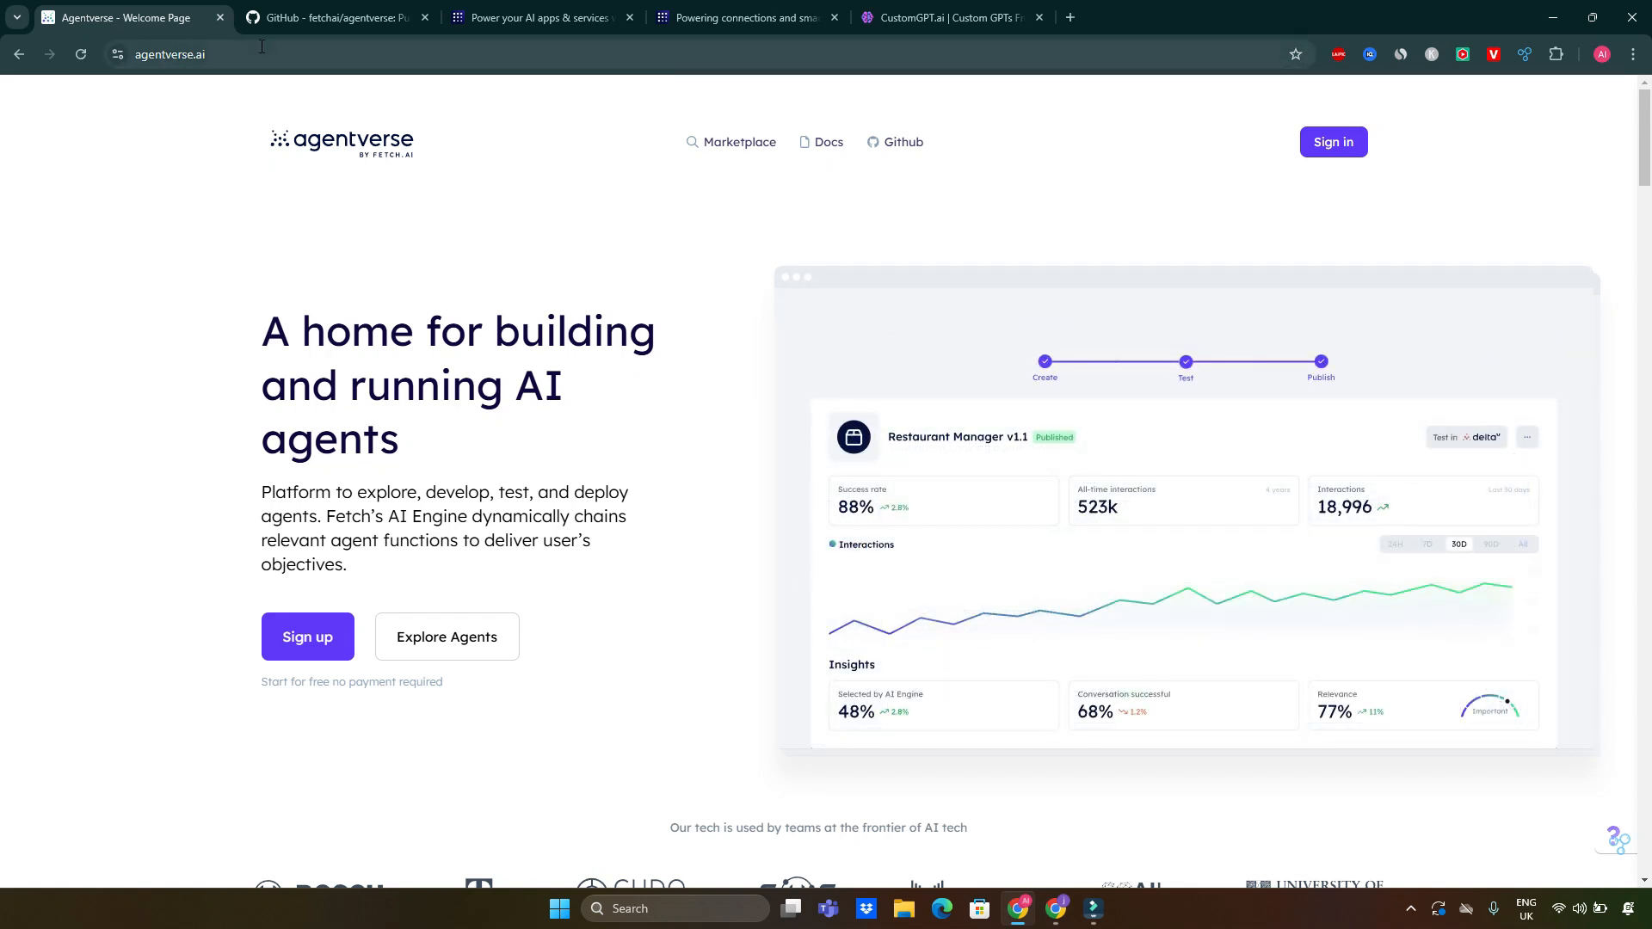
click(536, 17)
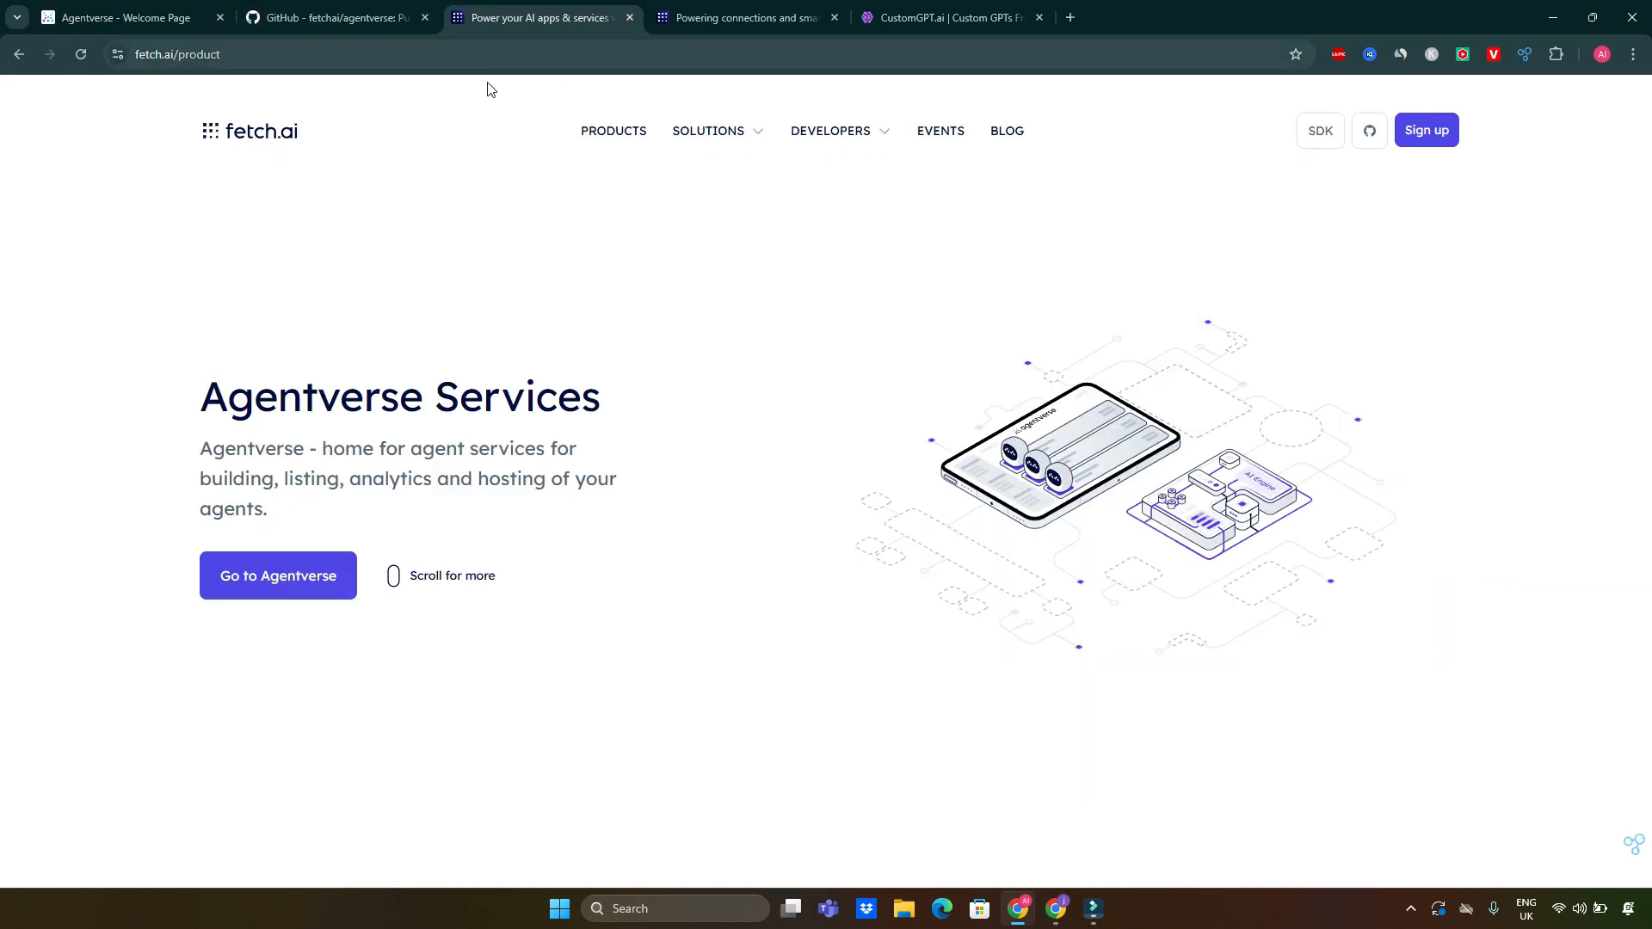
mouse_move(355, 468)
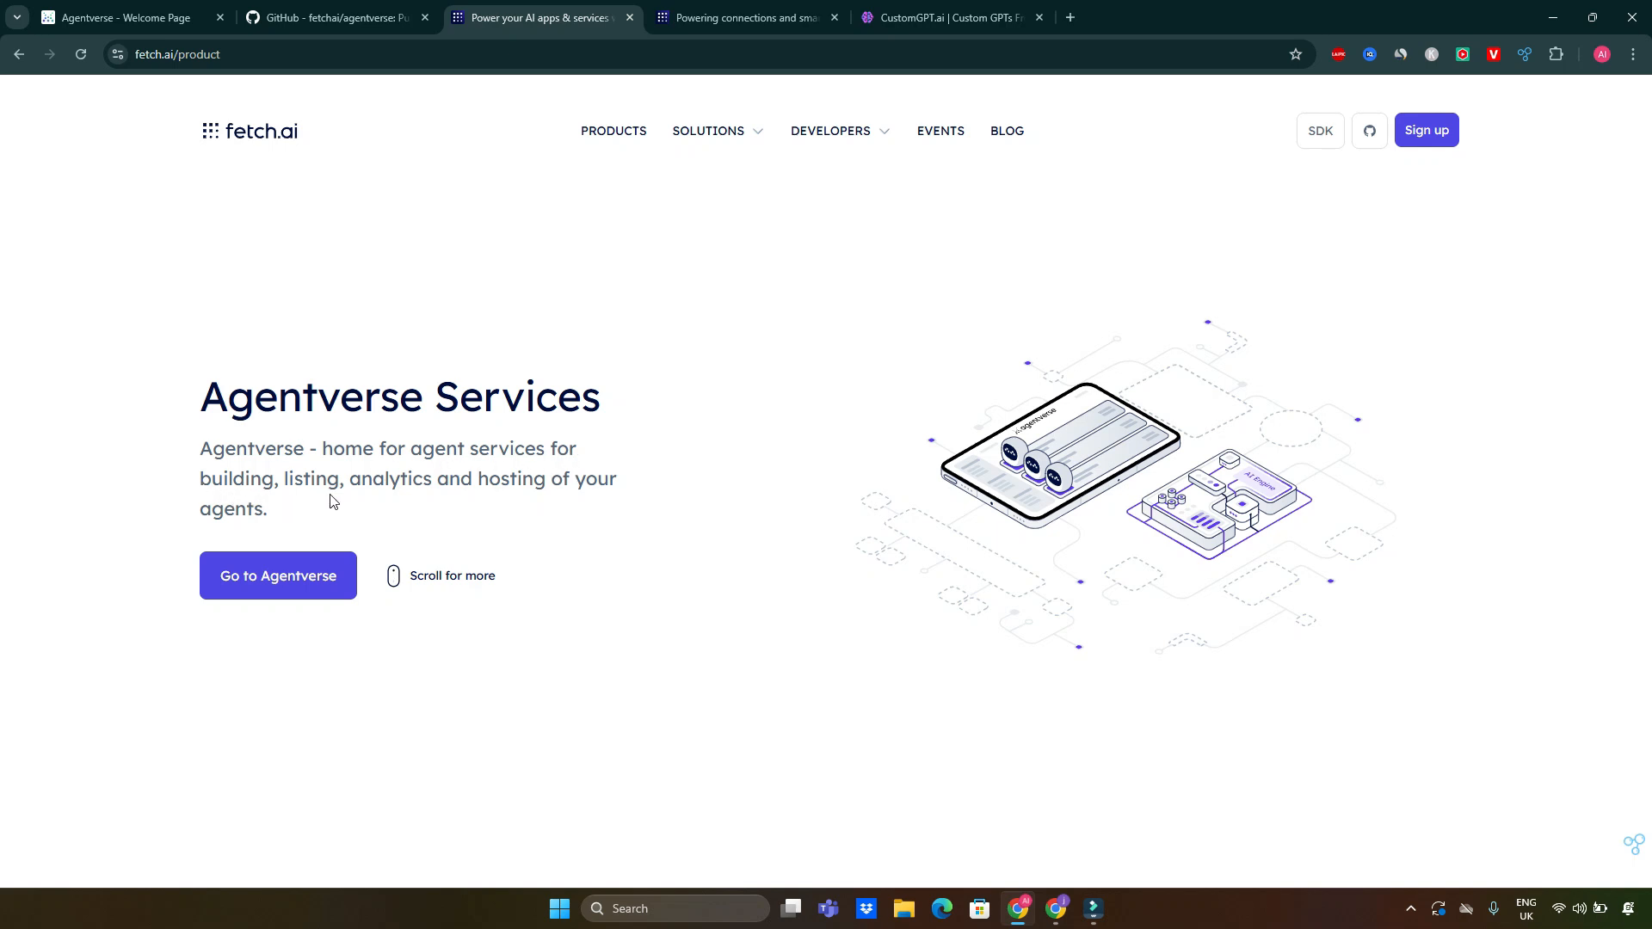
mouse_move(310, 501)
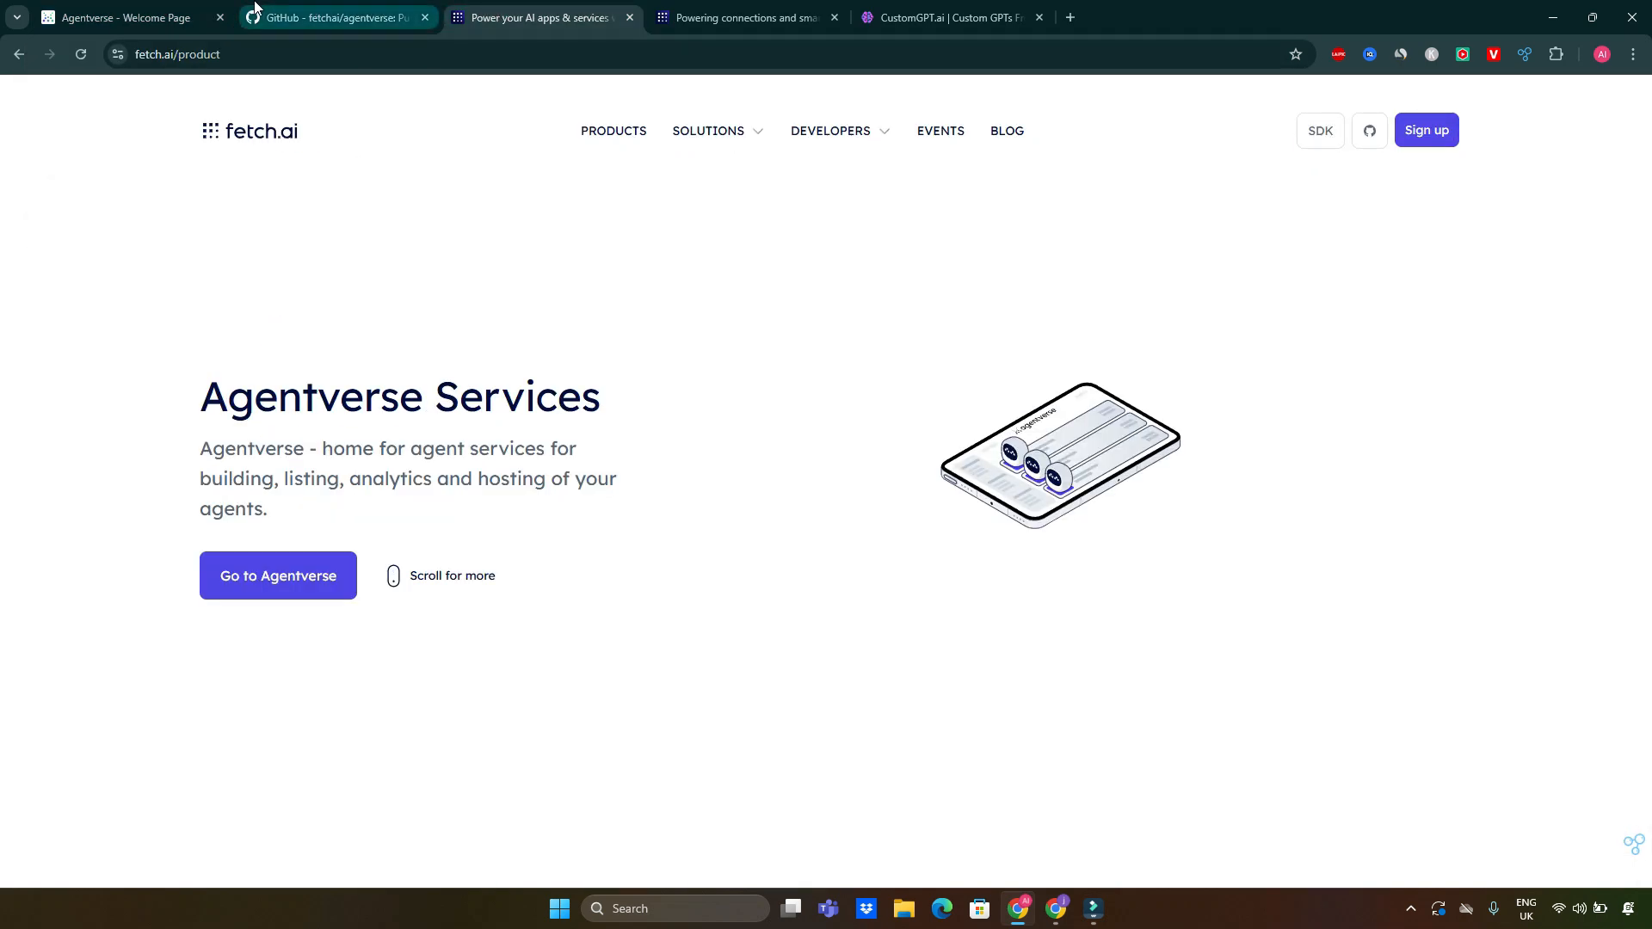
click(277, 574)
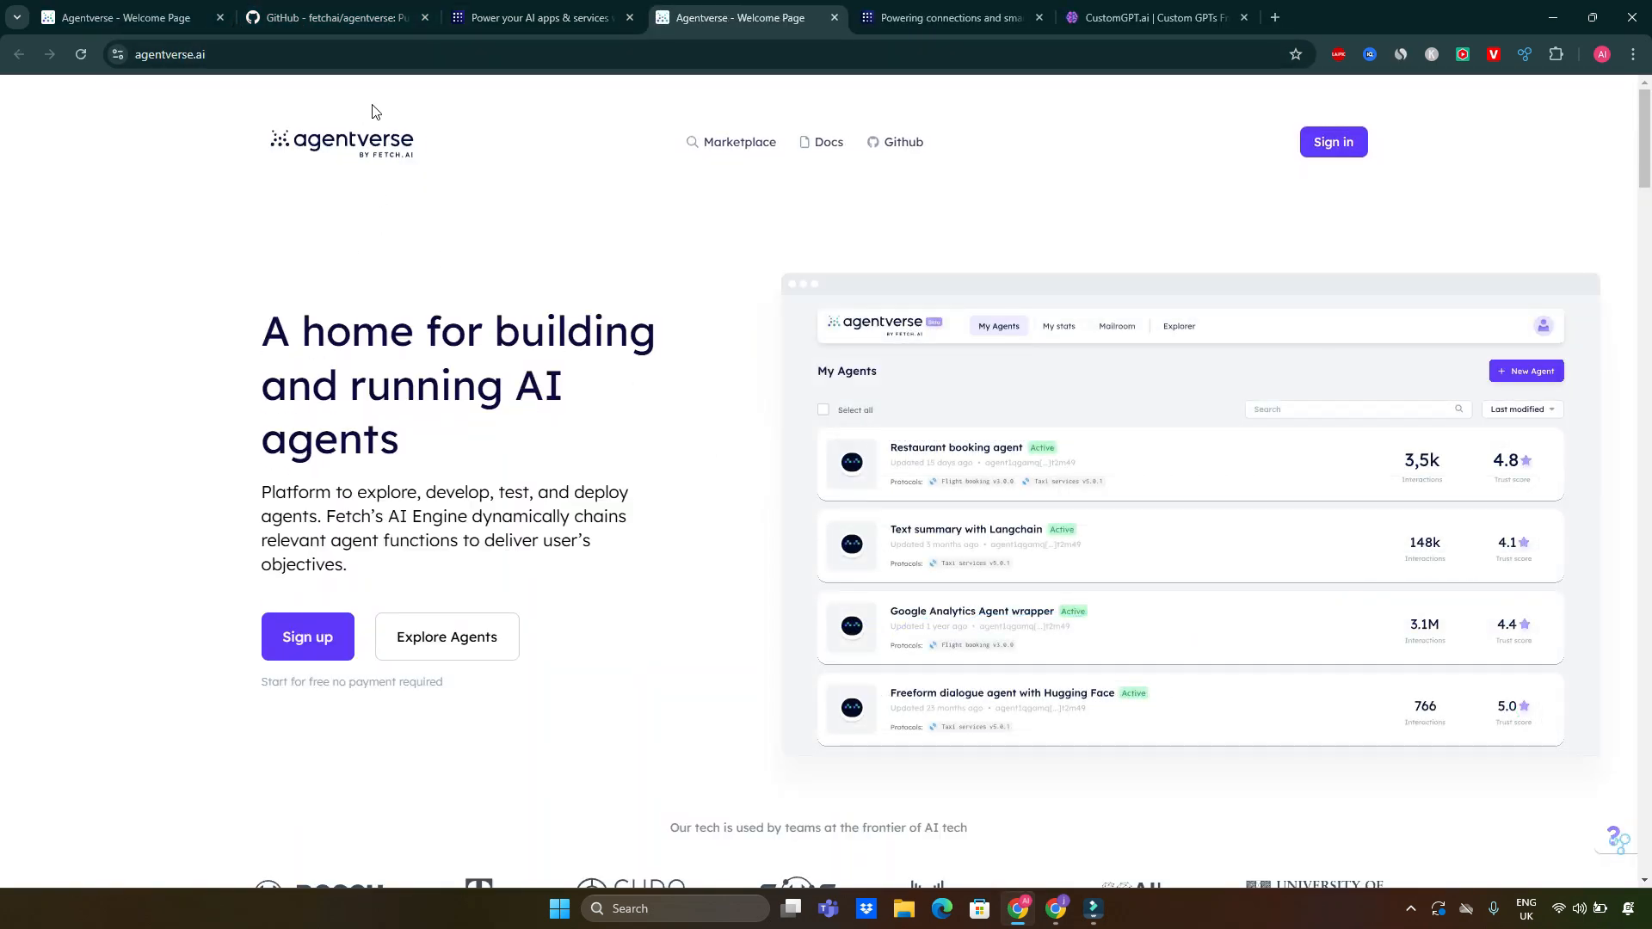
click(537, 17)
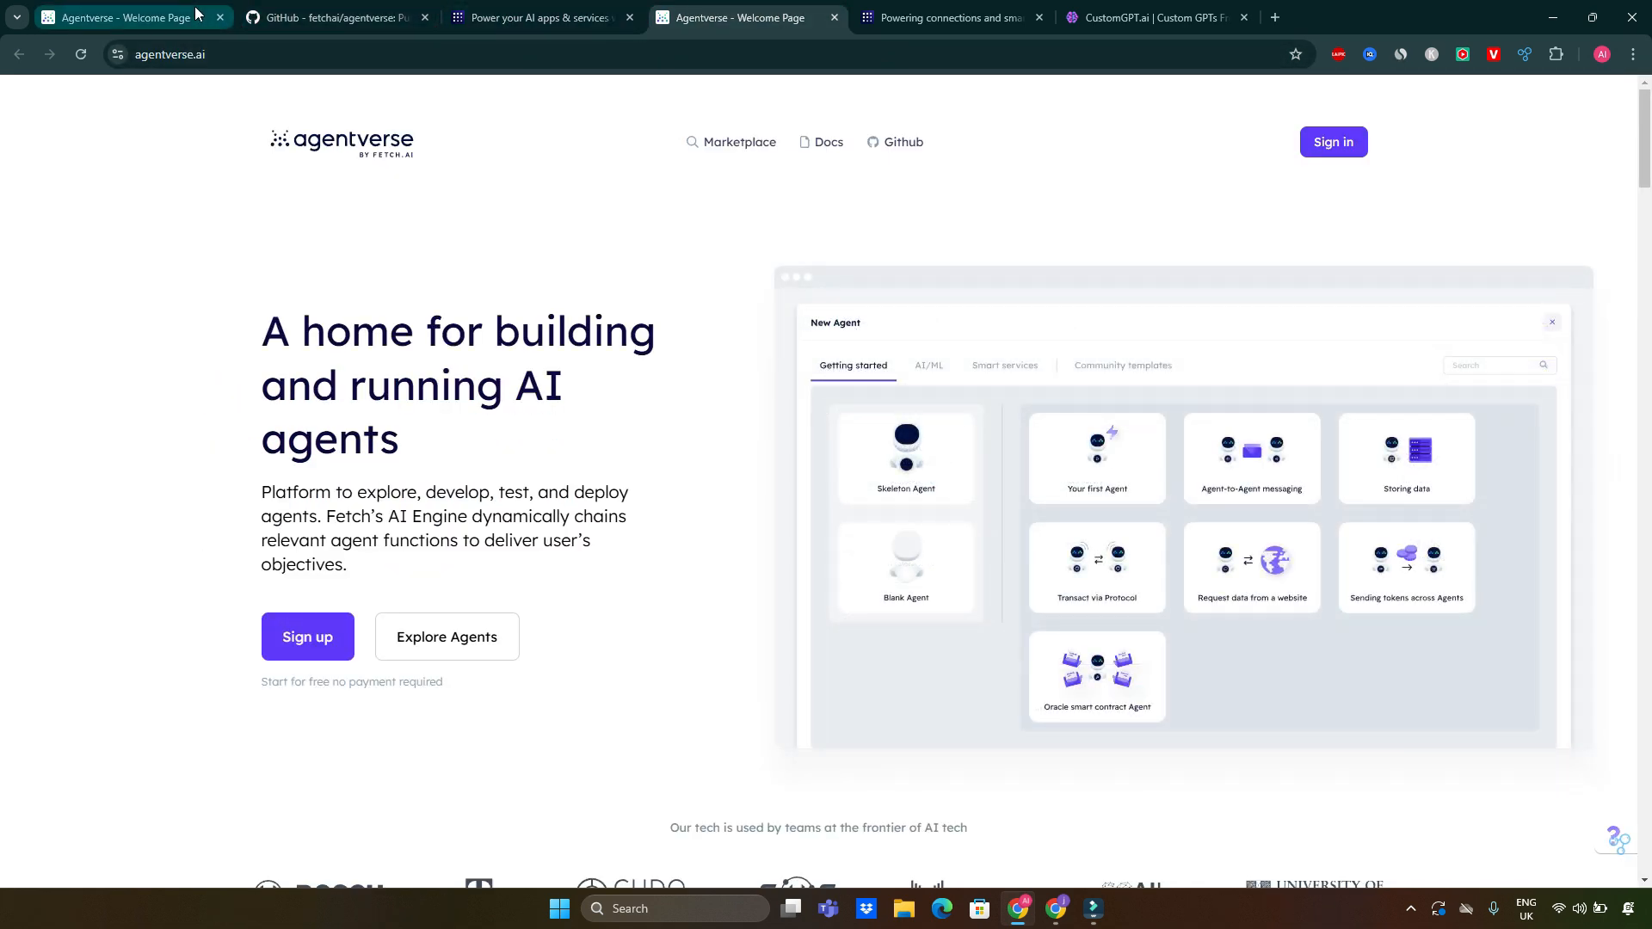
Scroll the Agentverse welcome page past platform stats to 'AI platform built for developers'.
click(1096, 566)
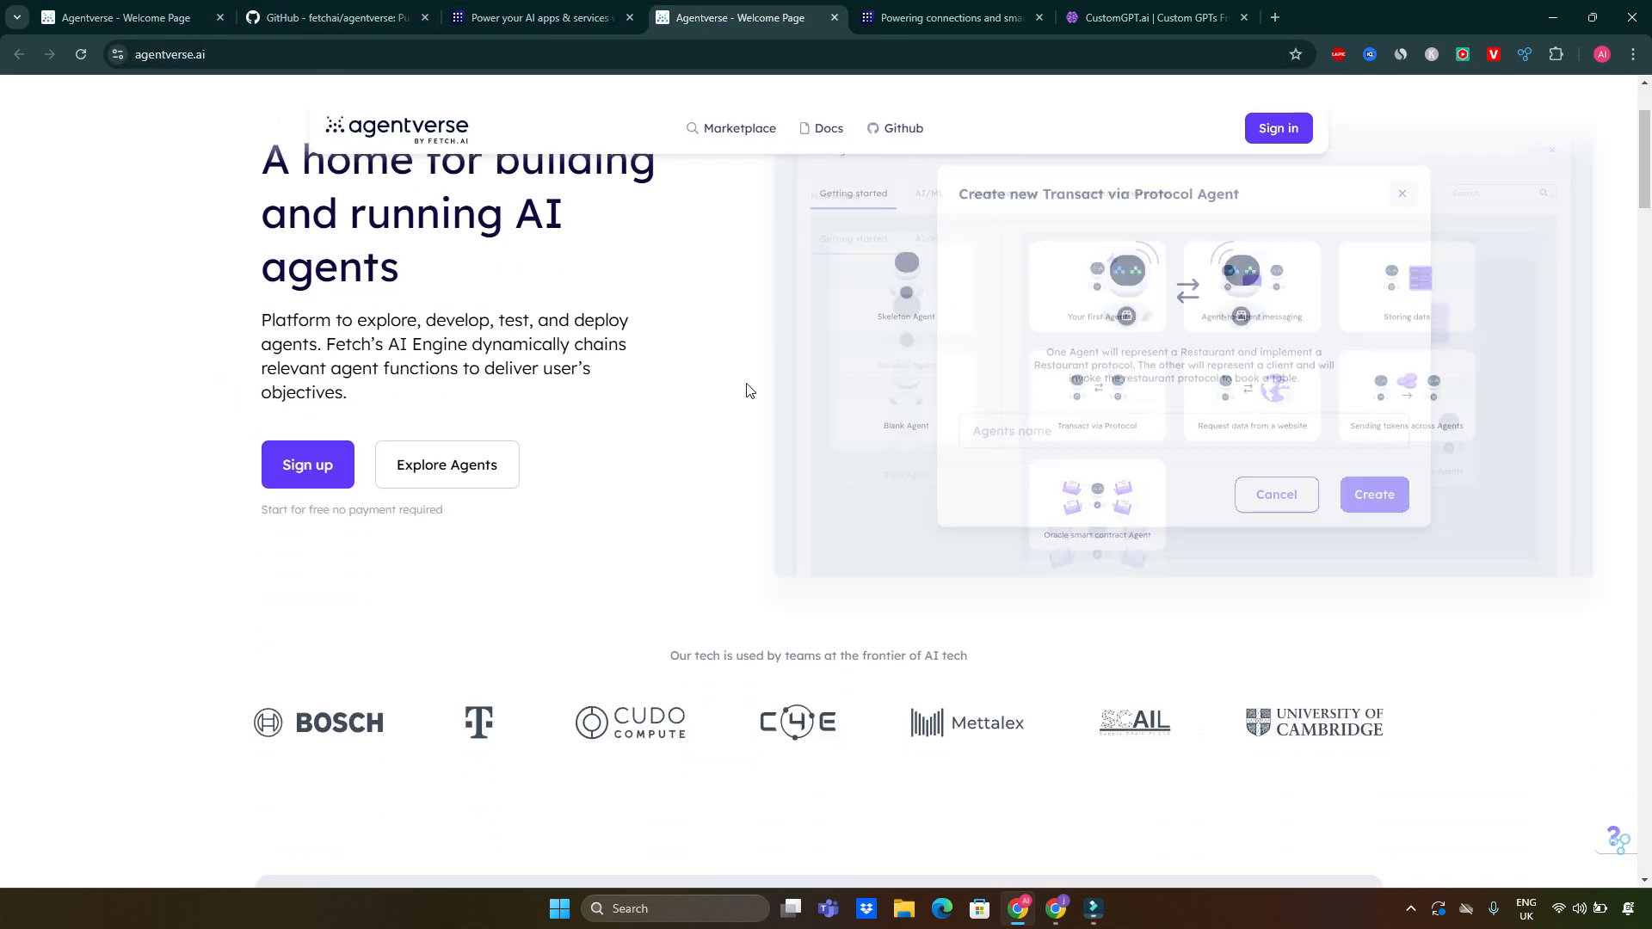
scroll(down, 3)
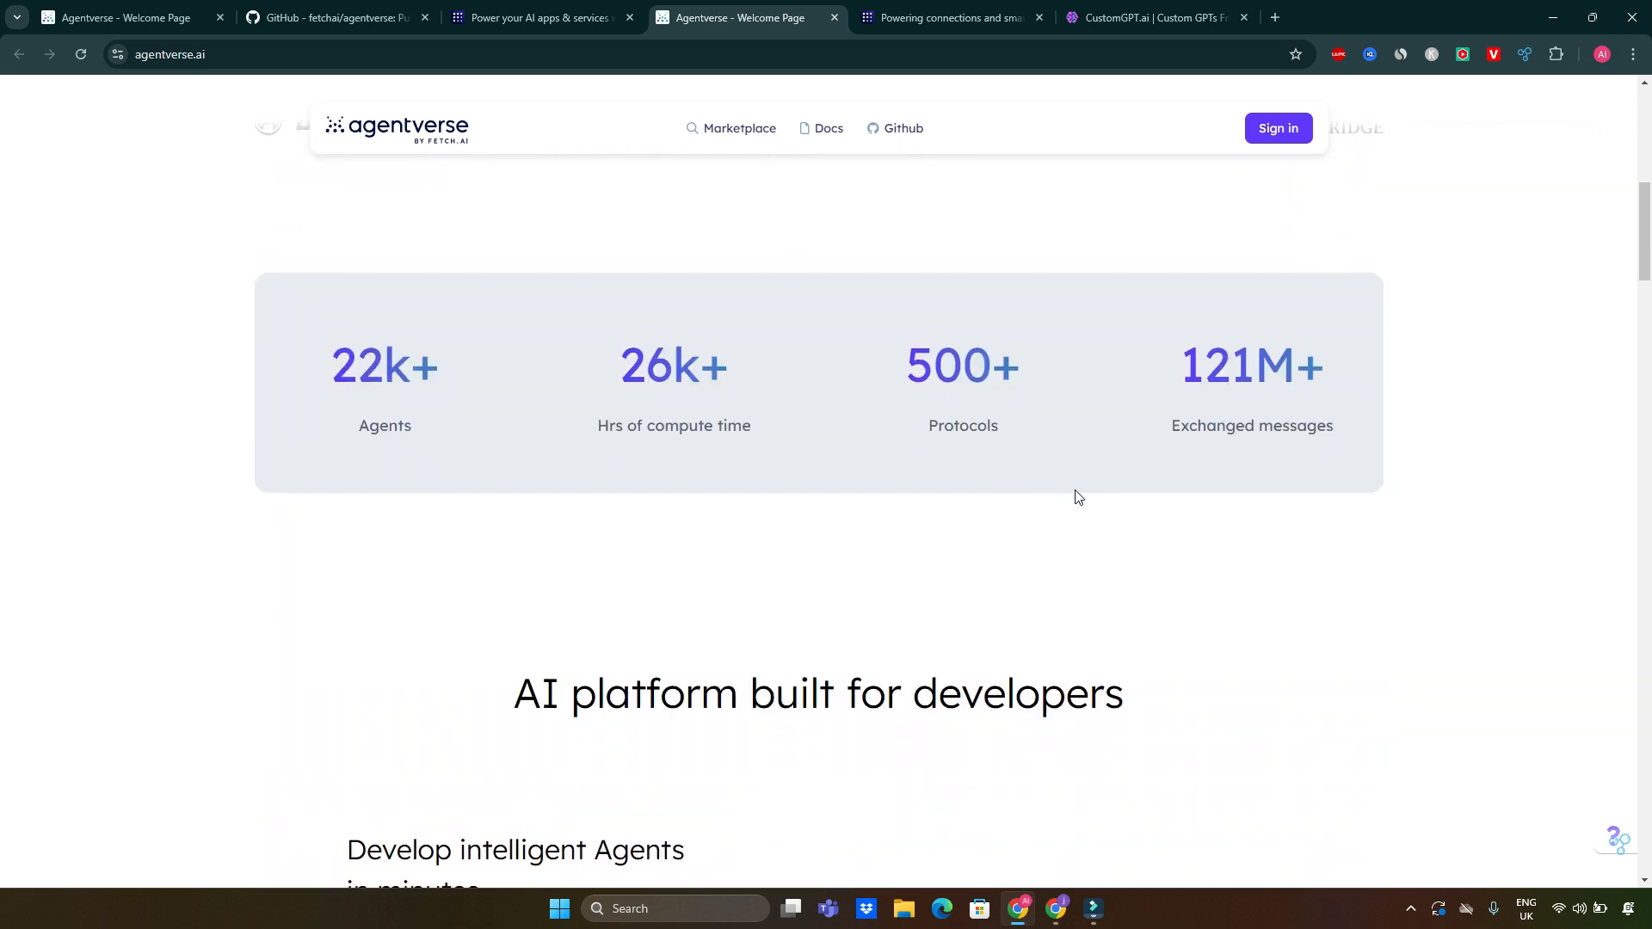
scroll(down, 3)
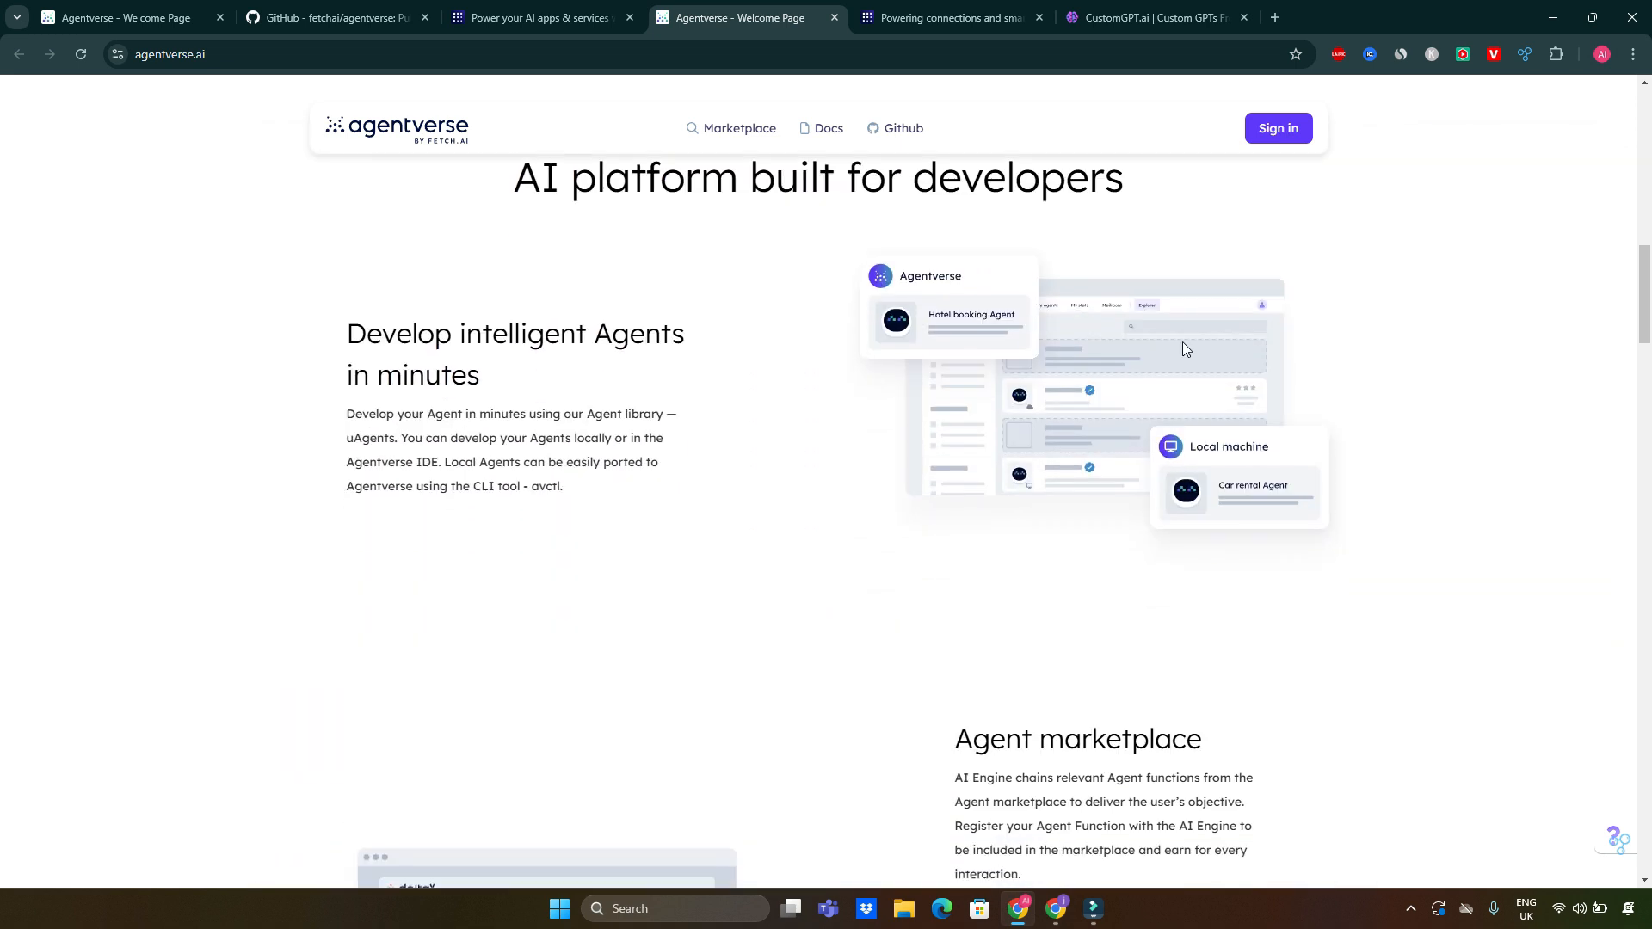
scroll(down, 3)
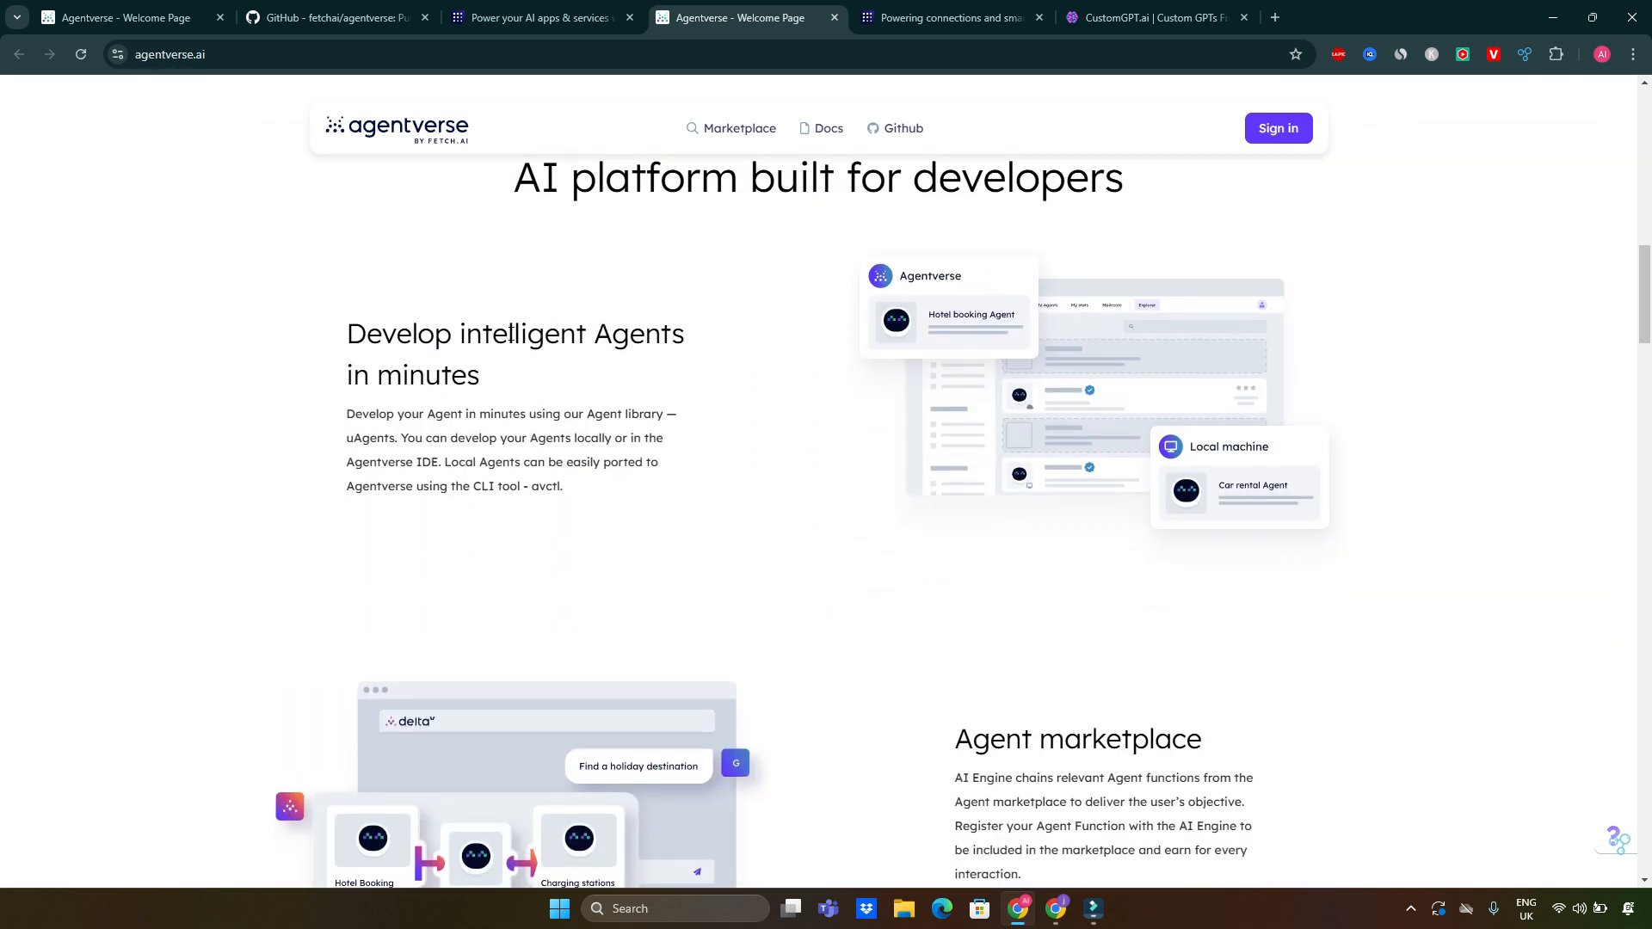
mouse_move(391, 428)
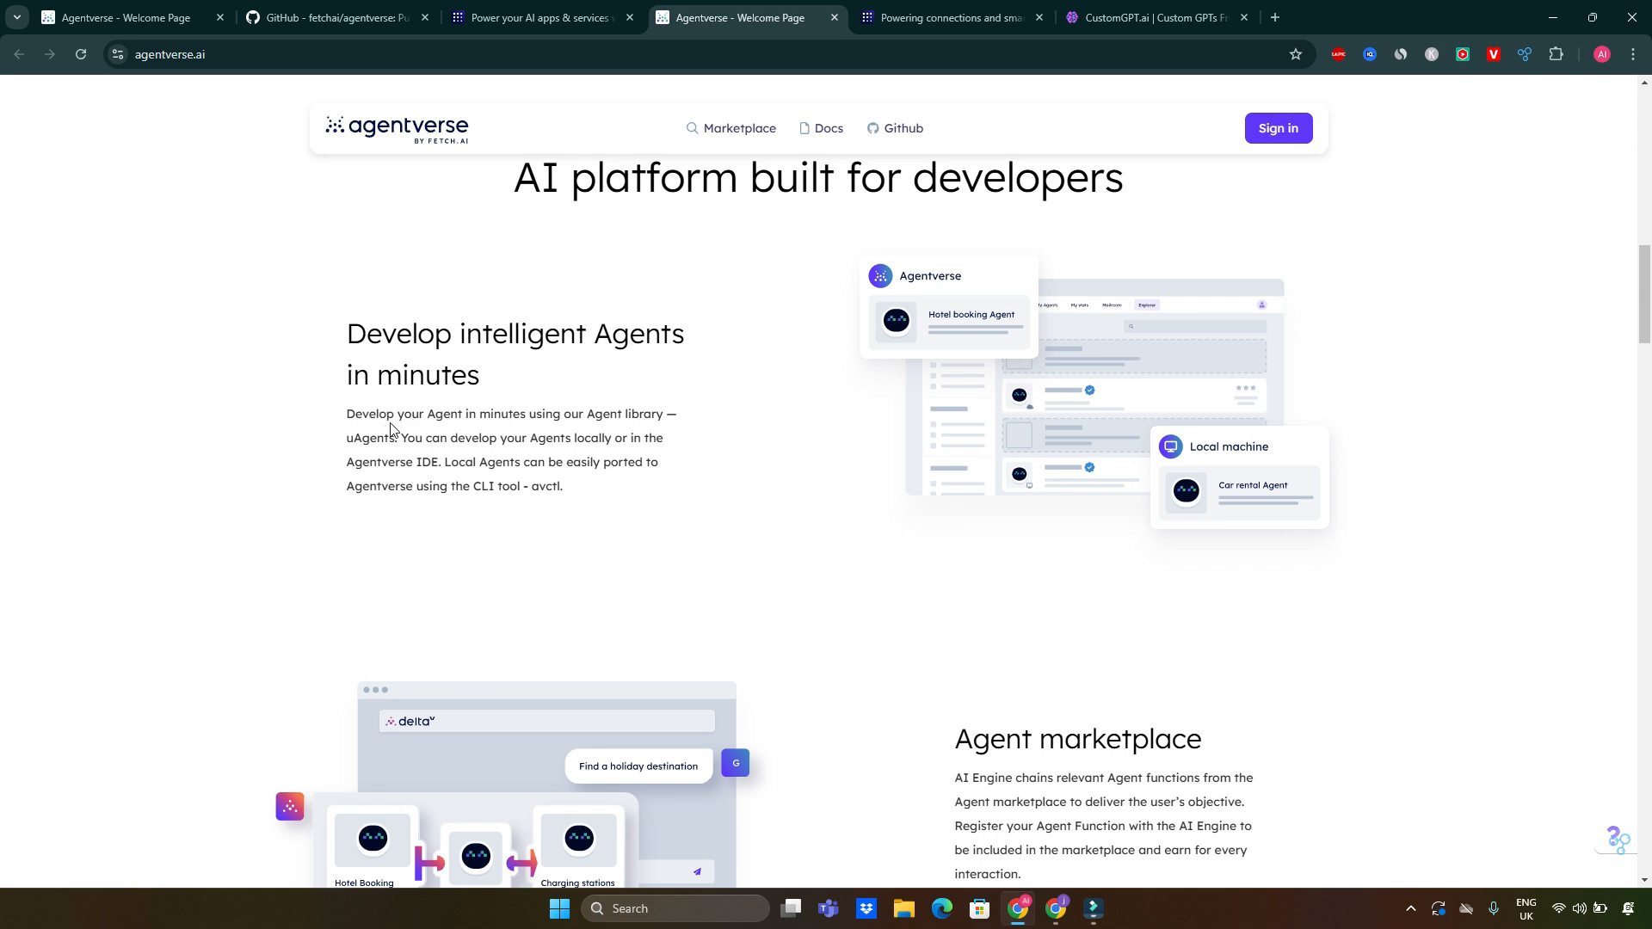
mouse_move(558, 433)
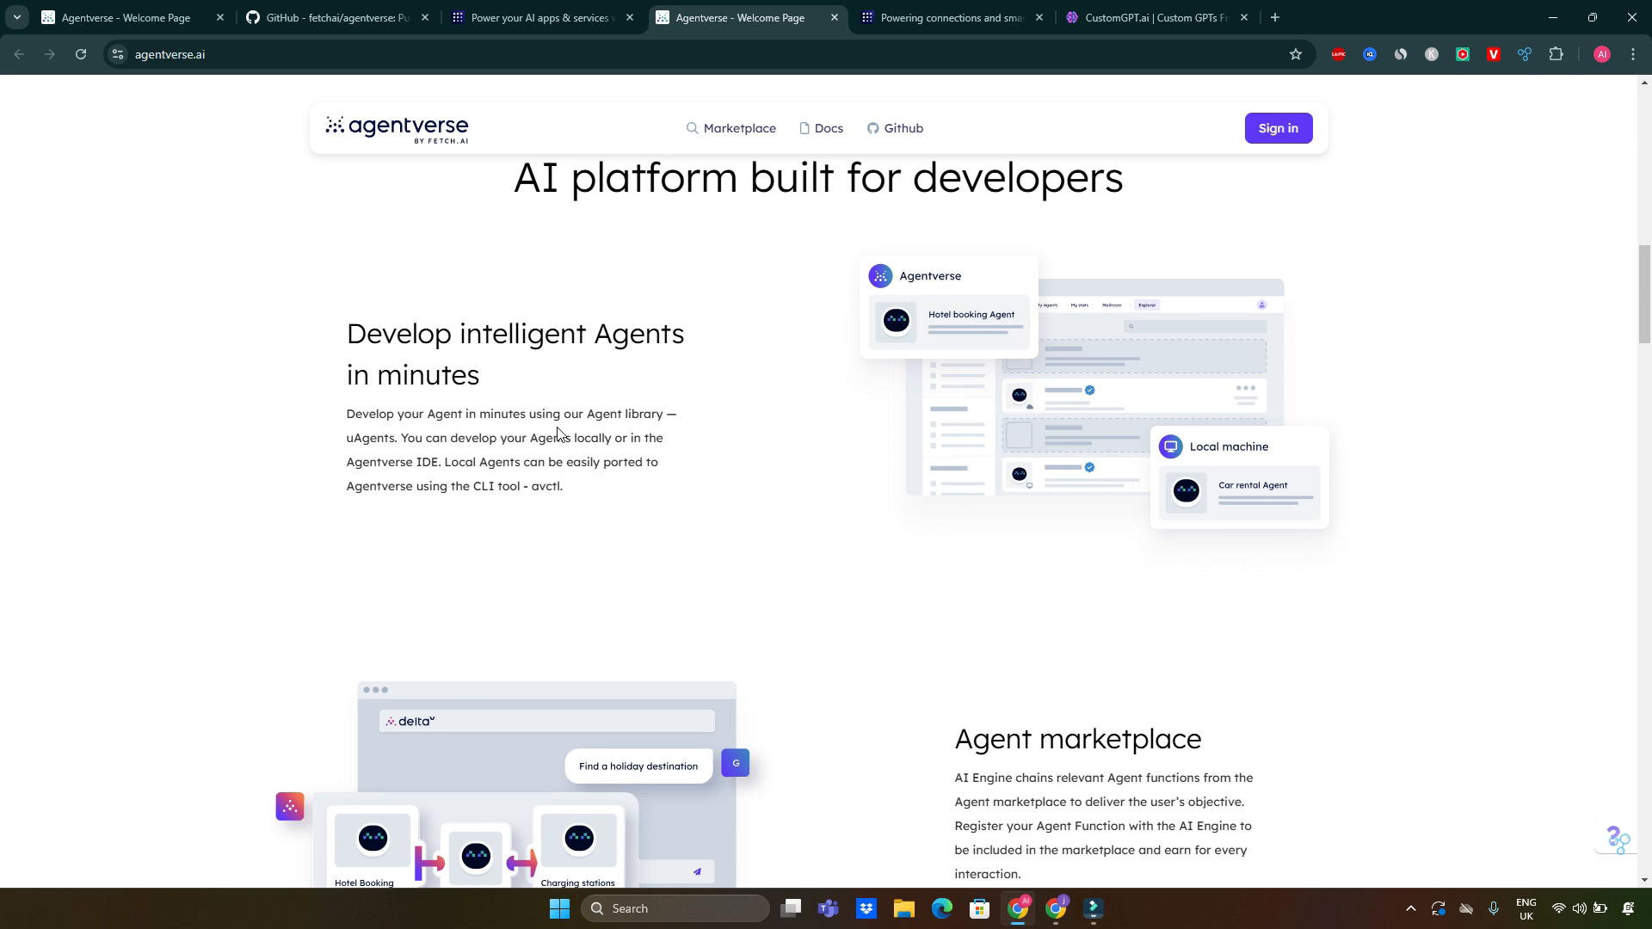
mouse_move(375, 457)
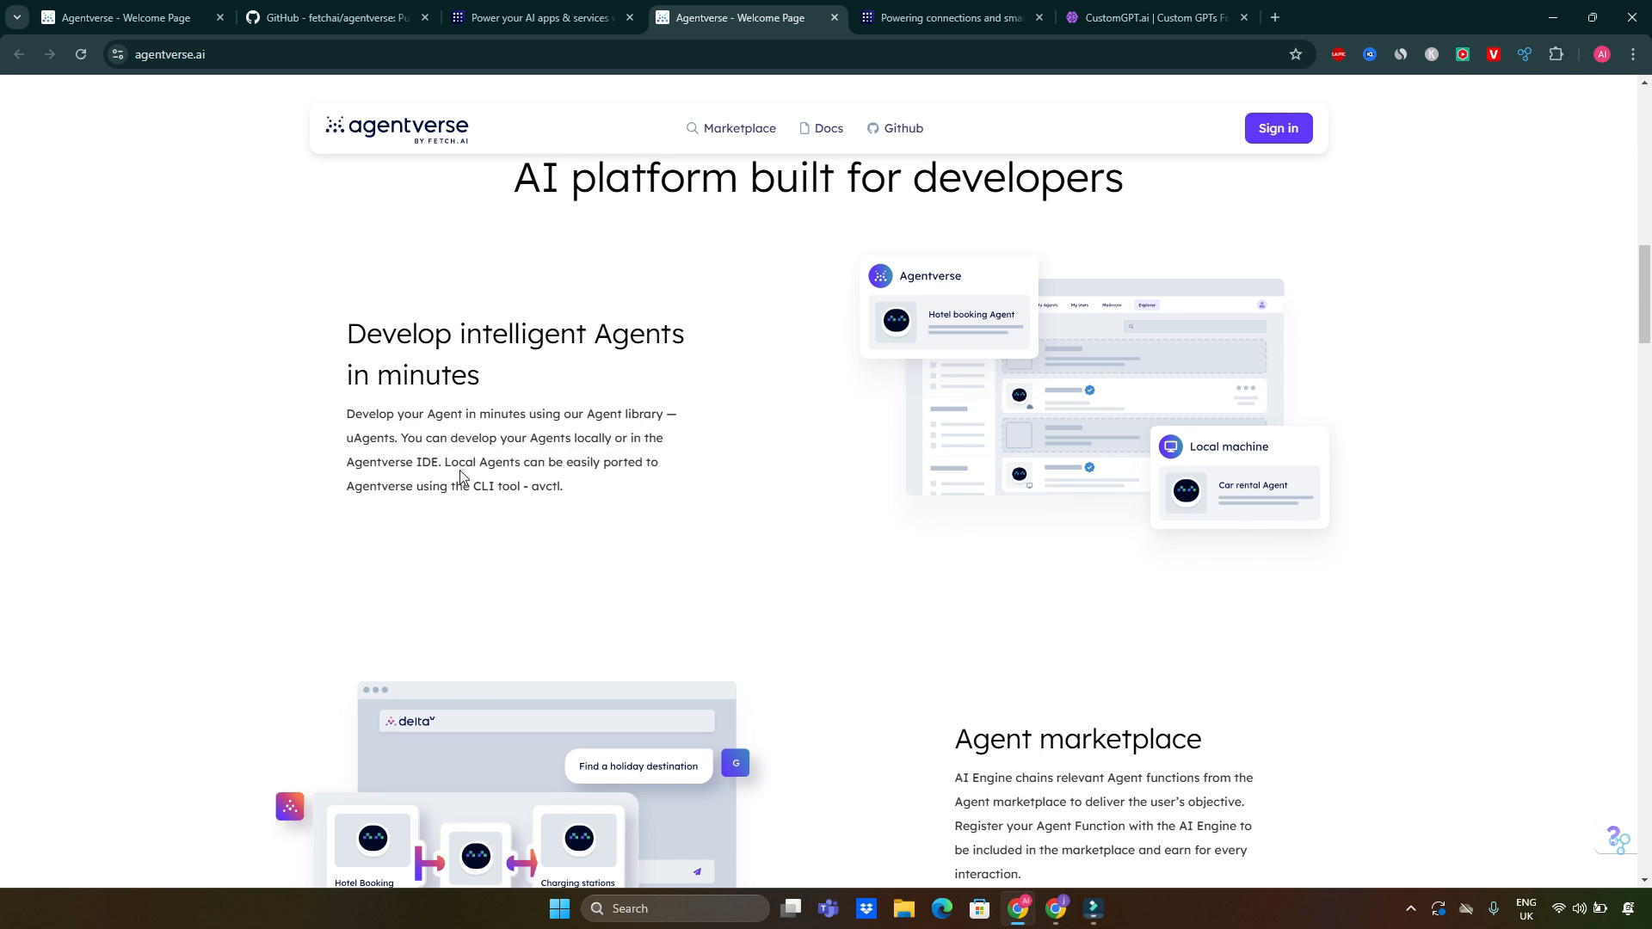
mouse_move(485, 459)
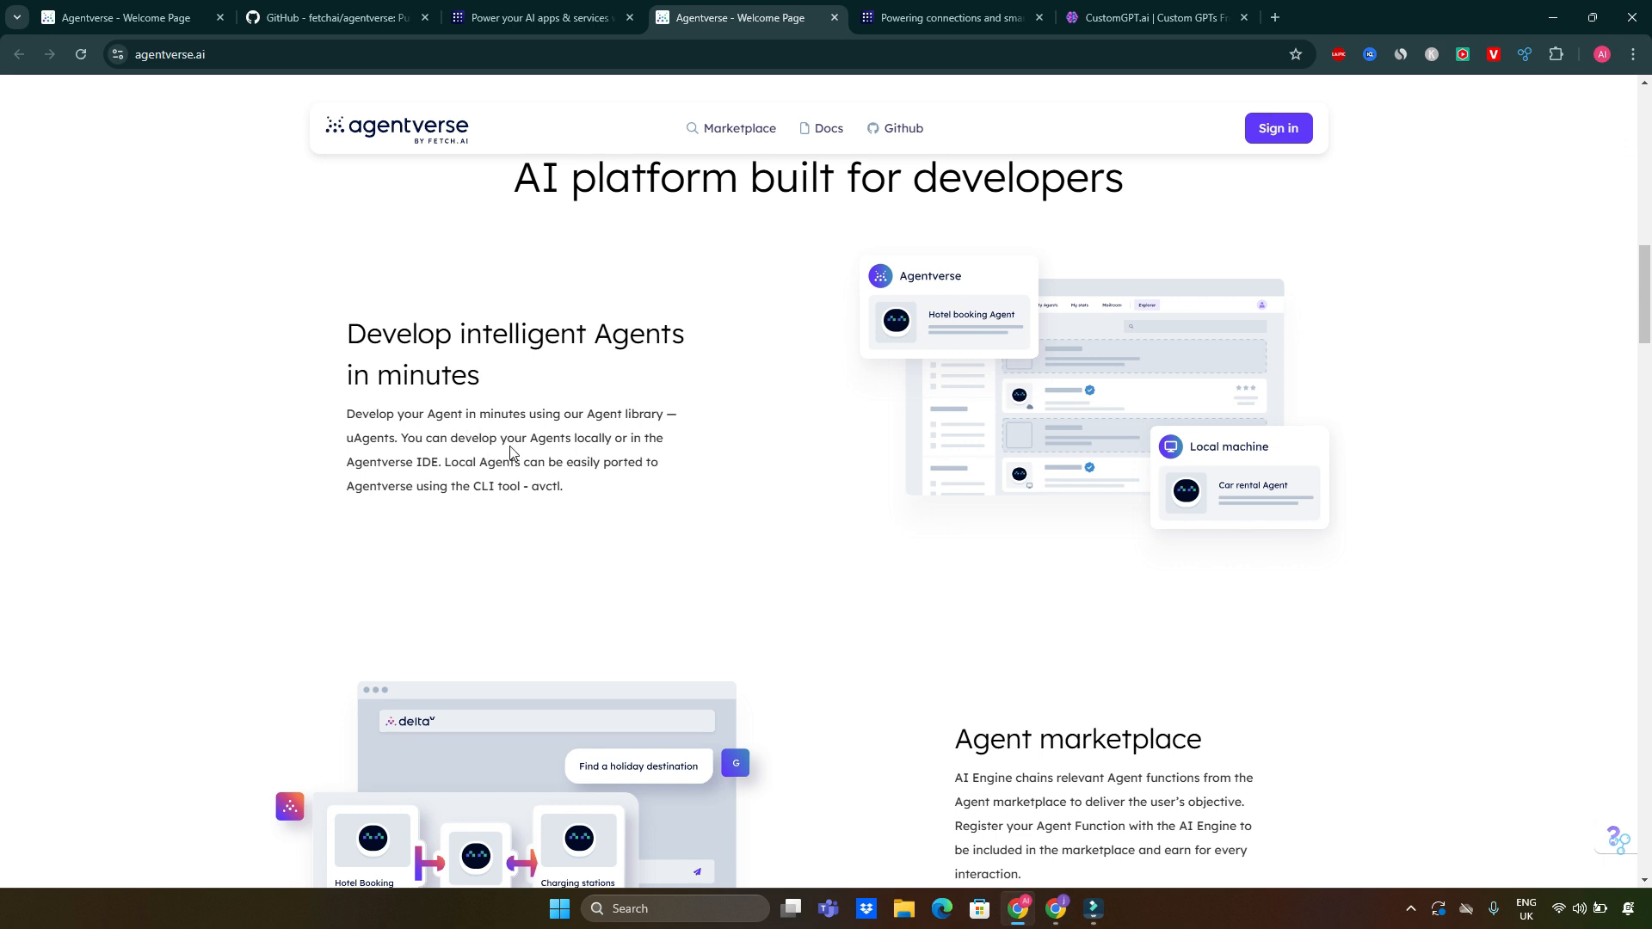
mouse_move(650, 496)
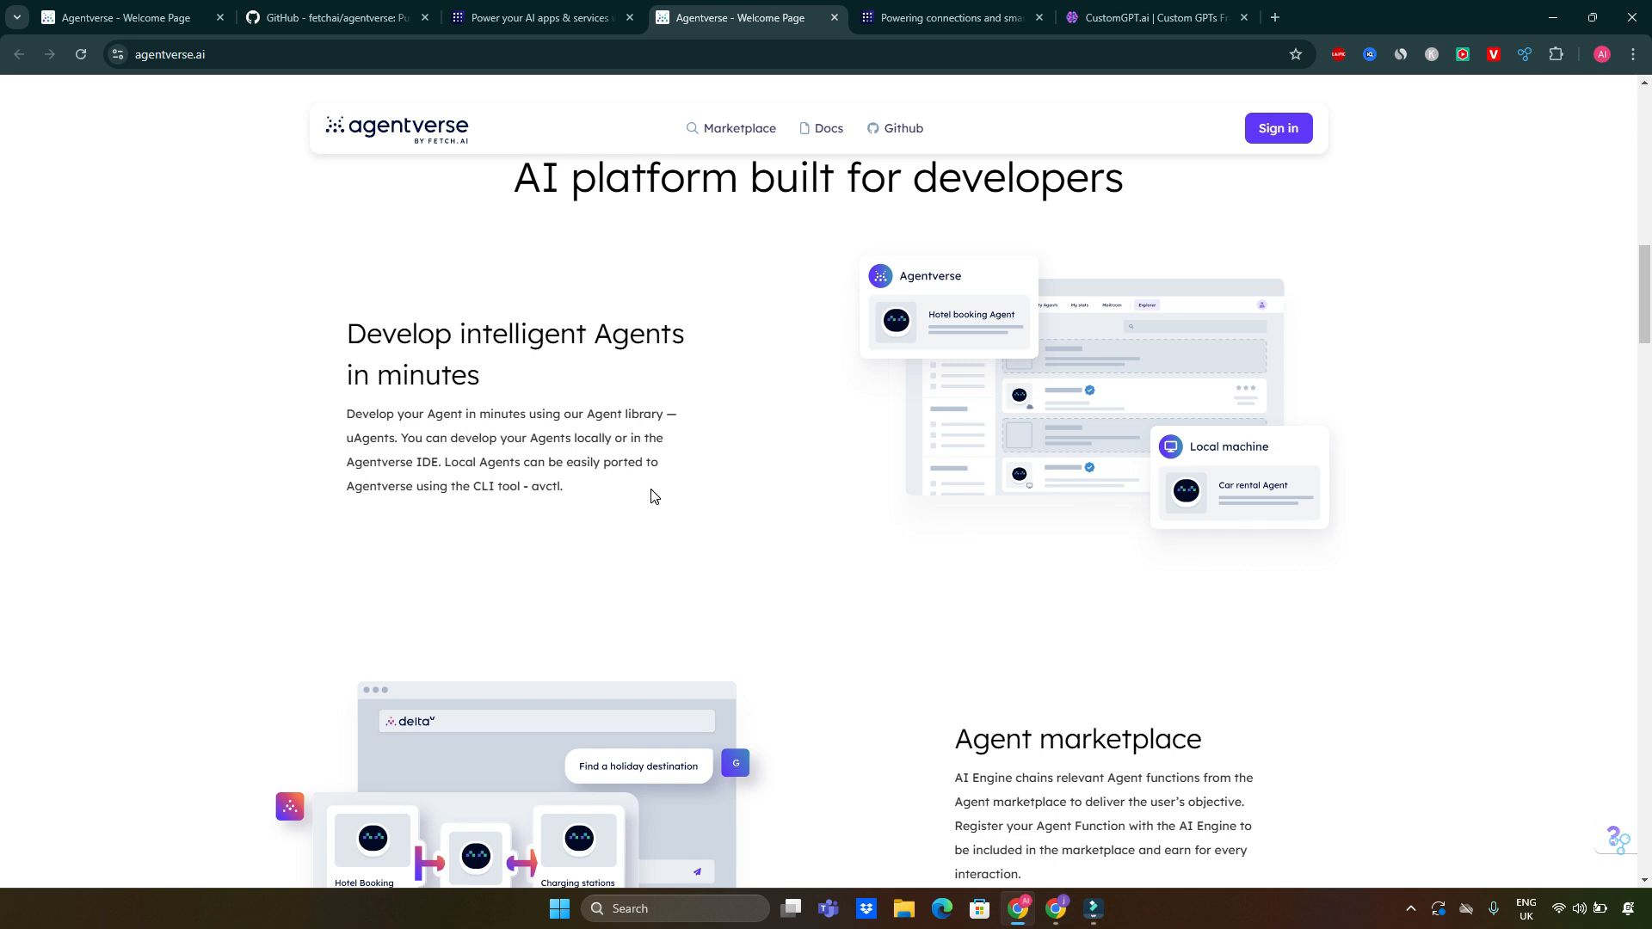
mouse_move(422, 509)
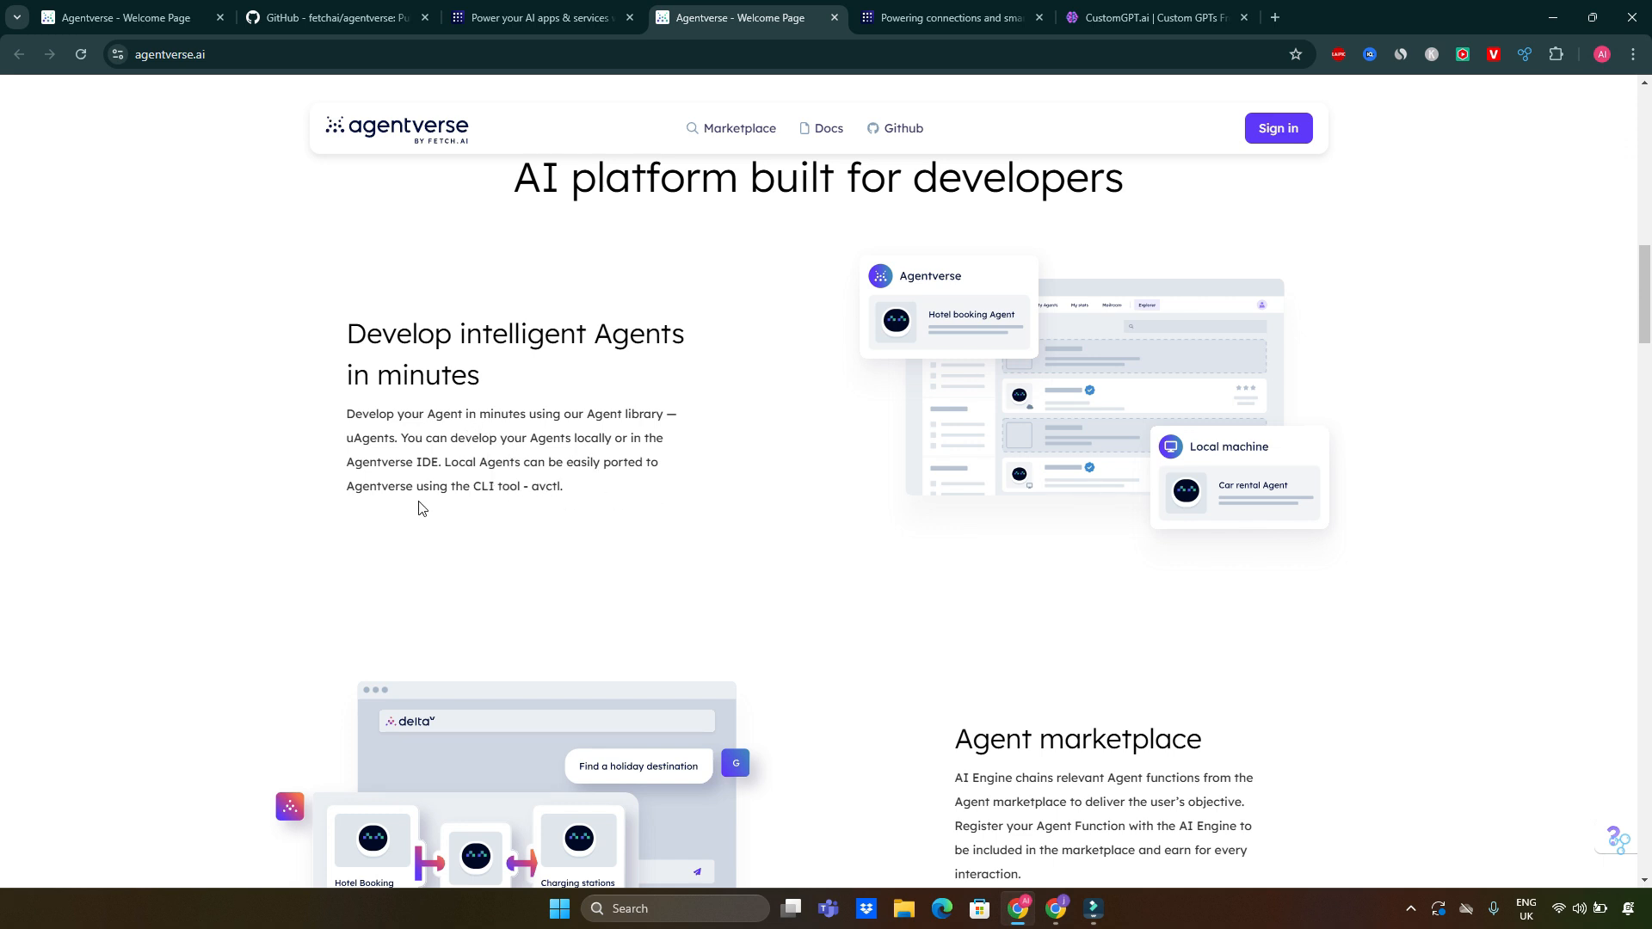
mouse_move(499, 506)
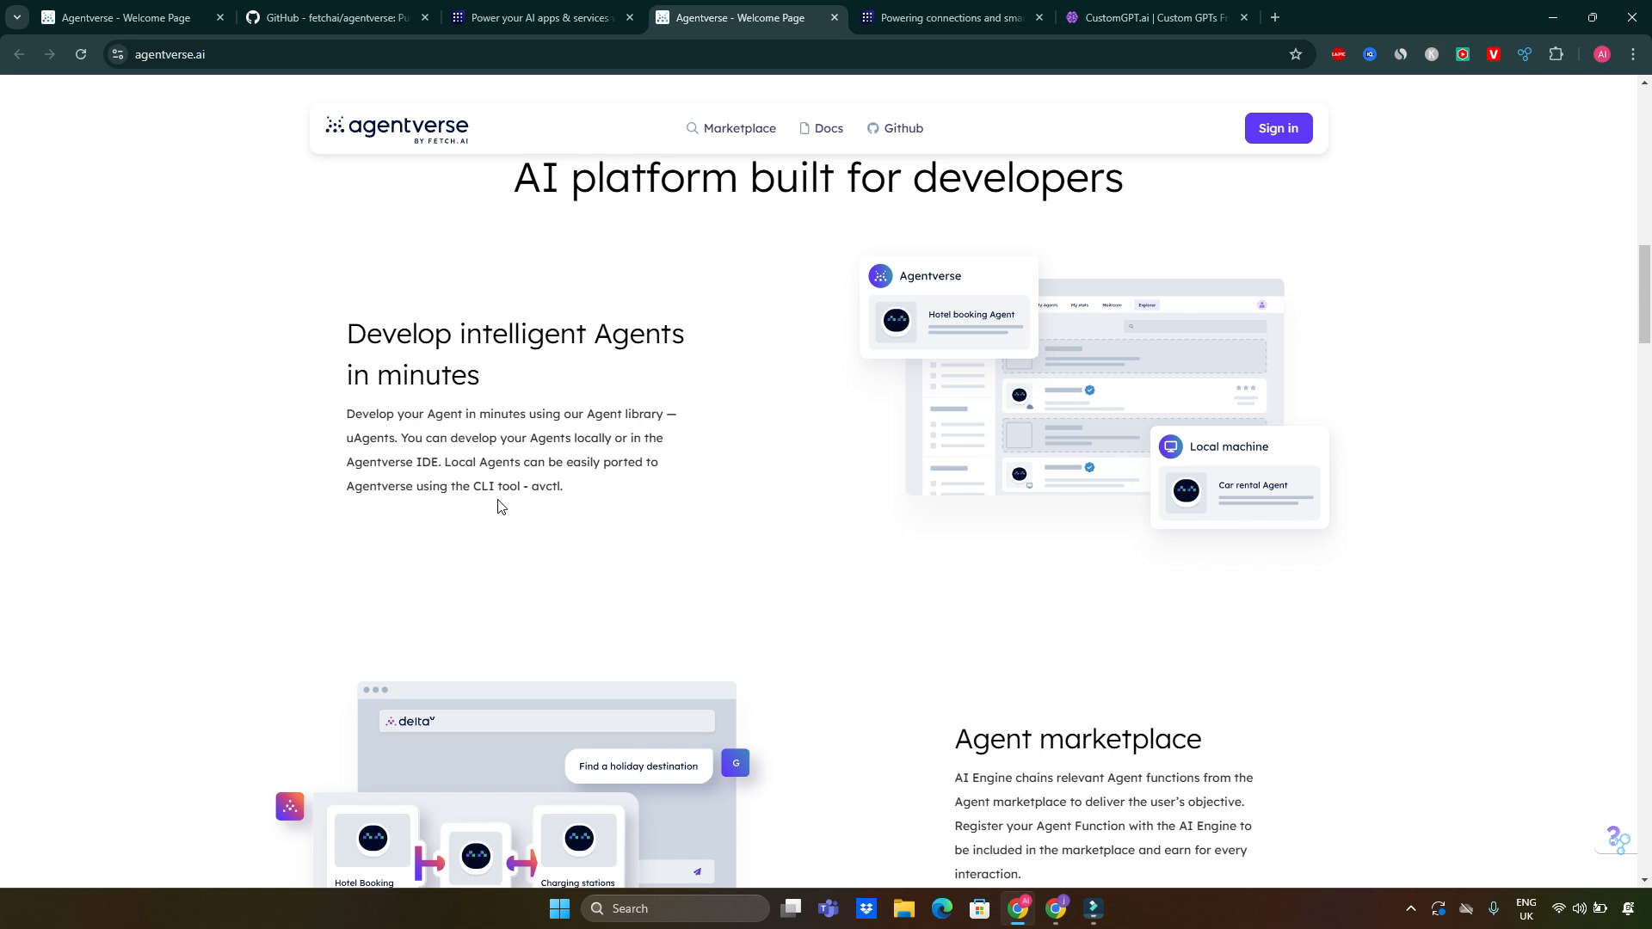
Scroll through Universal compatibility, Test in DeltaV and Mailbox & Hosting sections, then back up.
scroll(down, 3)
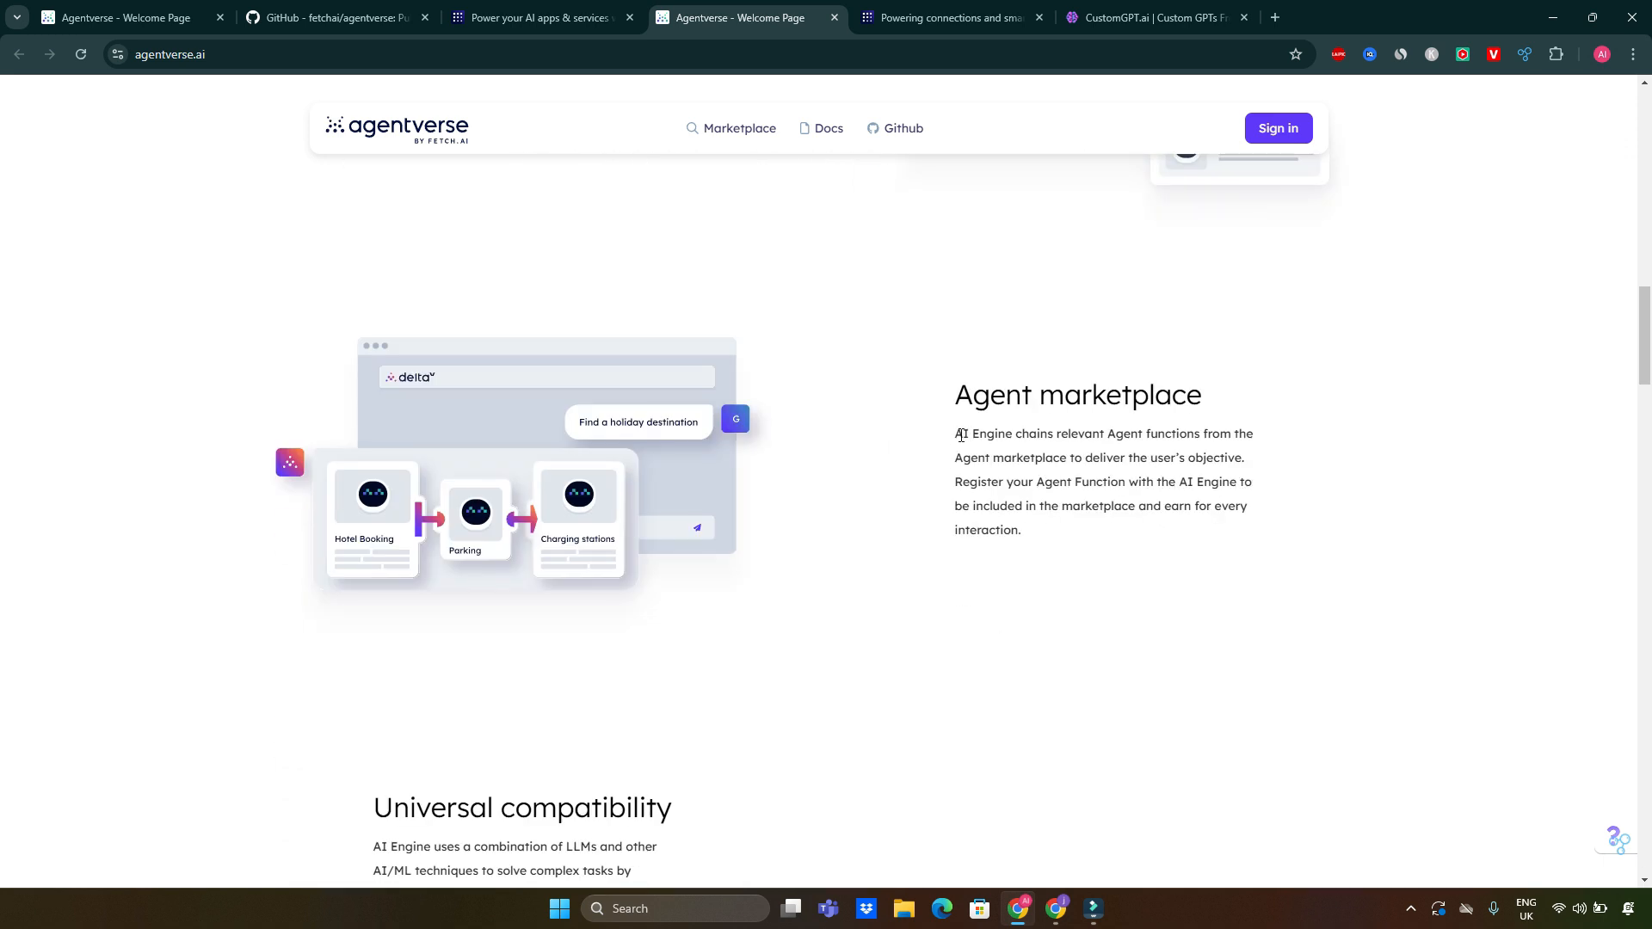
mouse_move(996, 418)
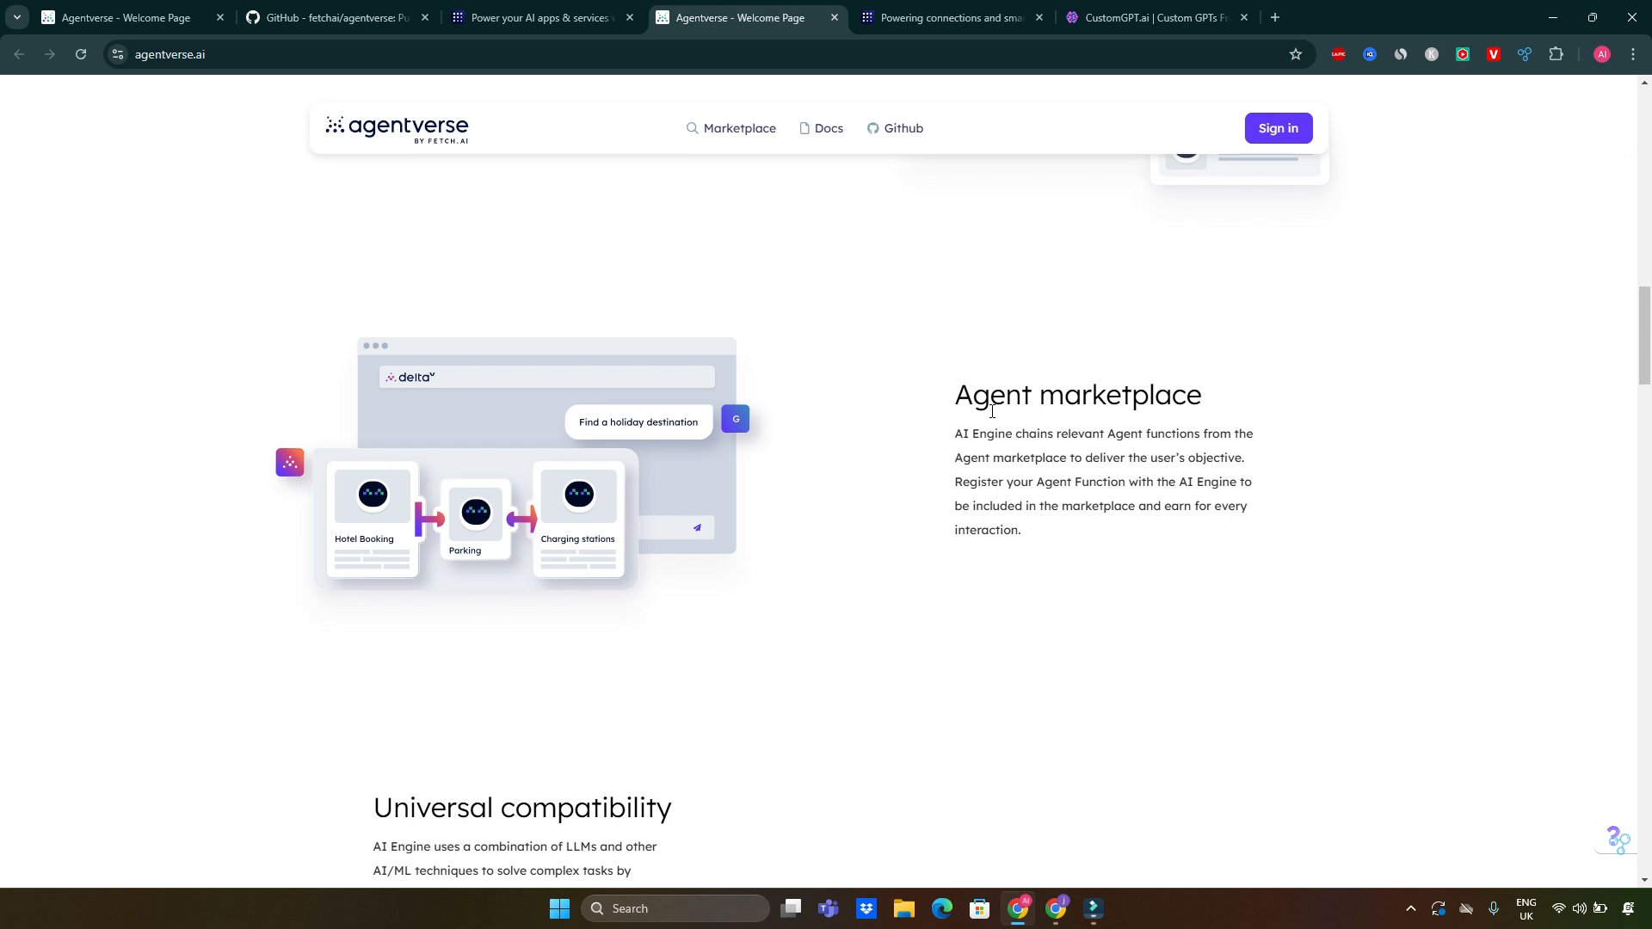
scroll(down, 3)
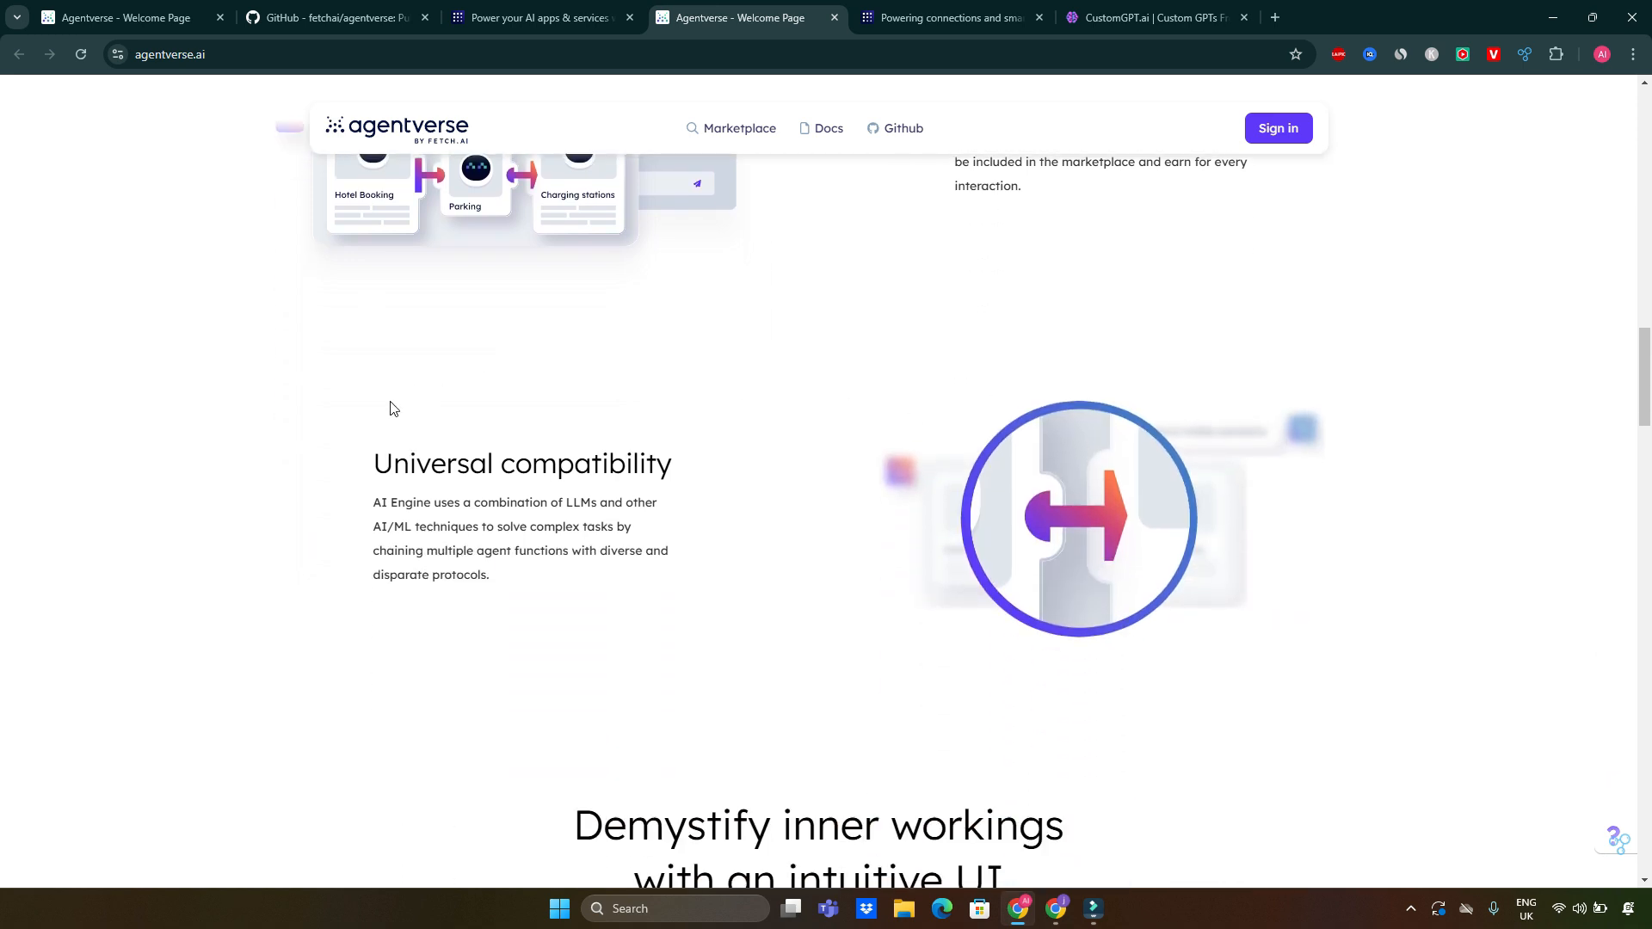
mouse_move(387, 528)
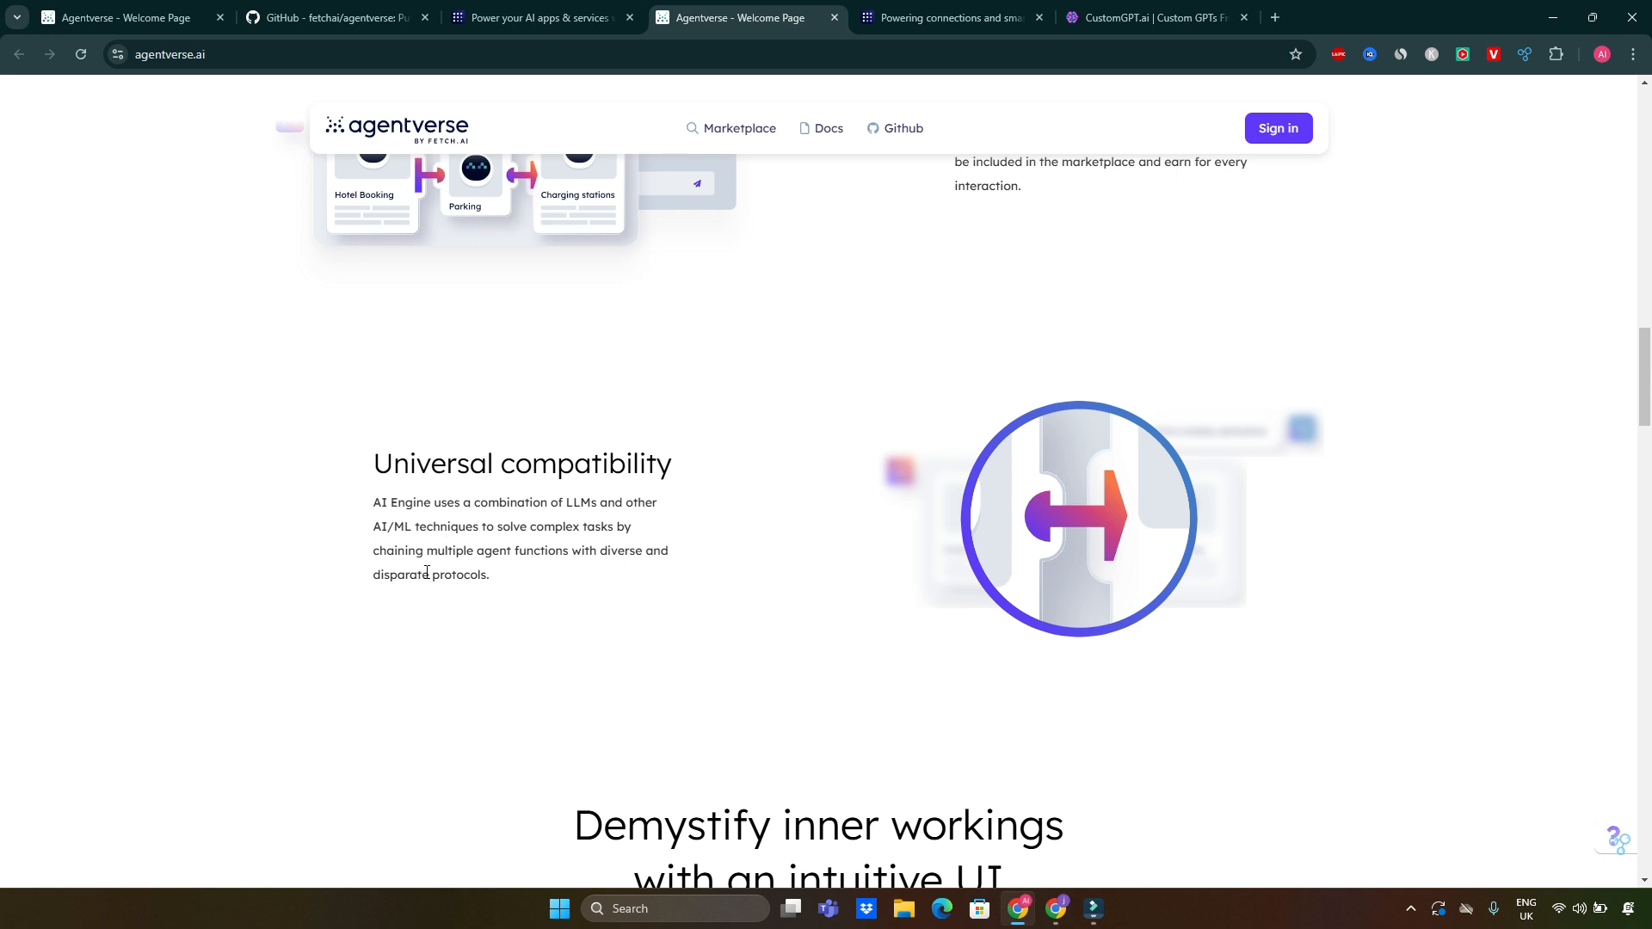
mouse_move(530, 571)
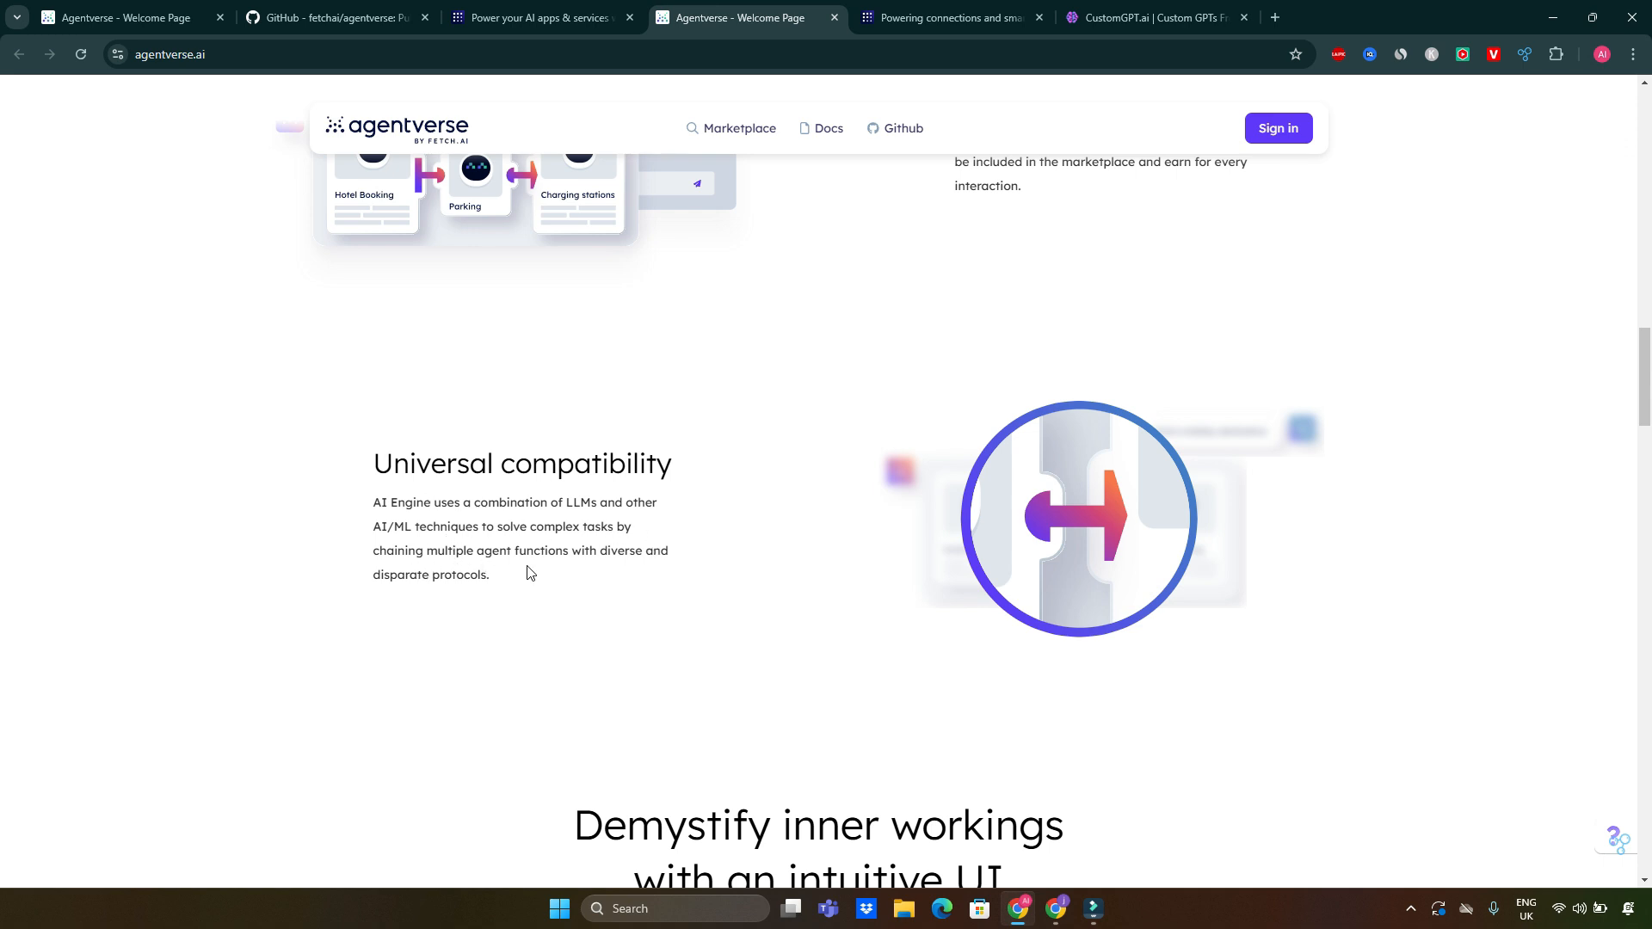
scroll(down, 3)
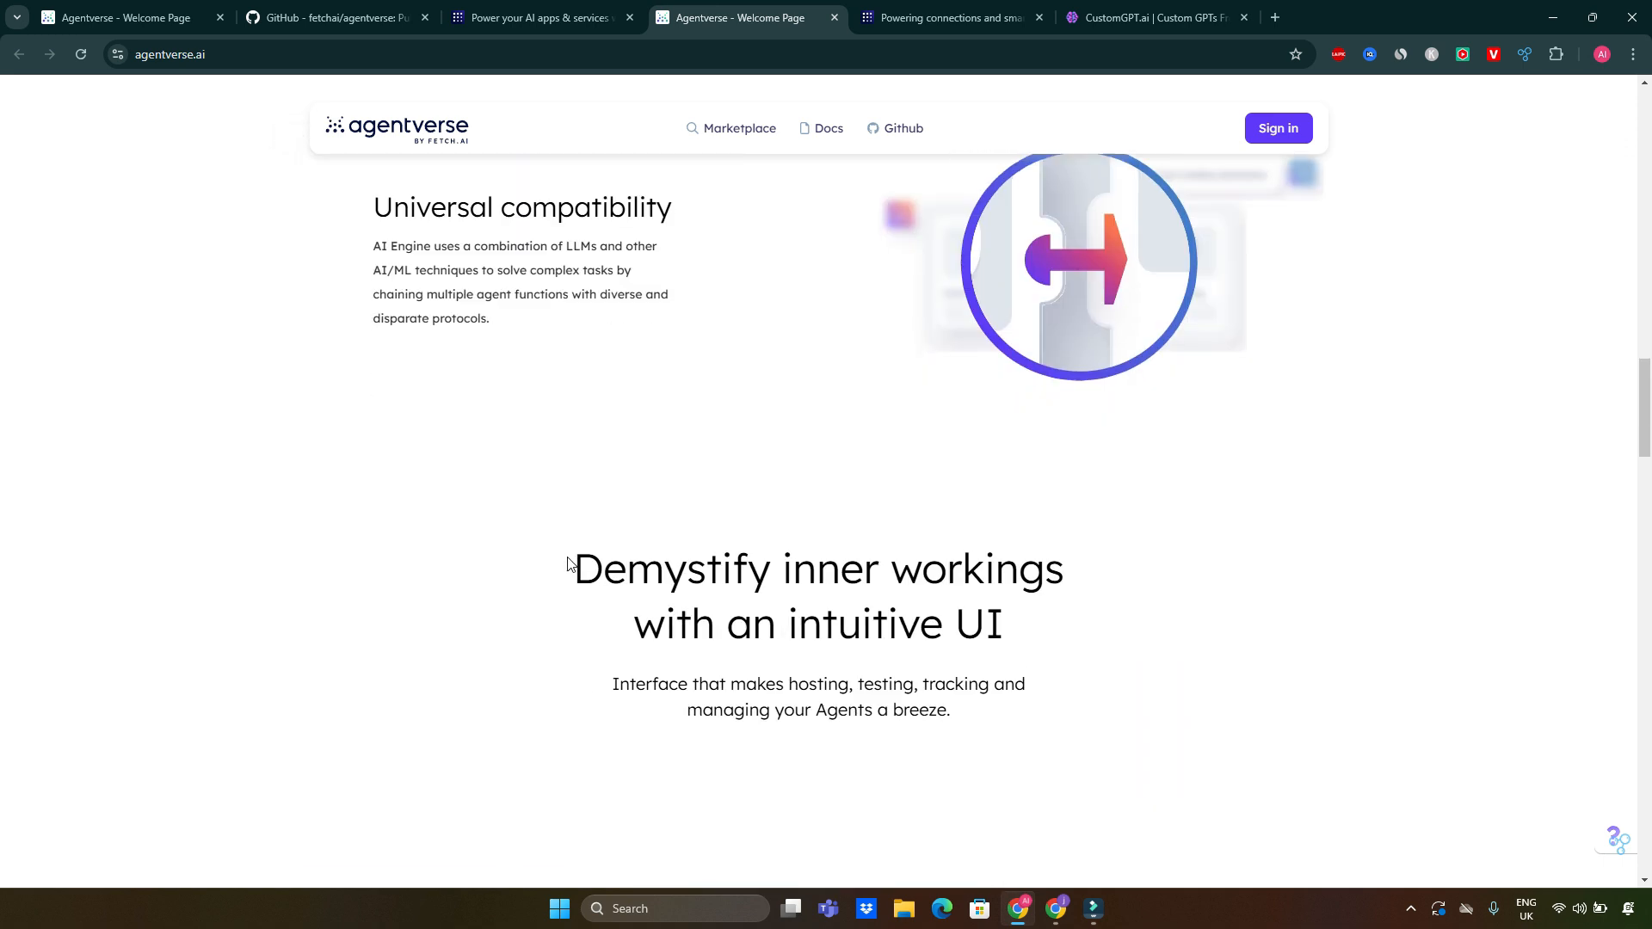
scroll(up, 3)
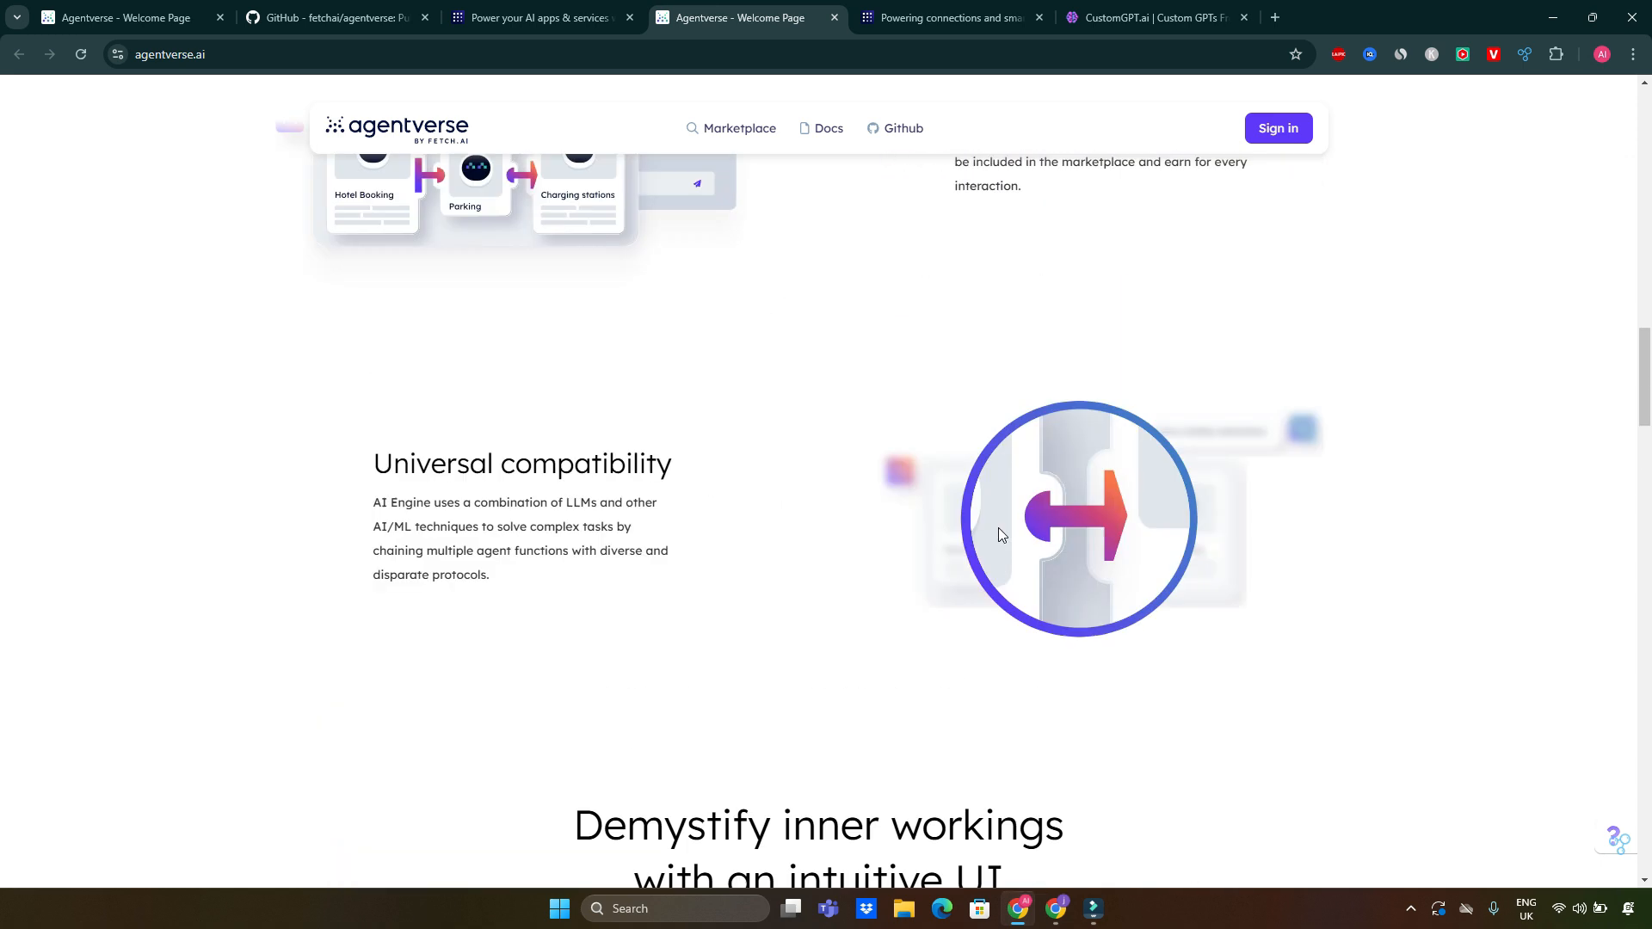
scroll(down, 3)
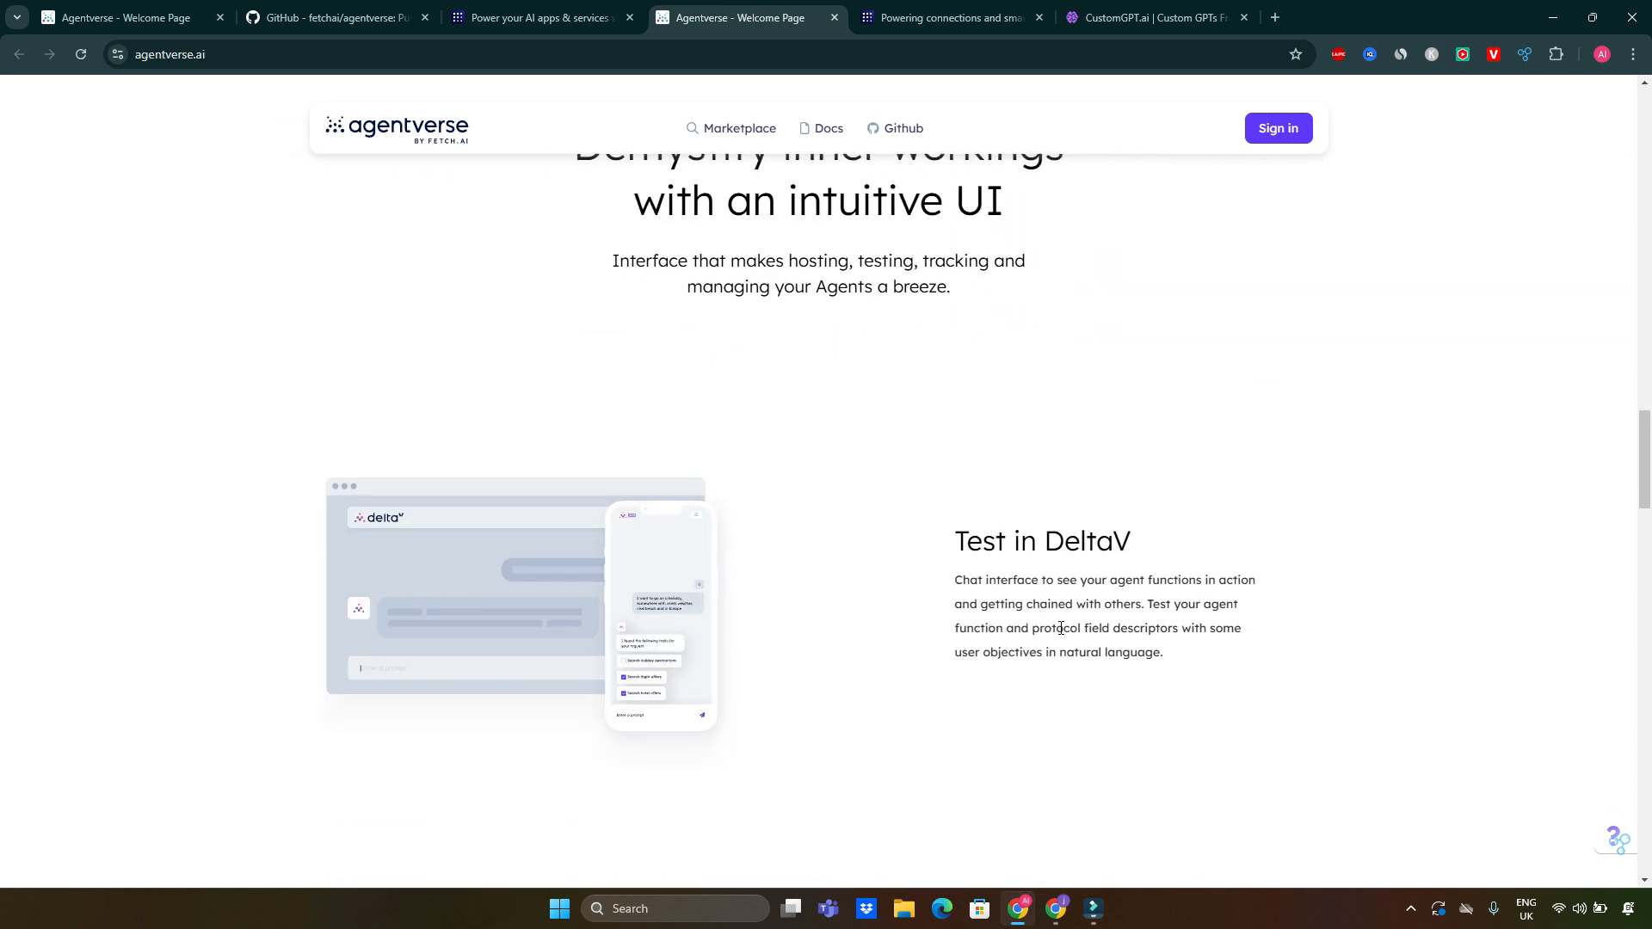
scroll(down, 3)
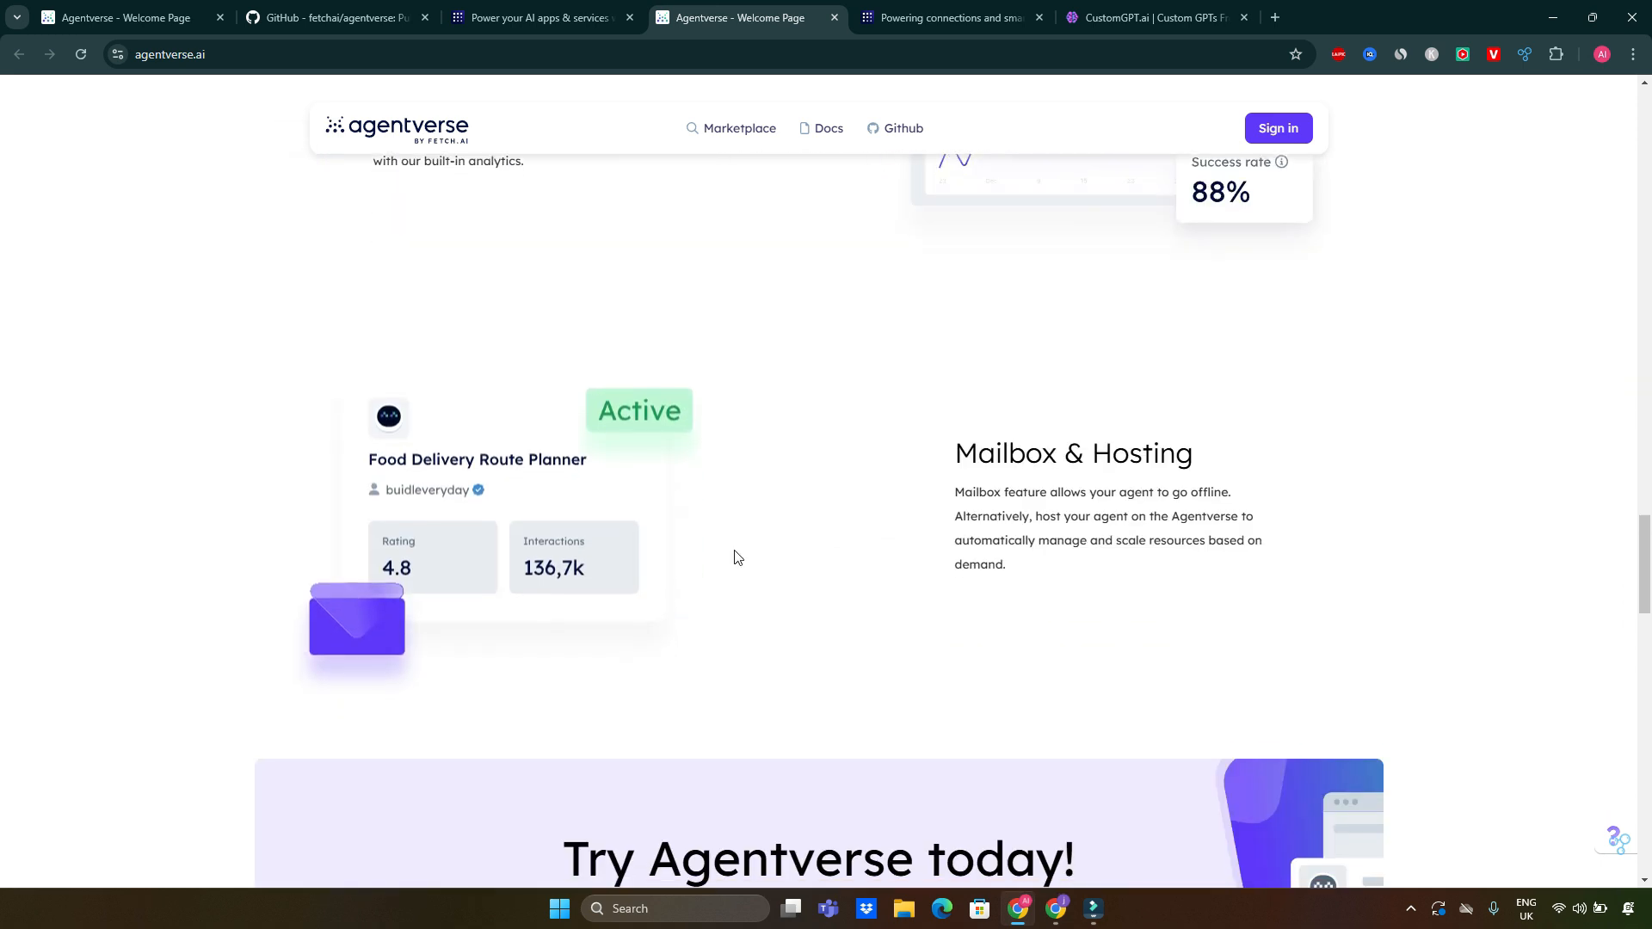
scroll(up, 3)
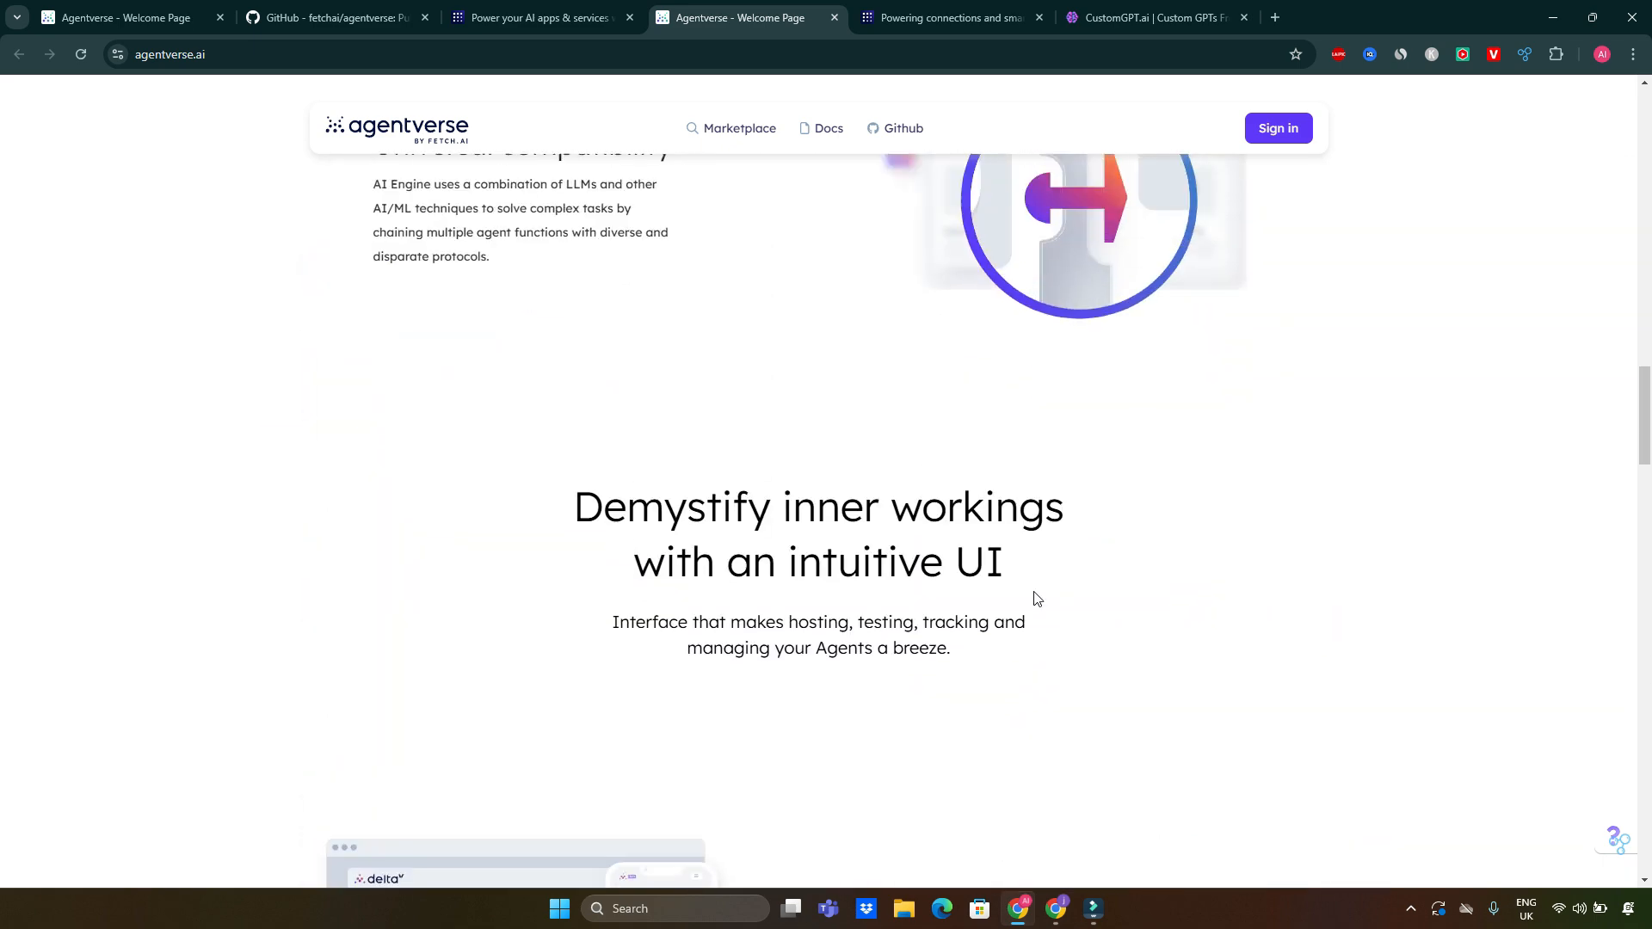
Review 'Develop intelligent Agents' and highlight the 'Agent marketplace' heading on AI Engine chaining and earnings.
scroll(up, 3)
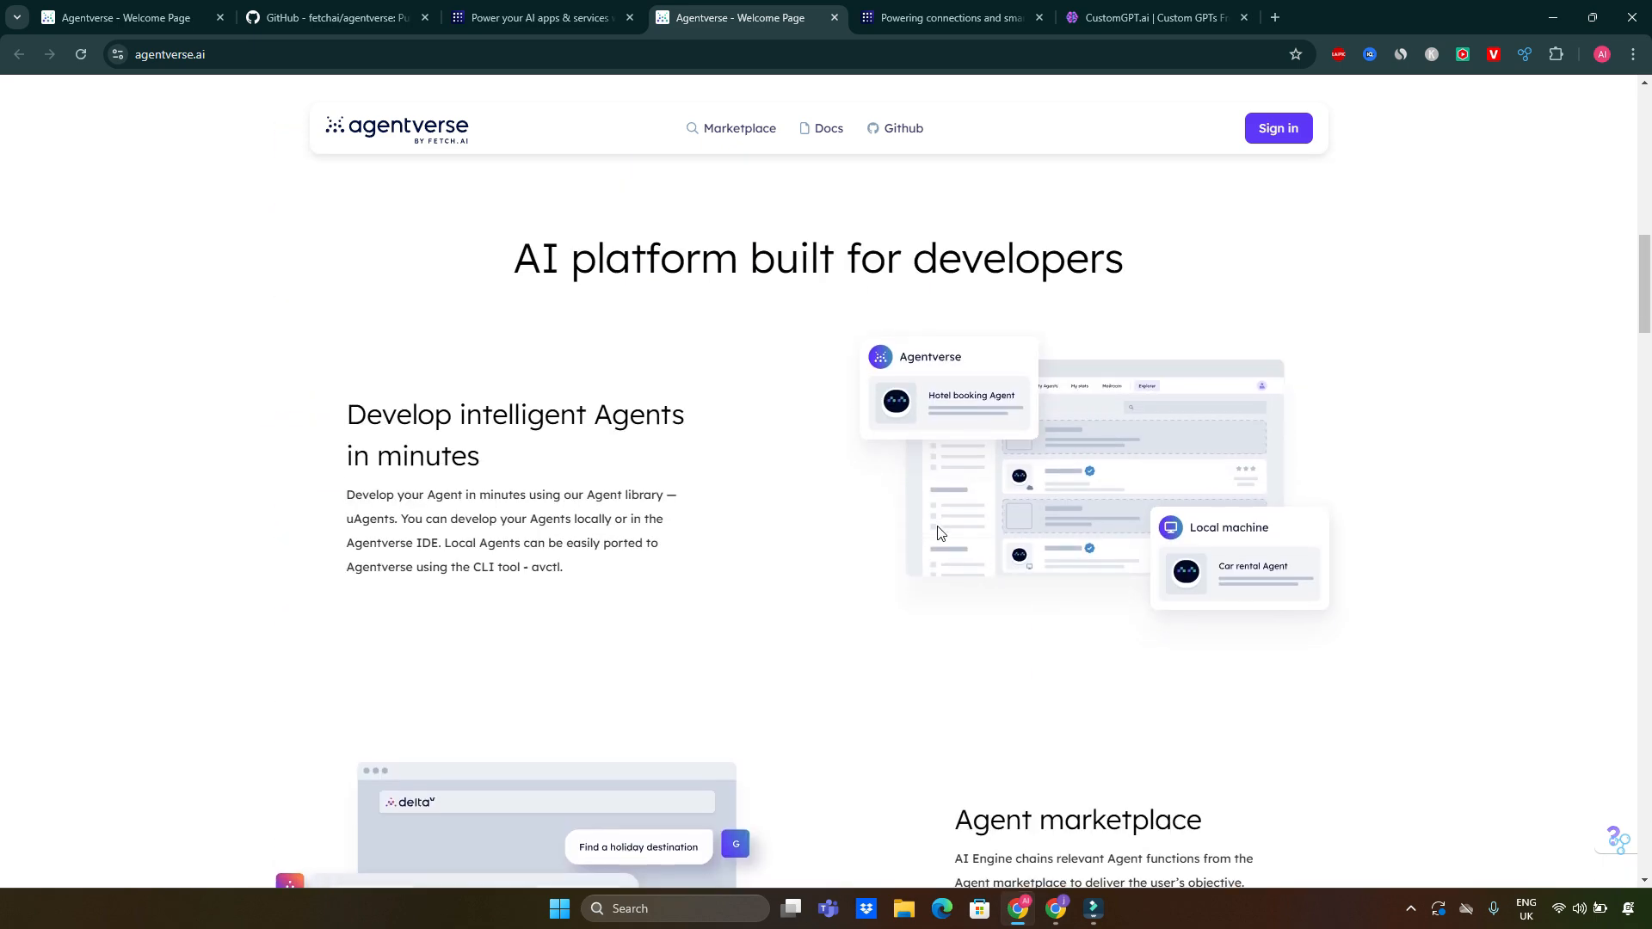
scroll(down, 3)
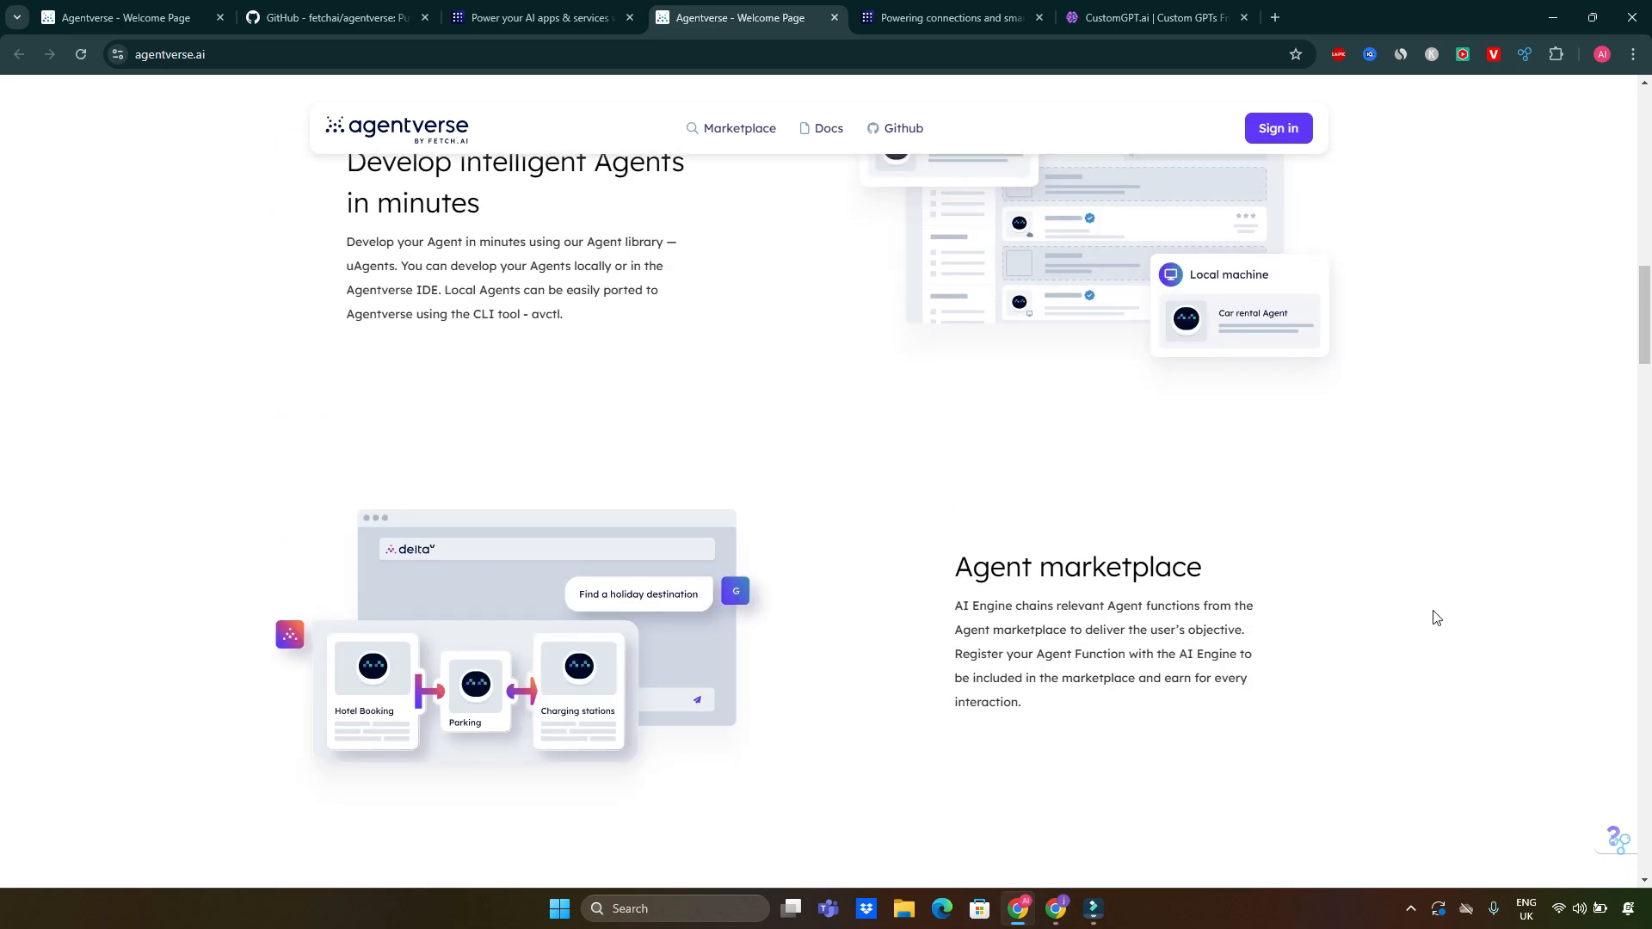
mouse_move(997, 629)
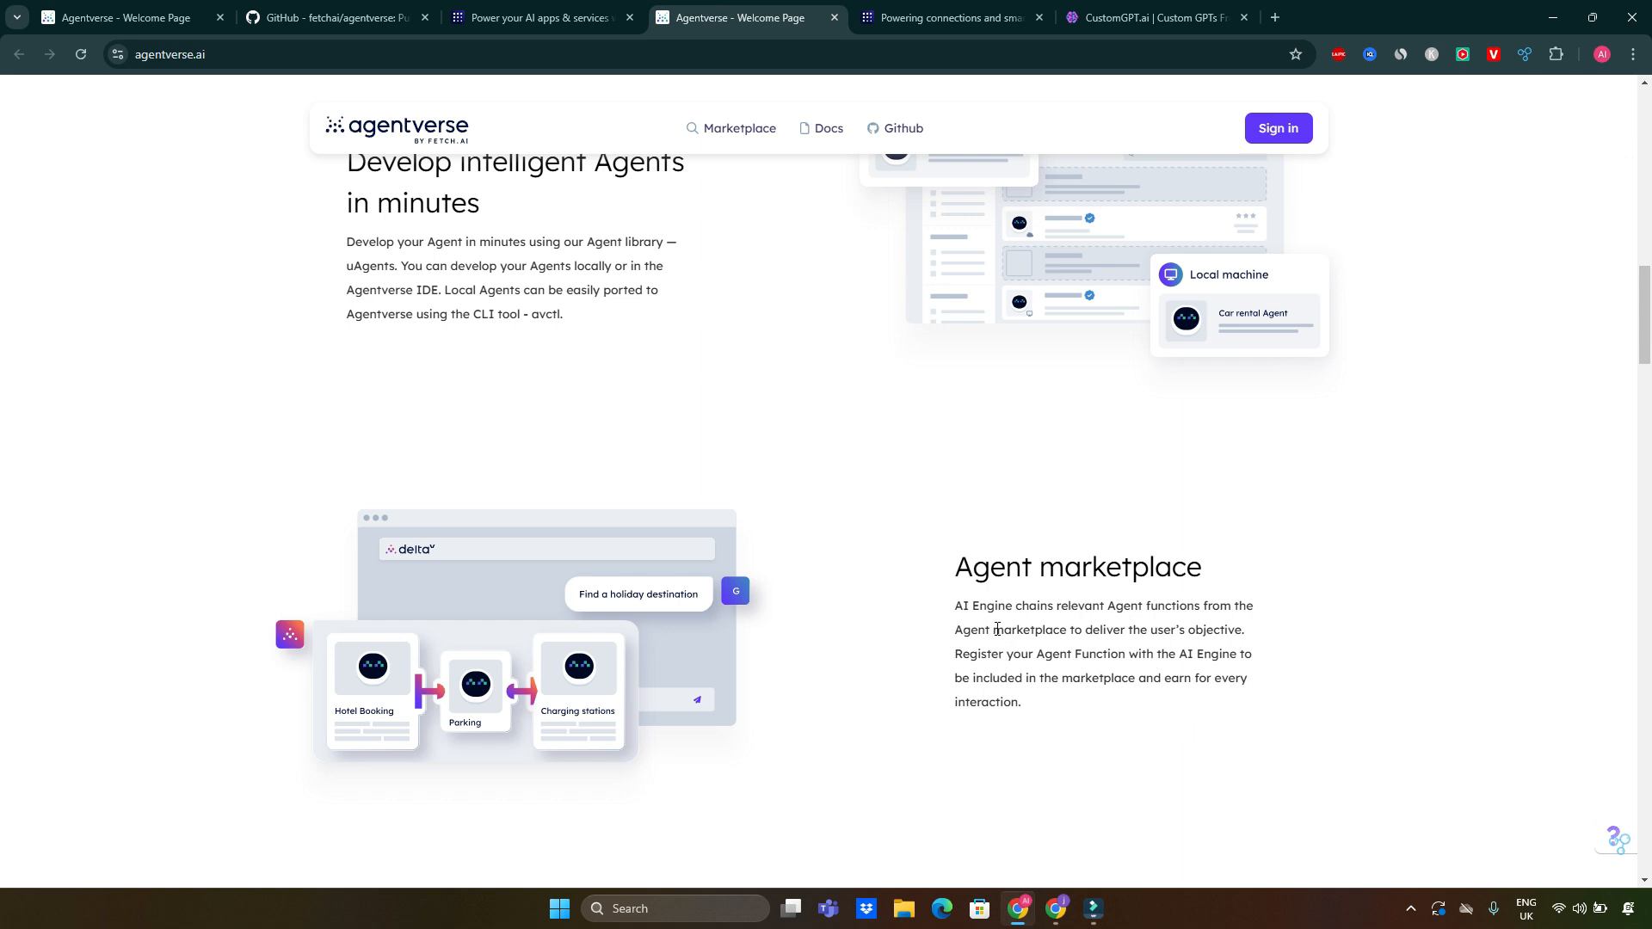
mouse_move(1065, 626)
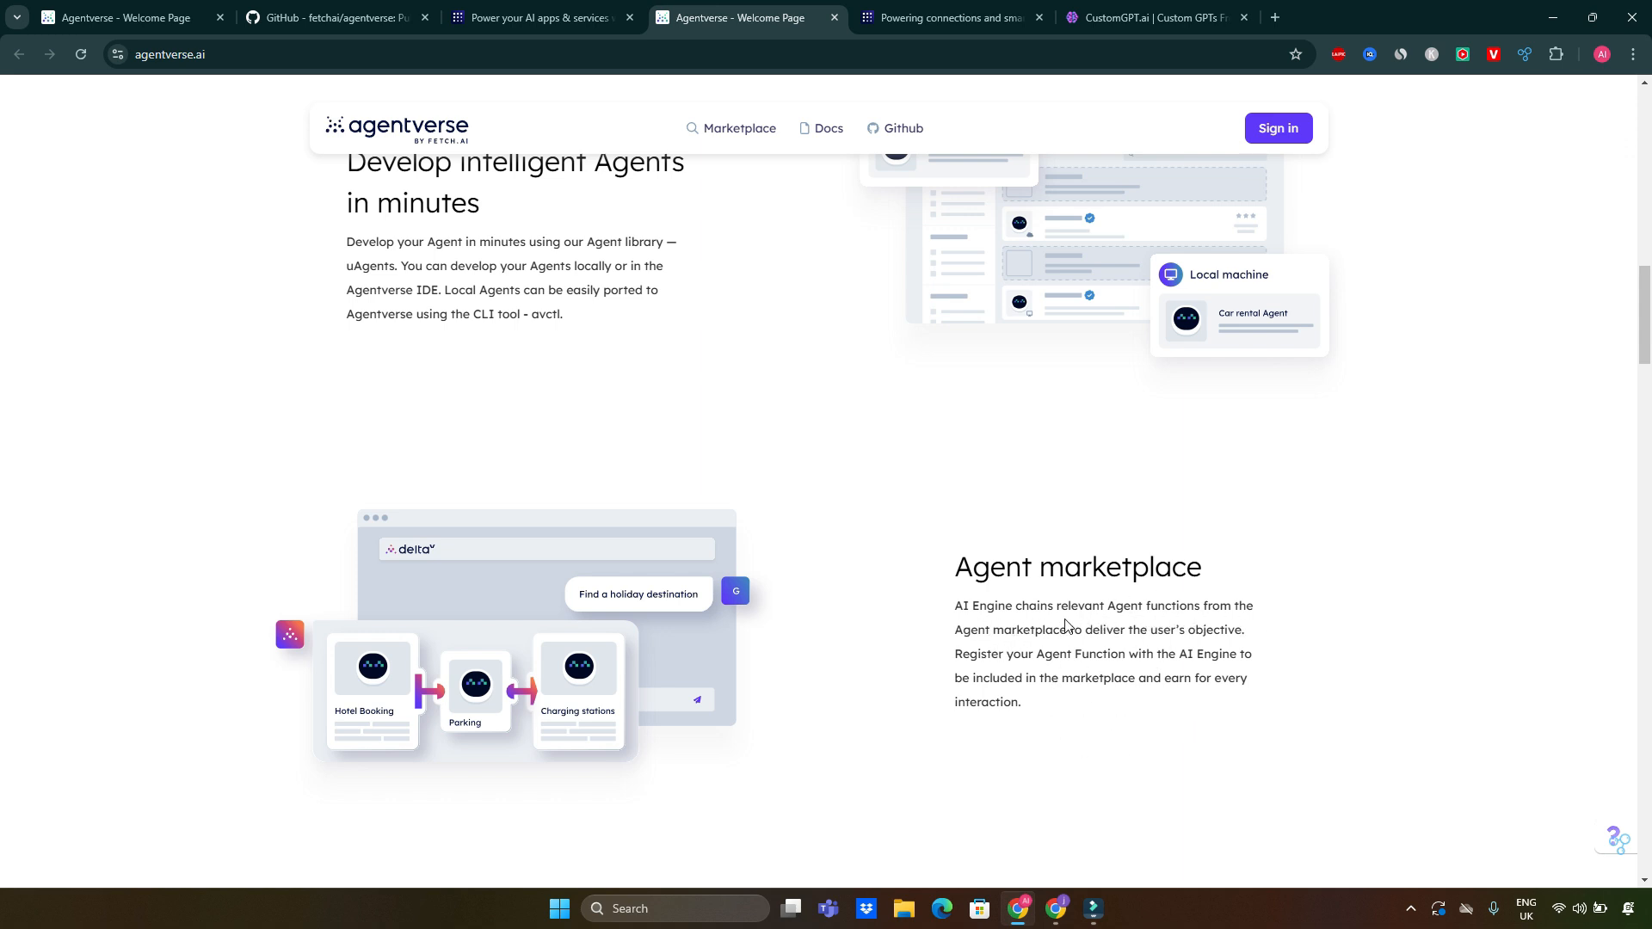
mouse_move(1223, 651)
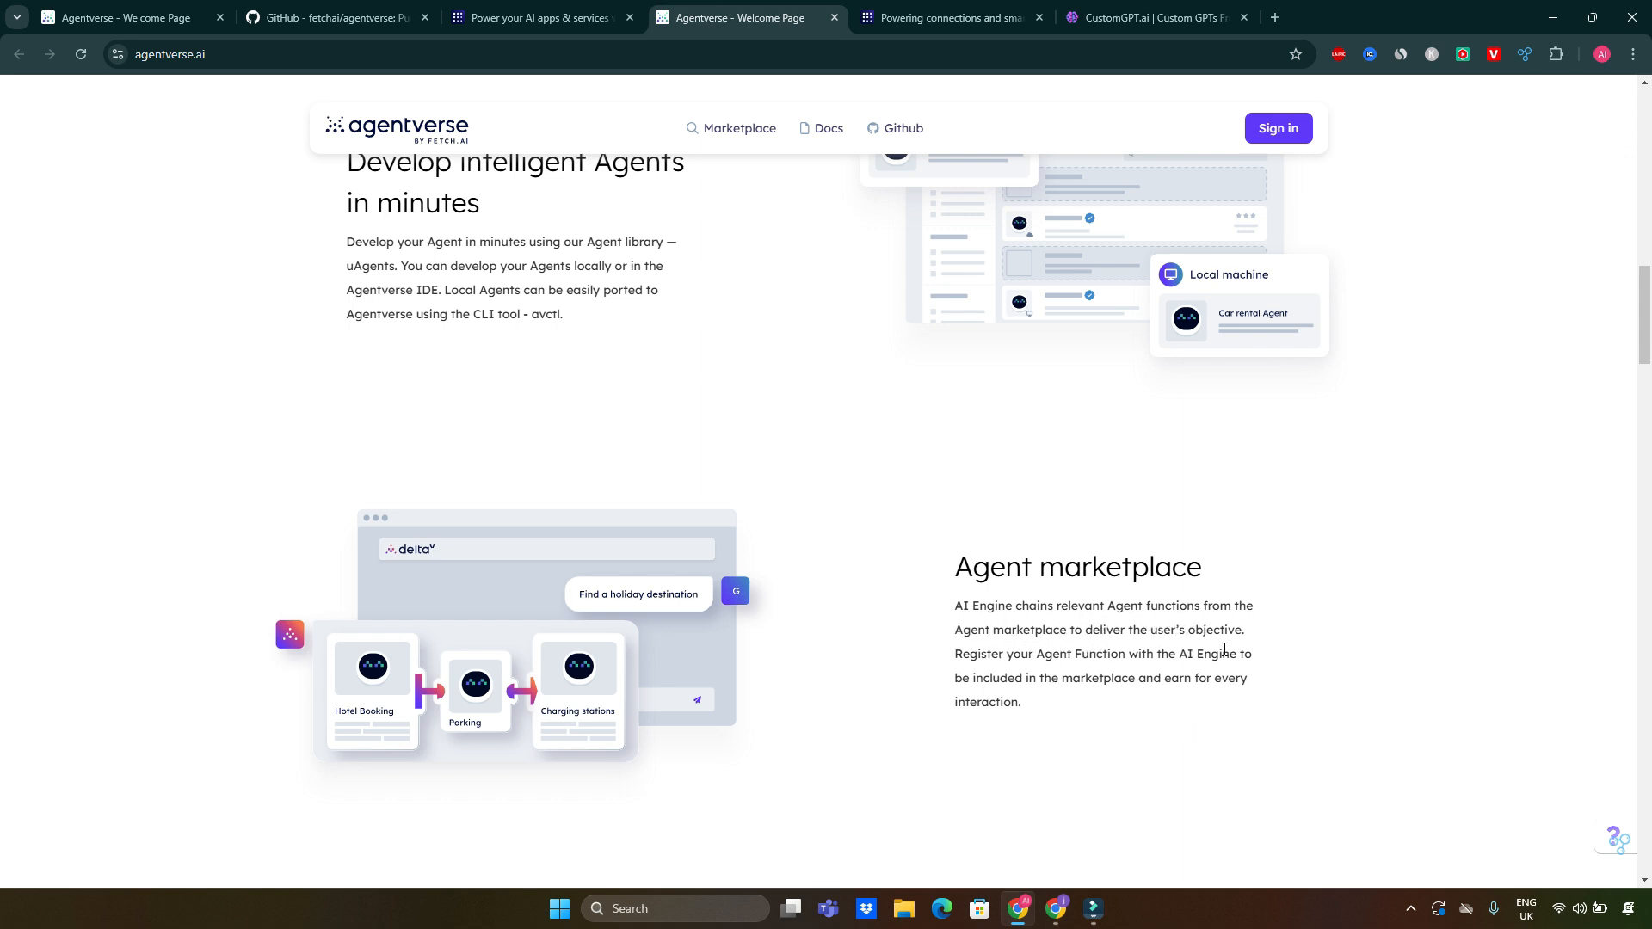
mouse_move(960, 671)
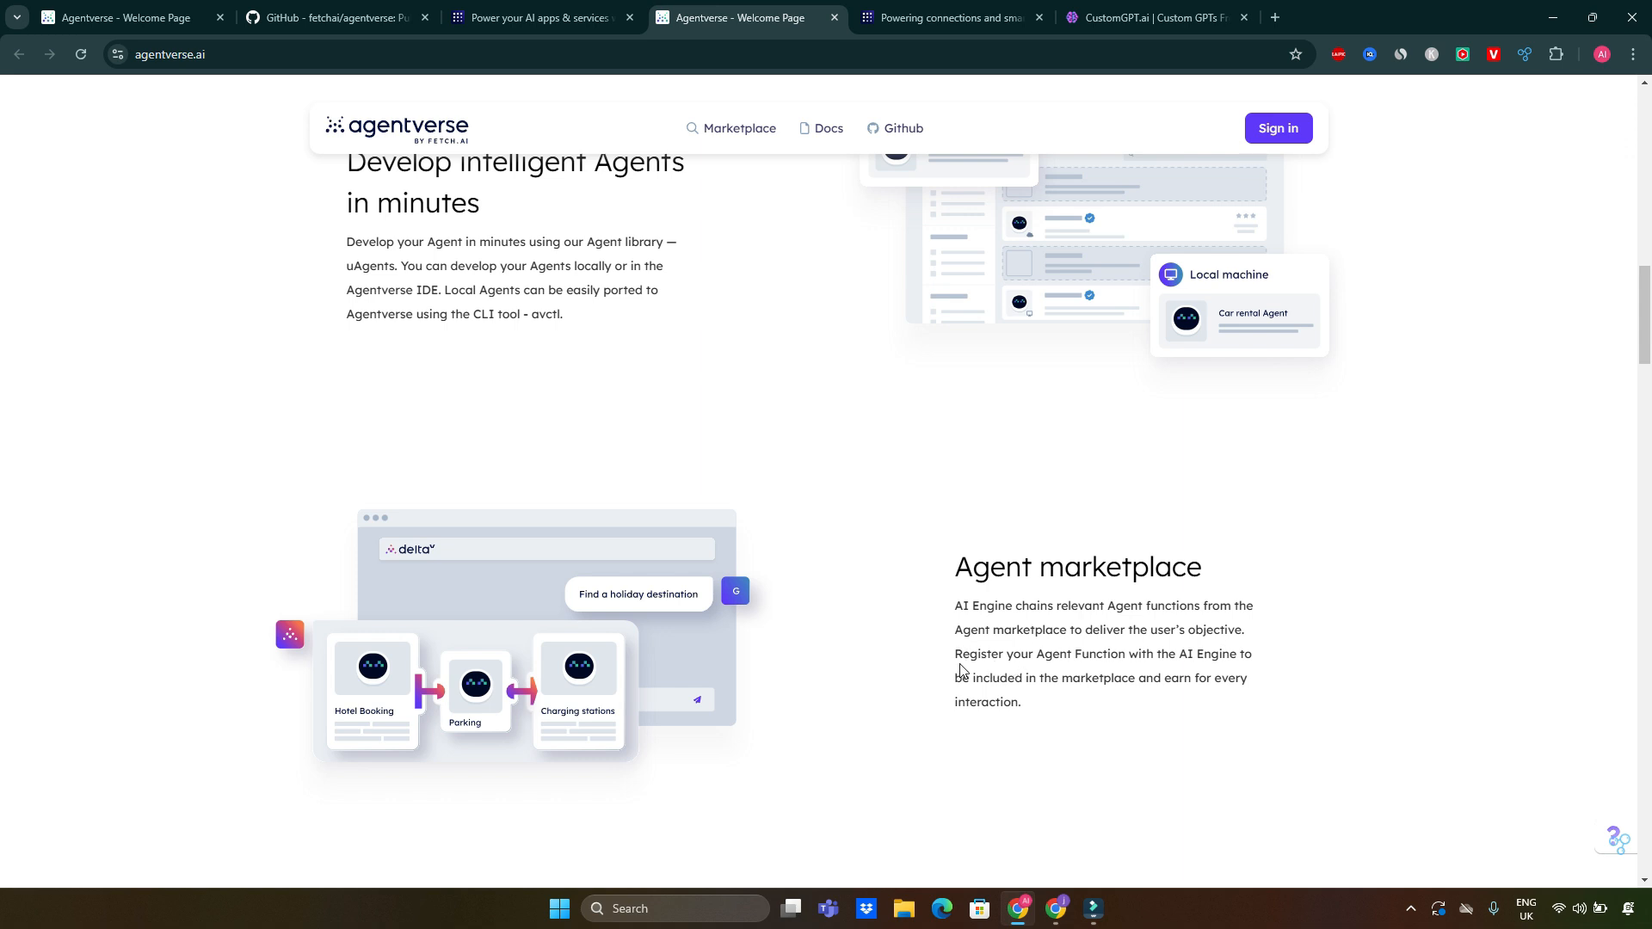
mouse_move(1170, 671)
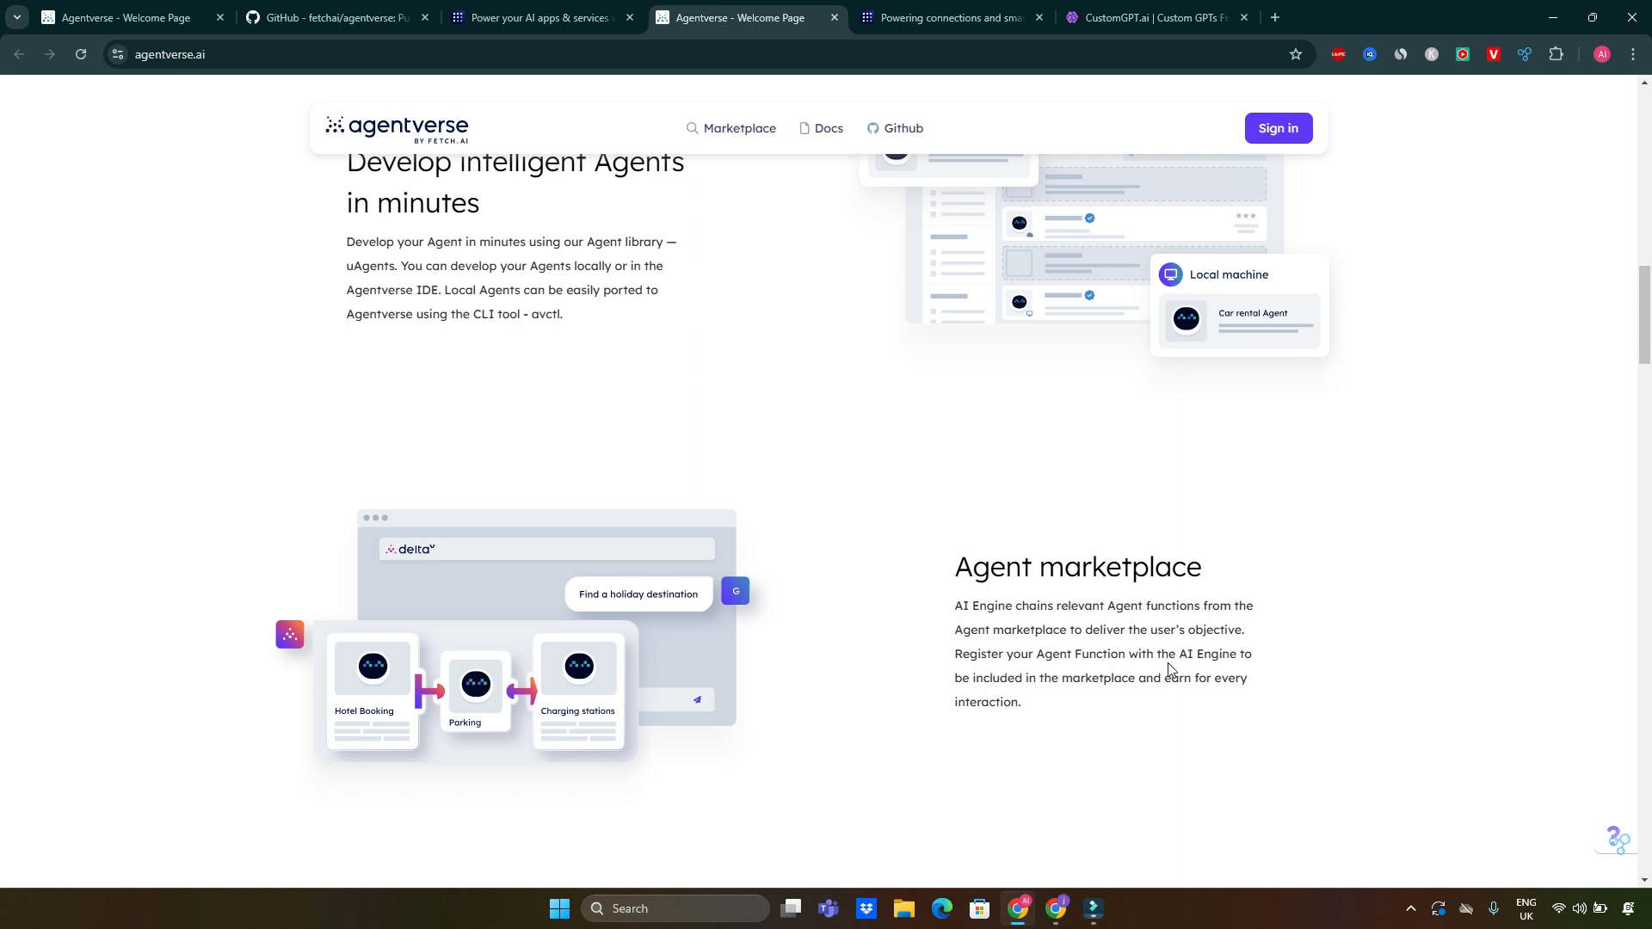
mouse_move(1127, 694)
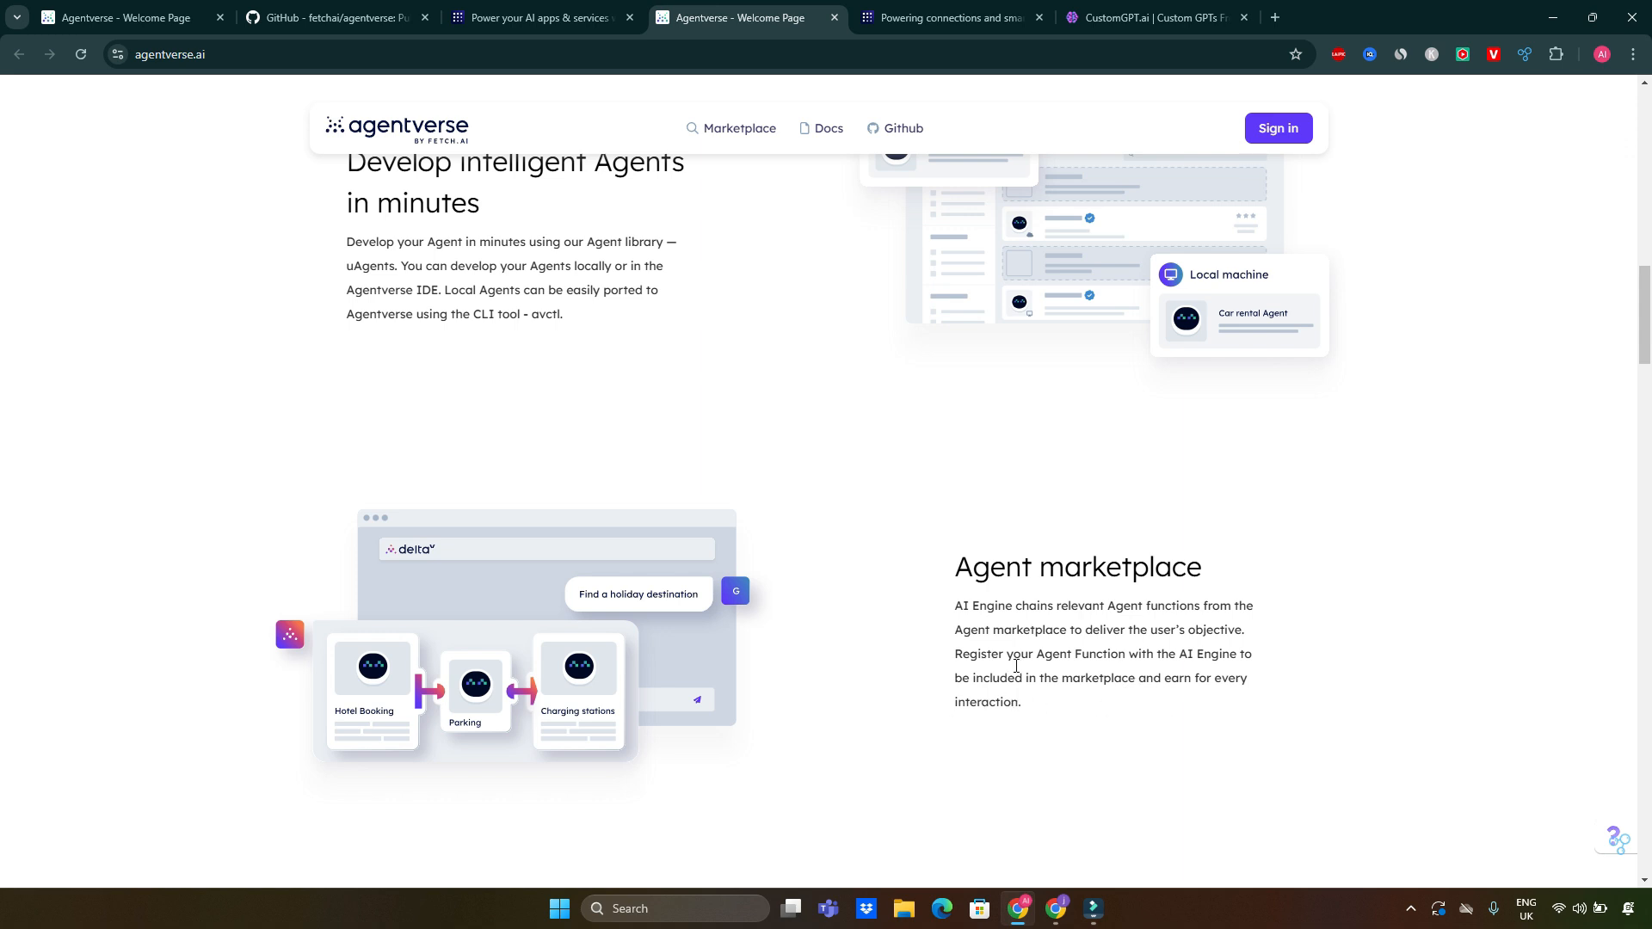
mouse_move(977, 561)
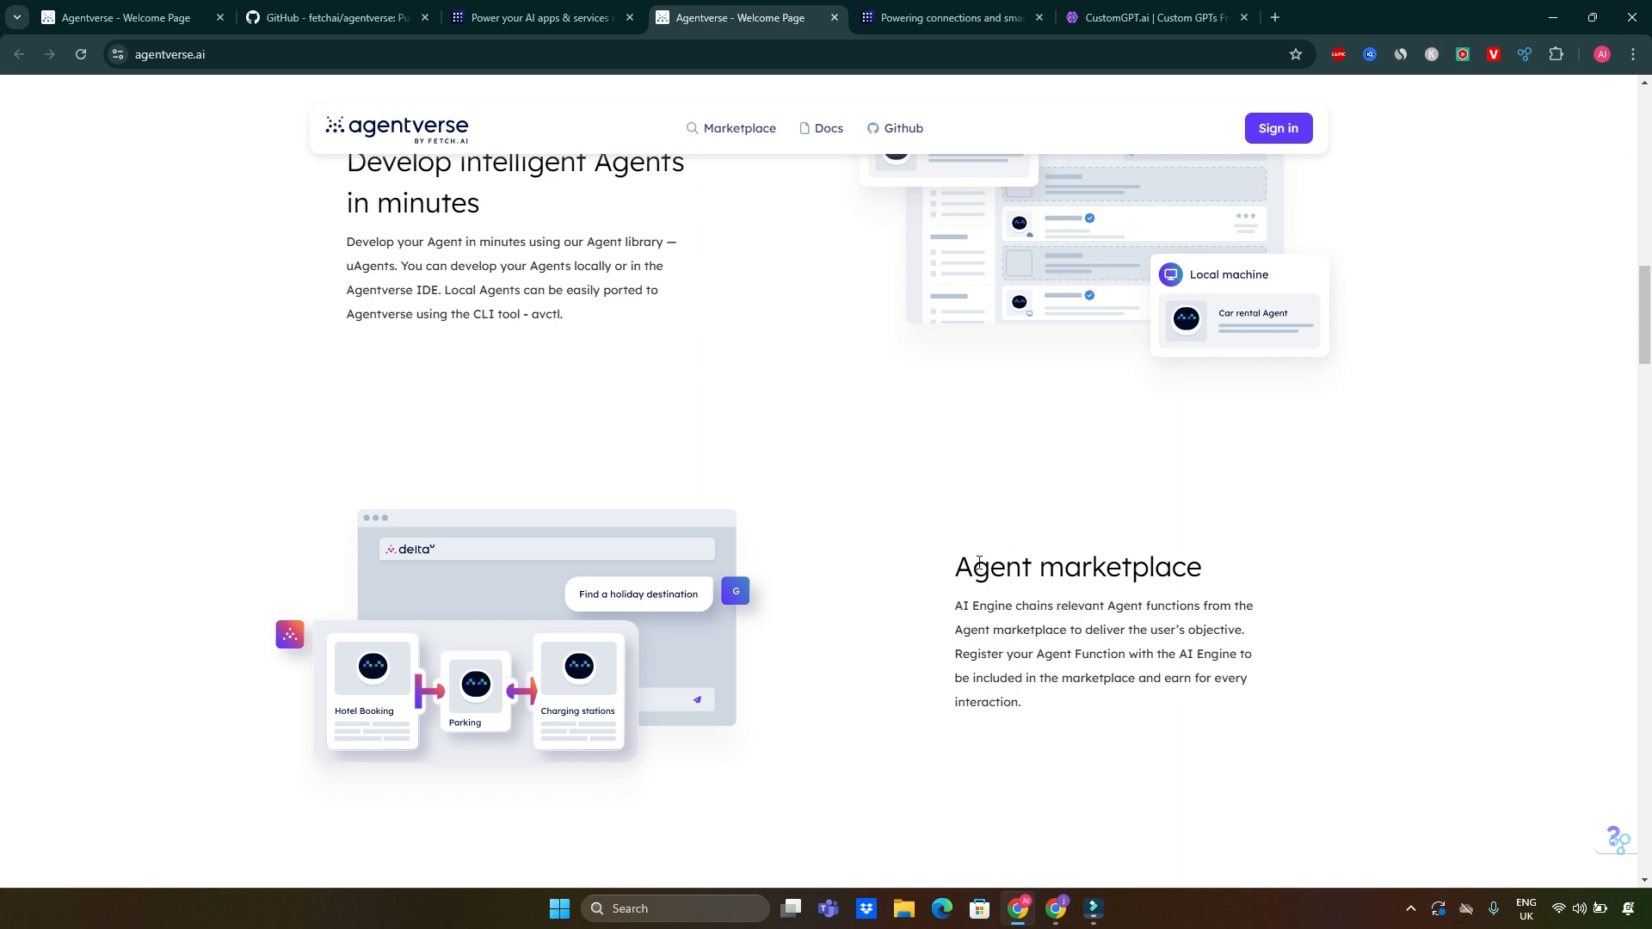
double_click(1077, 566)
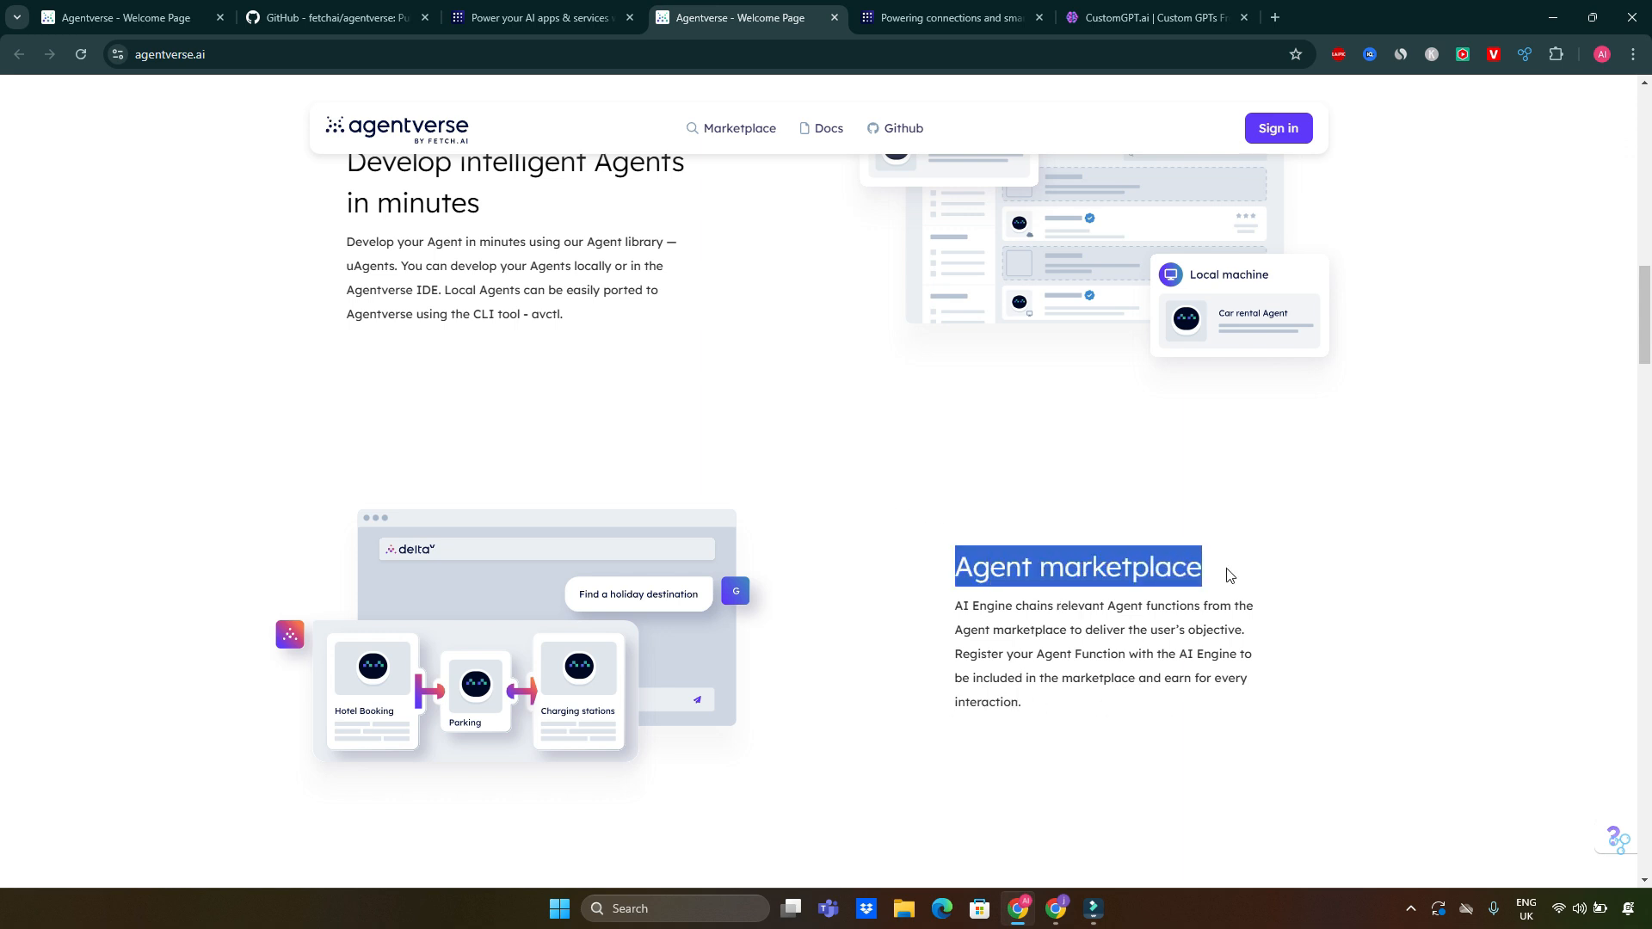
mouse_move(341, 344)
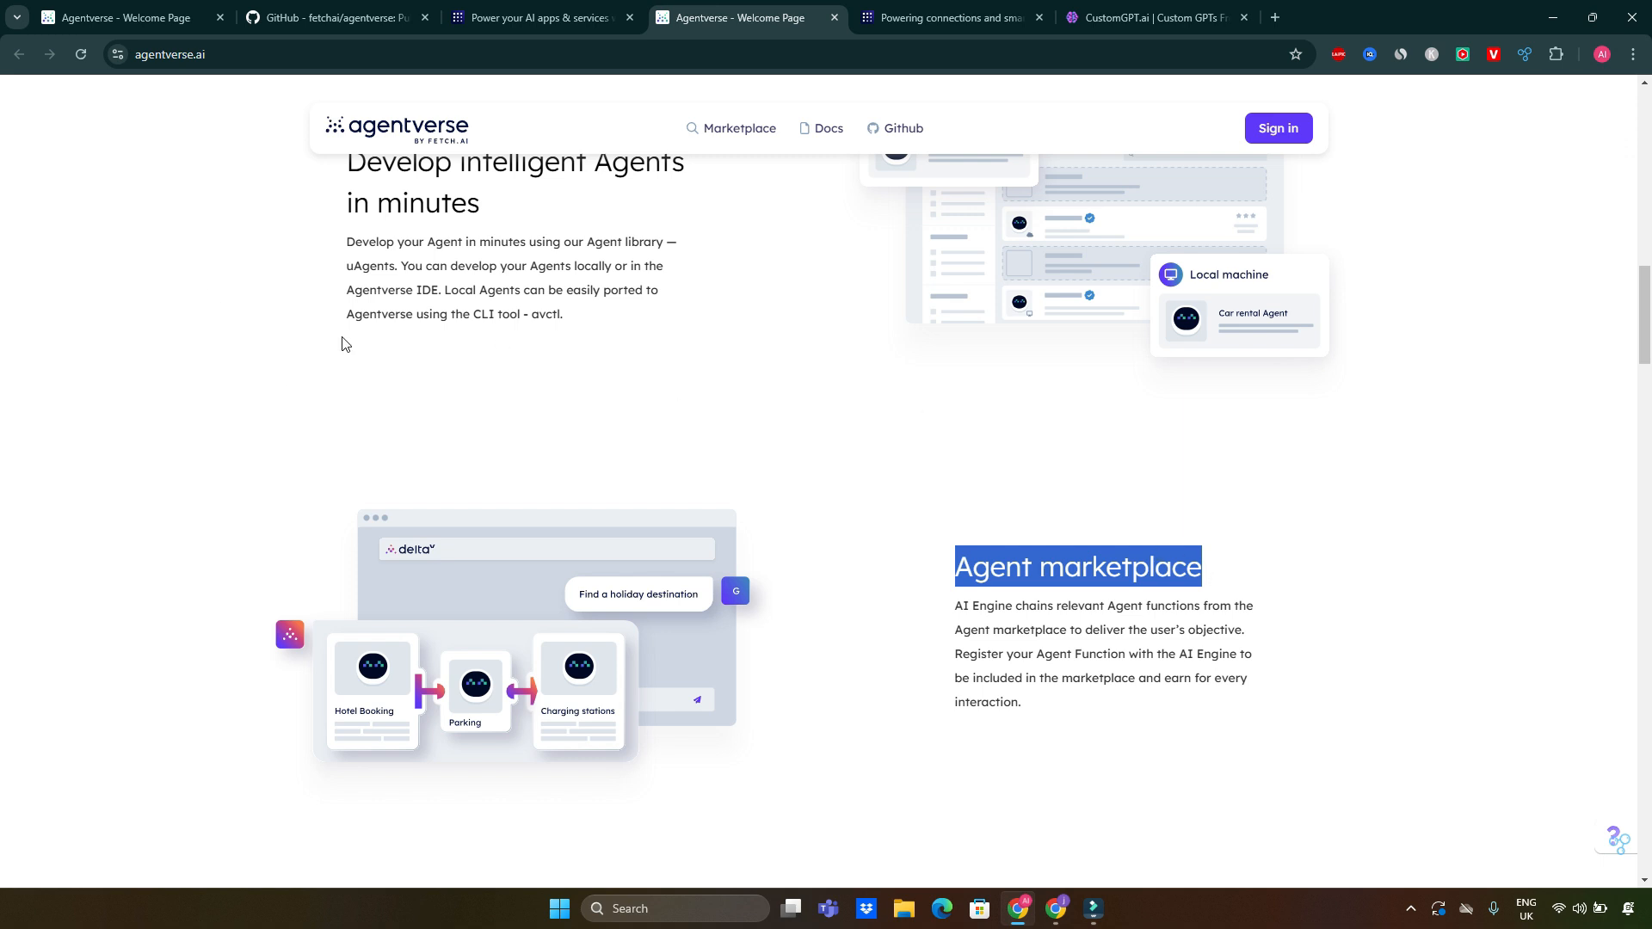
mouse_move(286, 22)
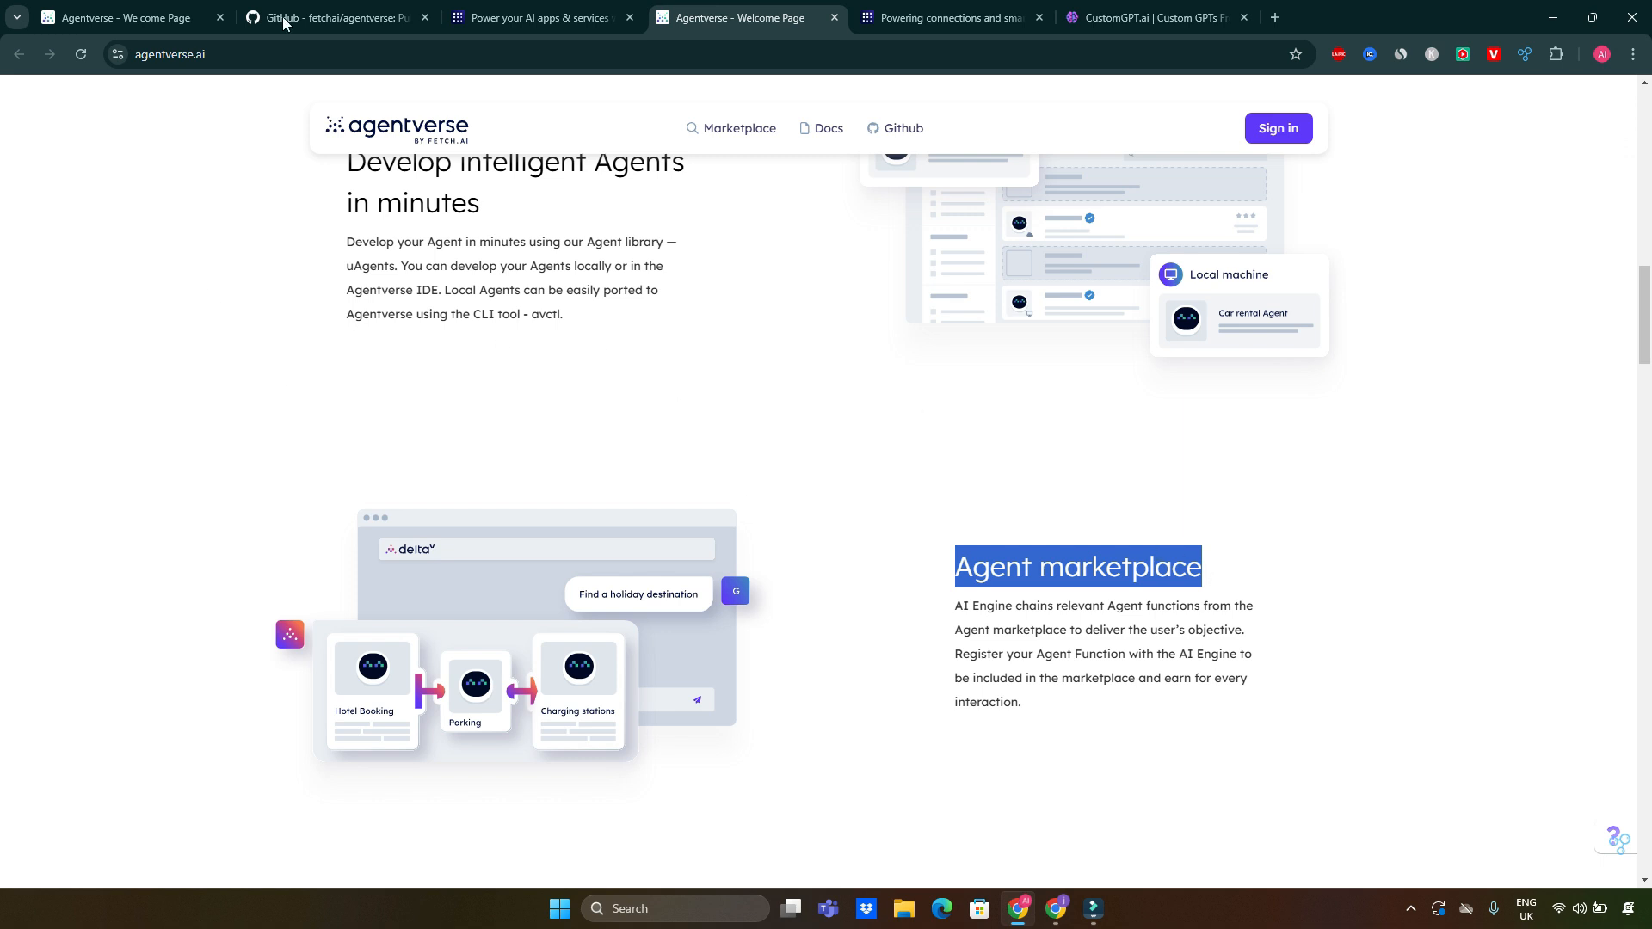
mouse_move(577, 454)
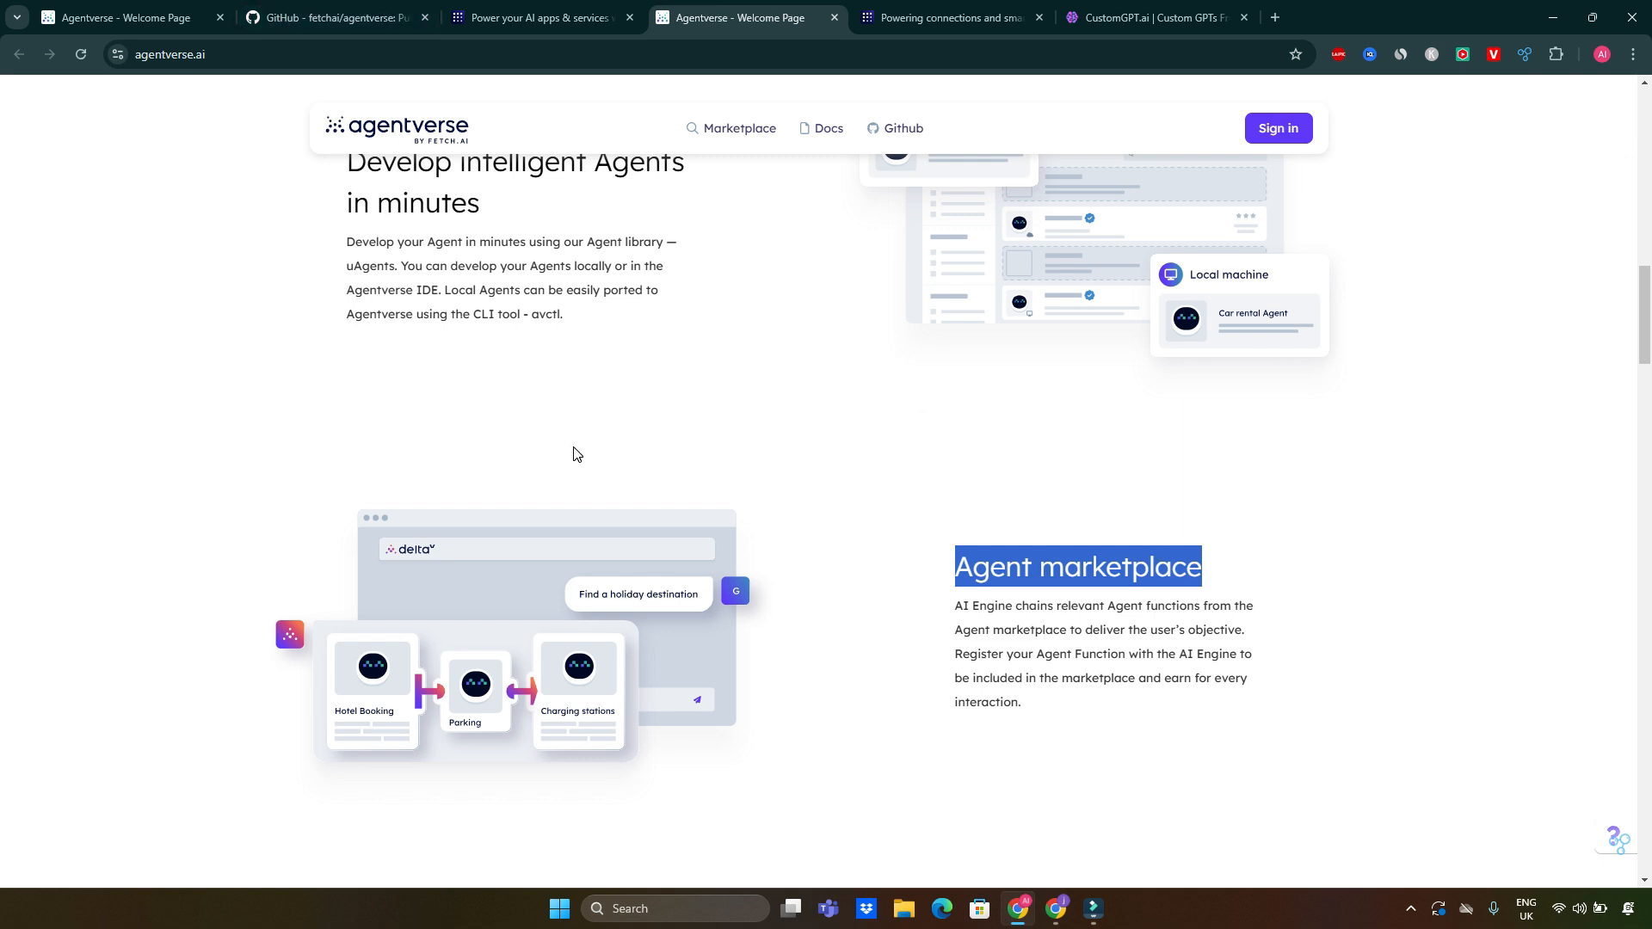
mouse_move(790, 506)
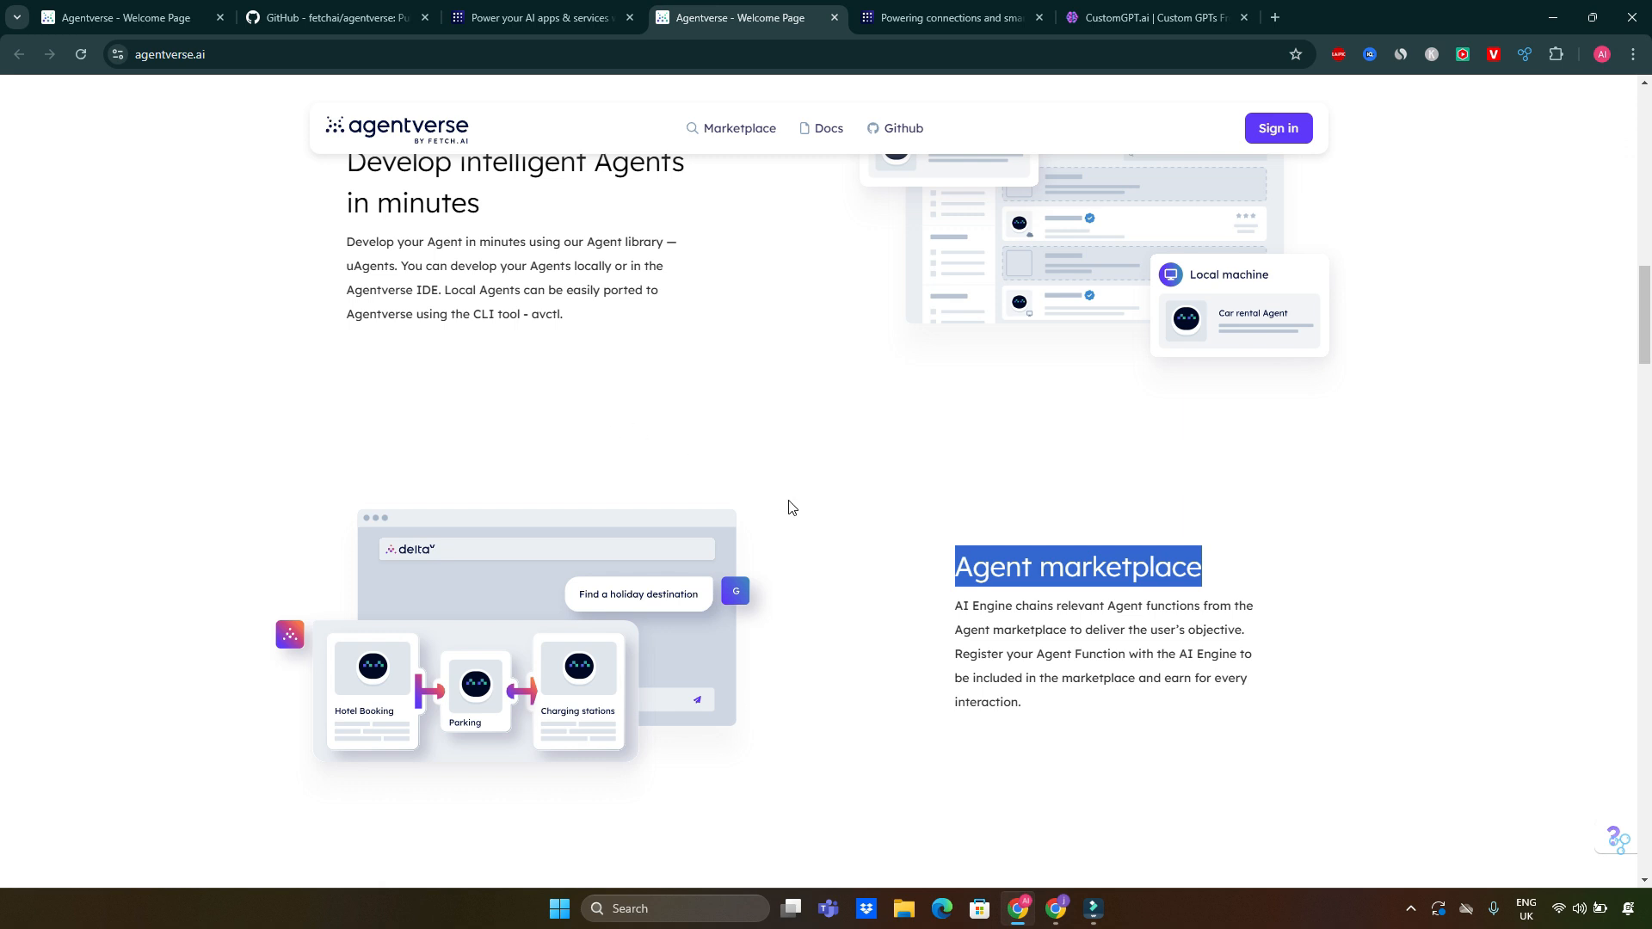
scroll(down, 3)
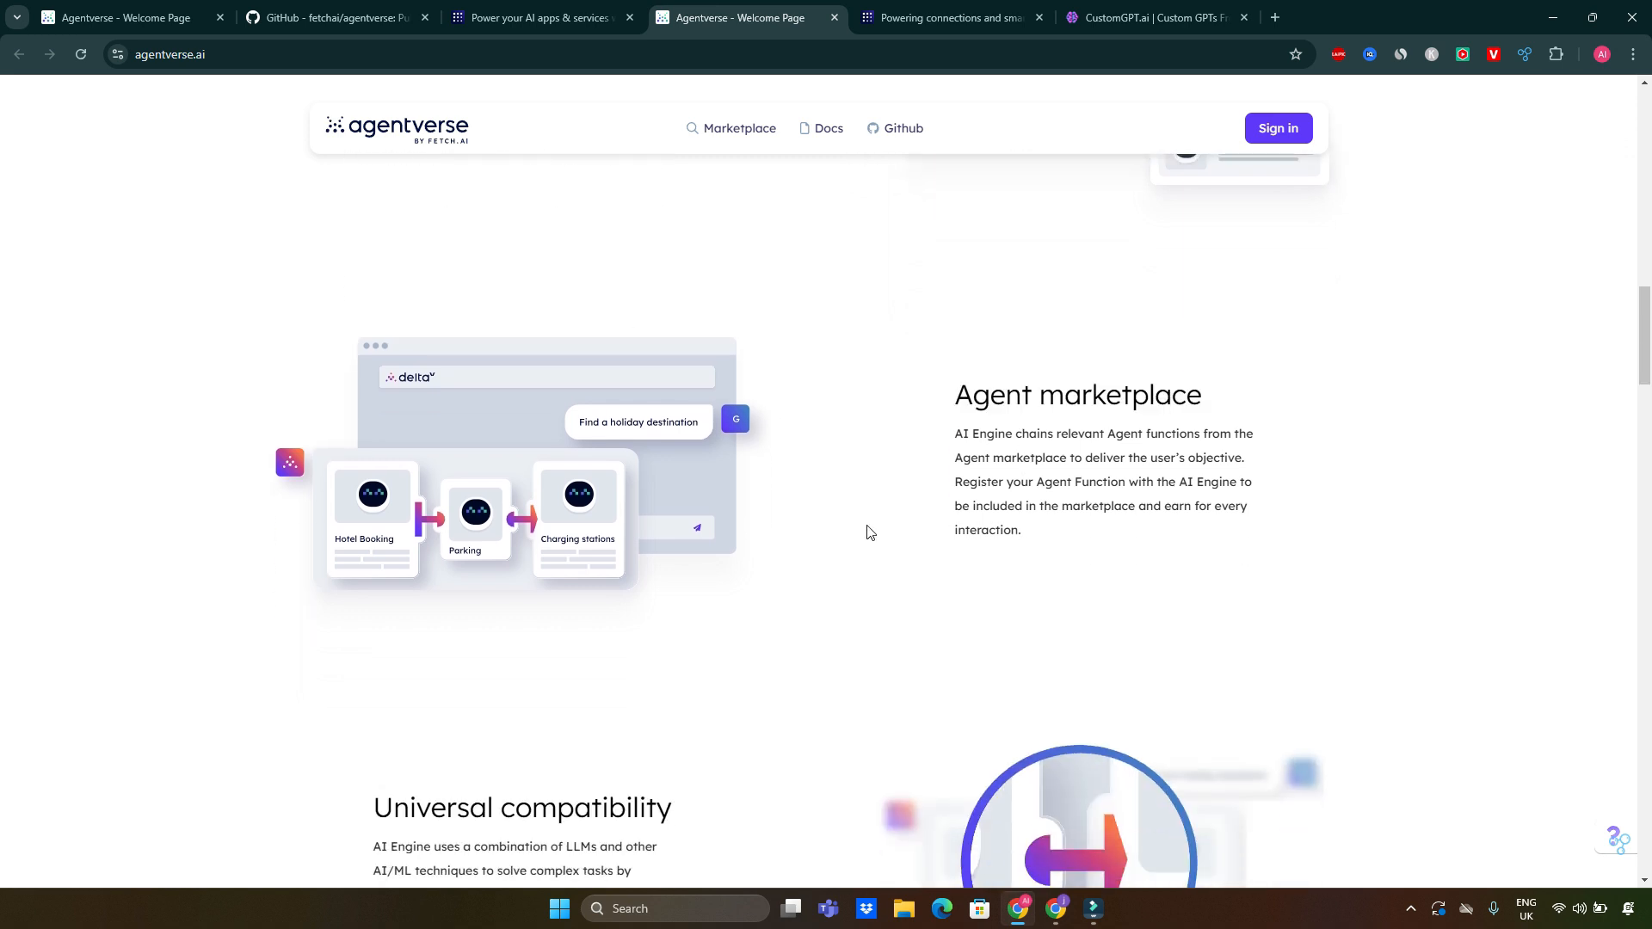
mouse_move(1119, 282)
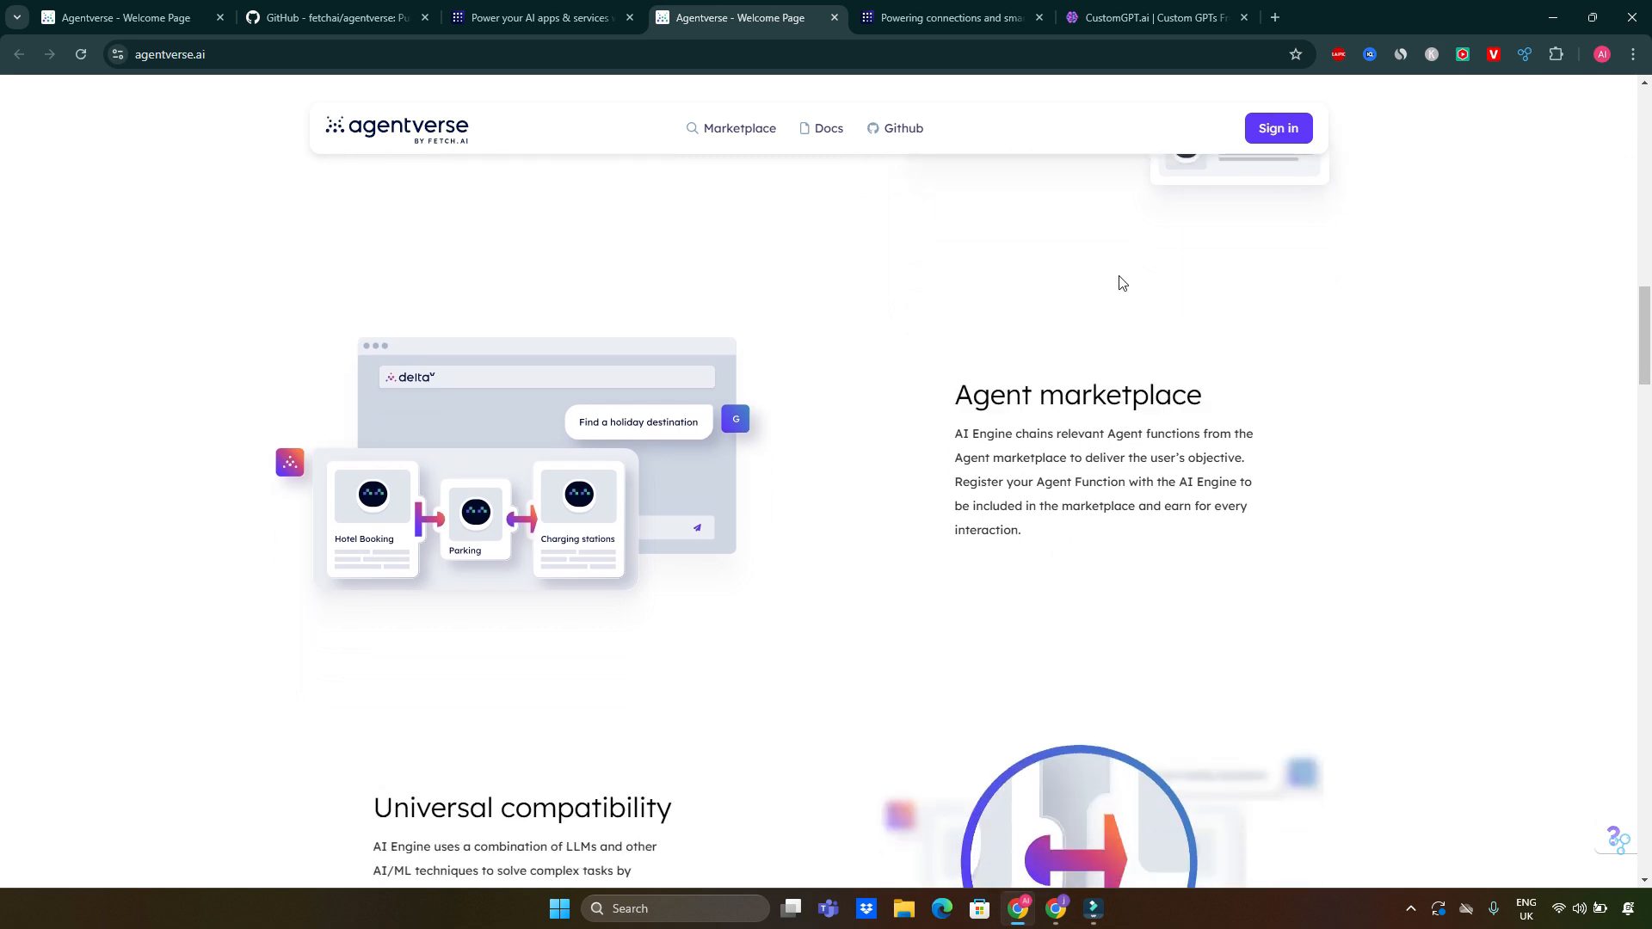
mouse_move(718, 127)
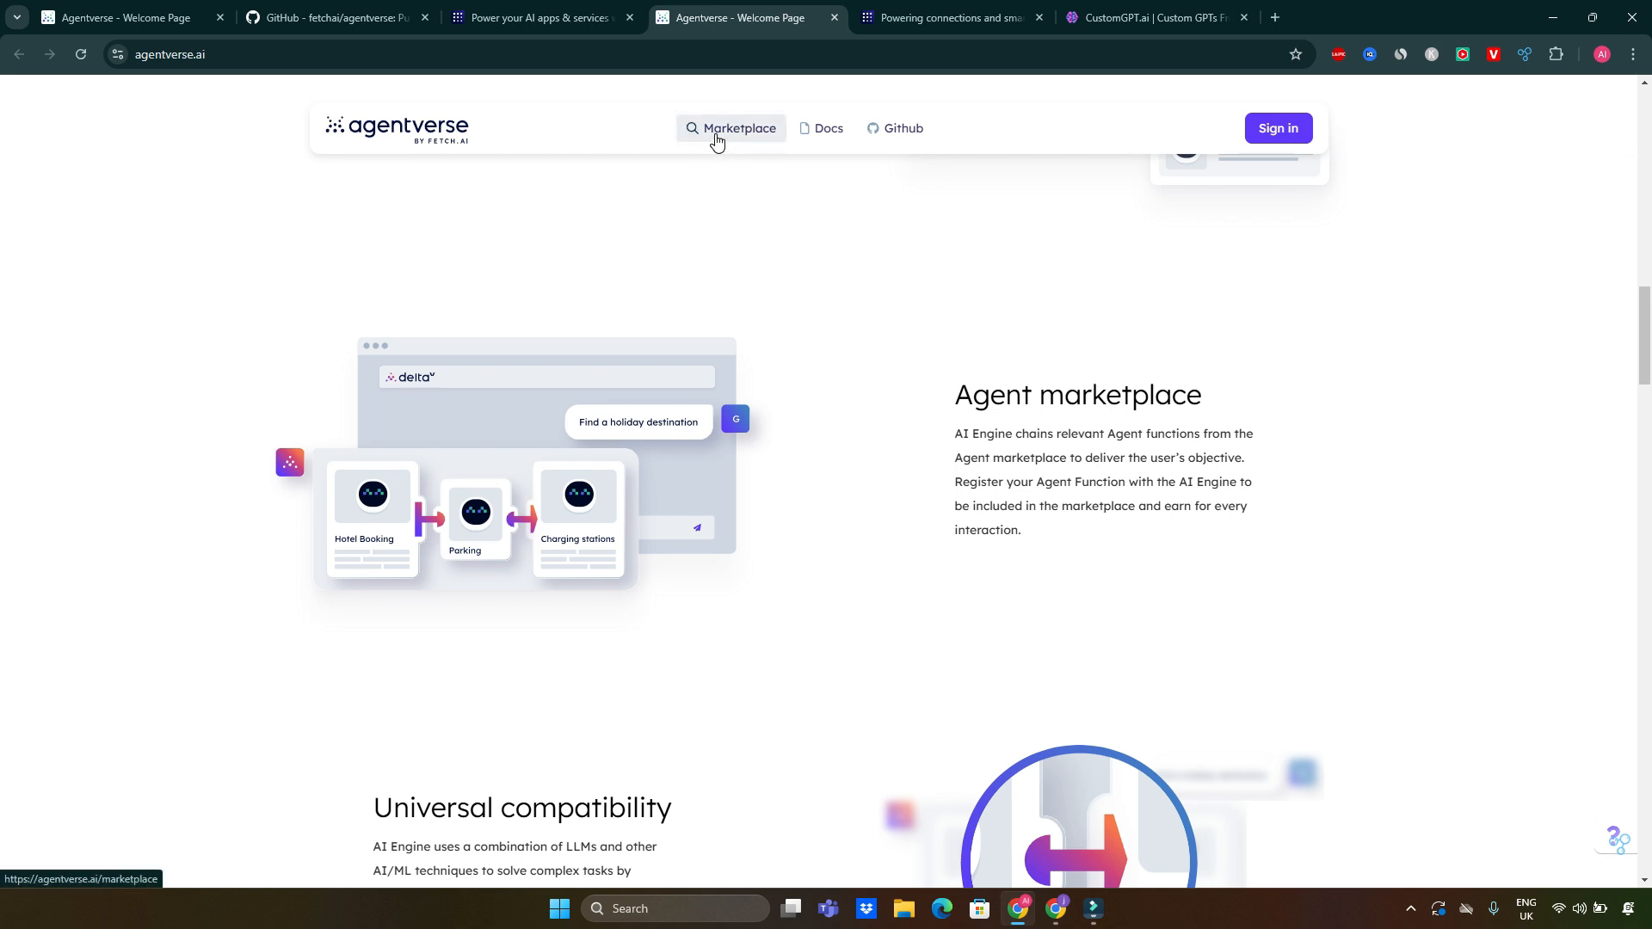
mouse_move(707, 138)
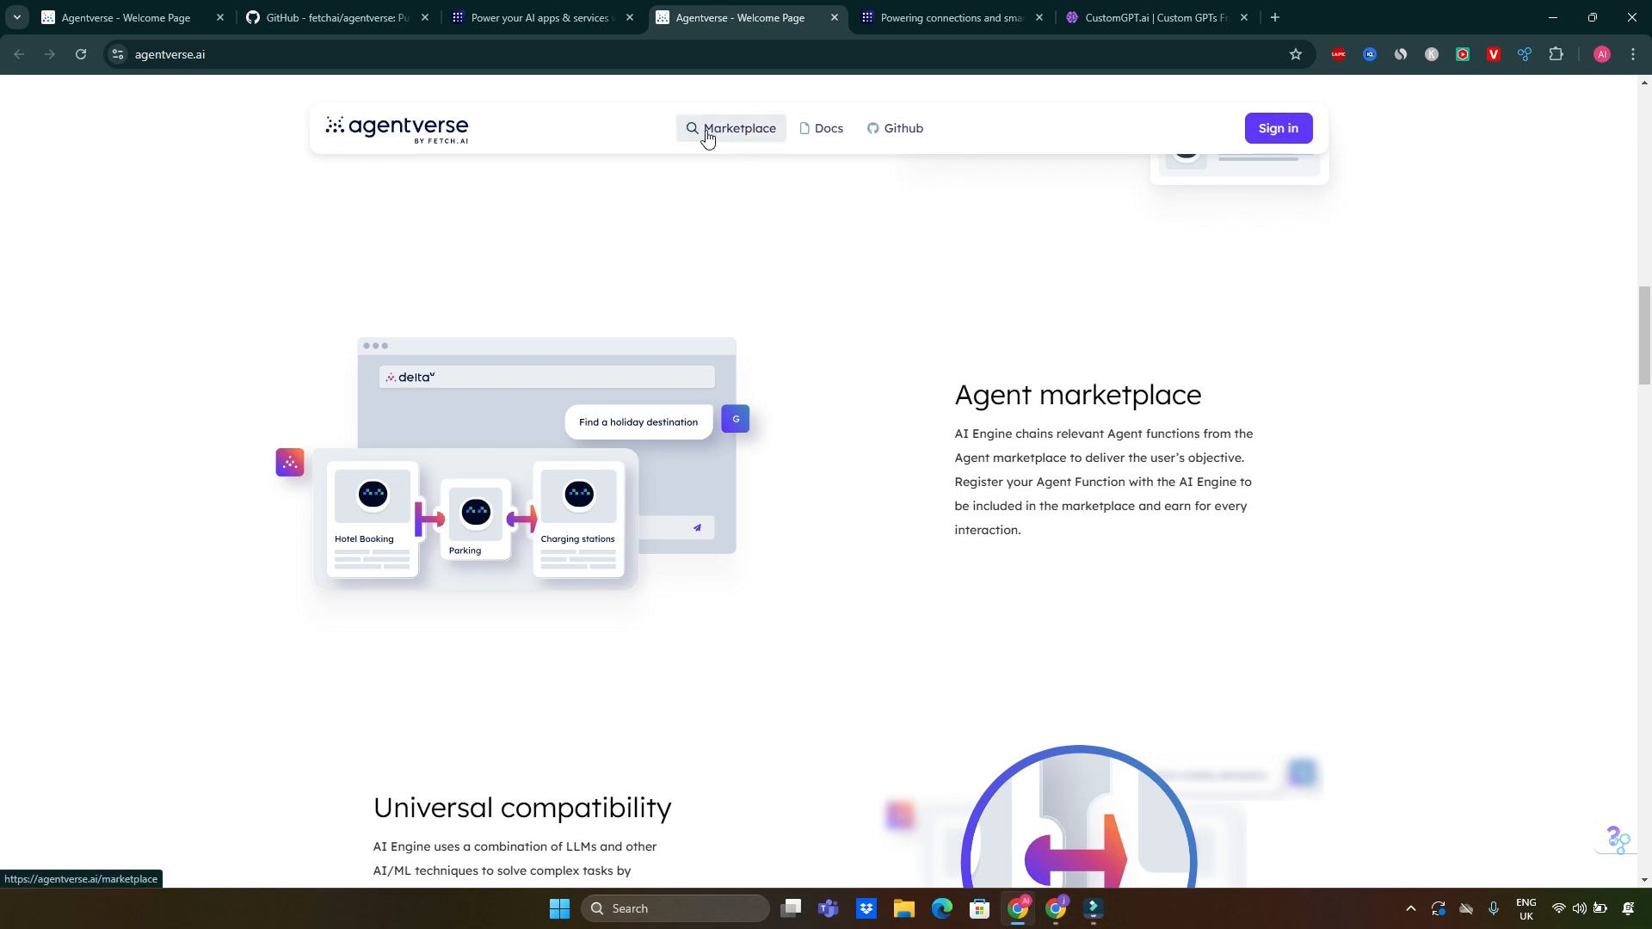
click(739, 127)
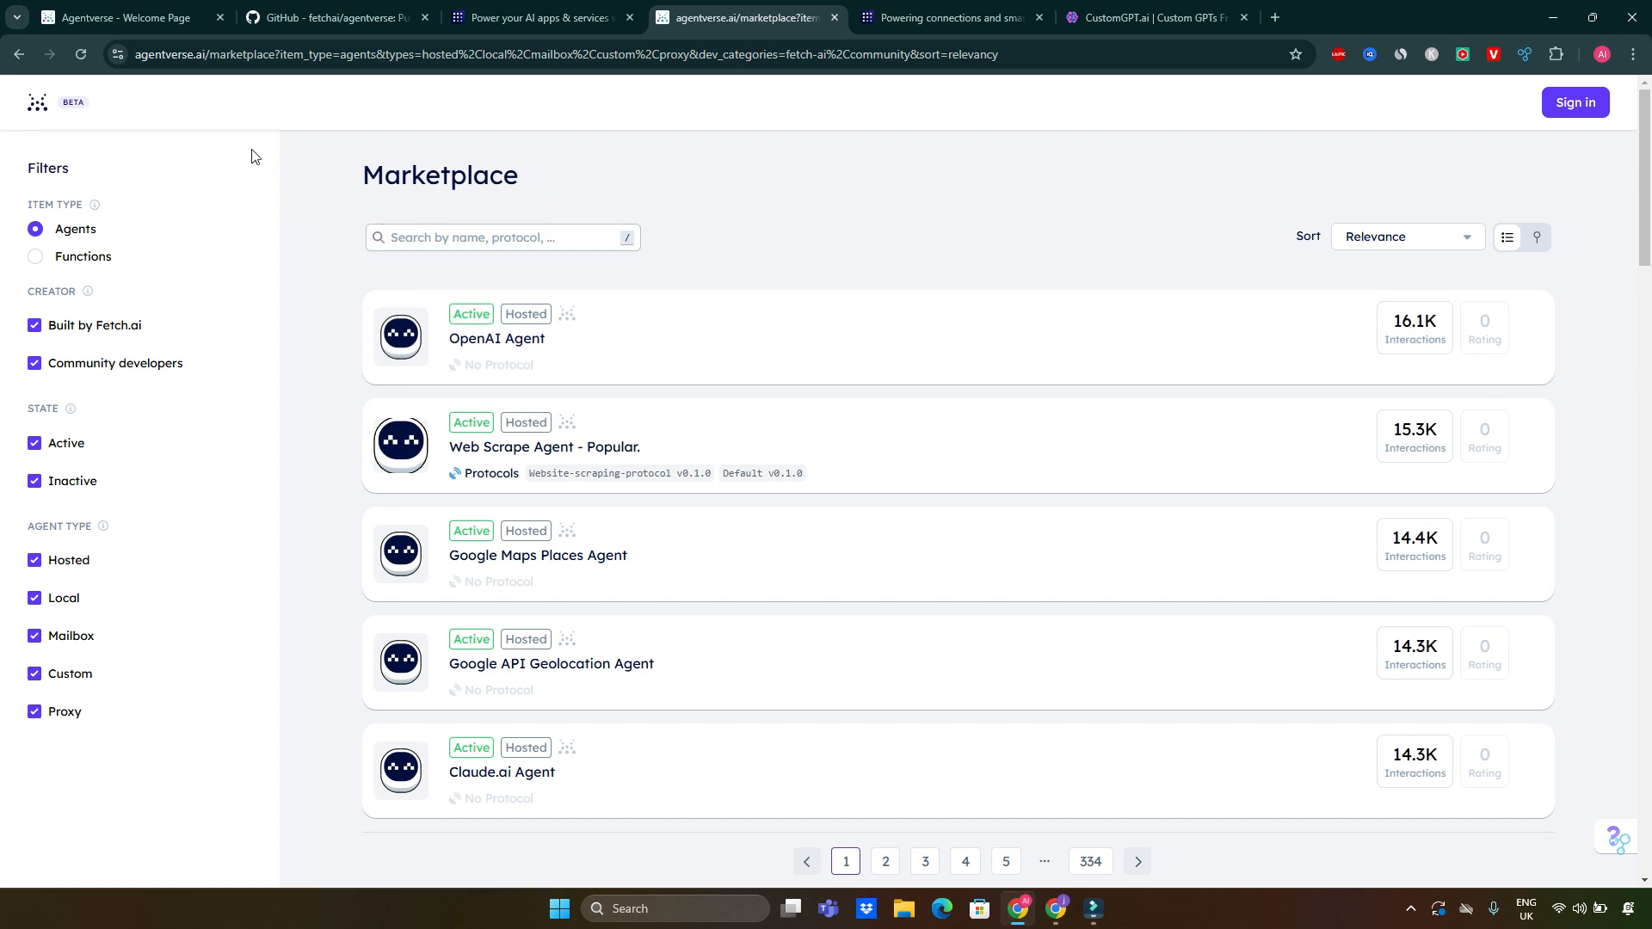
mouse_move(22, 168)
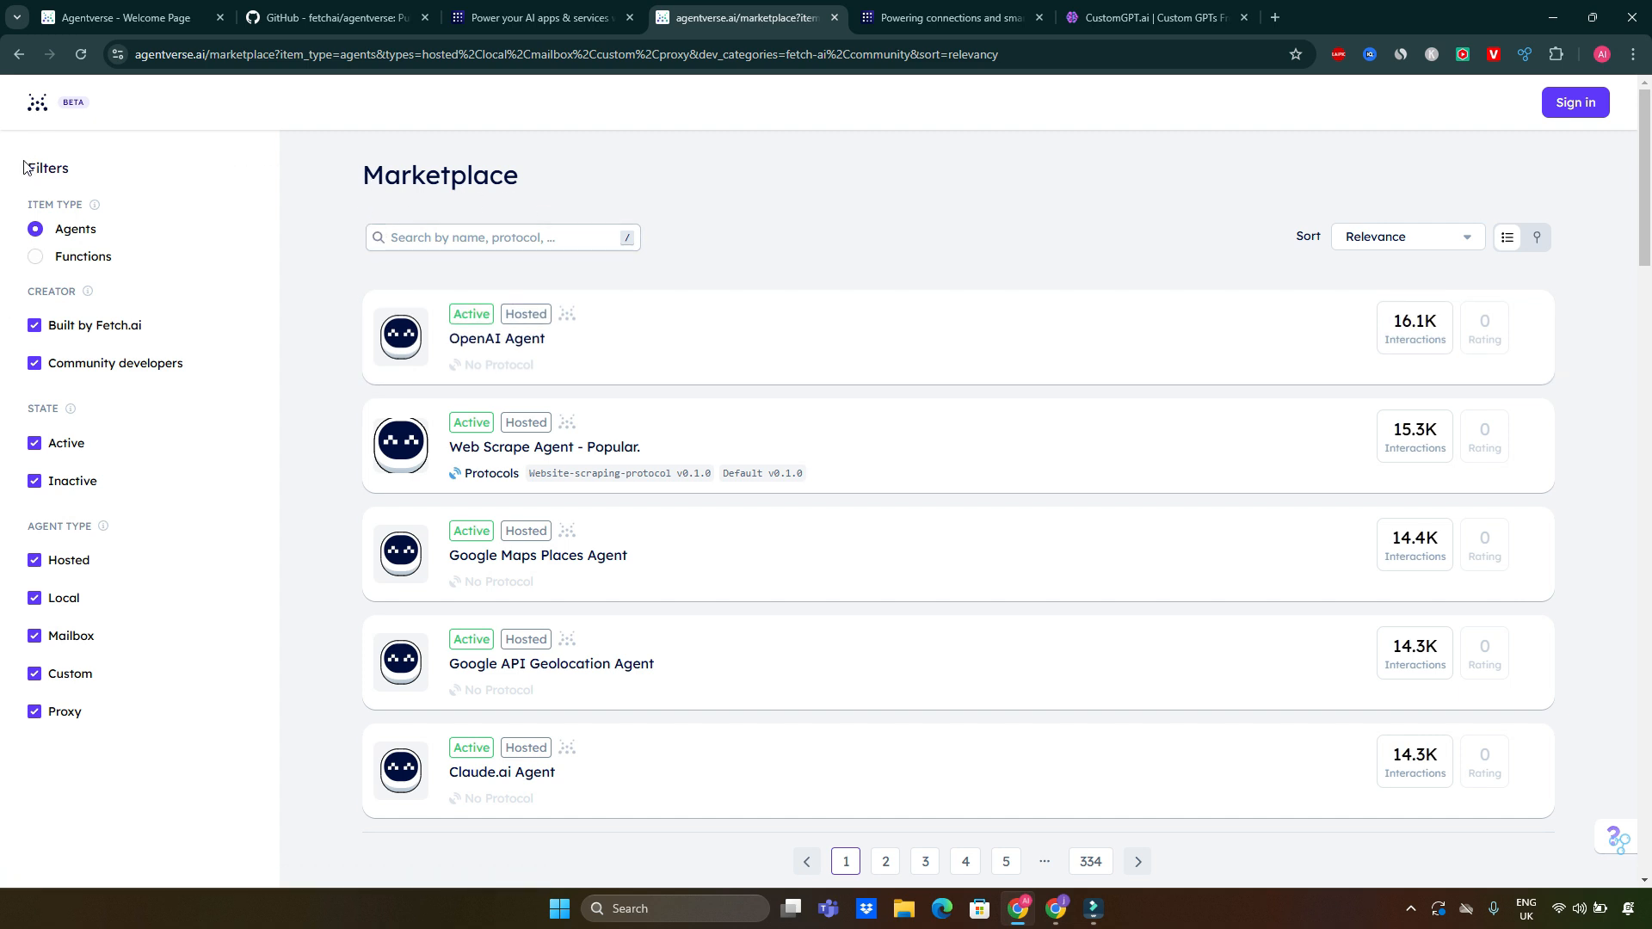
mouse_move(96, 510)
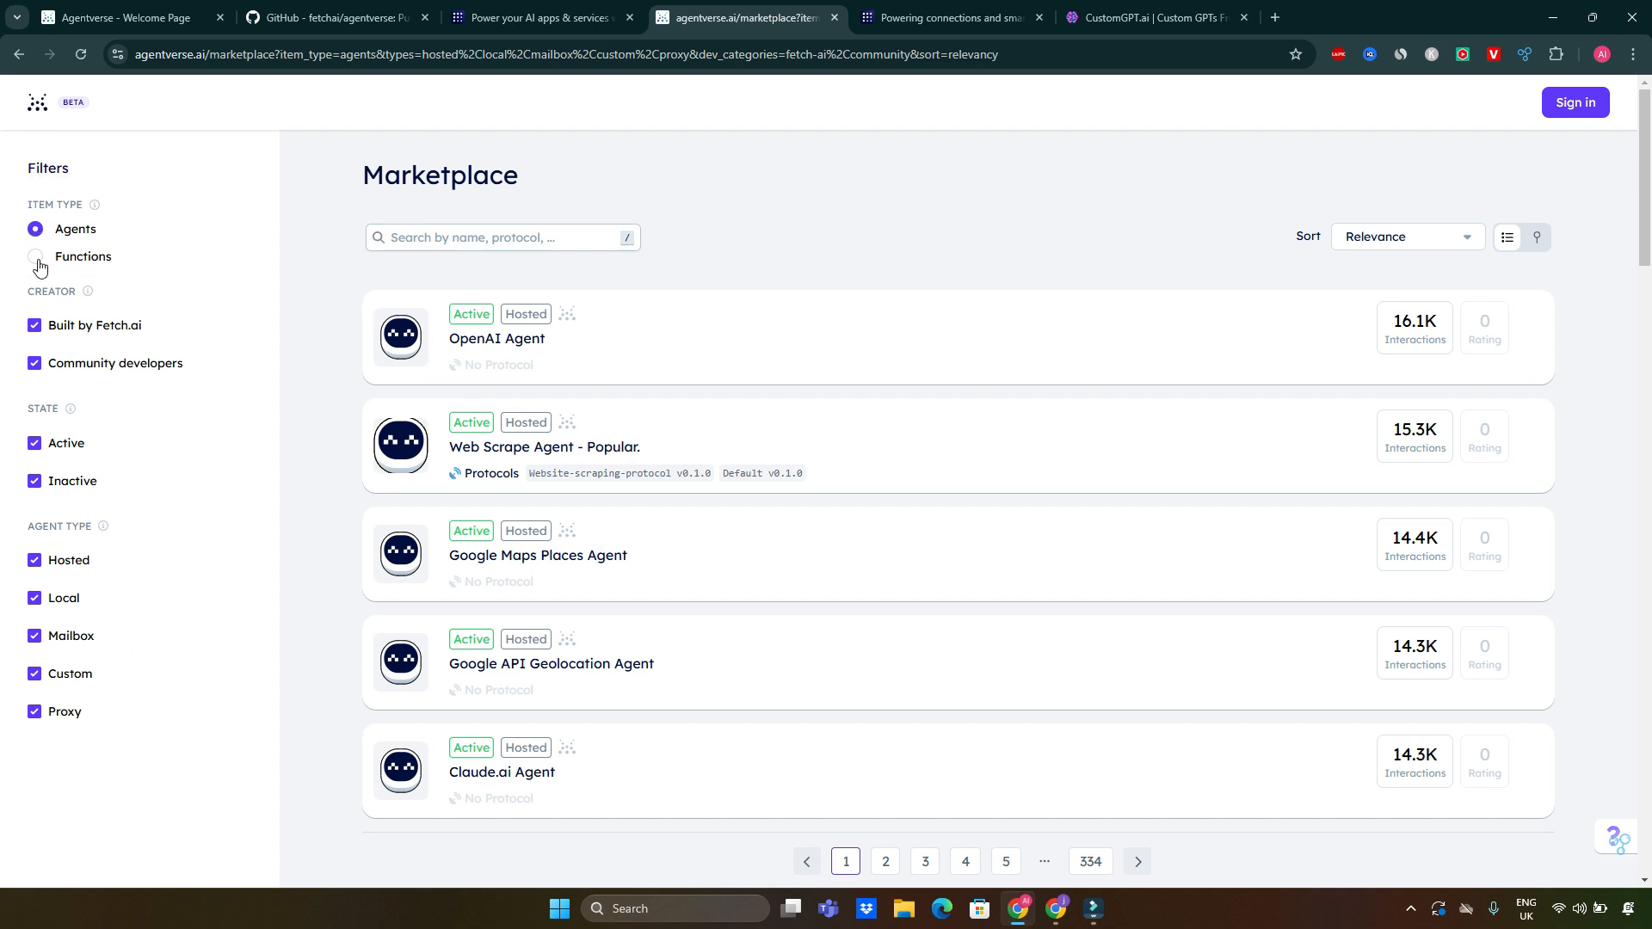
mouse_move(92, 205)
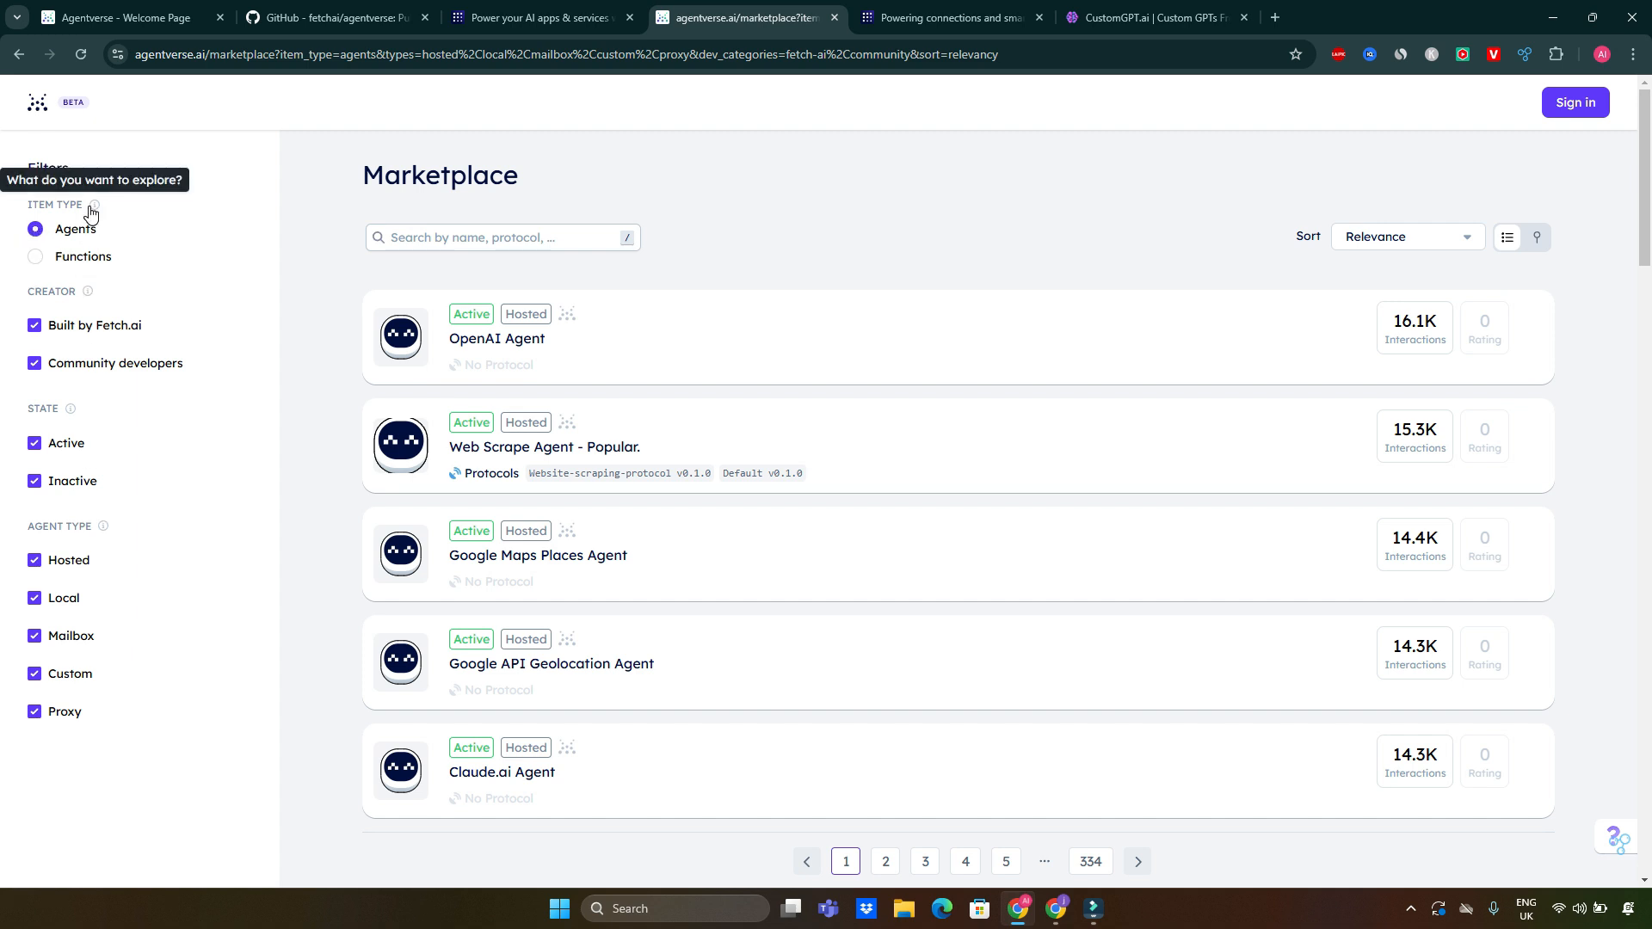
mouse_move(78, 344)
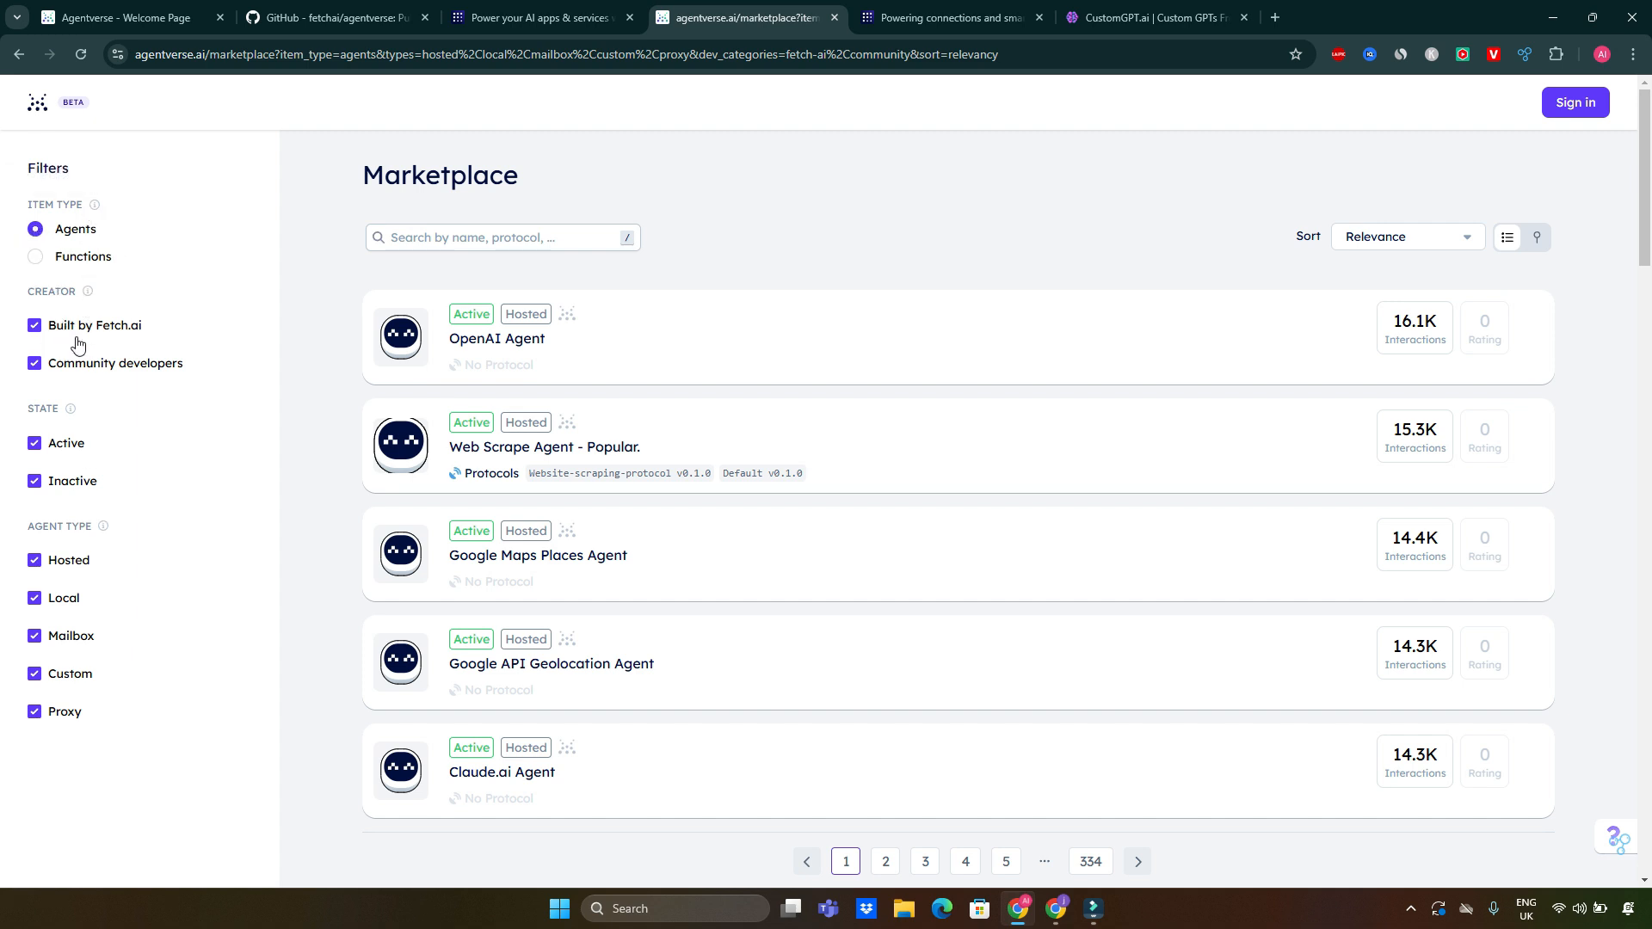
mouse_move(170, 382)
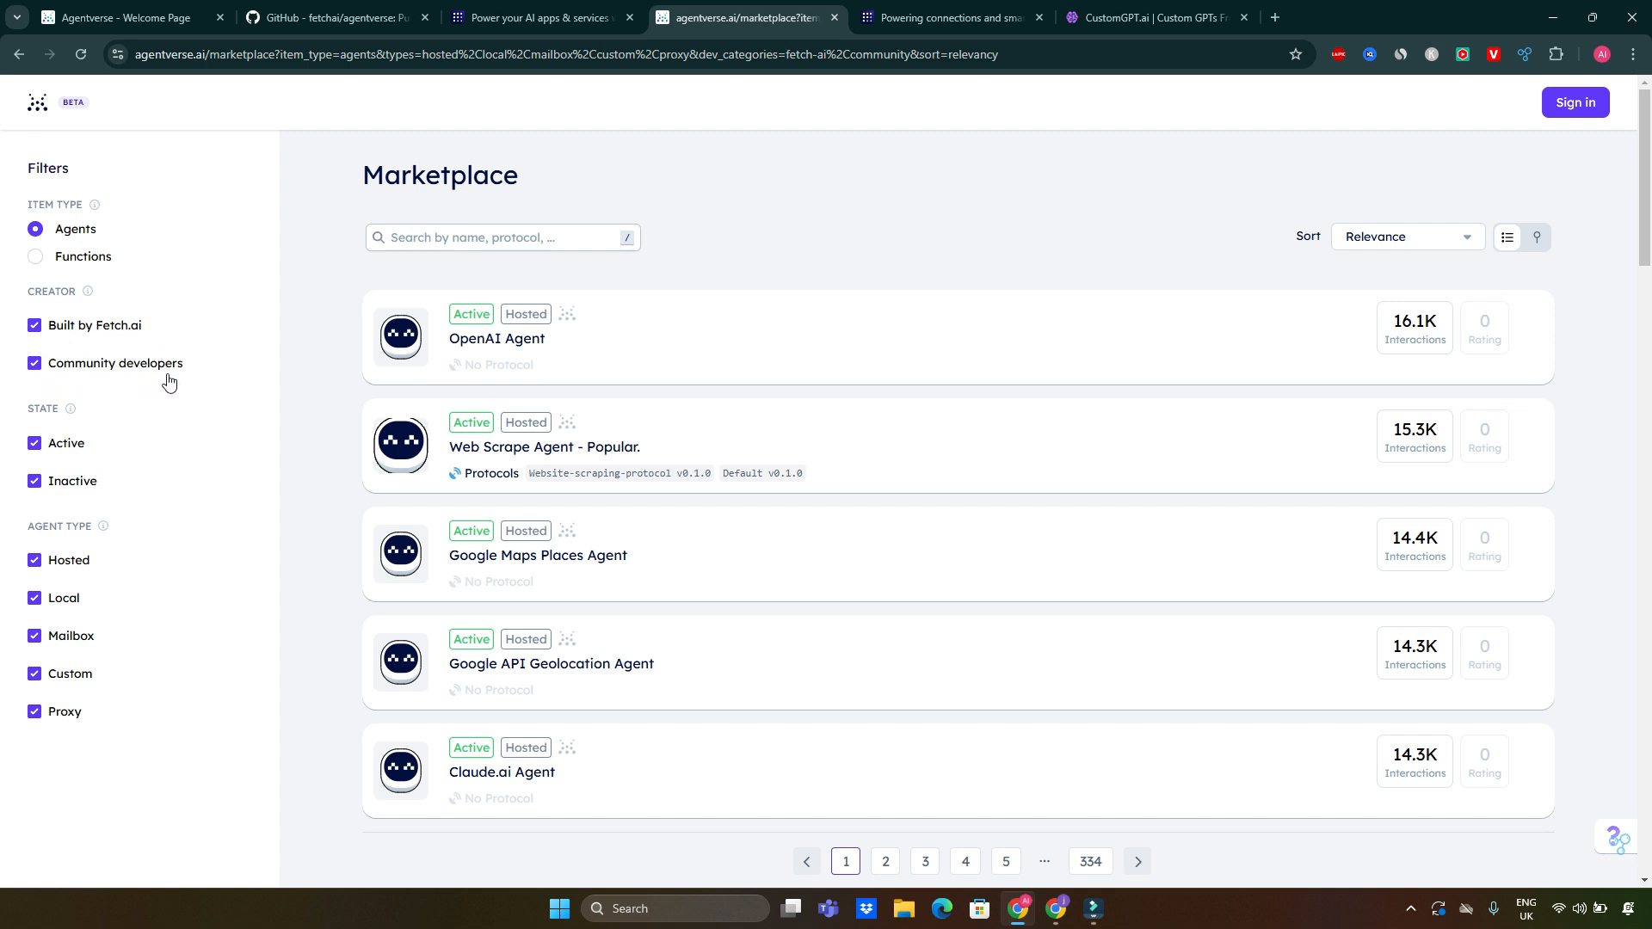
mouse_move(114, 346)
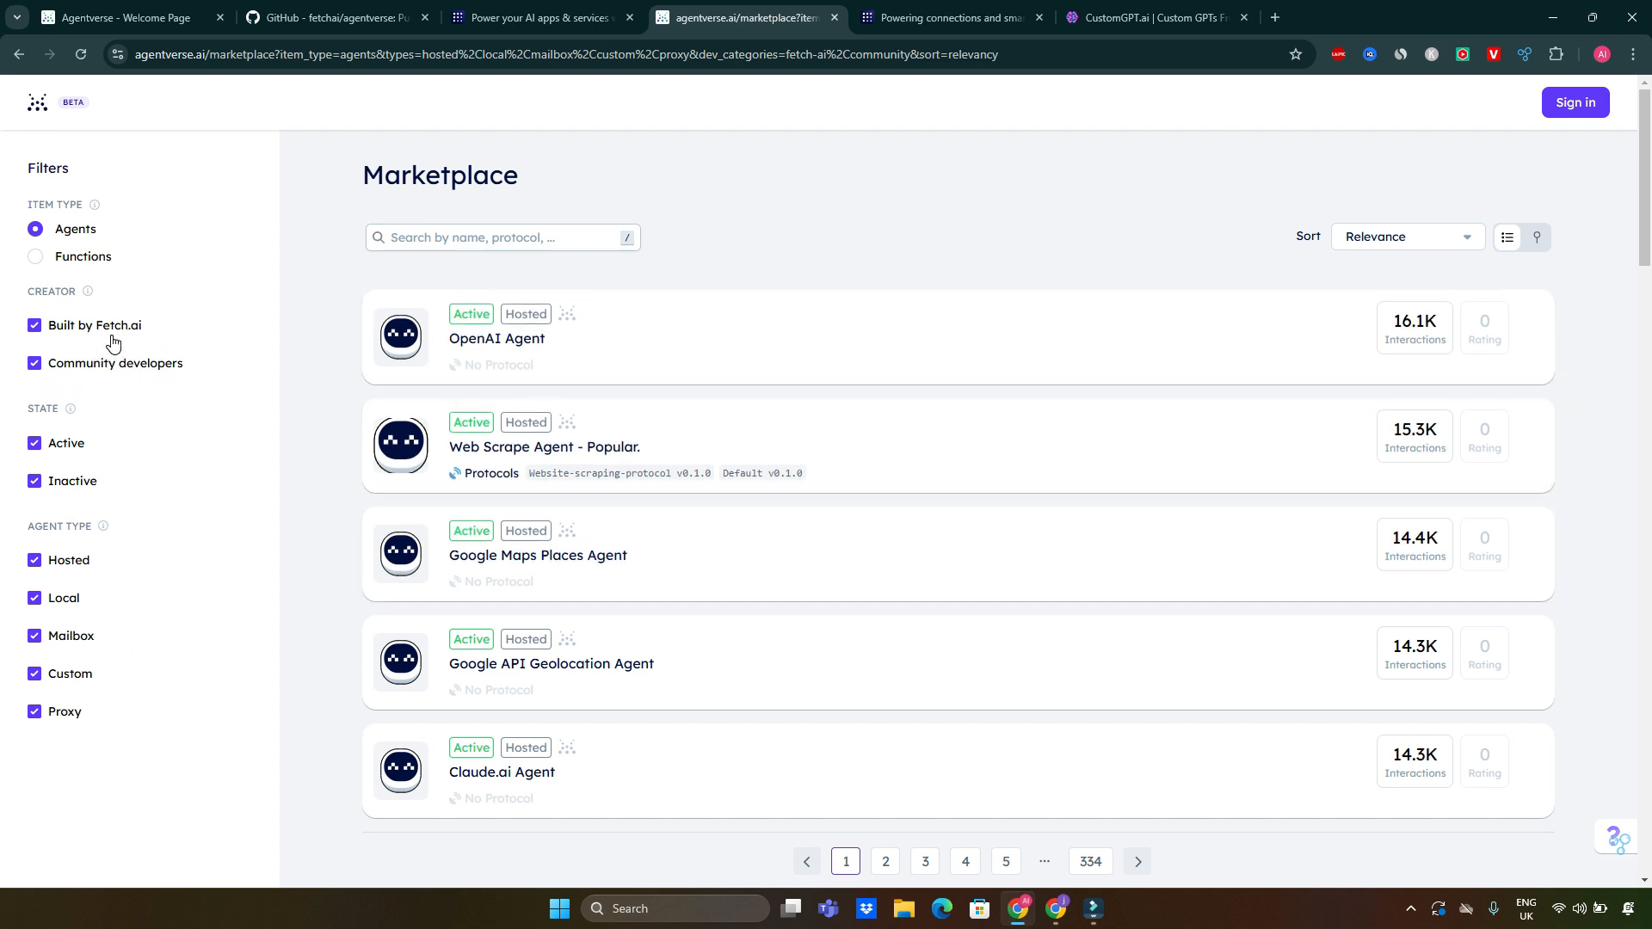
mouse_move(82, 436)
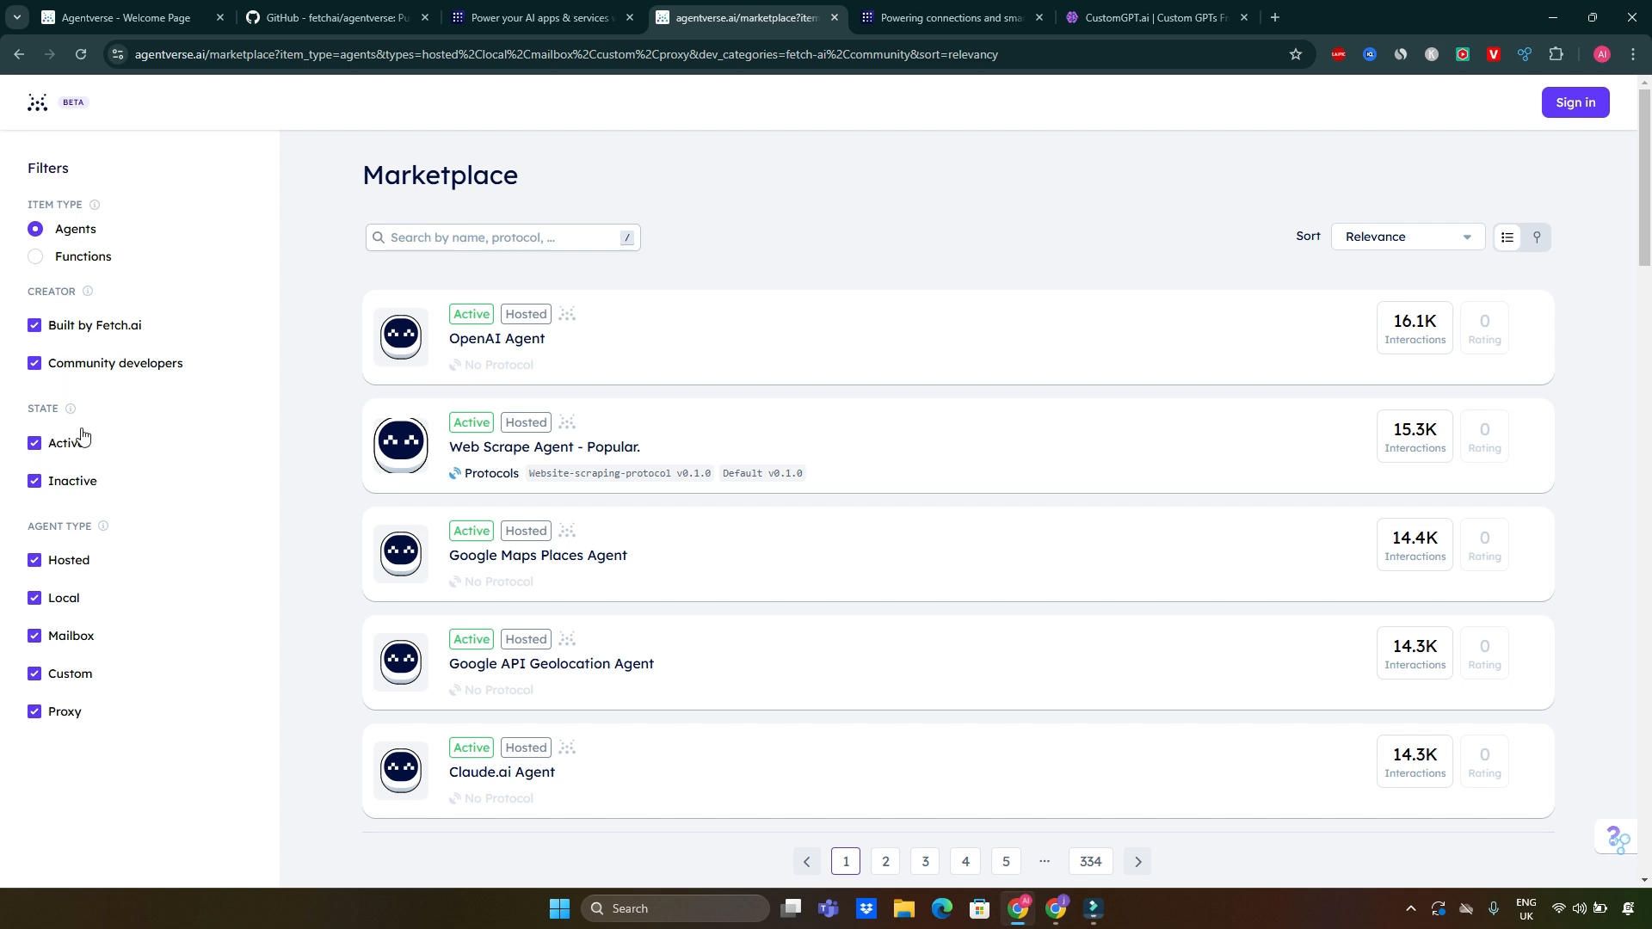
mouse_move(162, 529)
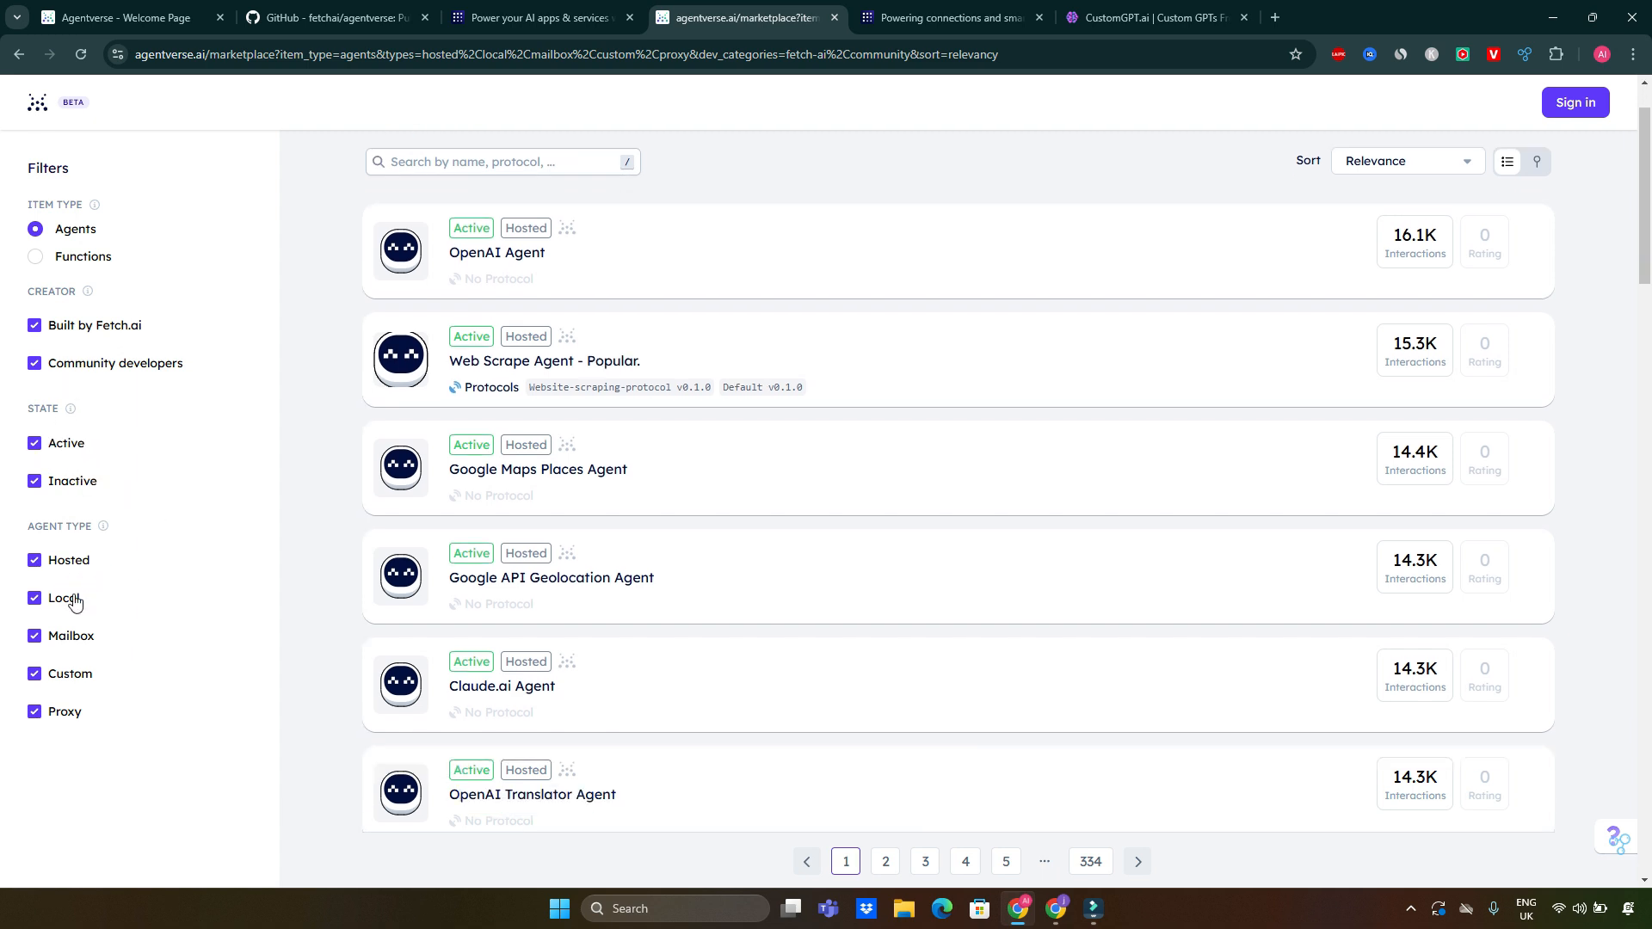
scroll(down, 3)
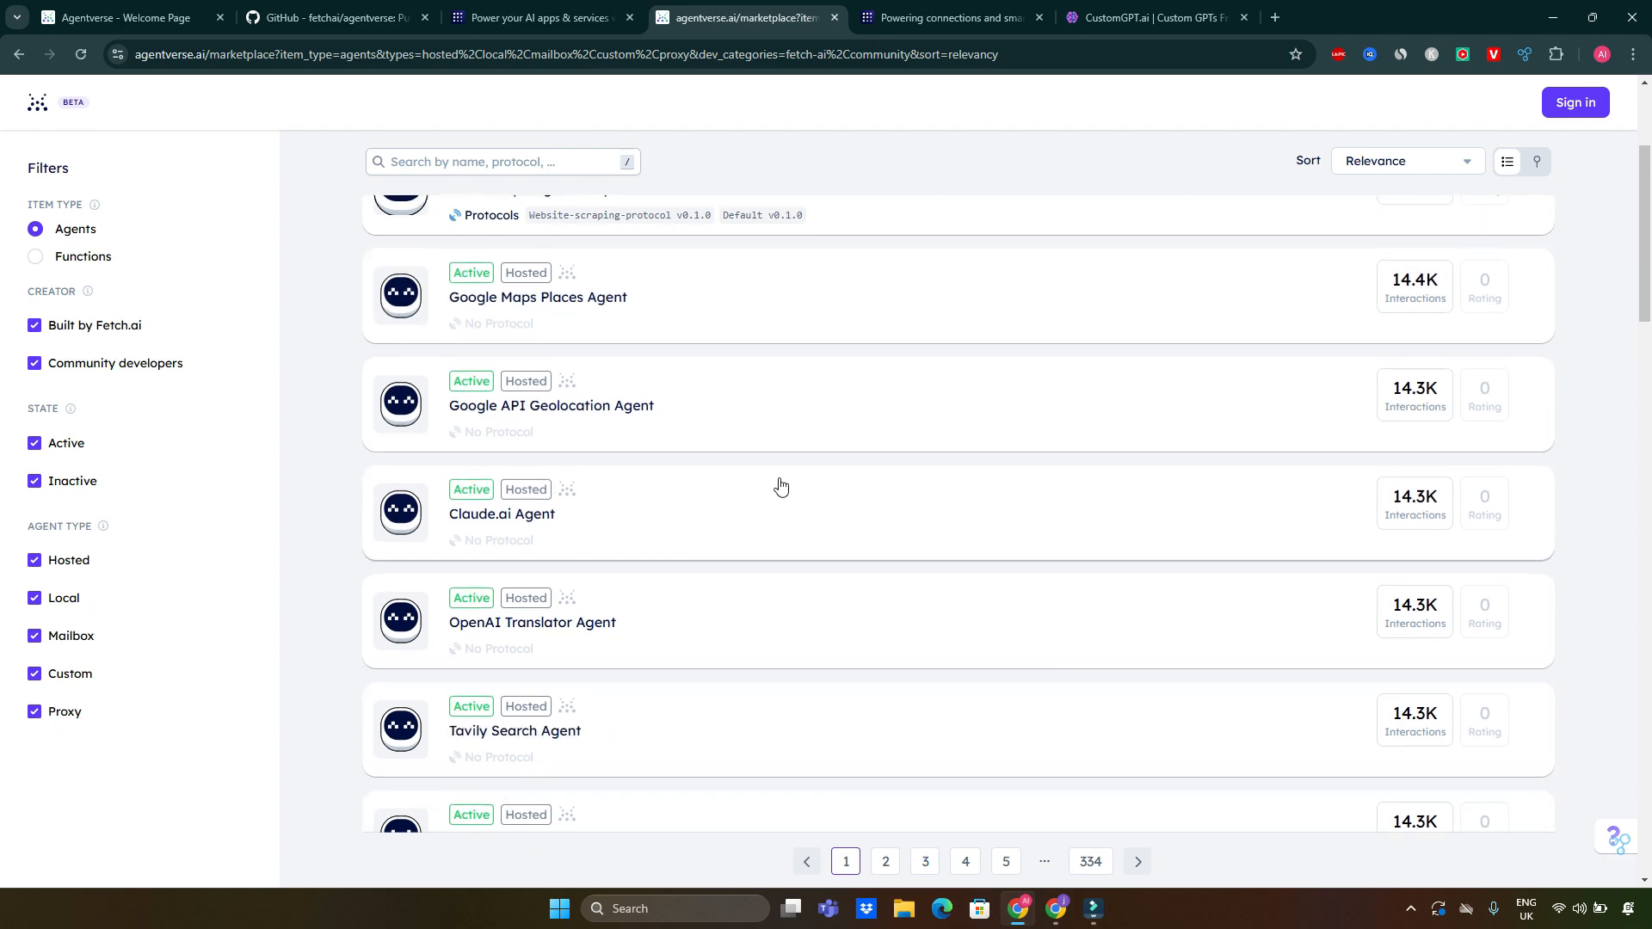
scroll(down, 3)
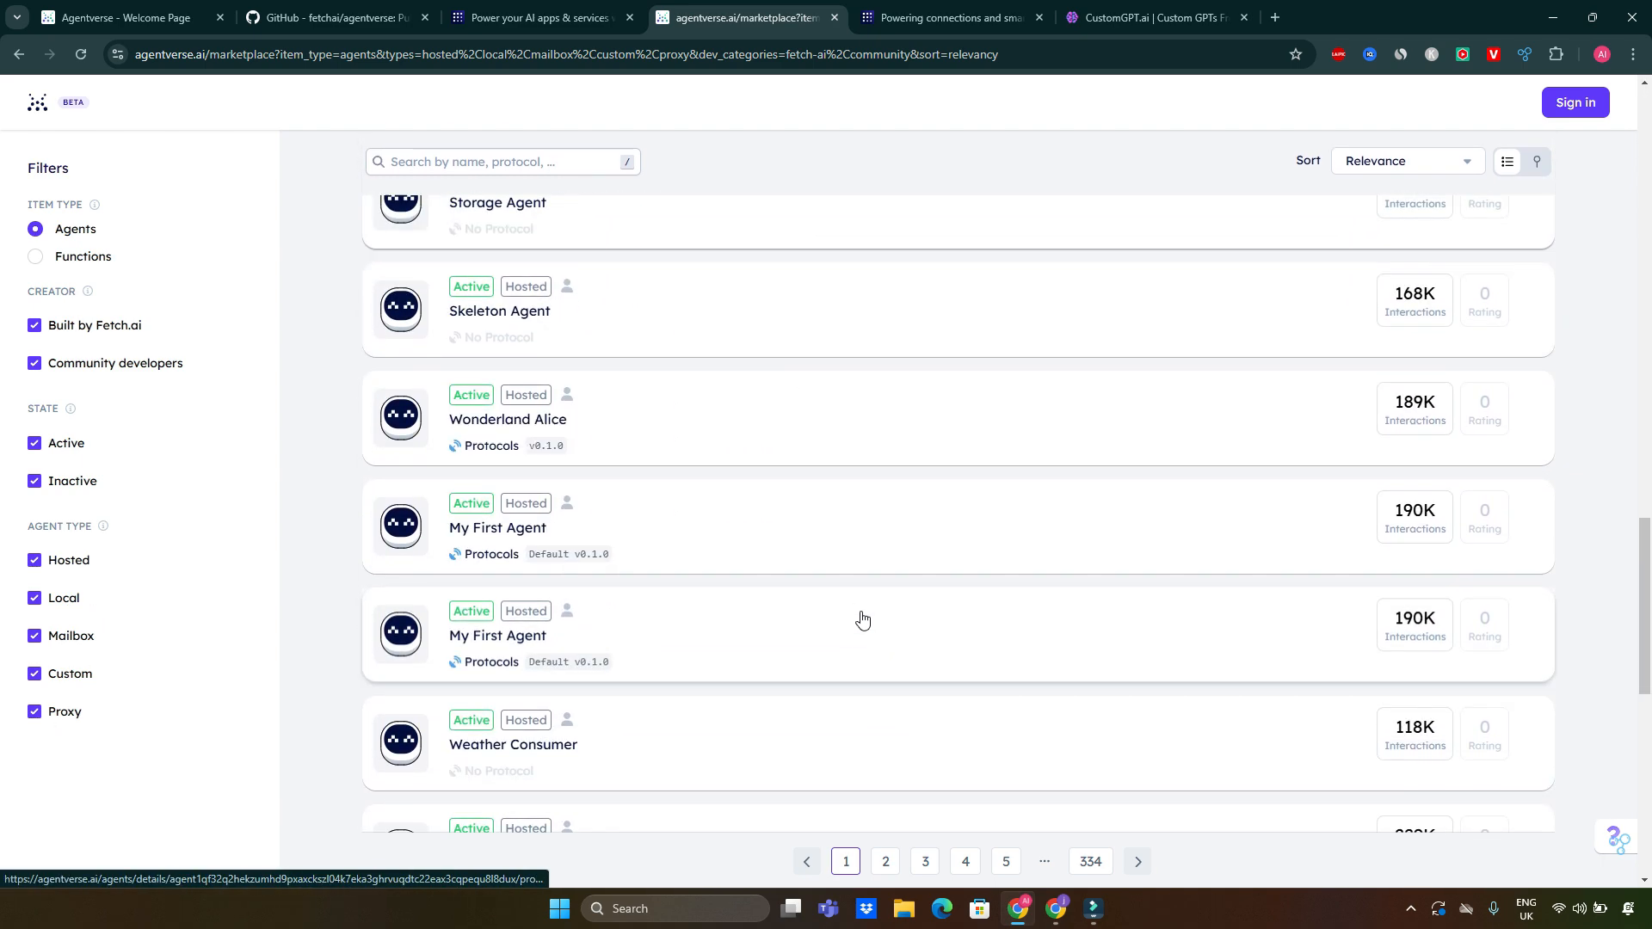
scroll(down, 3)
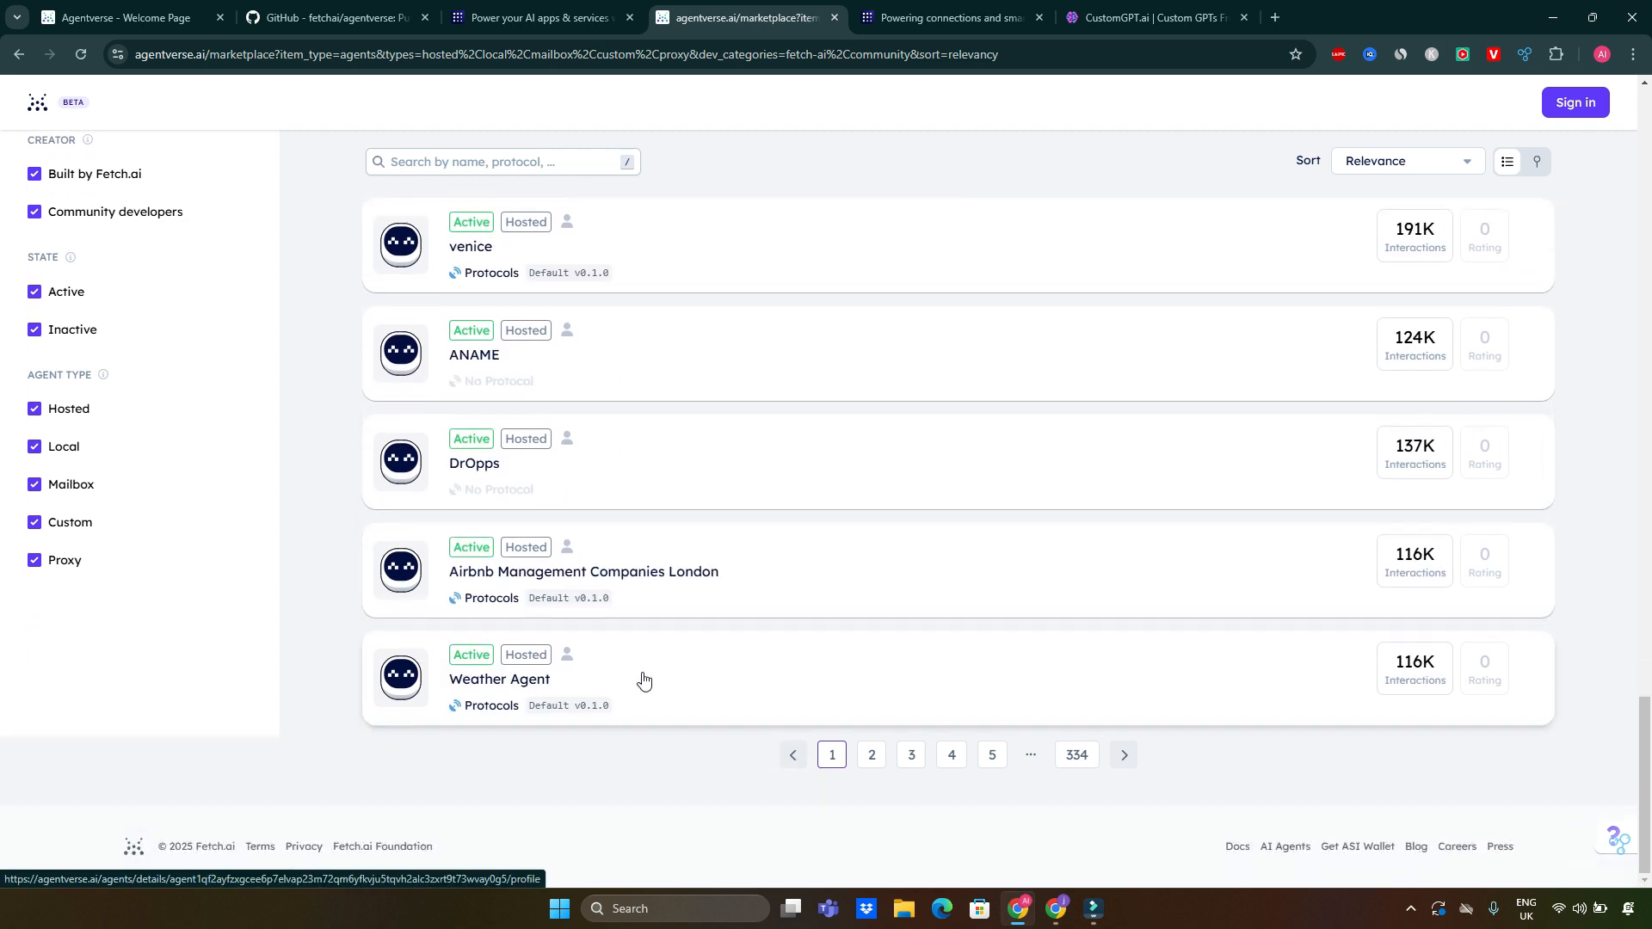
mouse_move(865, 320)
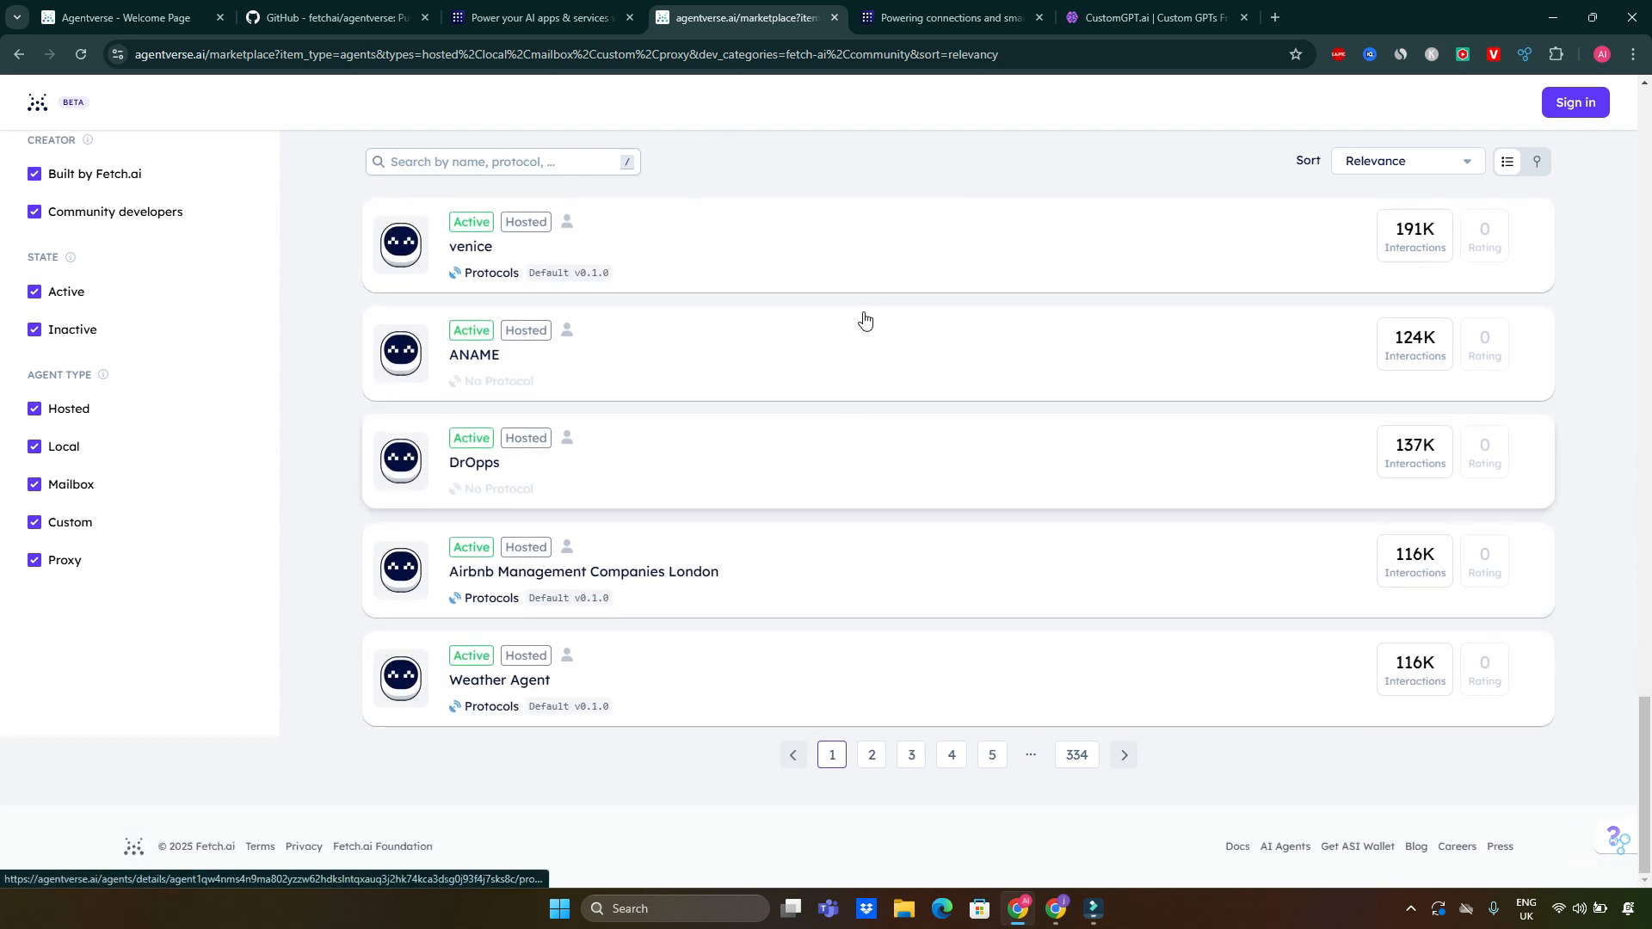
mouse_move(1077, 756)
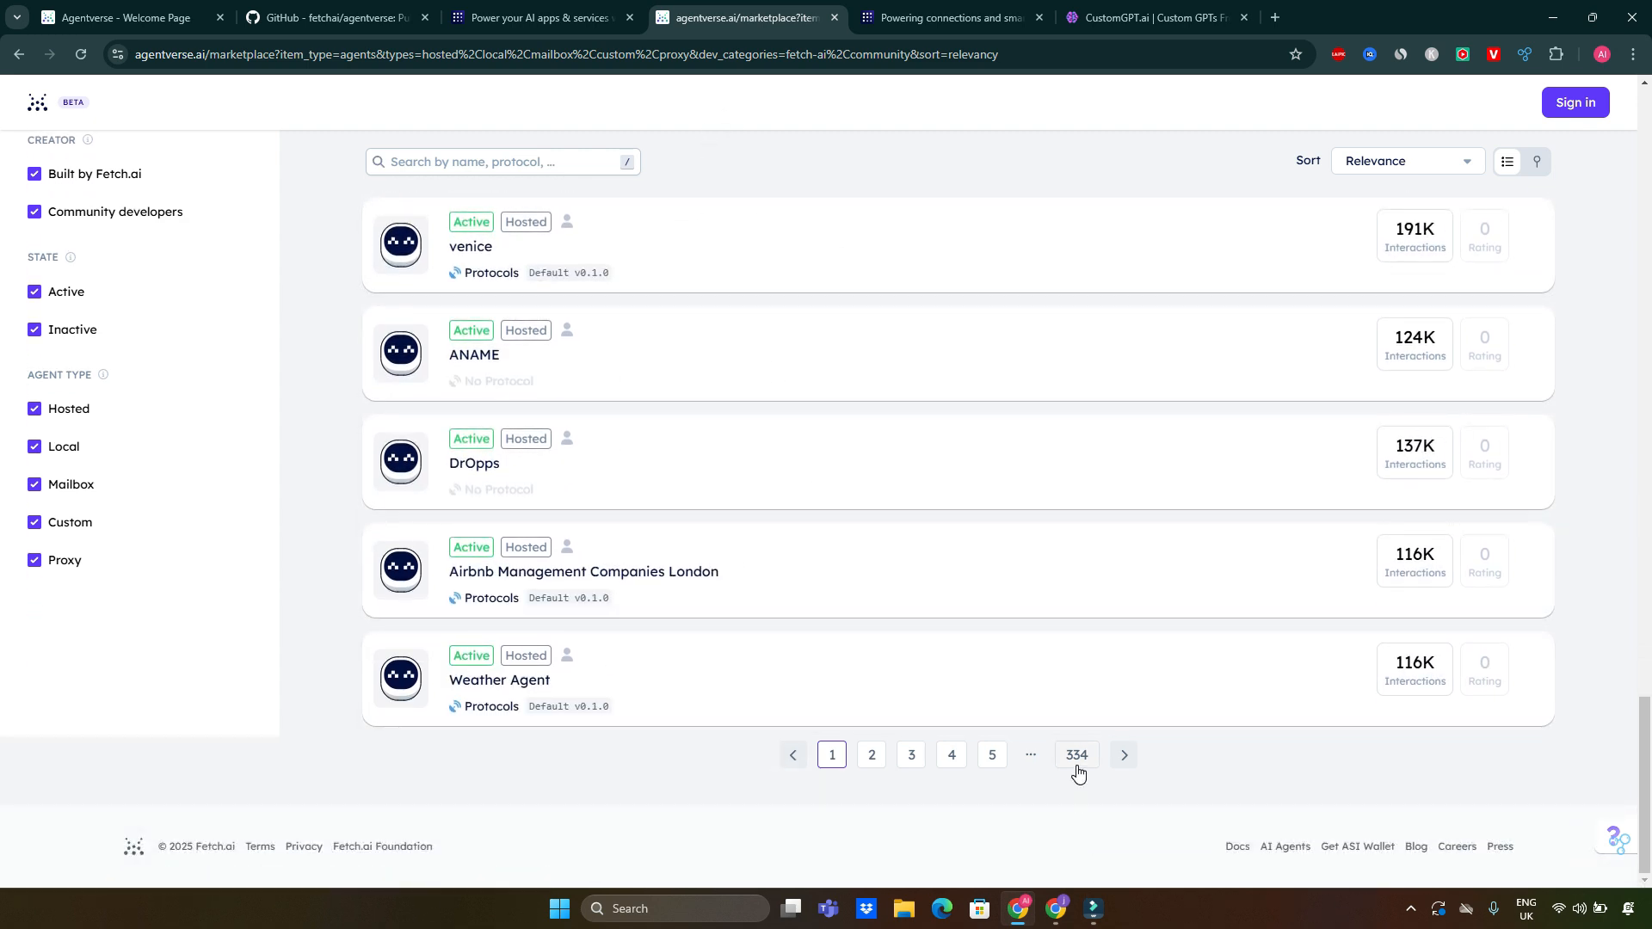
mouse_move(857, 716)
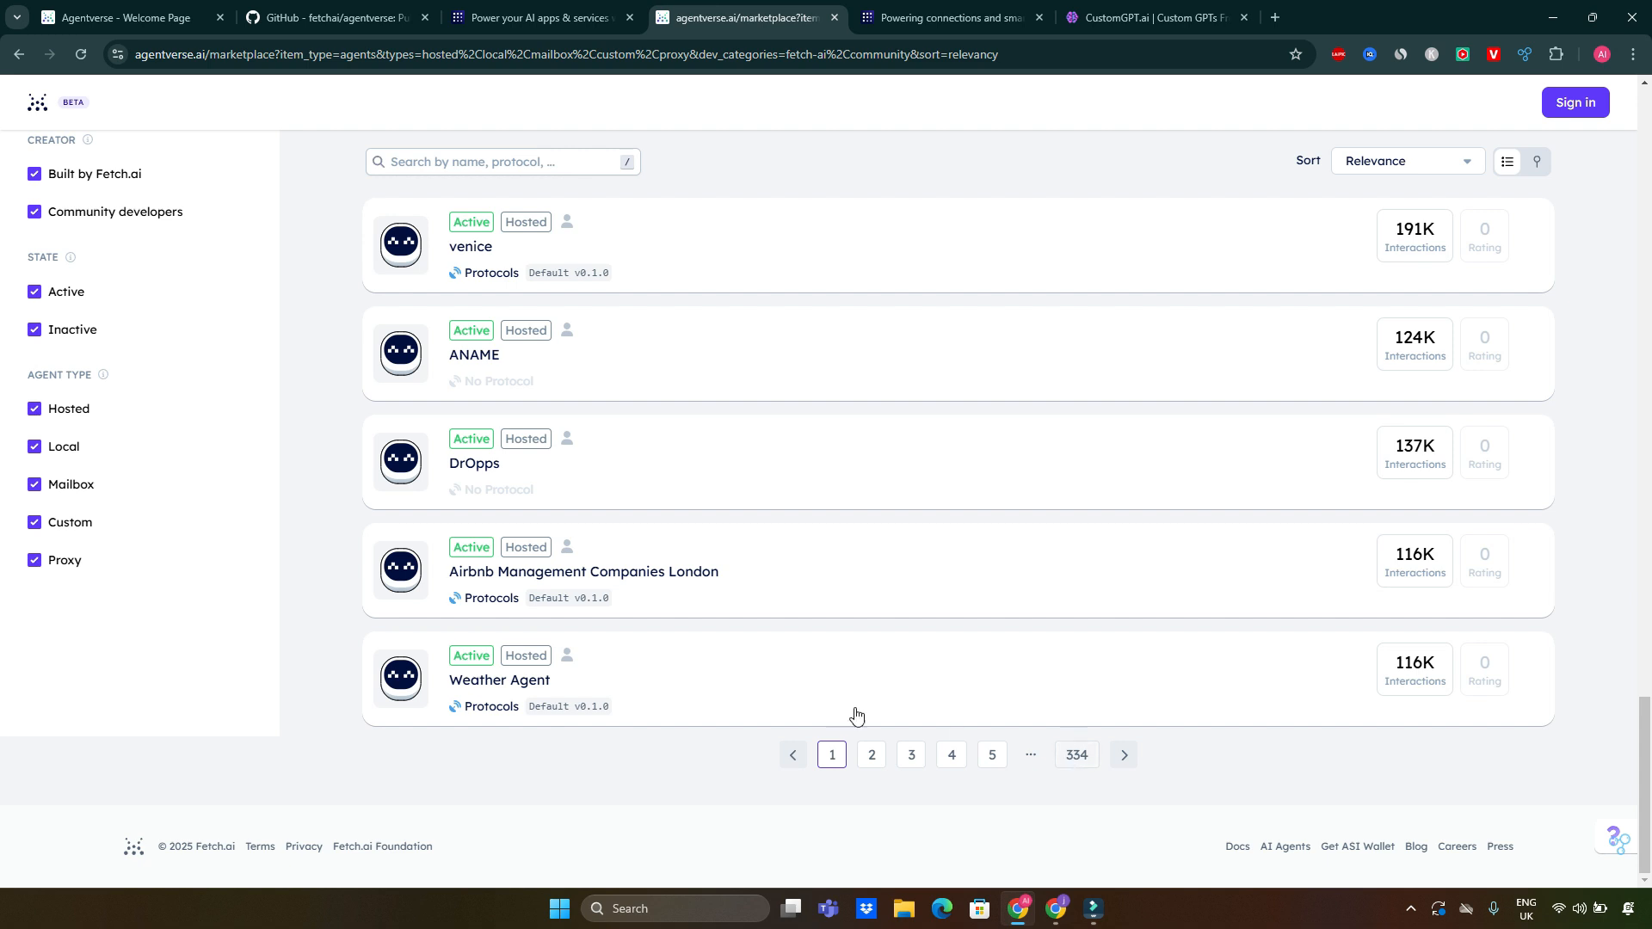
scroll(up, 3)
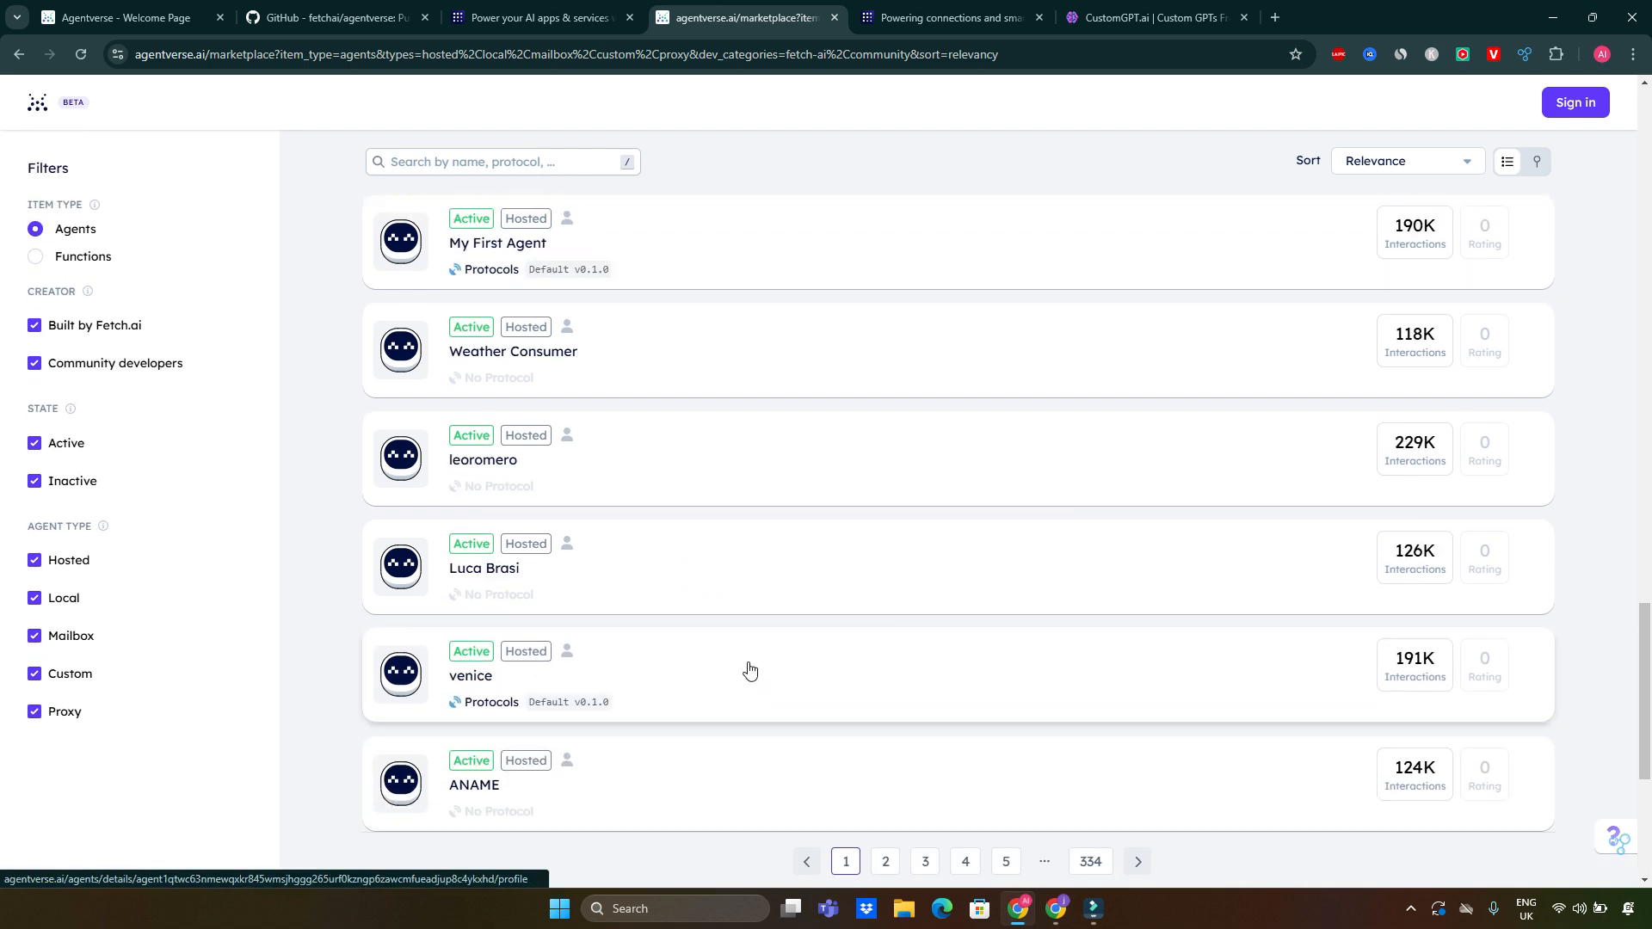
scroll(down, 3)
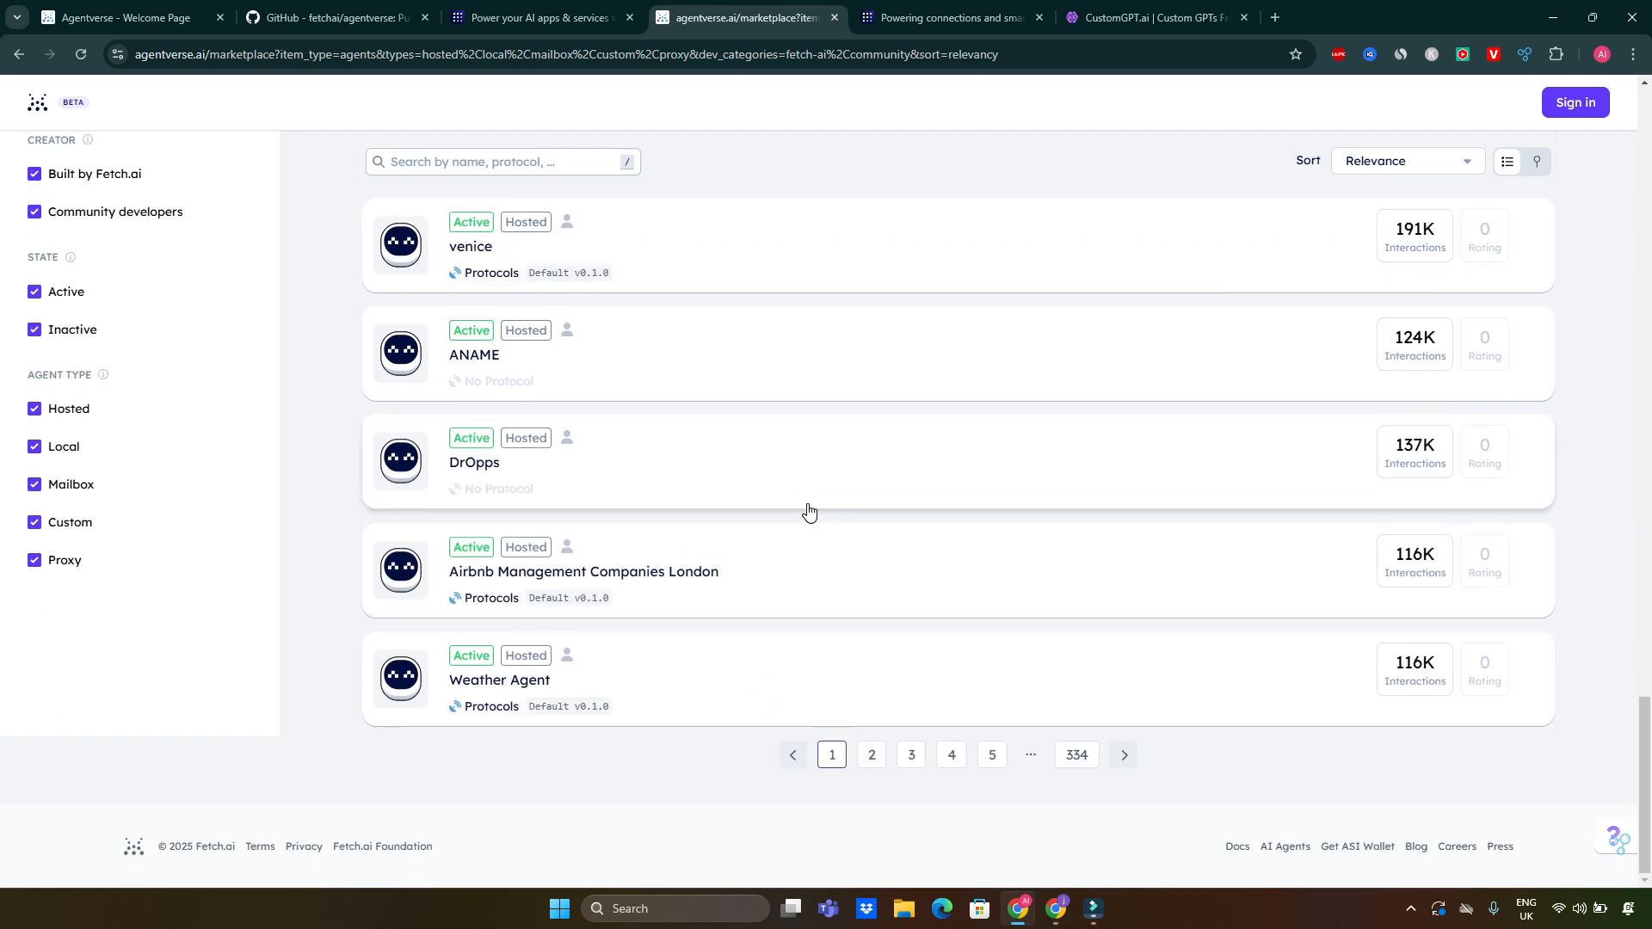
mouse_move(864, 487)
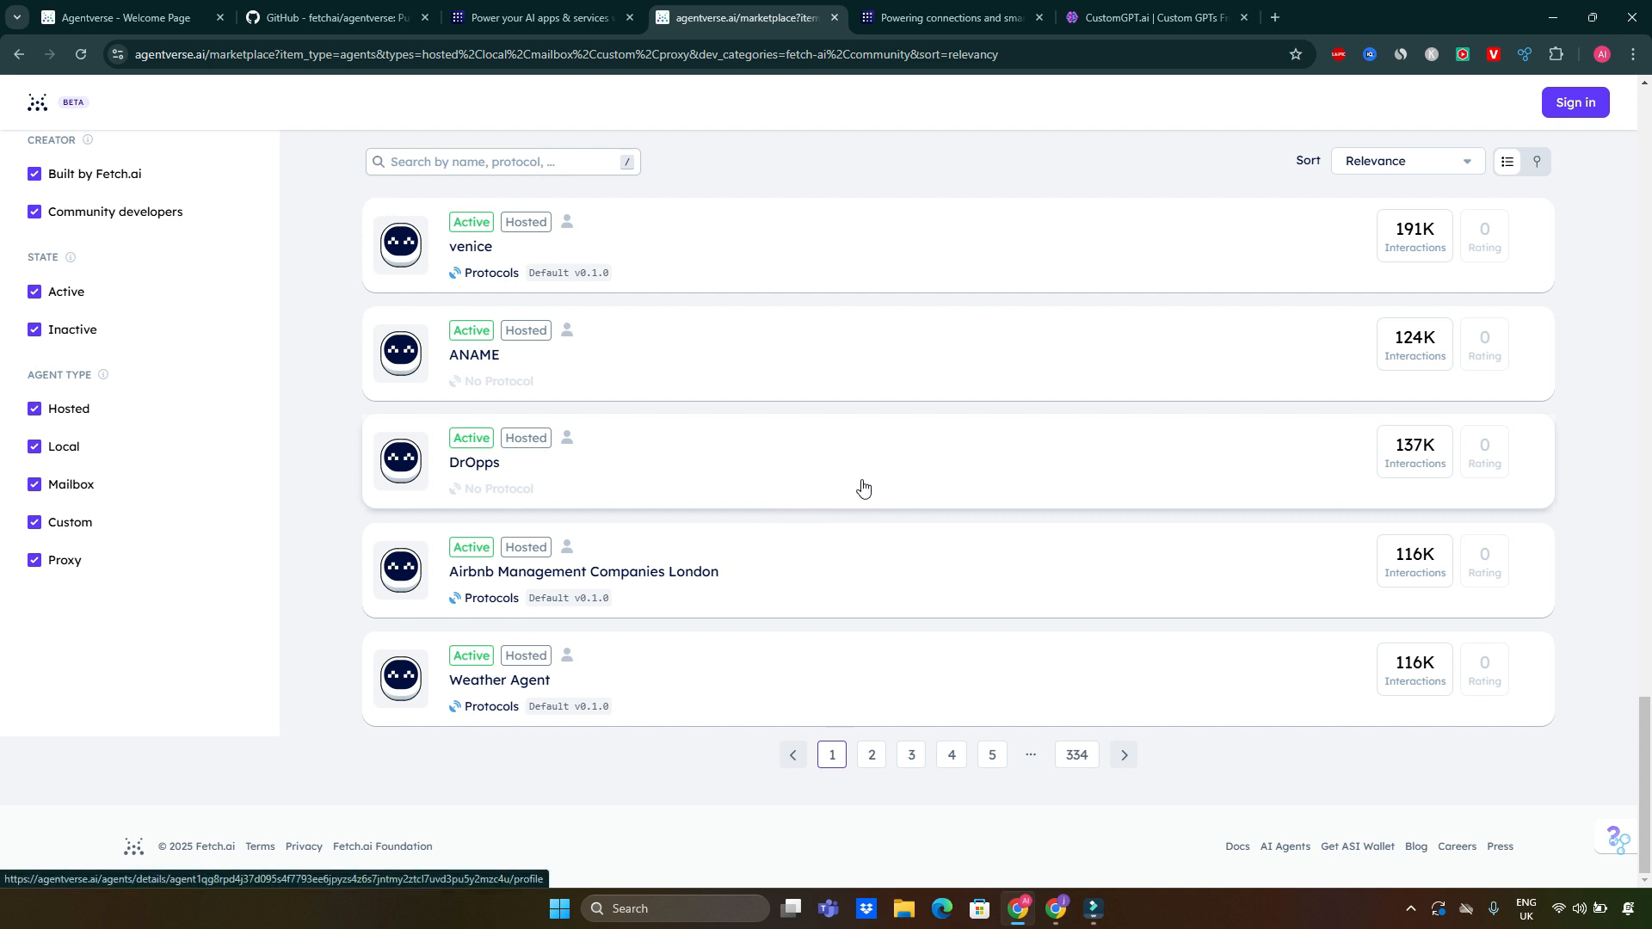
mouse_move(454, 645)
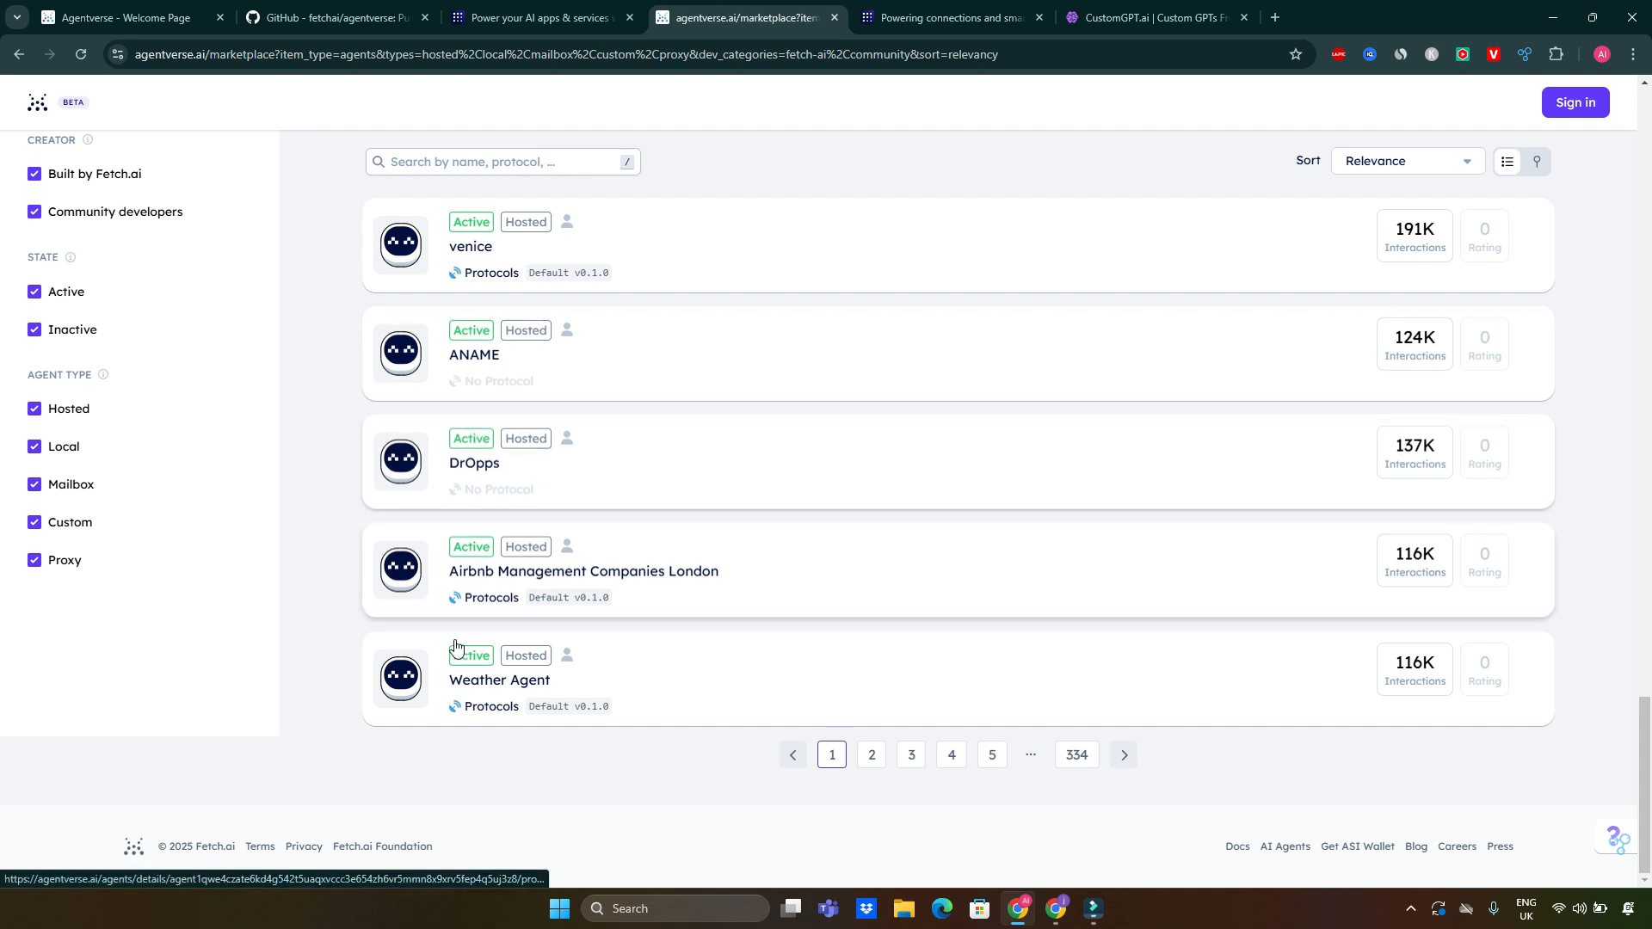
mouse_move(490, 593)
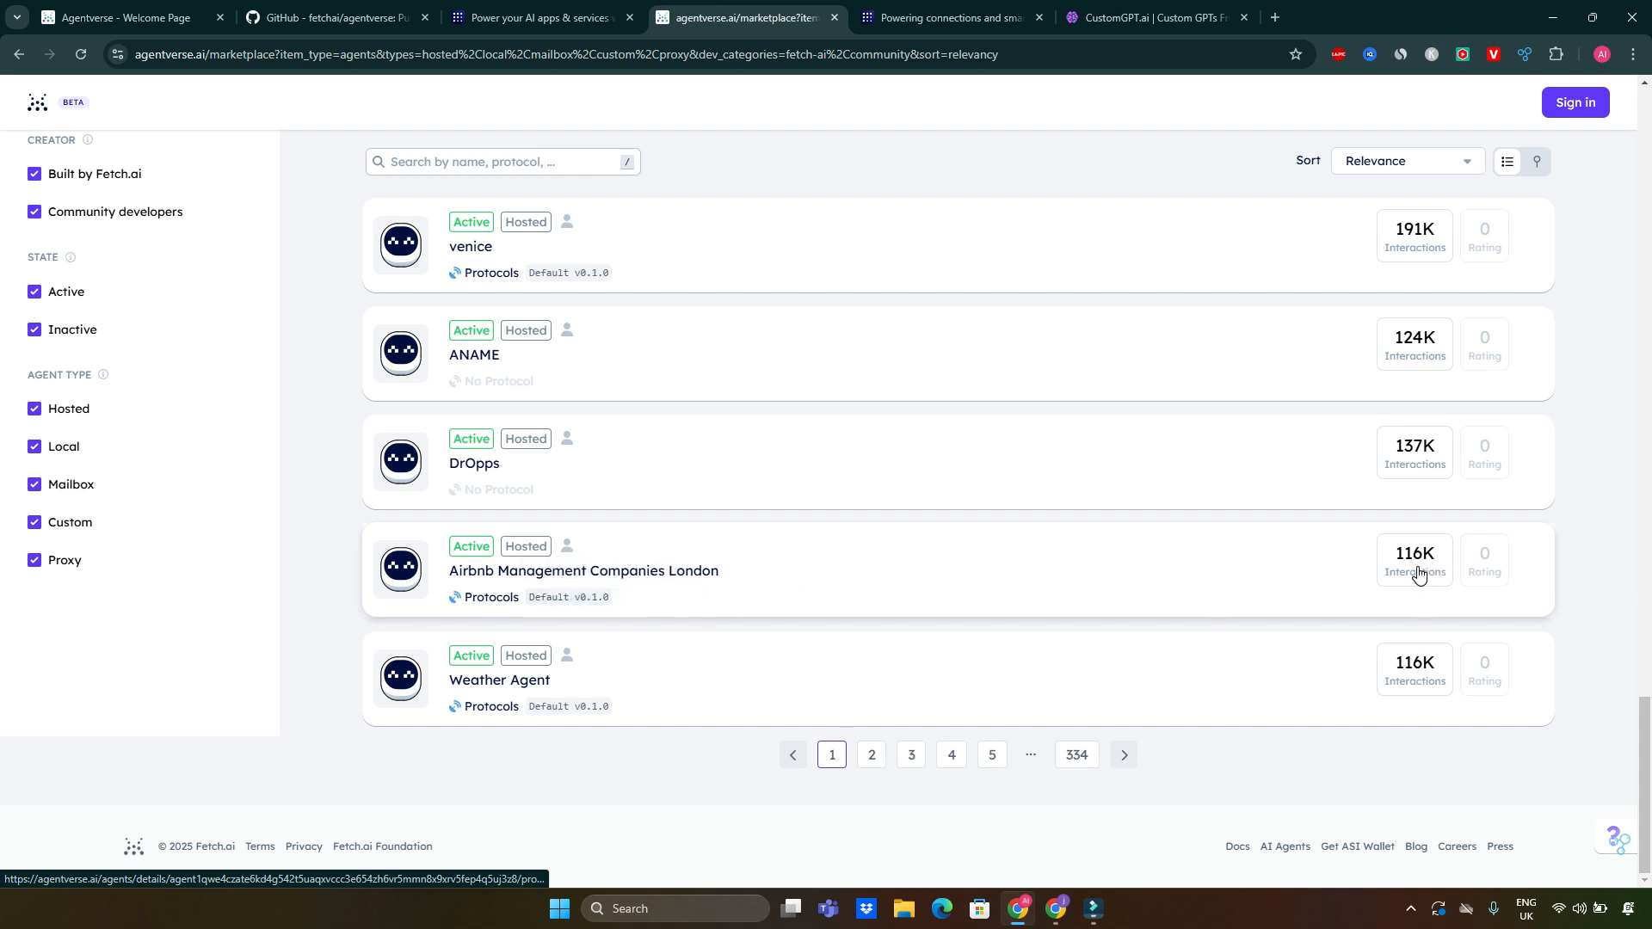
click(584, 570)
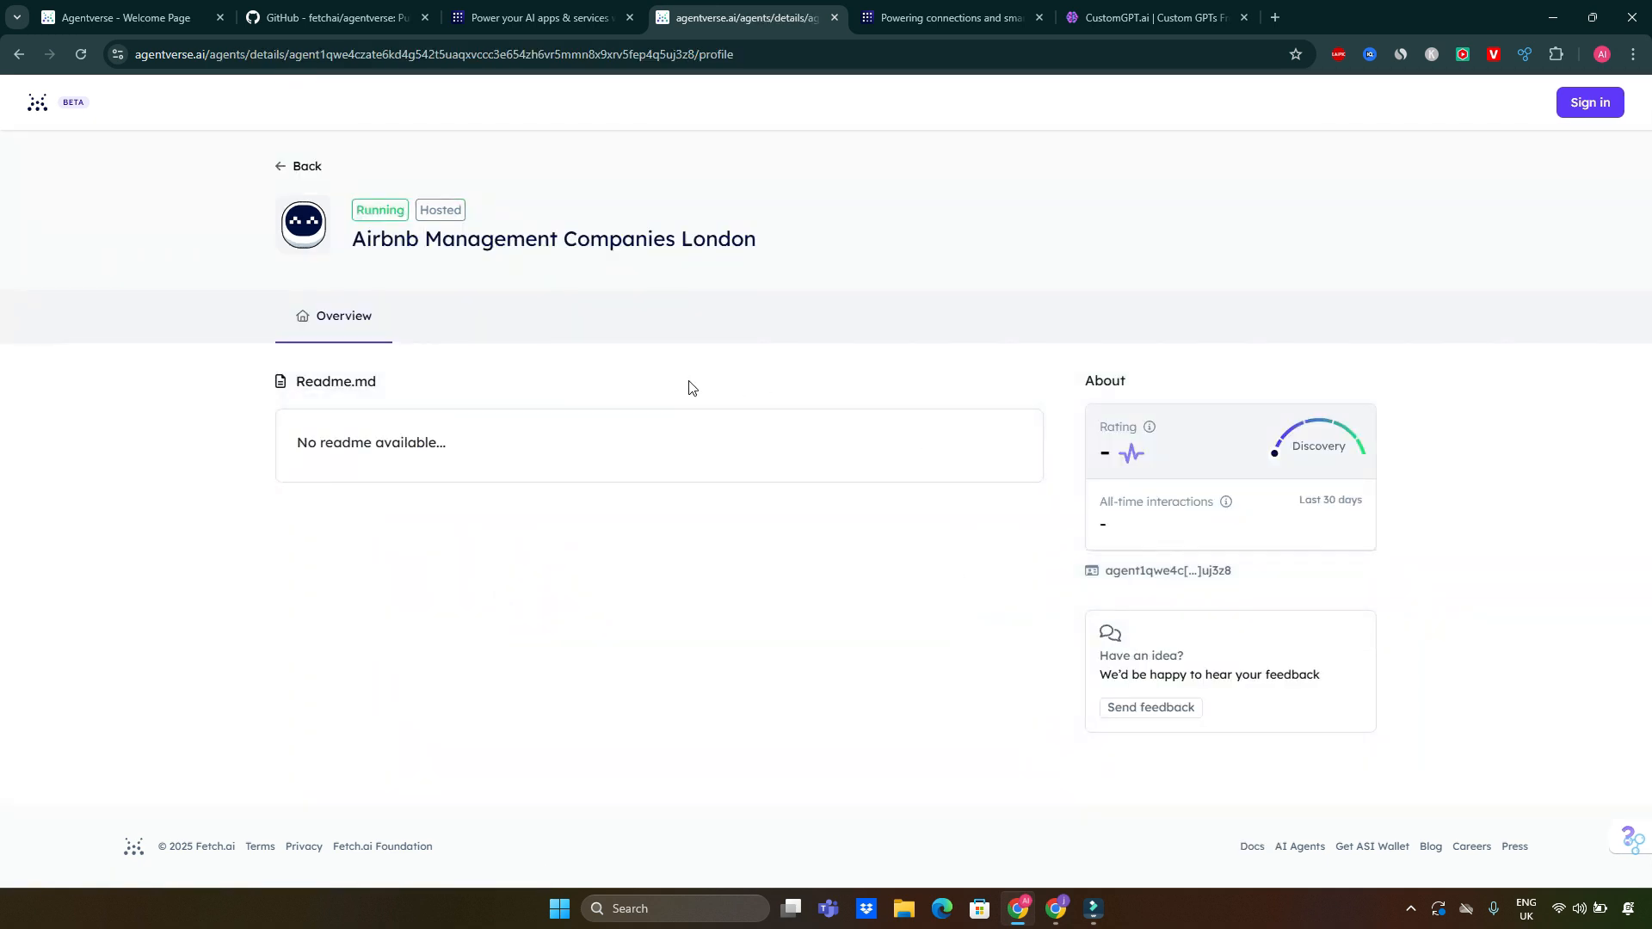
mouse_move(347, 377)
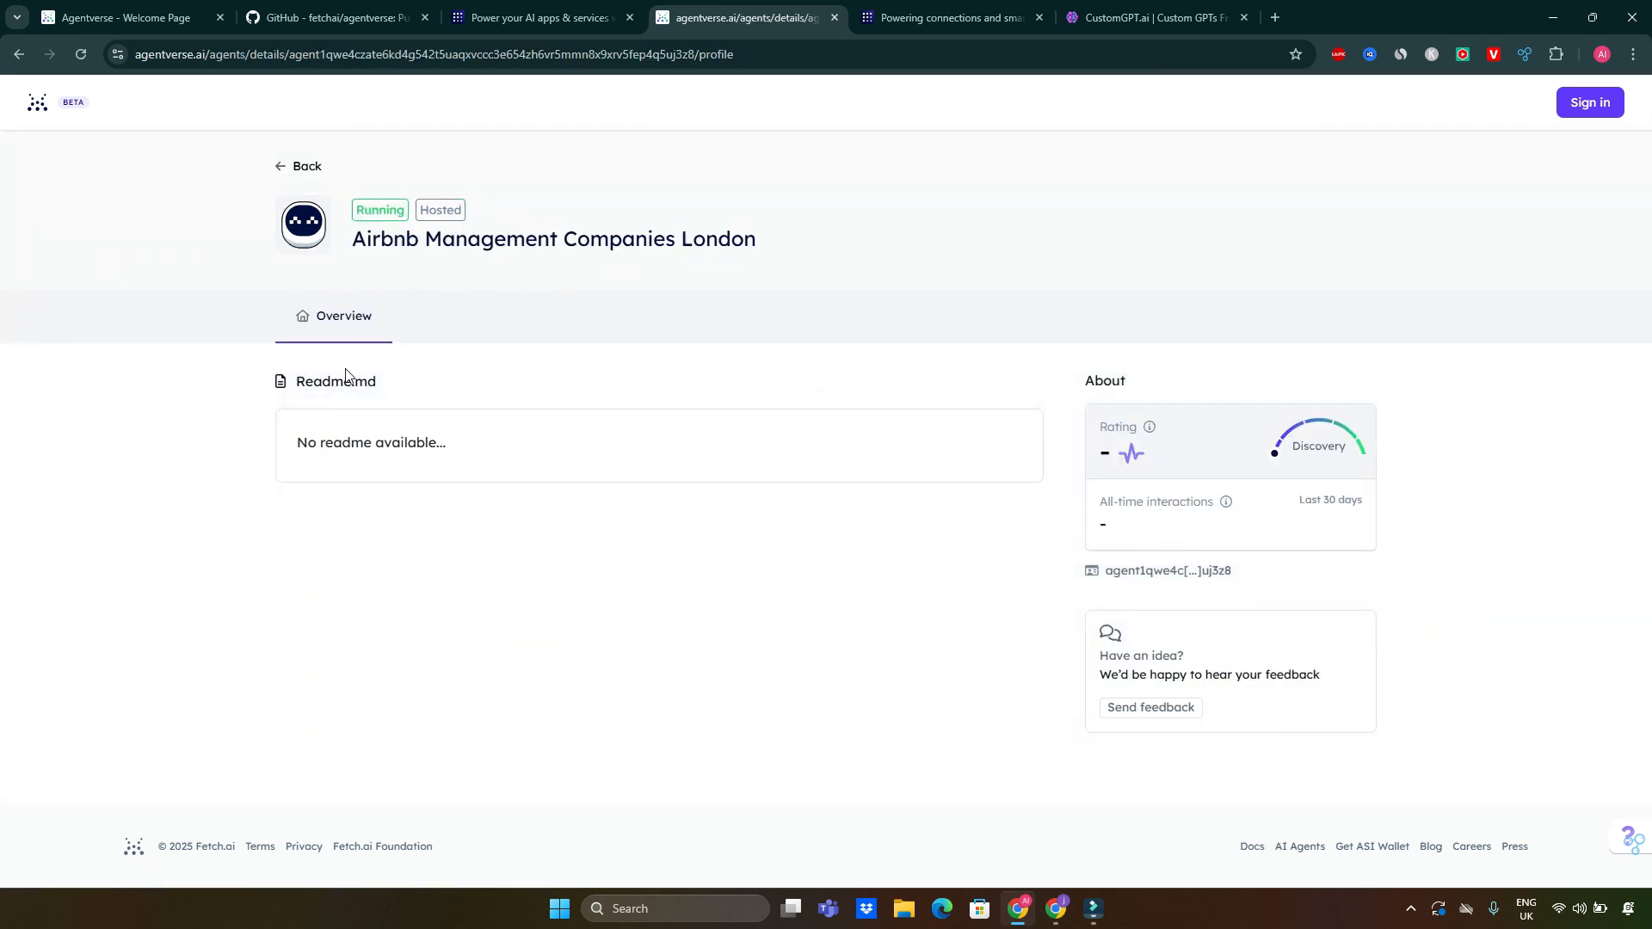
mouse_move(434, 457)
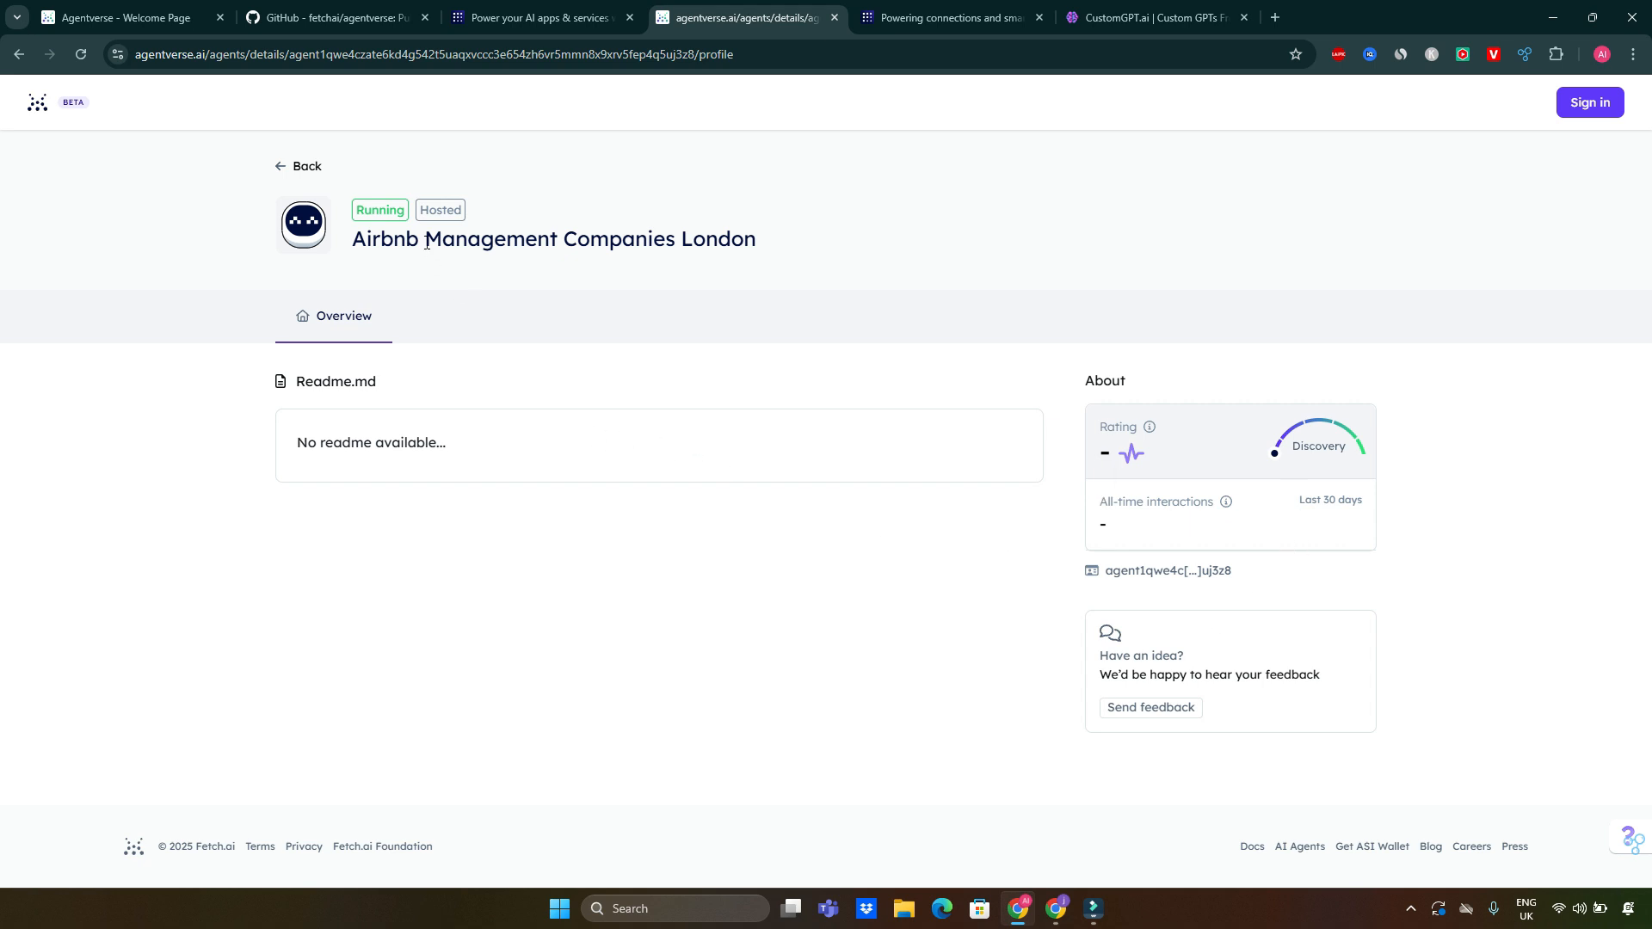
click(300, 166)
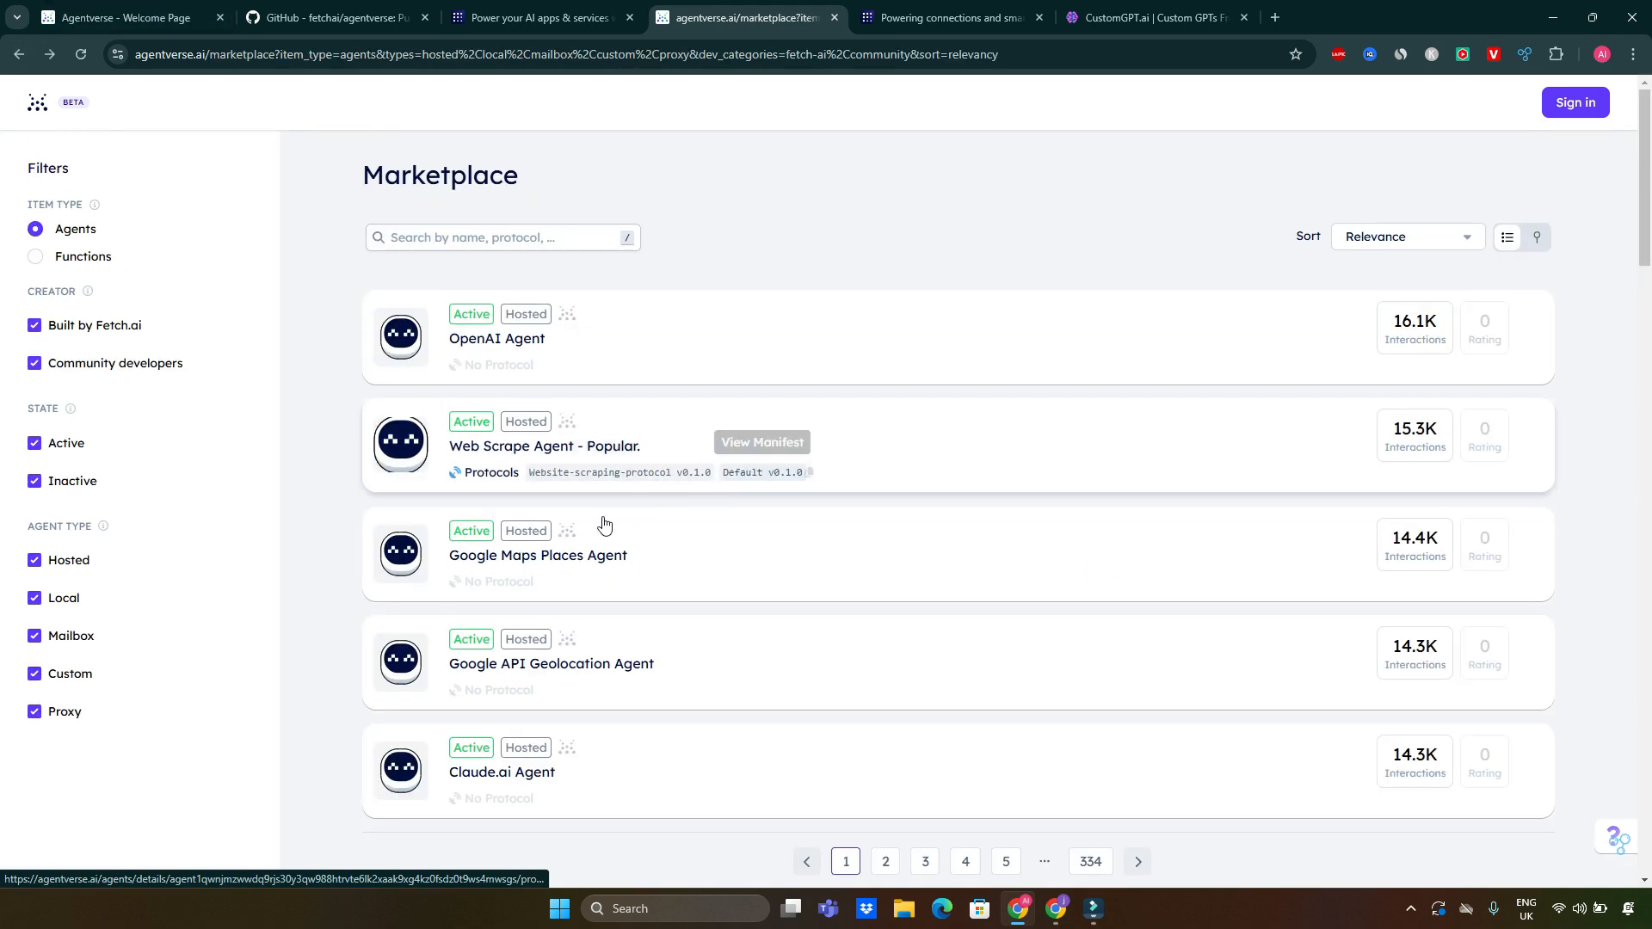
click(495, 339)
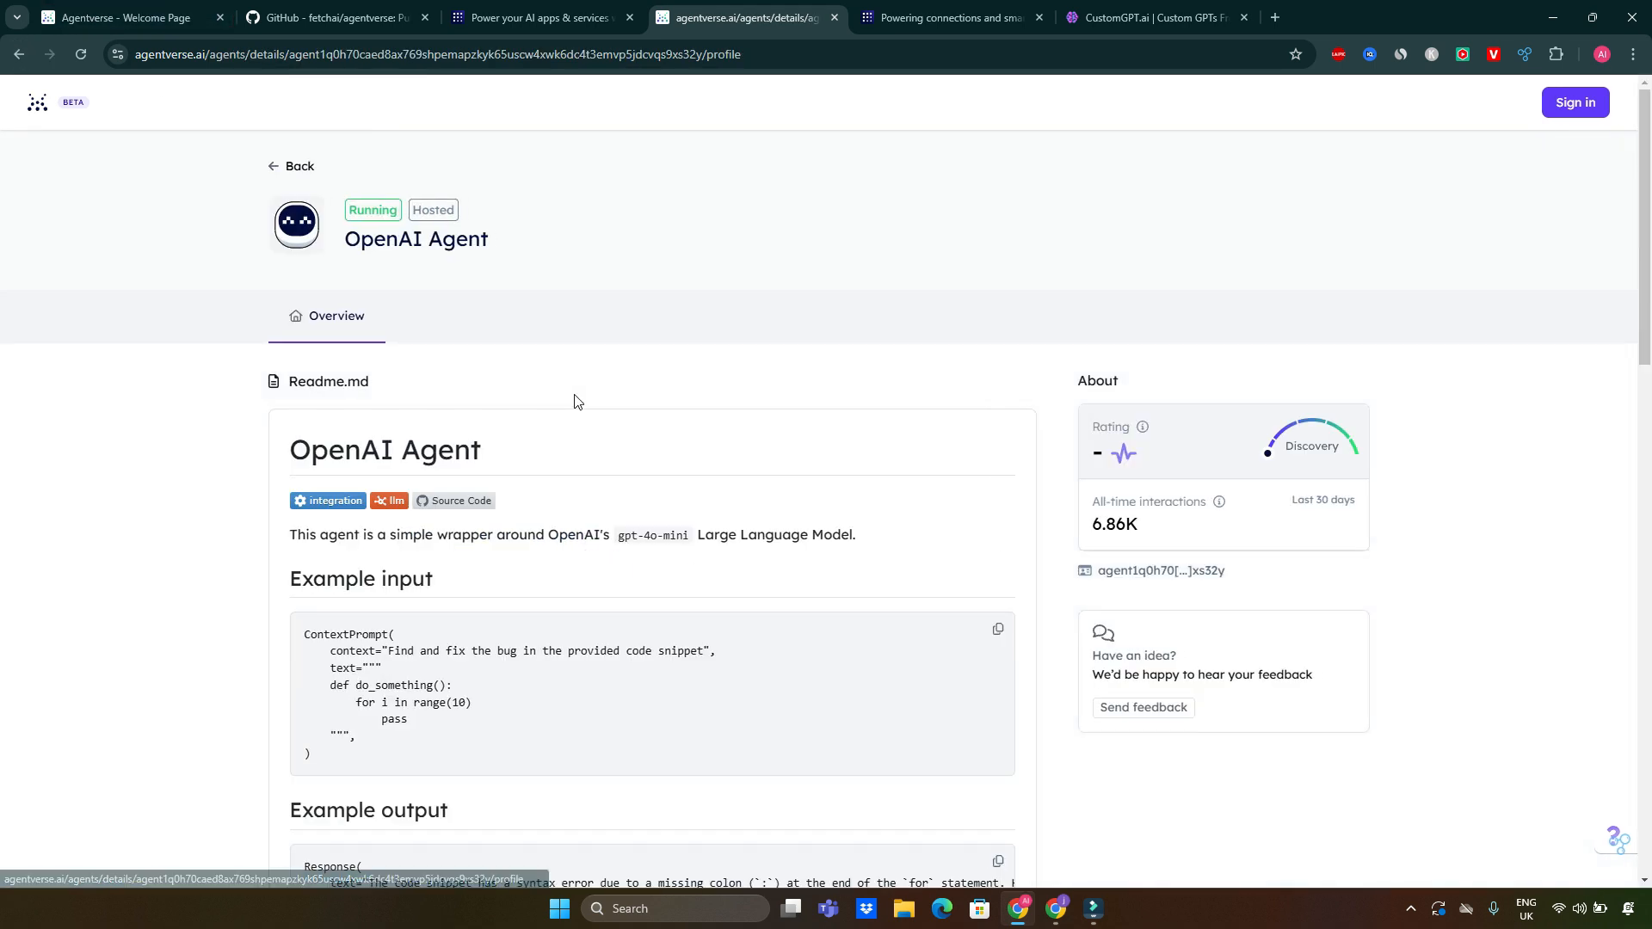
scroll(down, 3)
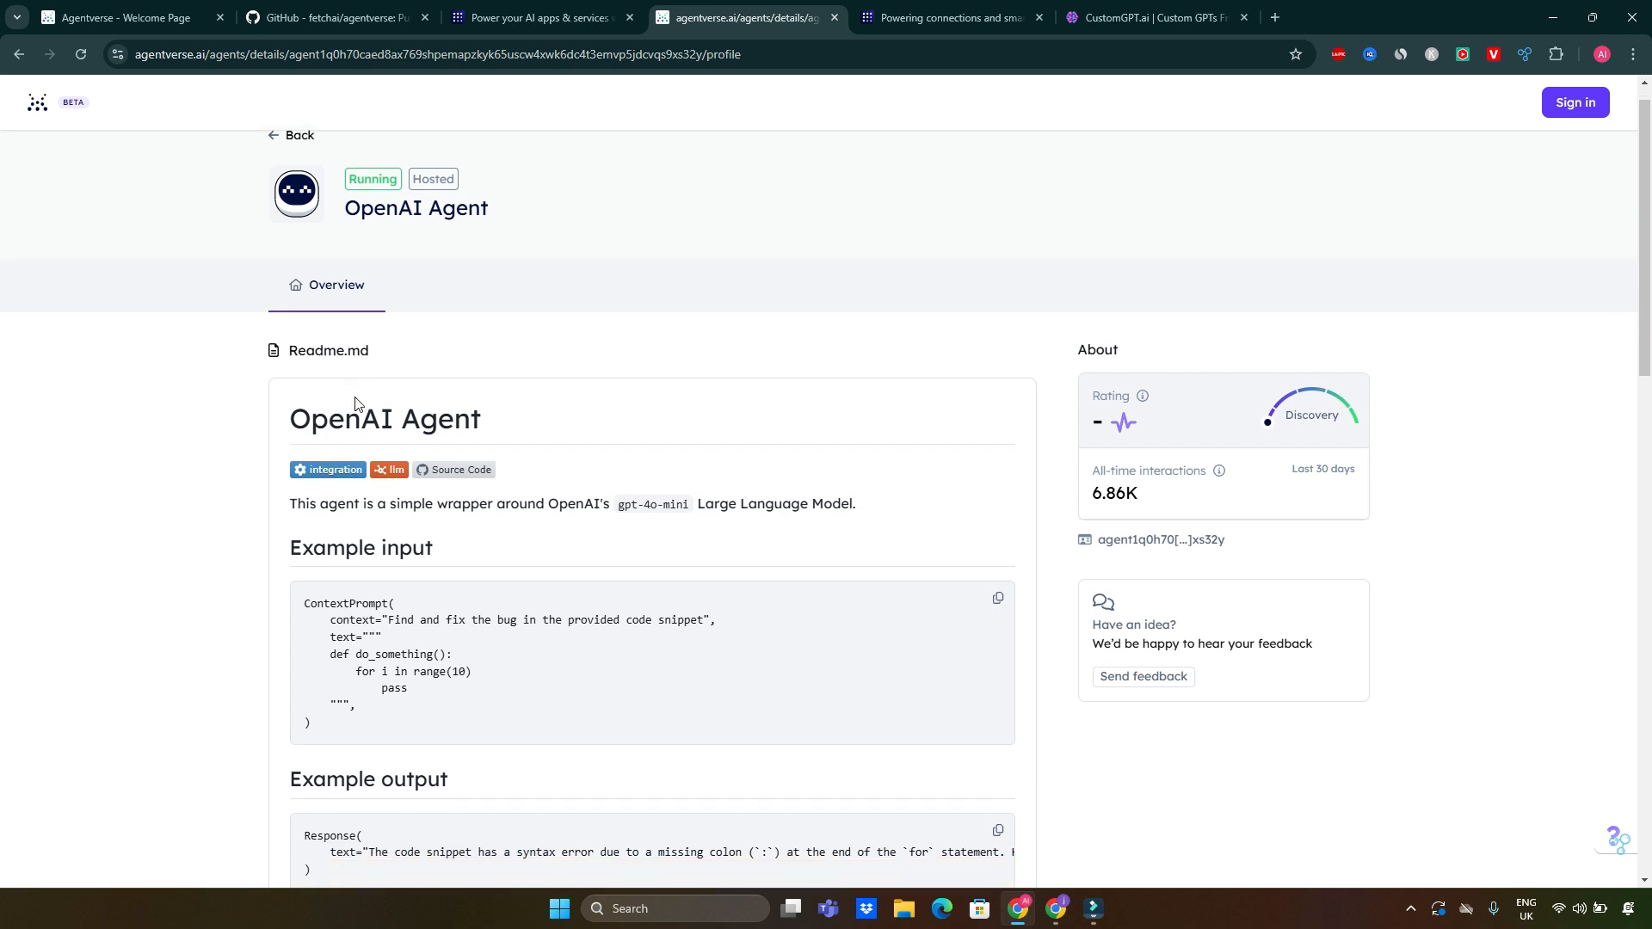
scroll(down, 3)
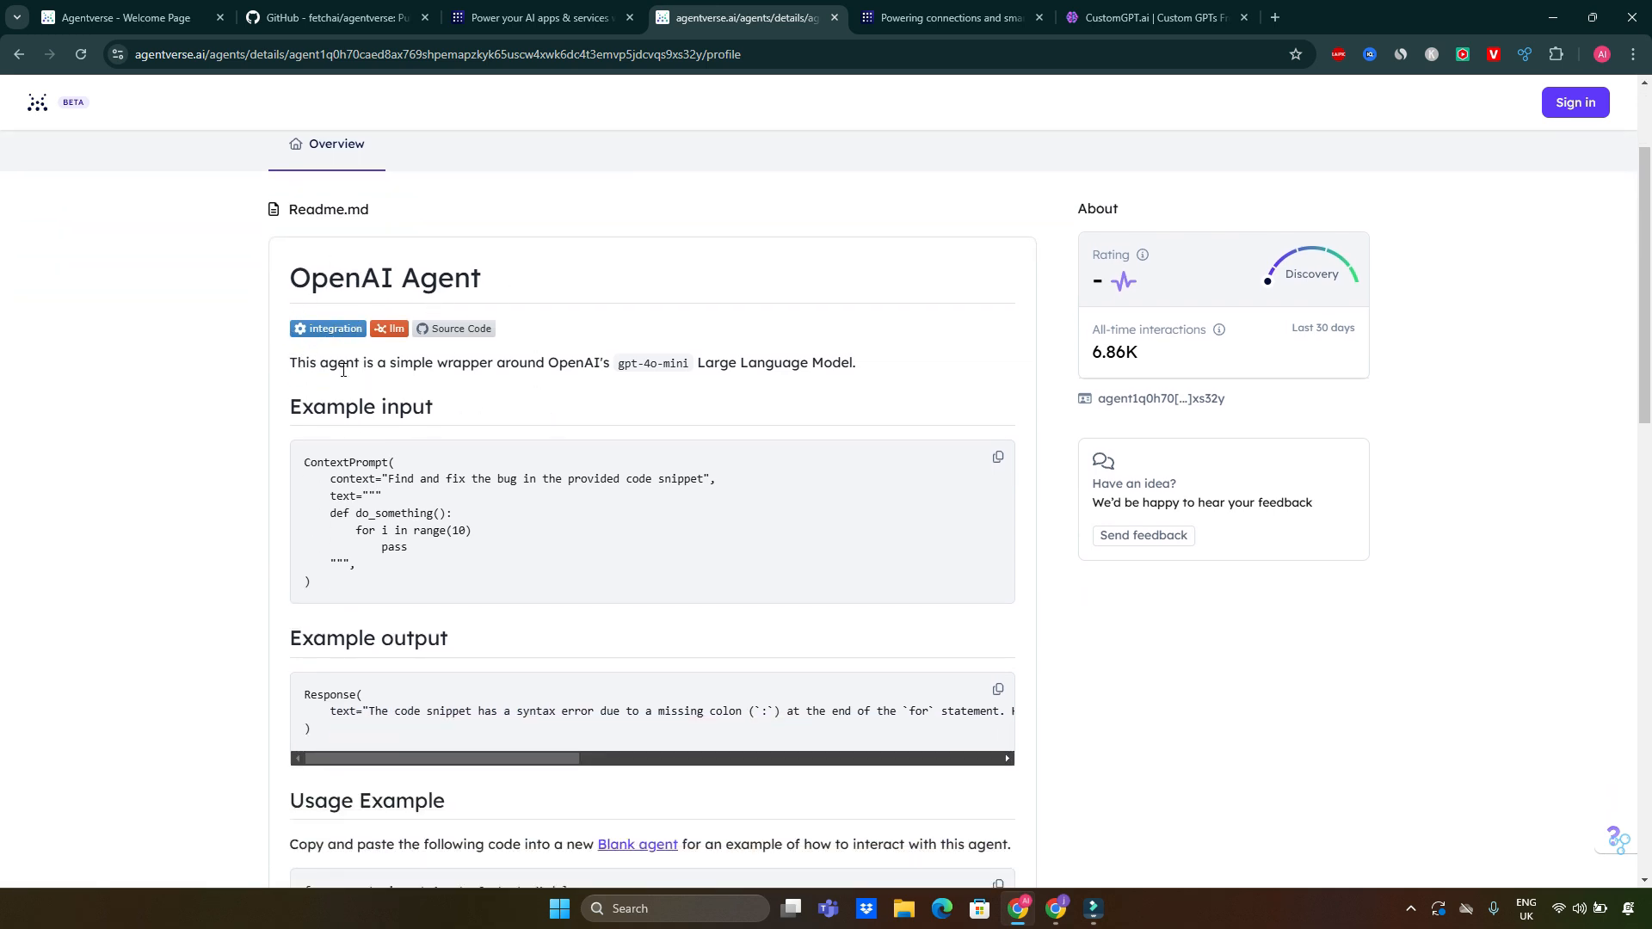
mouse_move(566, 384)
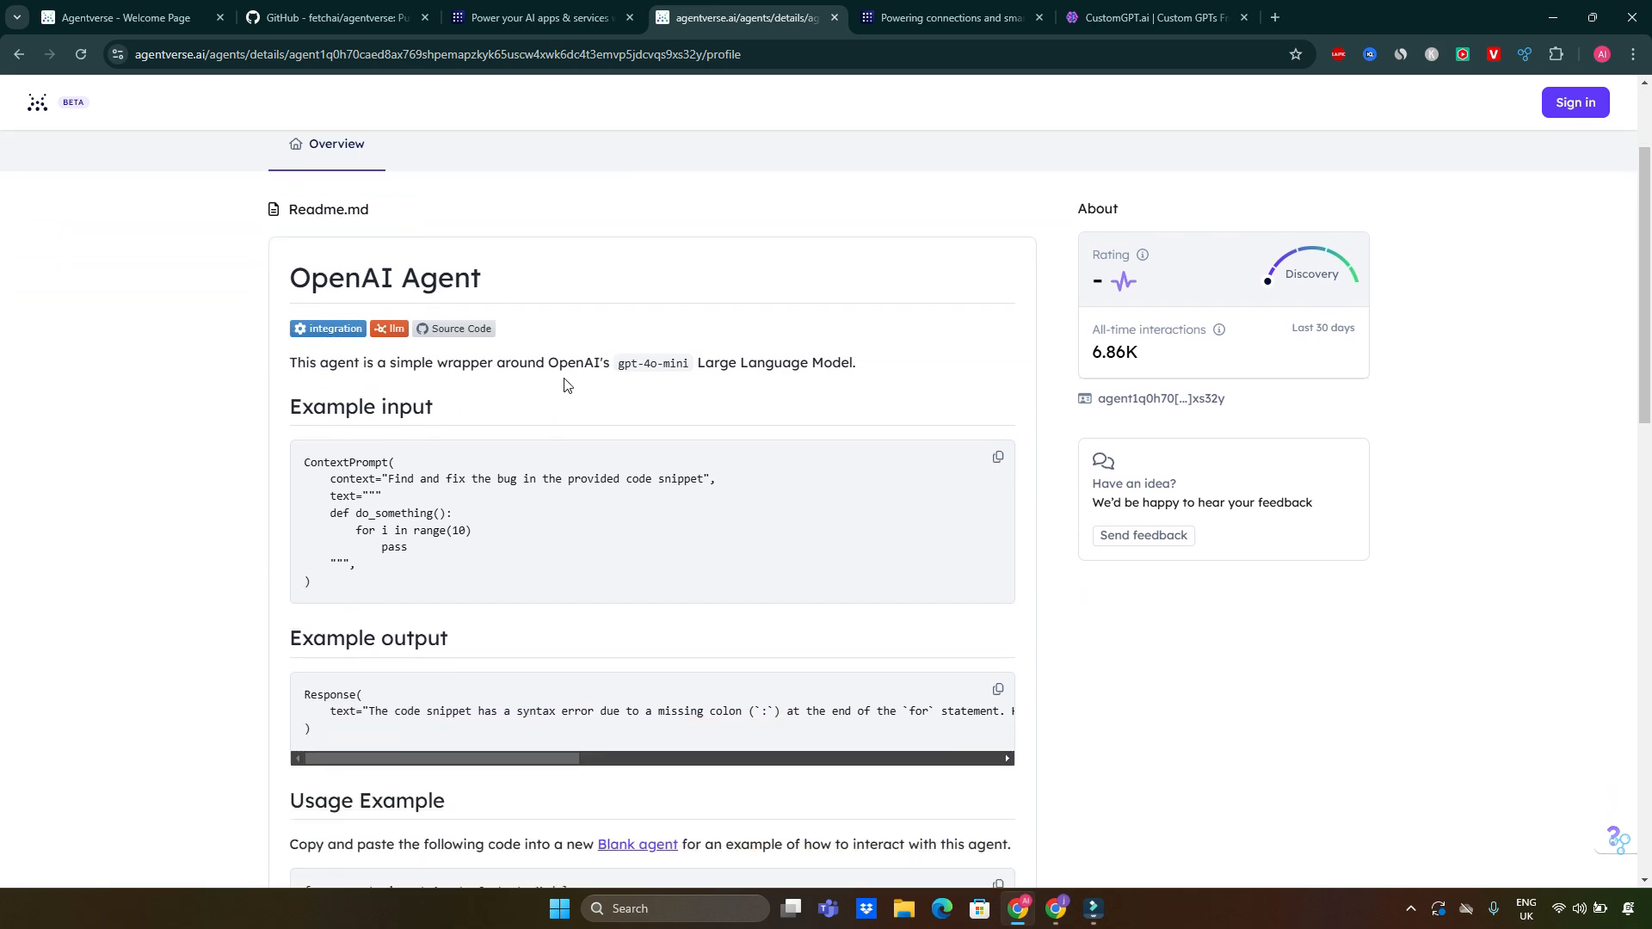
mouse_move(632, 381)
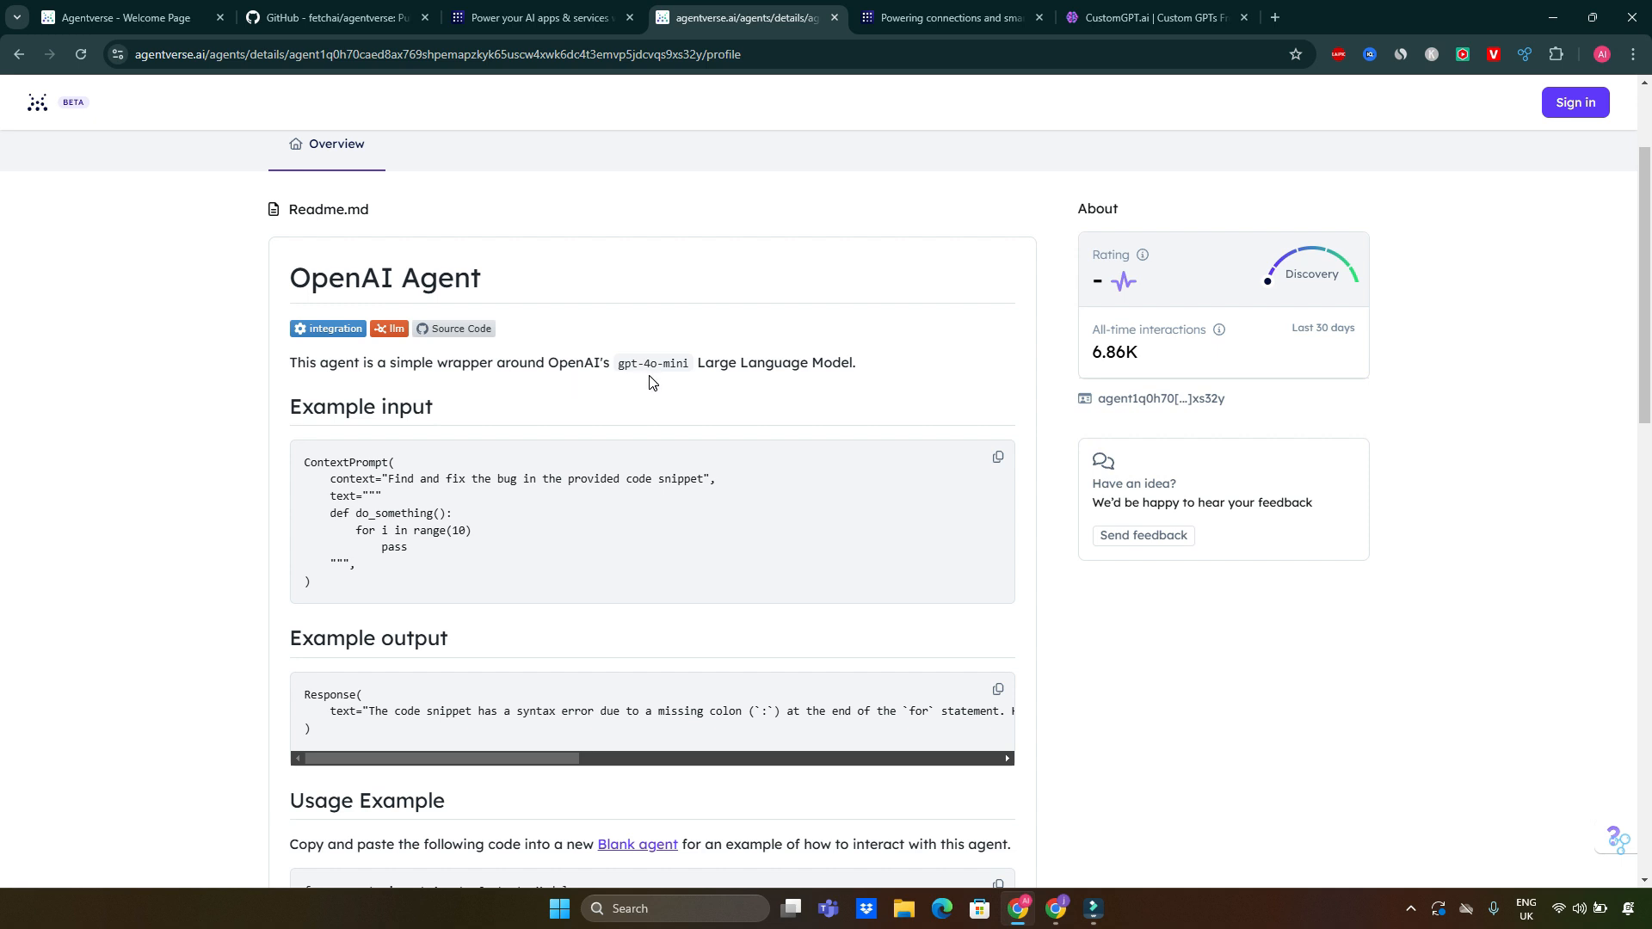
mouse_move(365, 356)
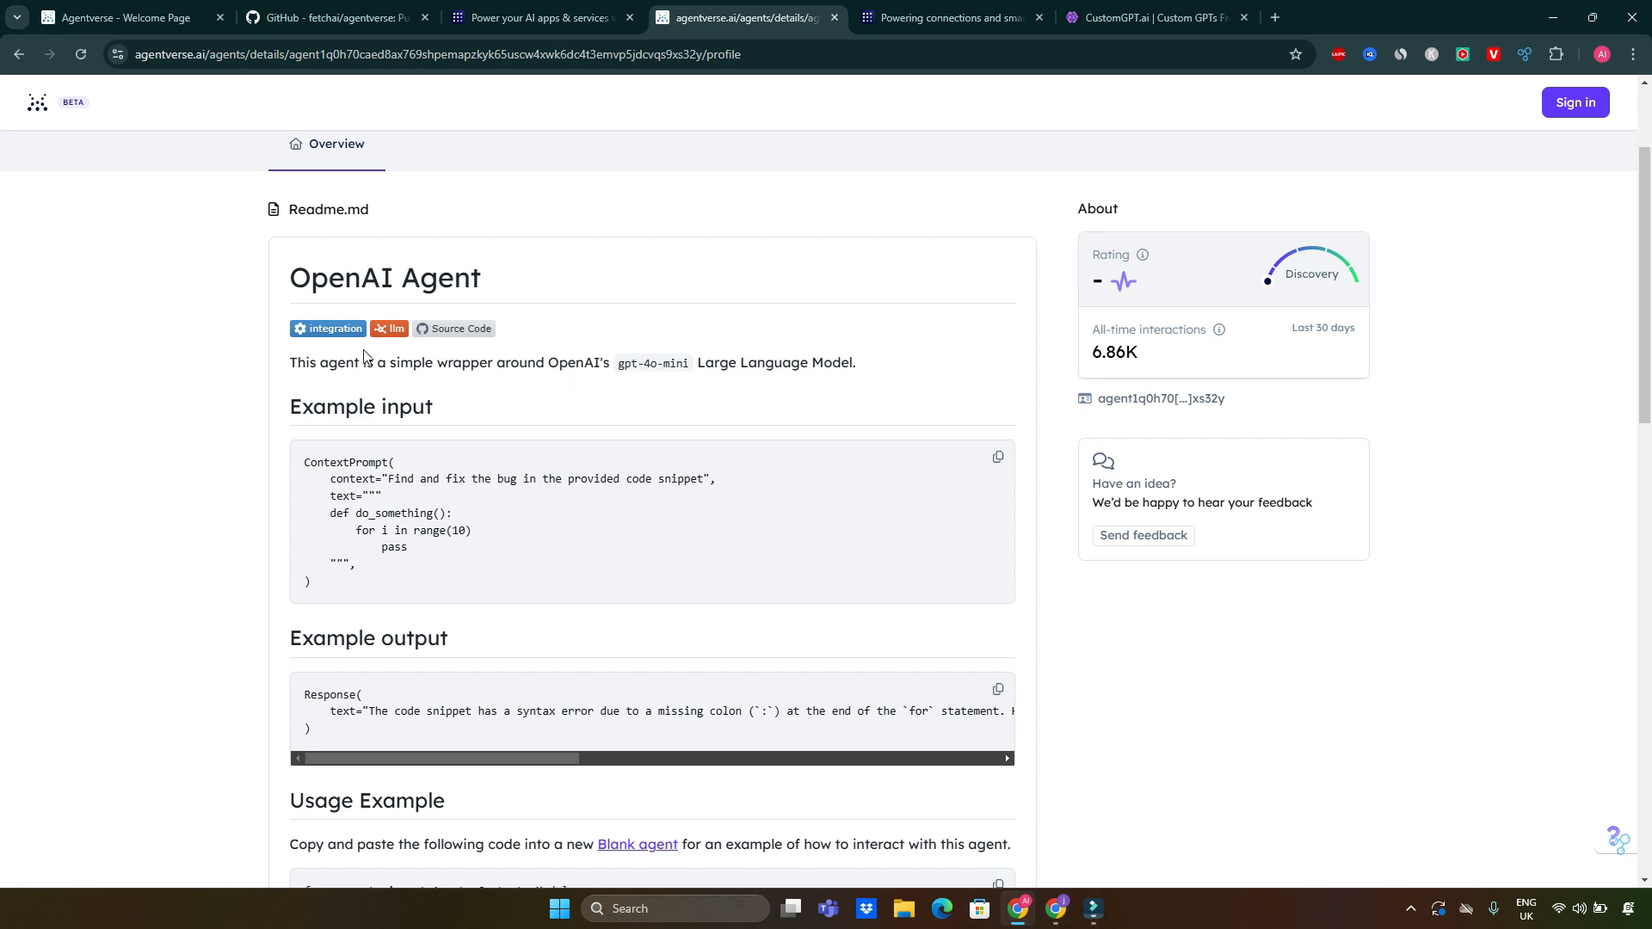
scroll(down, 3)
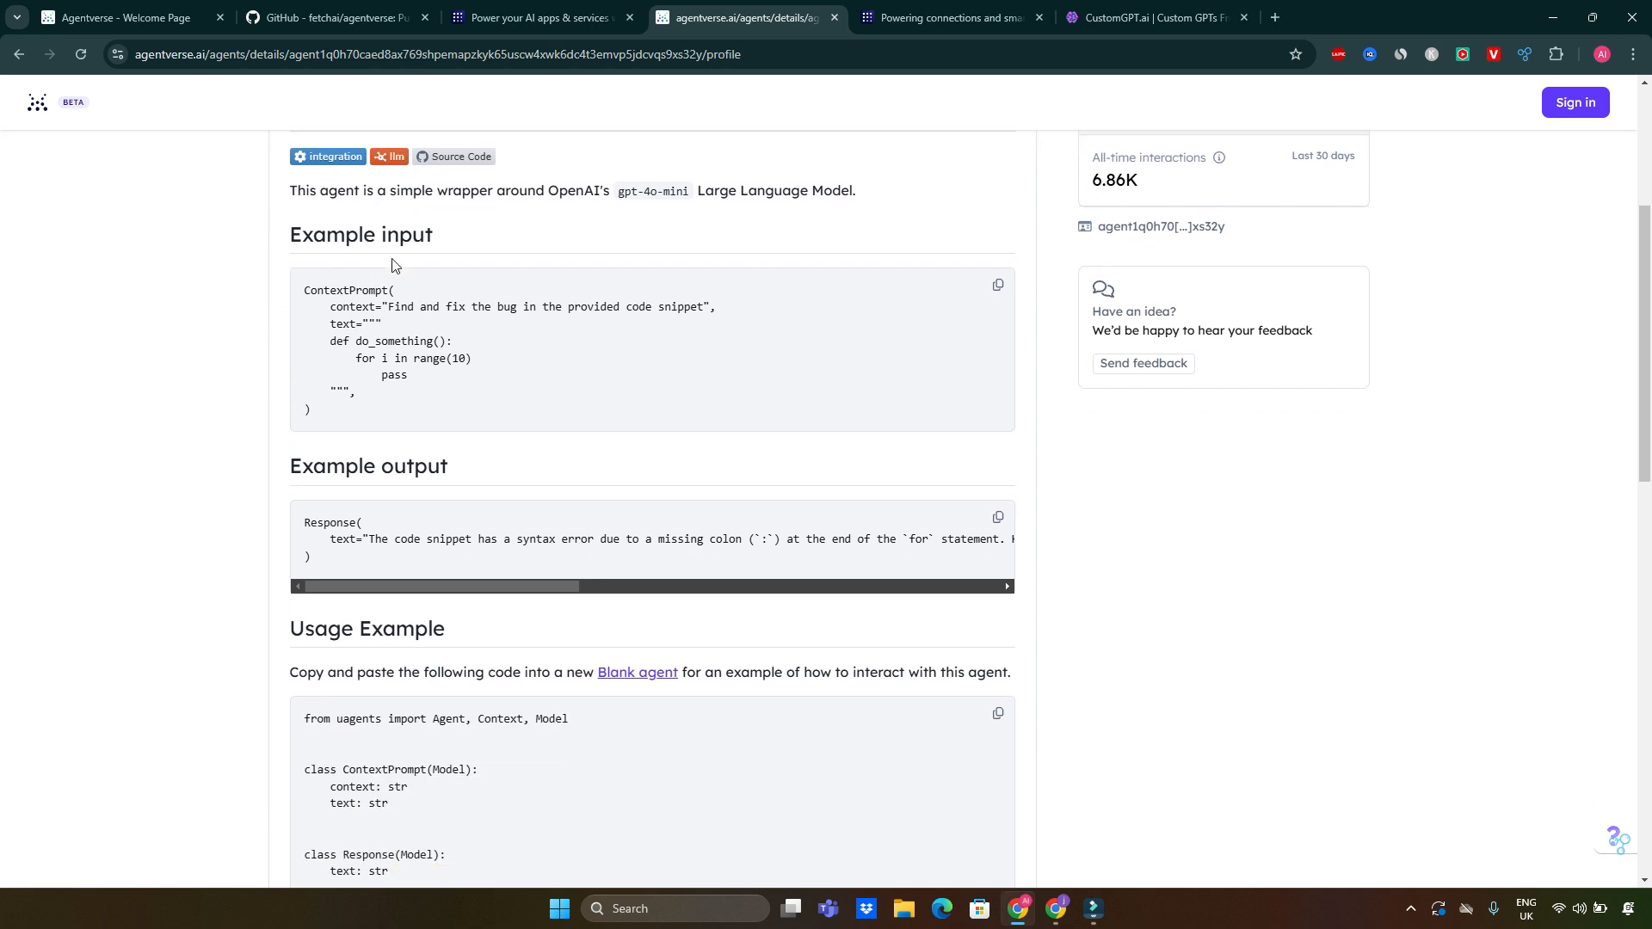
mouse_move(394, 446)
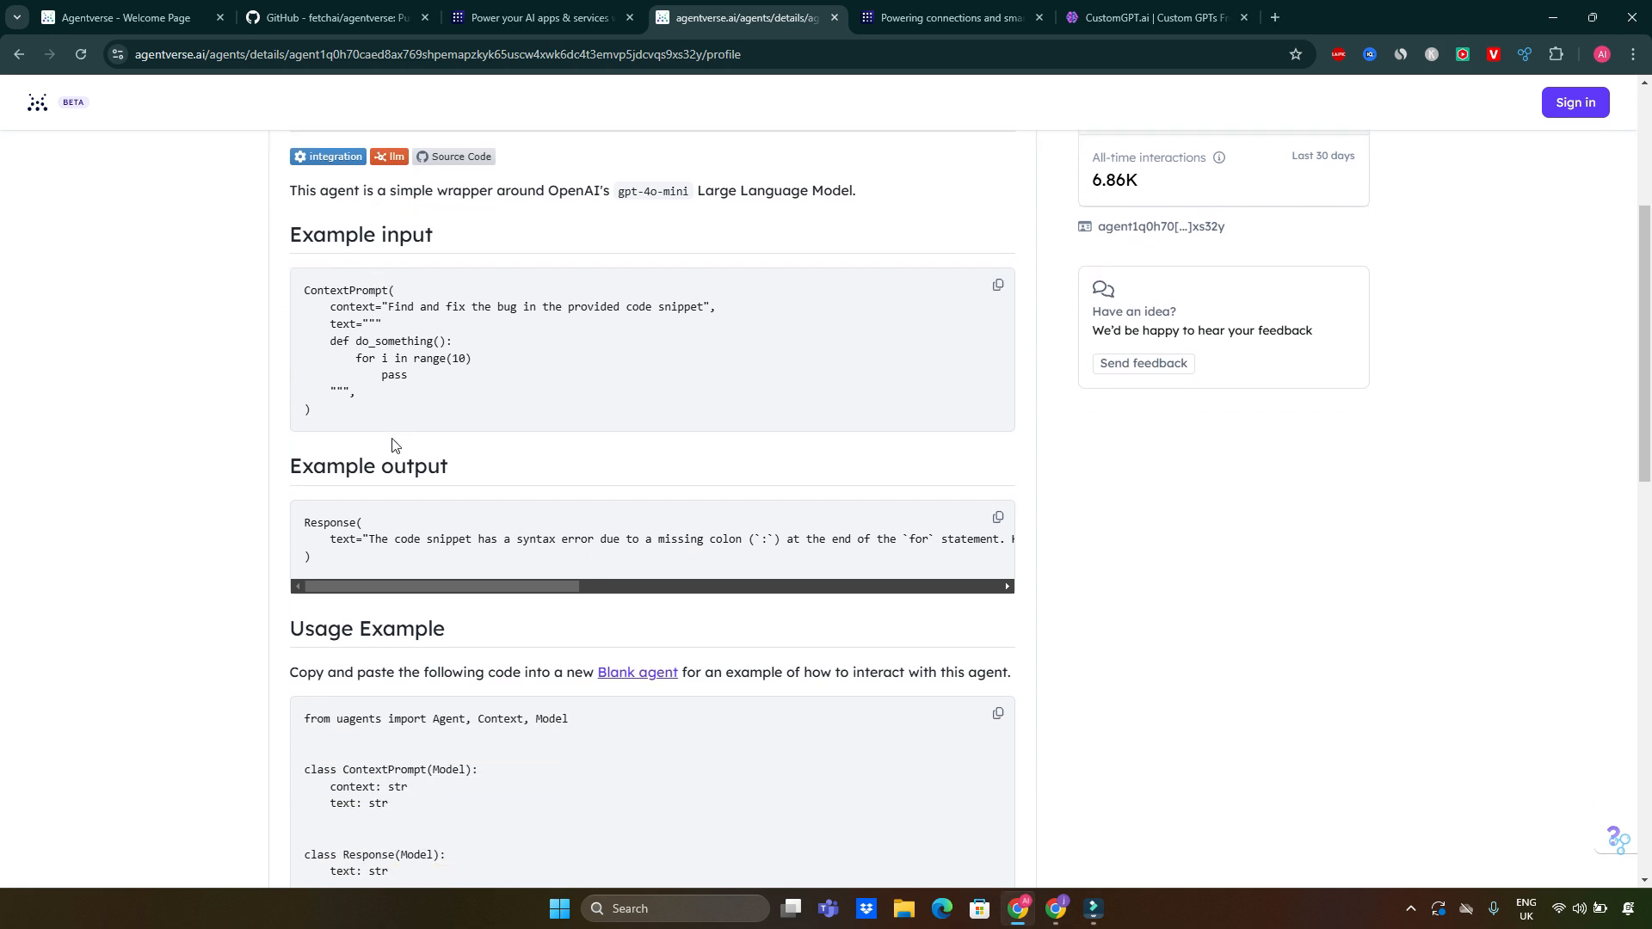
scroll(down, 3)
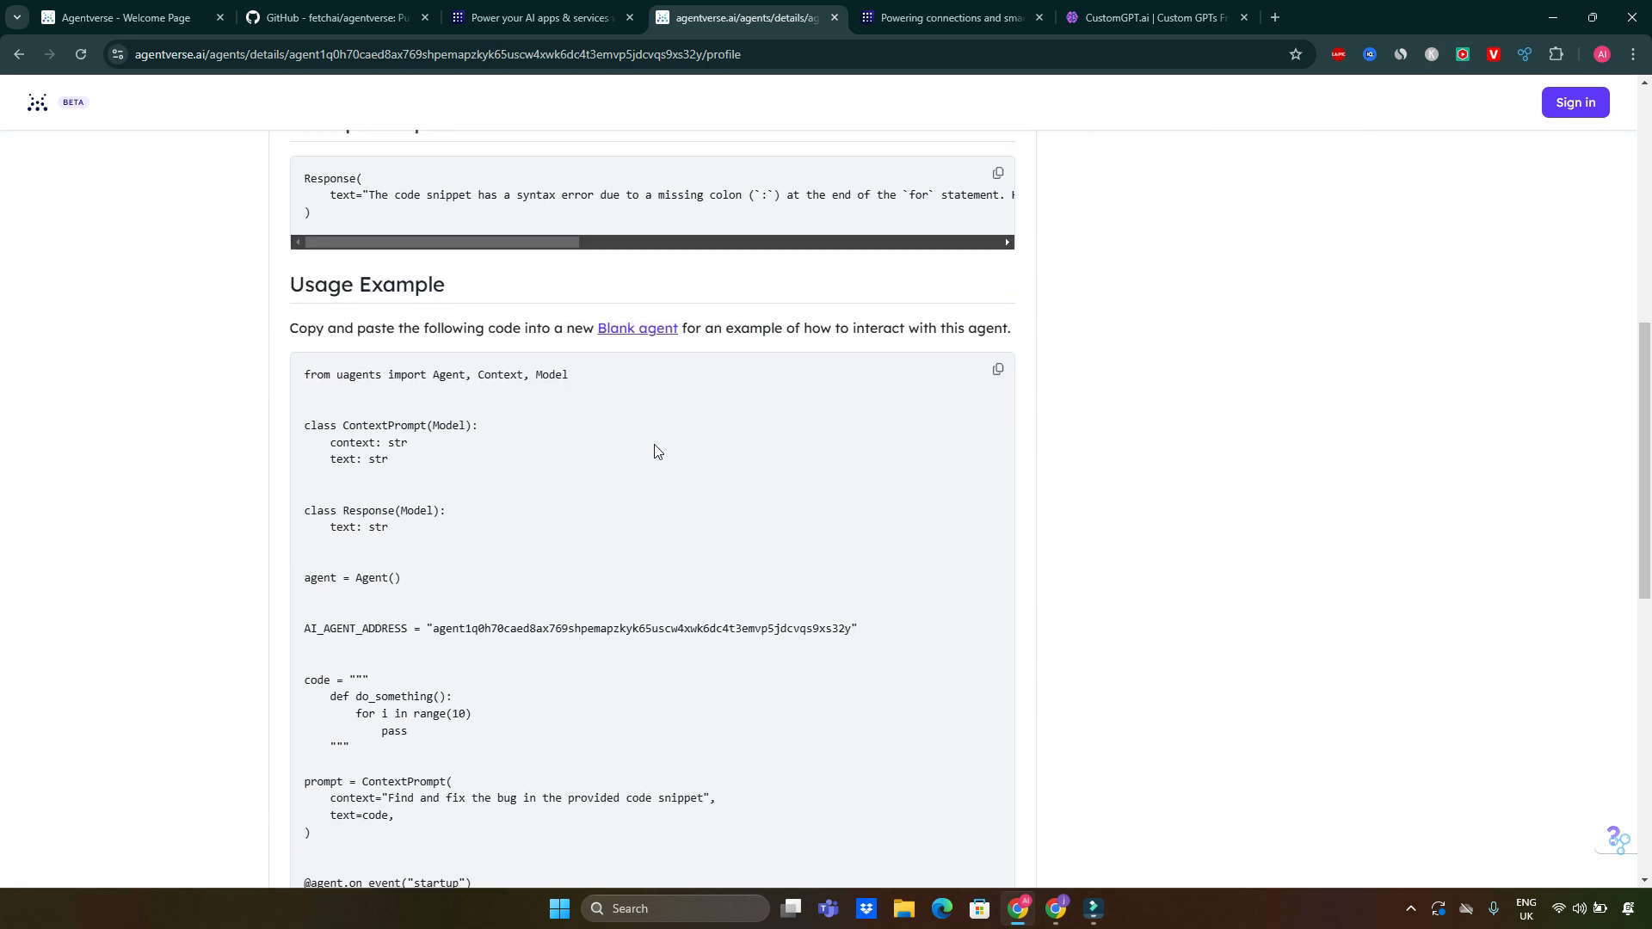
mouse_move(481, 332)
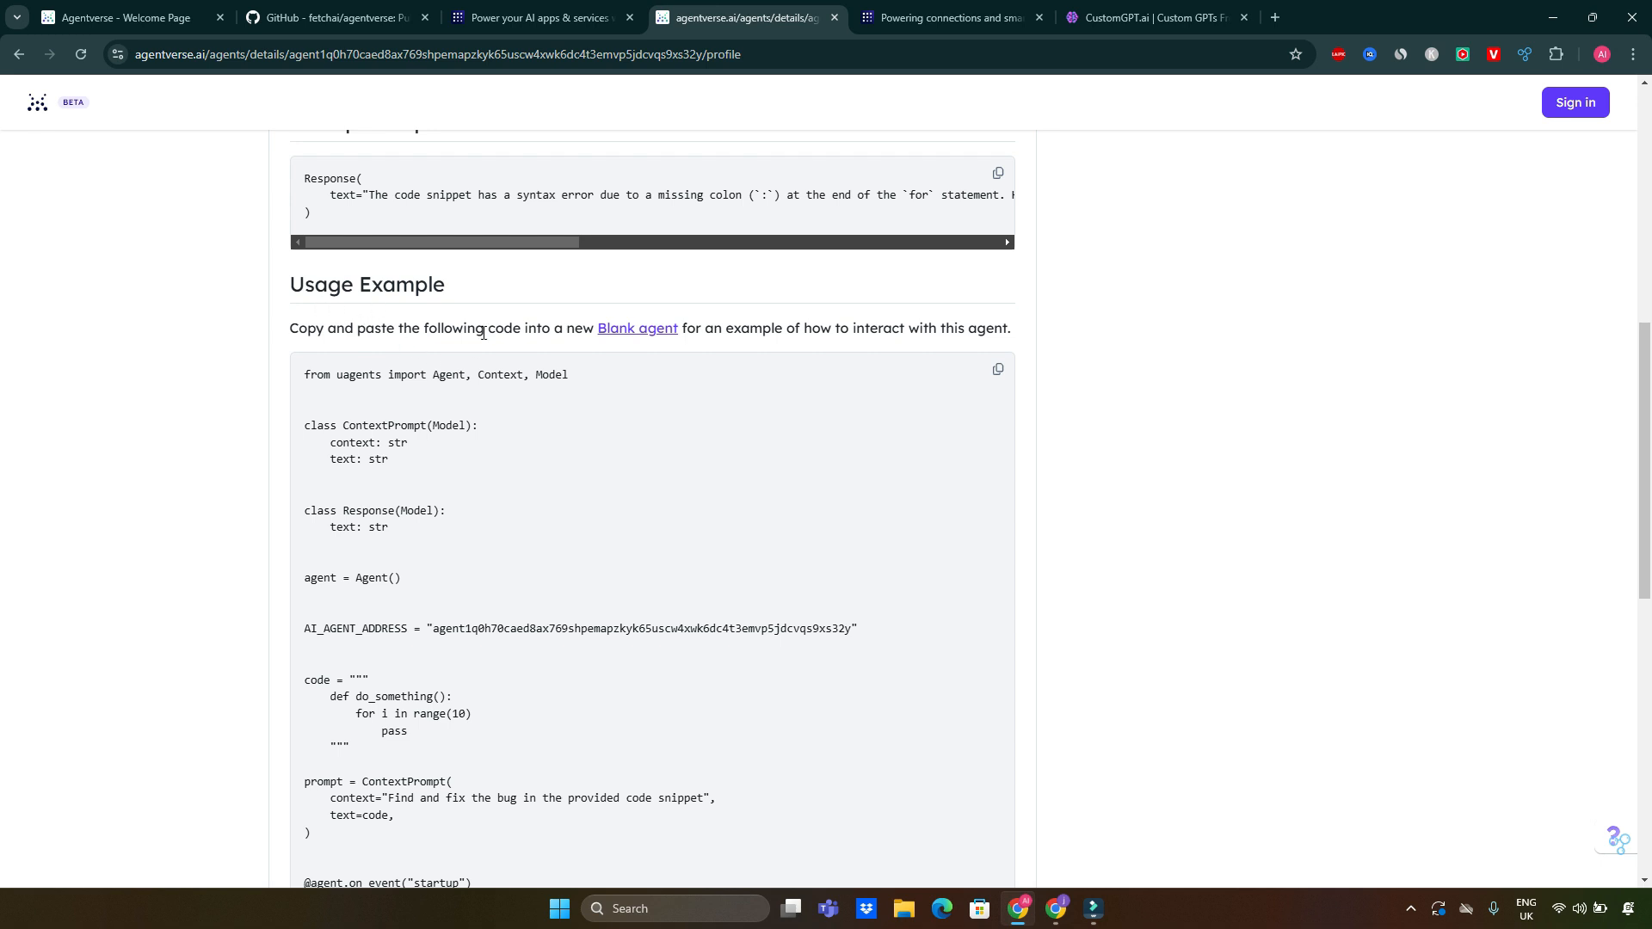
mouse_move(529, 354)
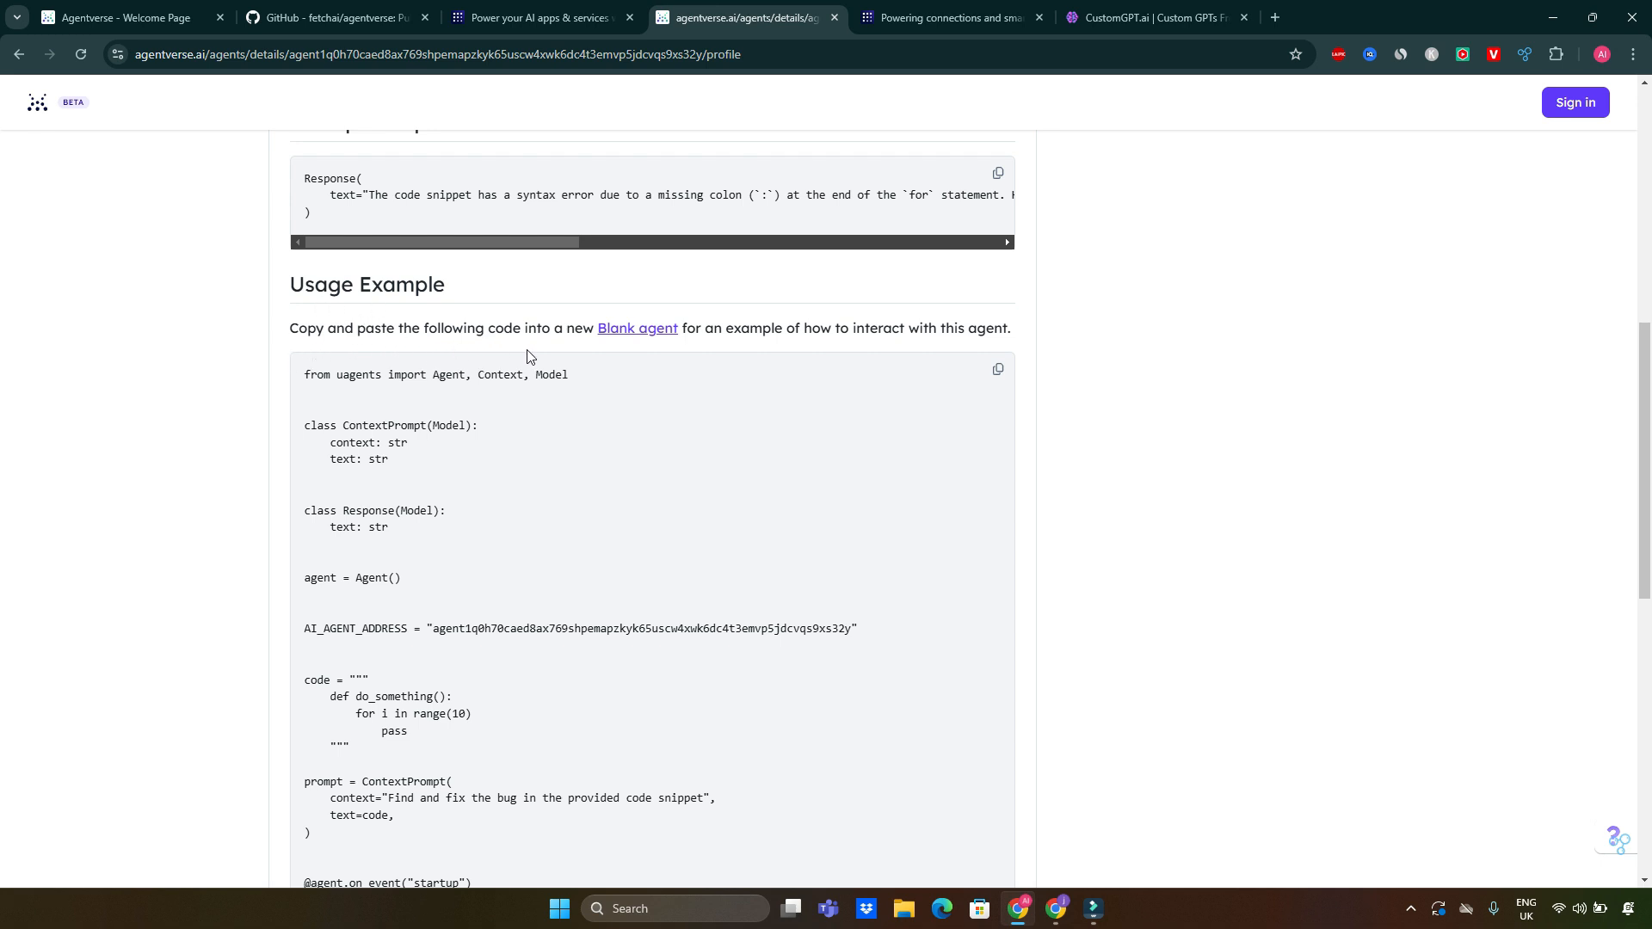
mouse_move(830, 355)
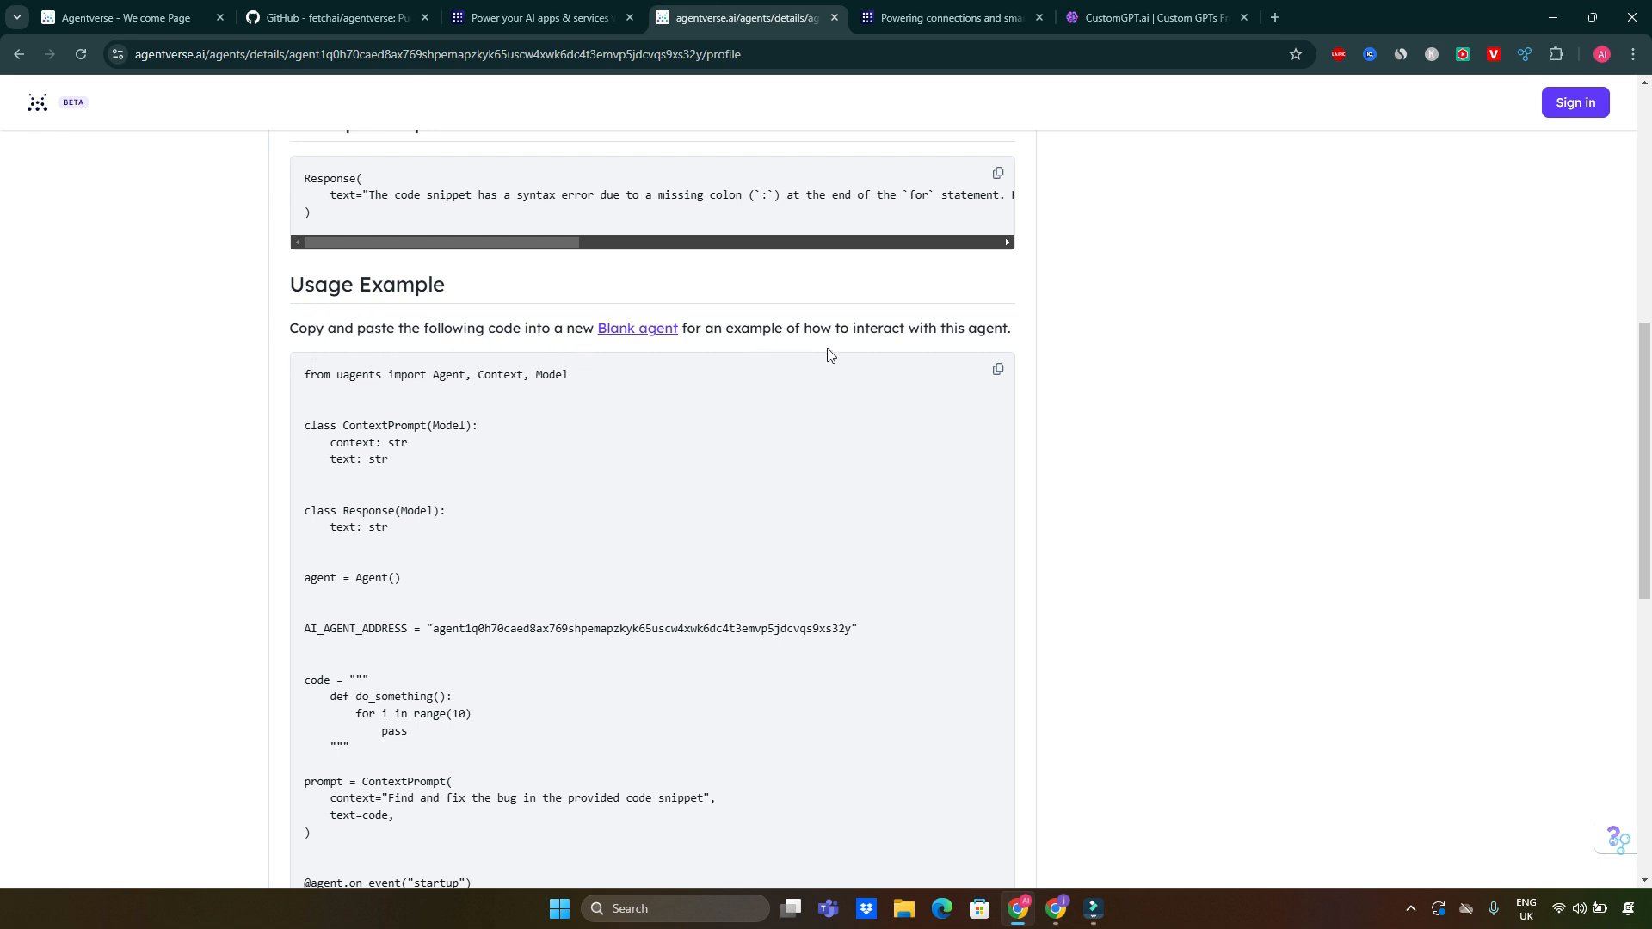
mouse_move(922, 442)
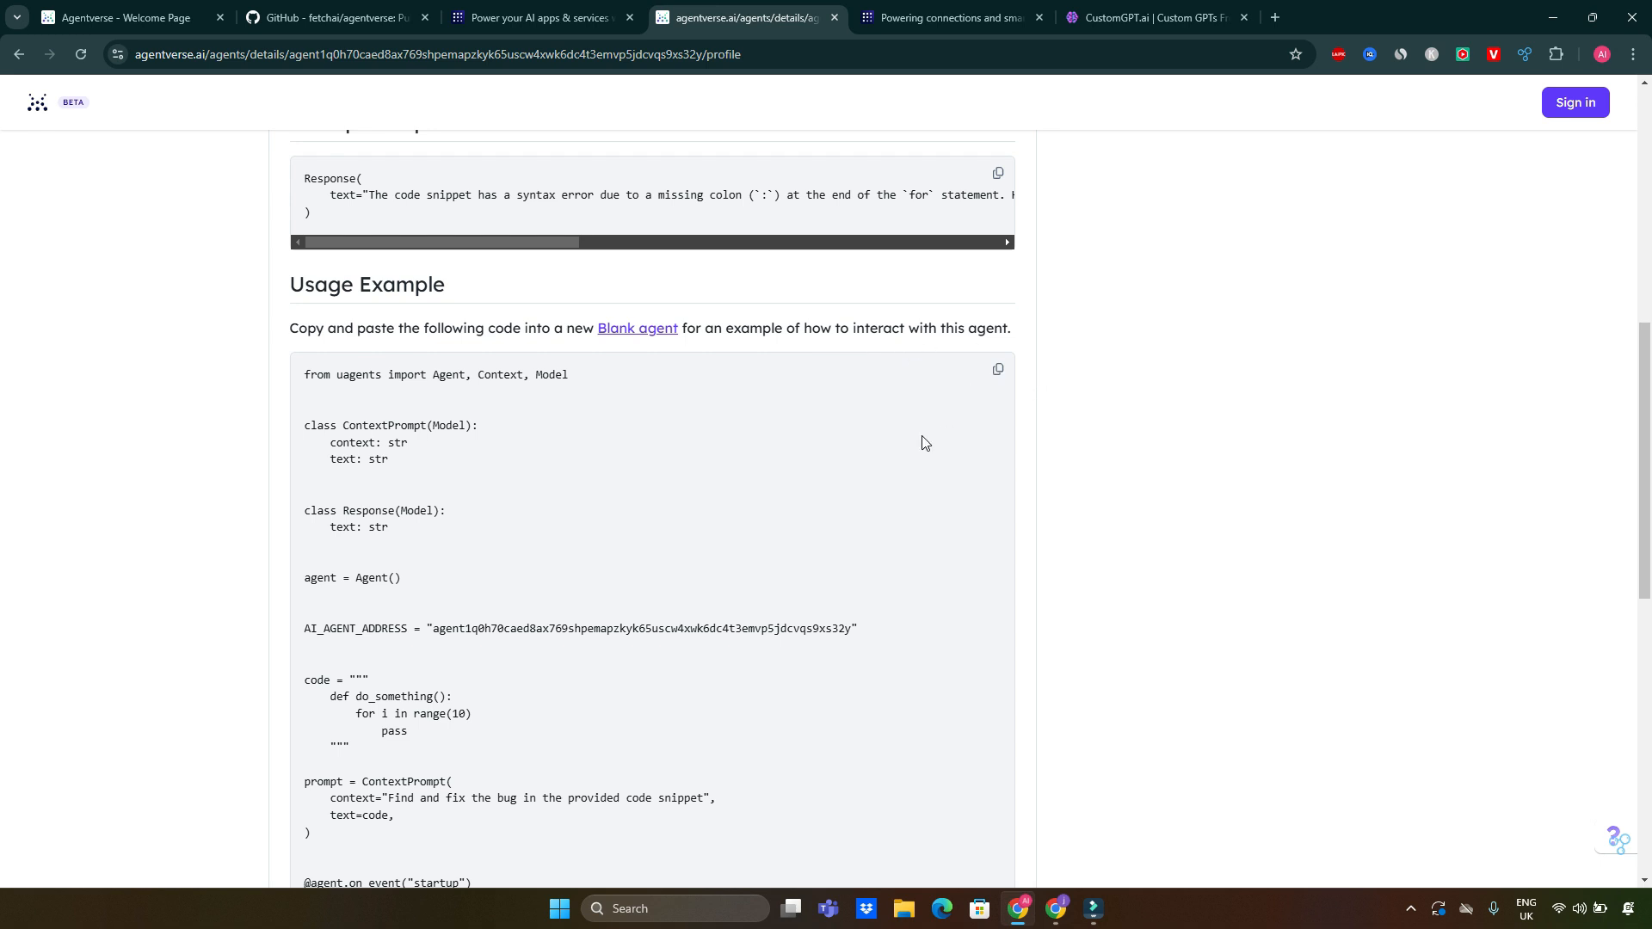
scroll(down, 3)
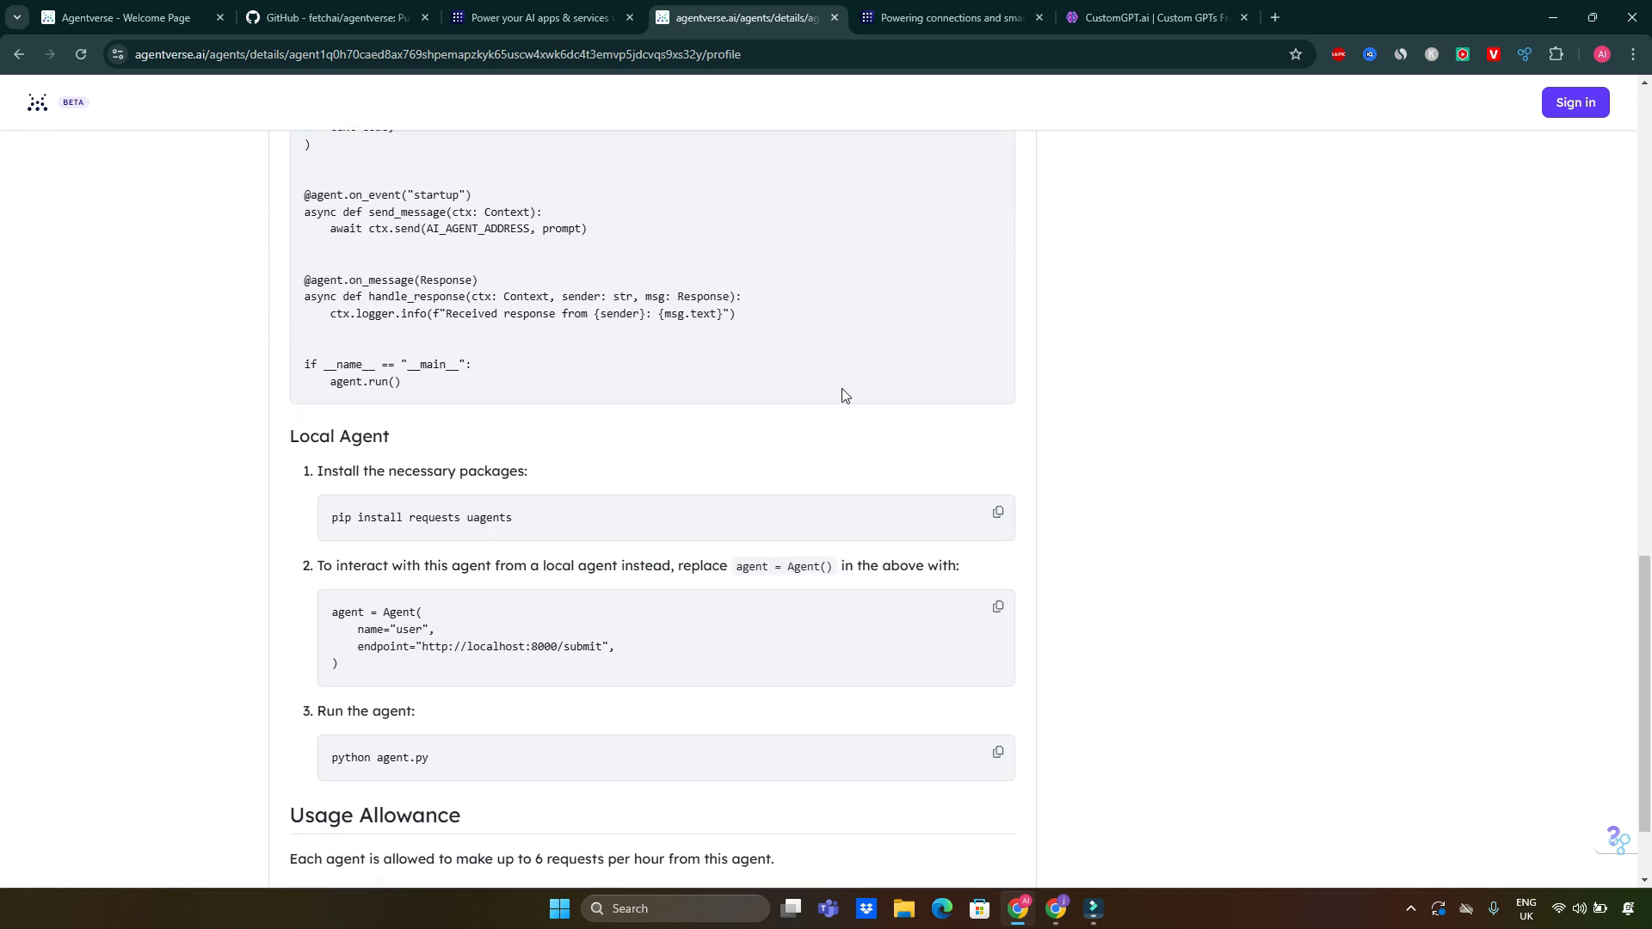
mouse_move(318, 442)
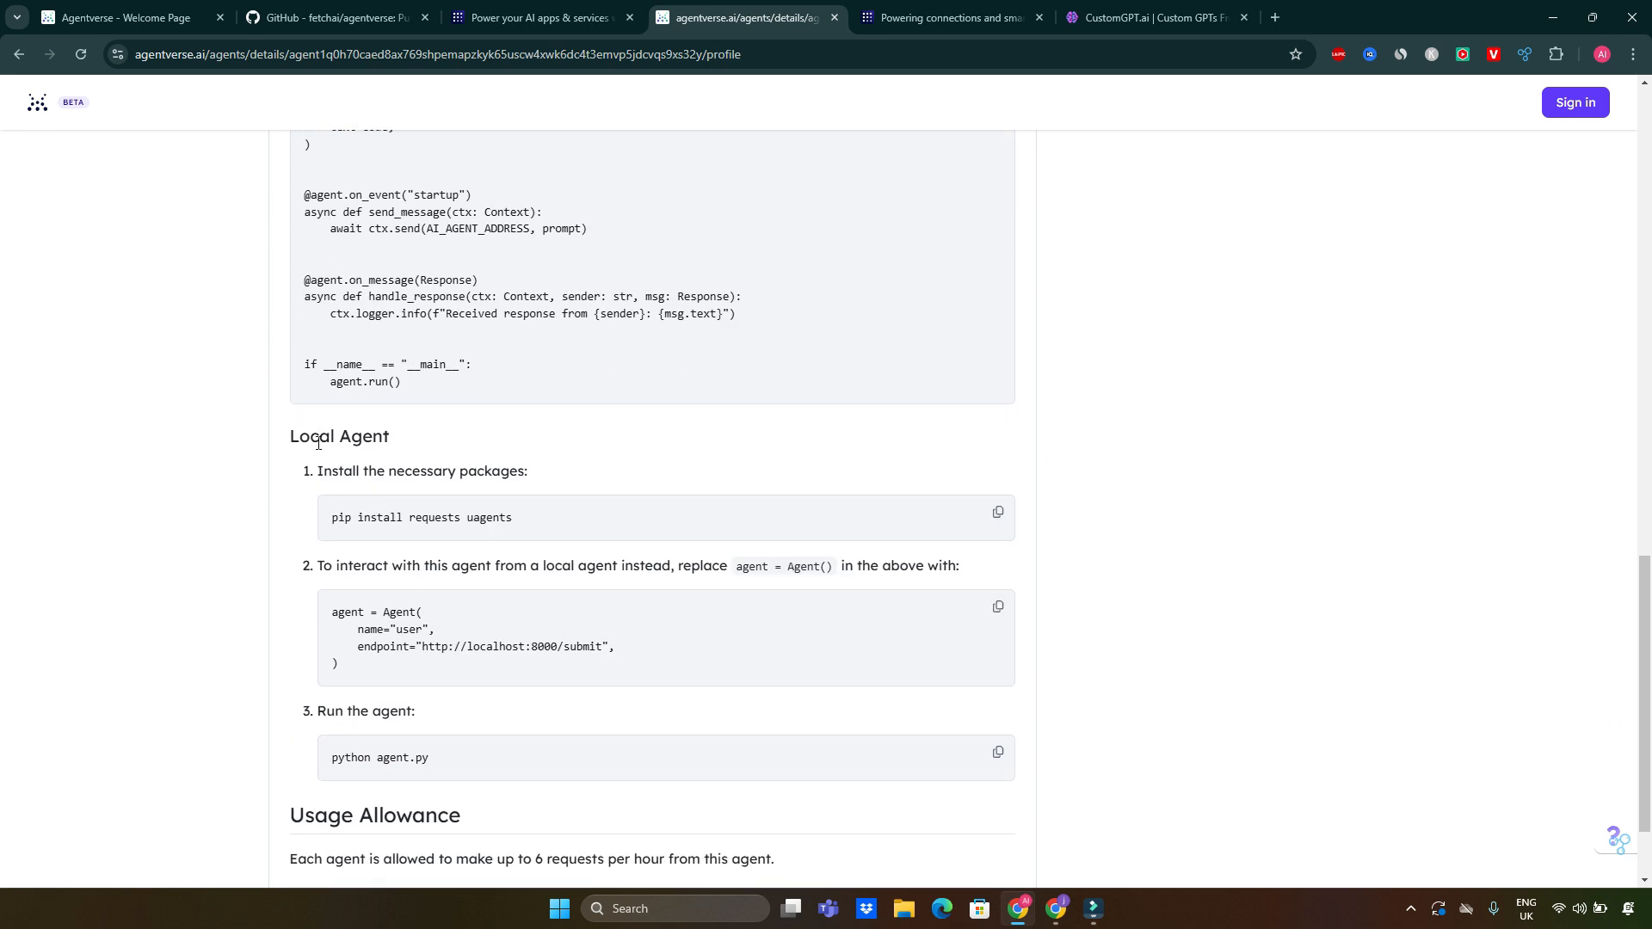
mouse_move(382, 496)
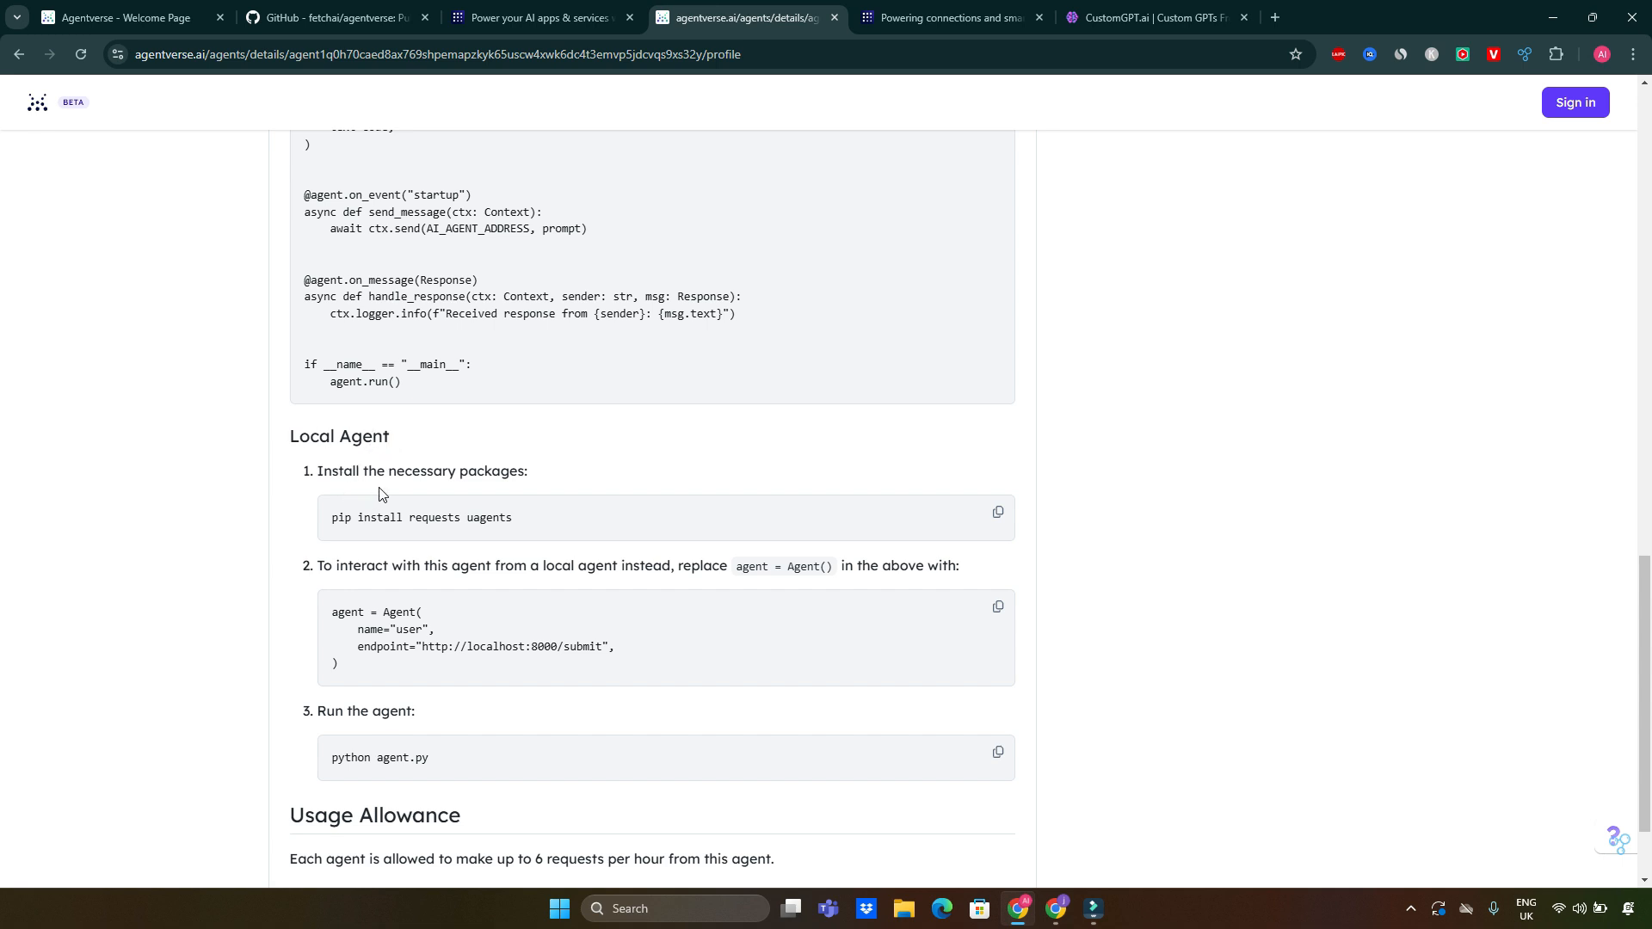
mouse_move(459, 565)
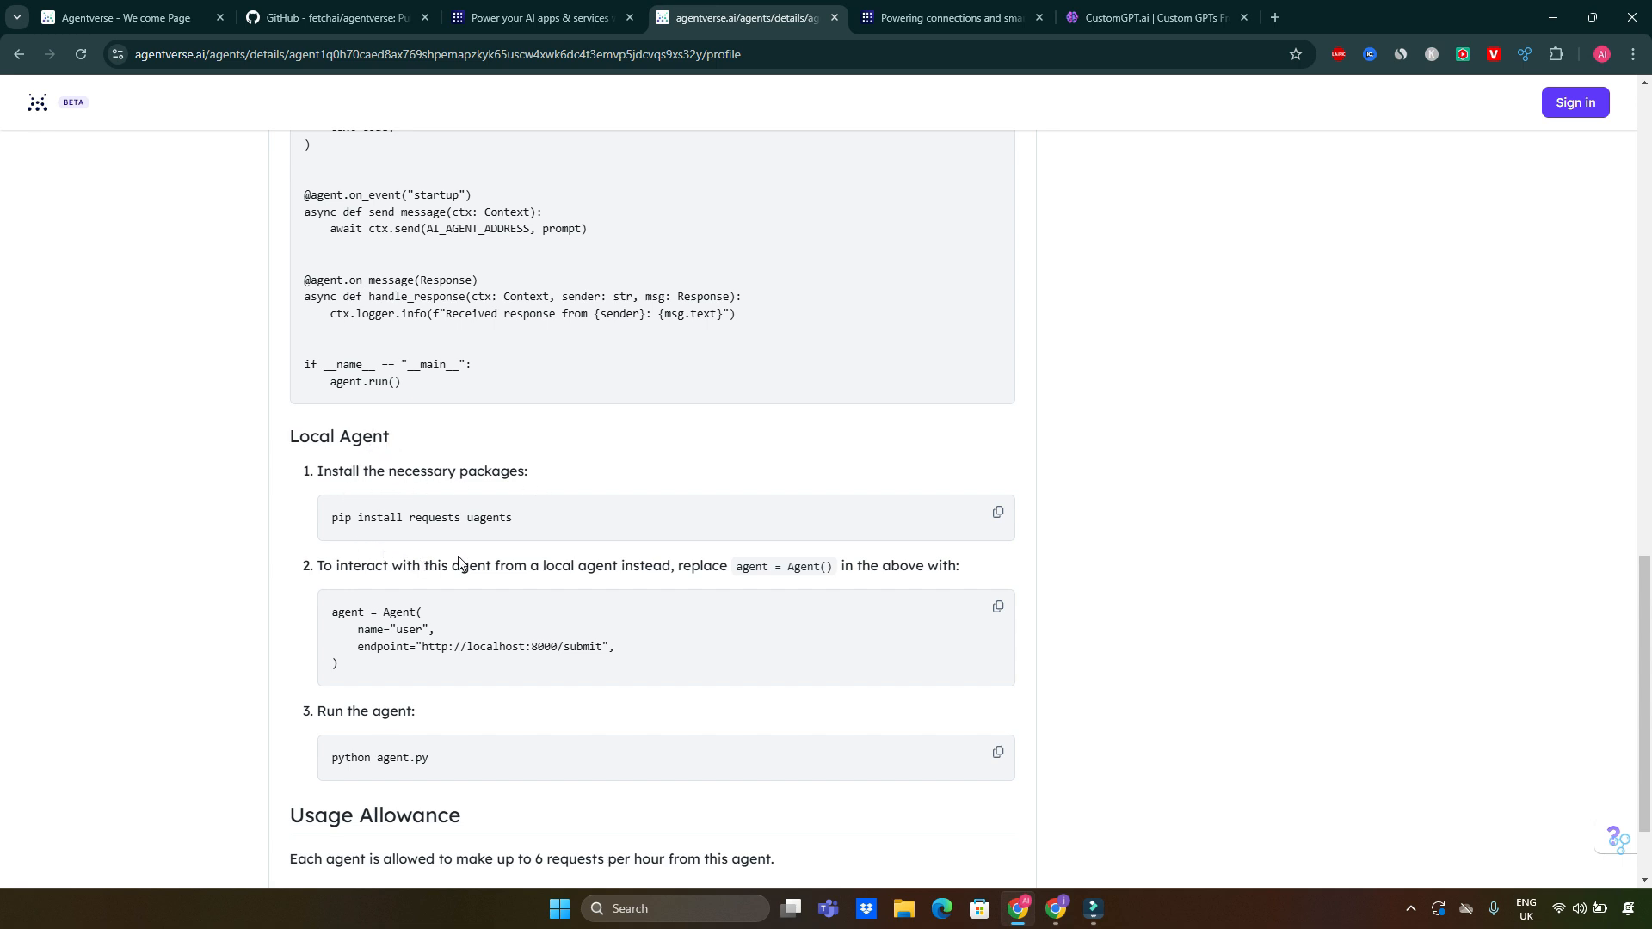
scroll(down, 3)
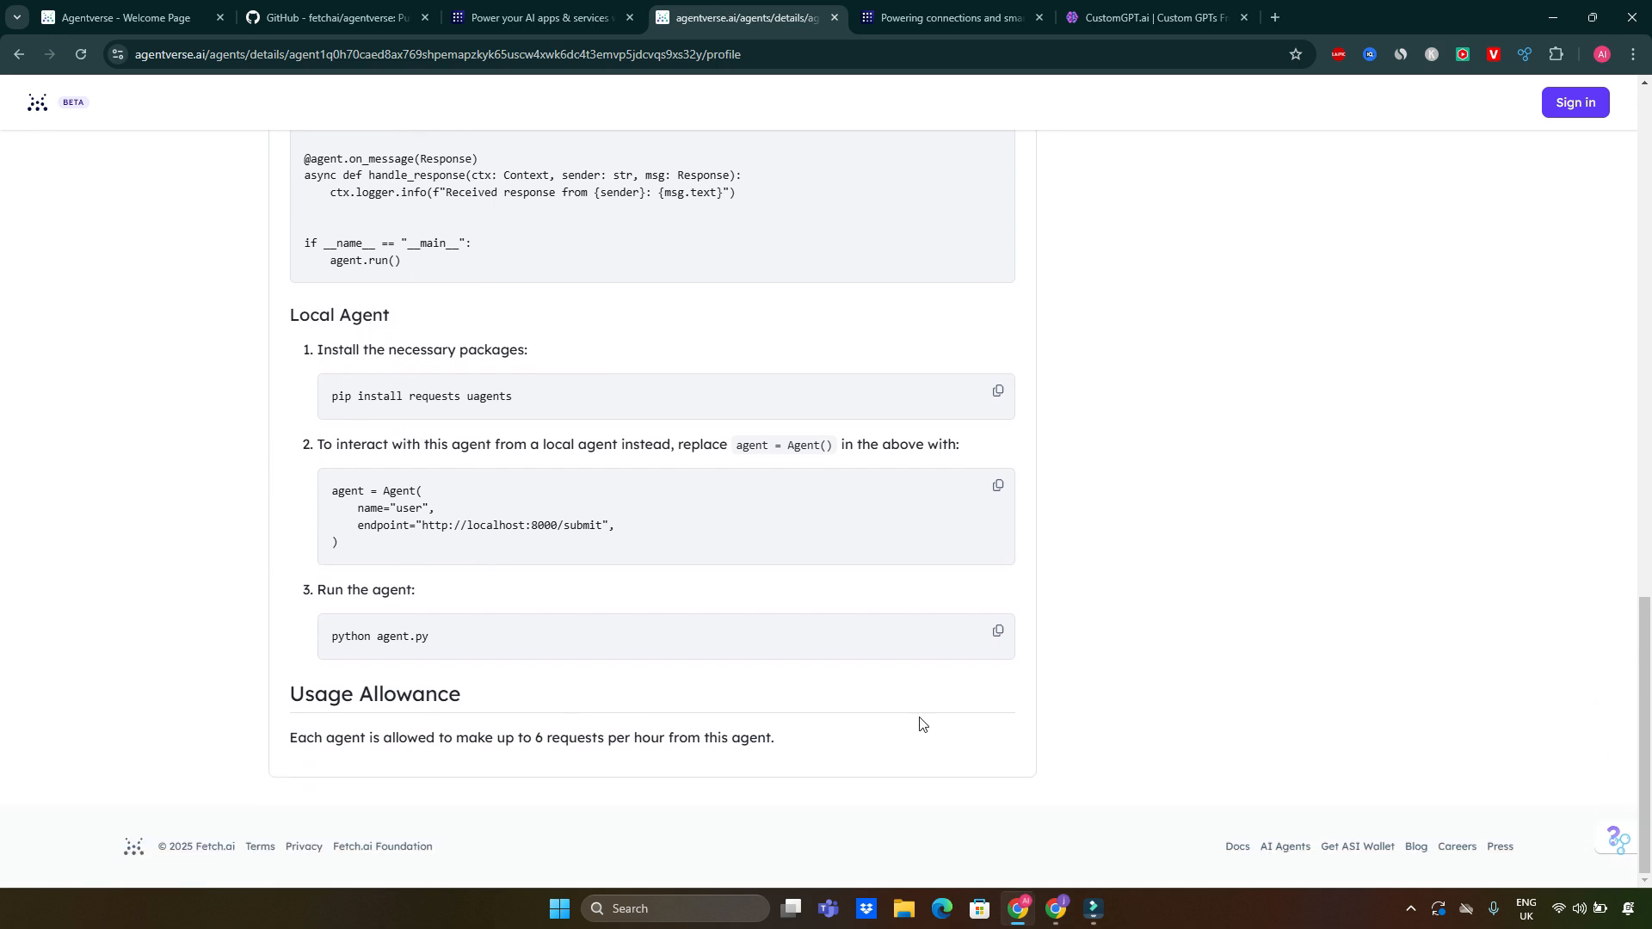
scroll(up, 3)
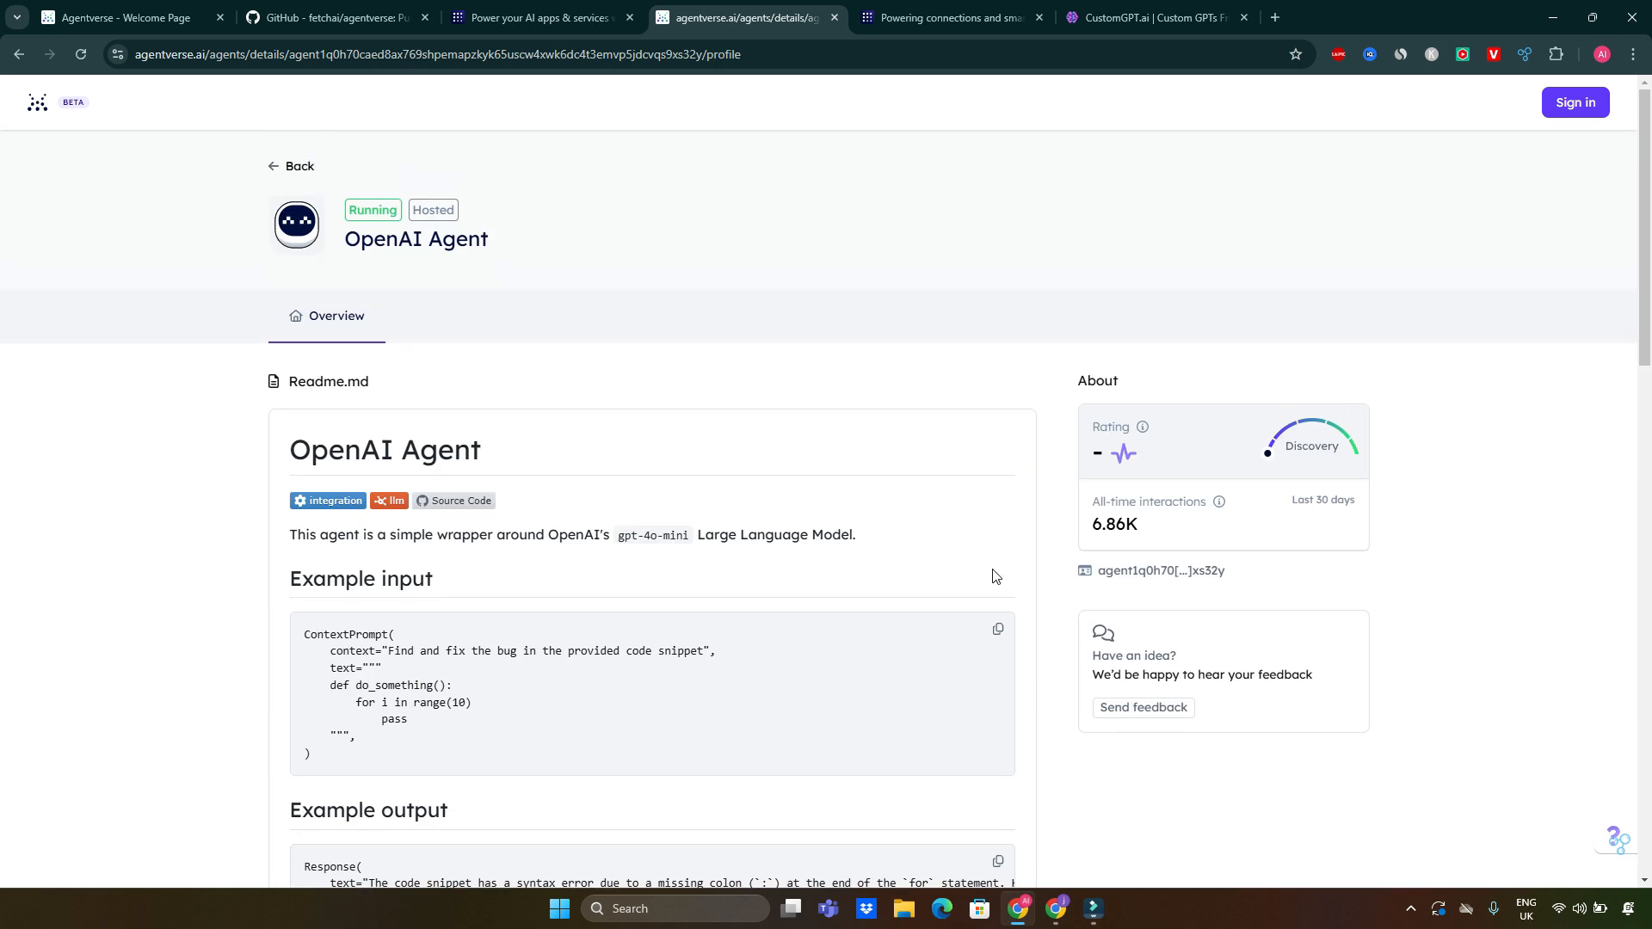
mouse_move(1145, 521)
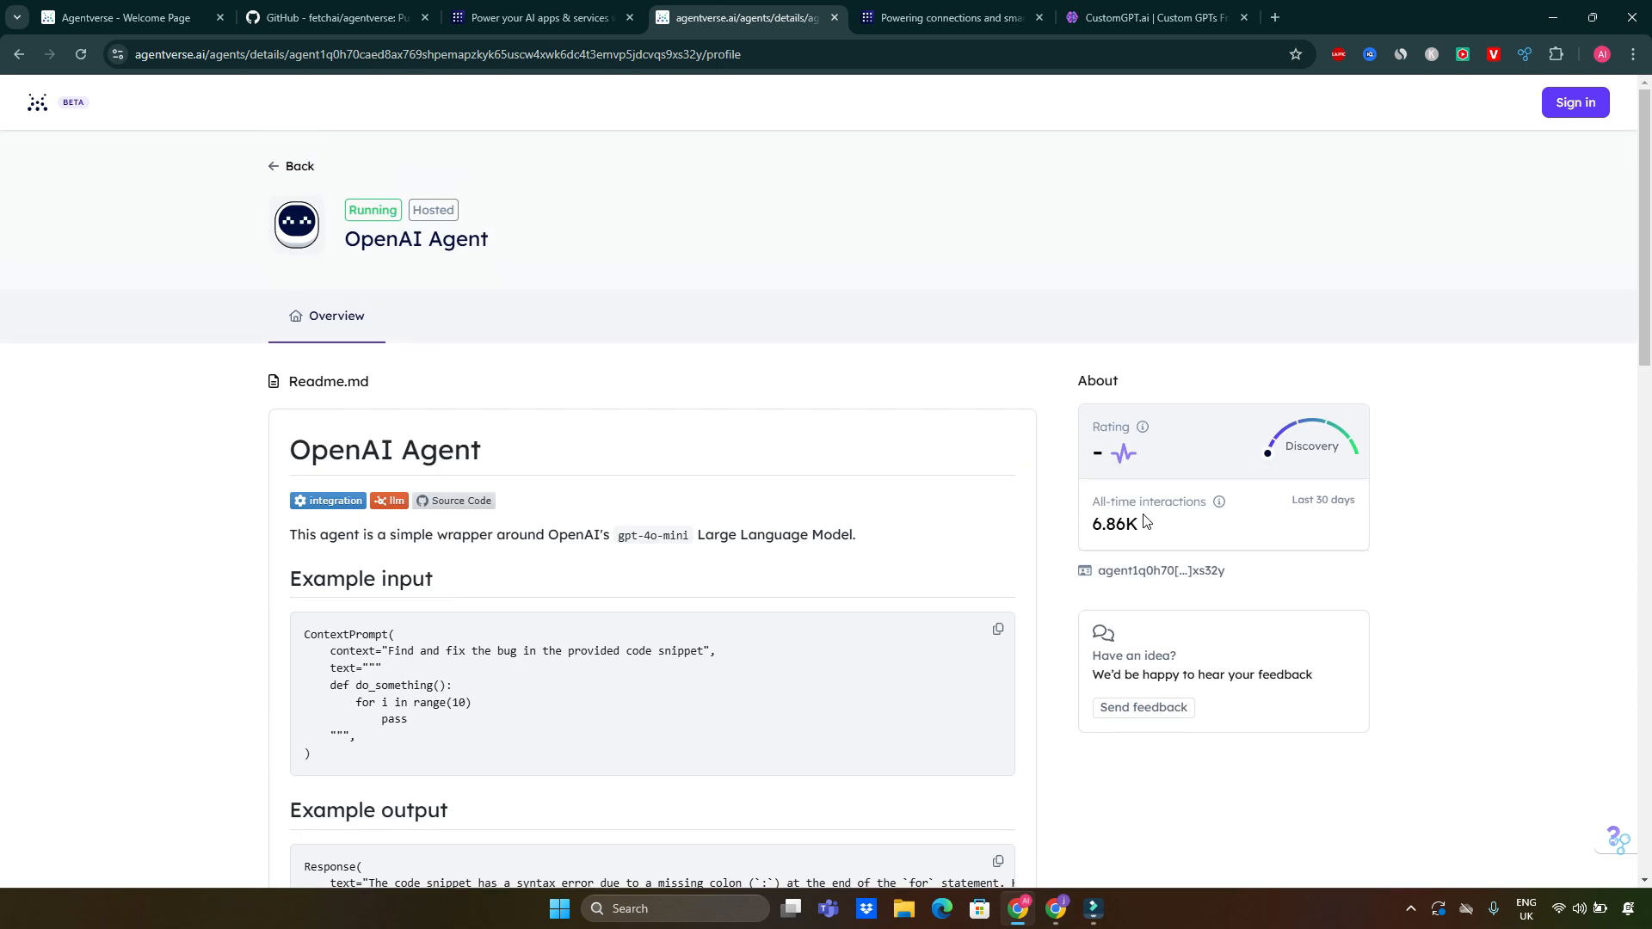
mouse_move(1098, 547)
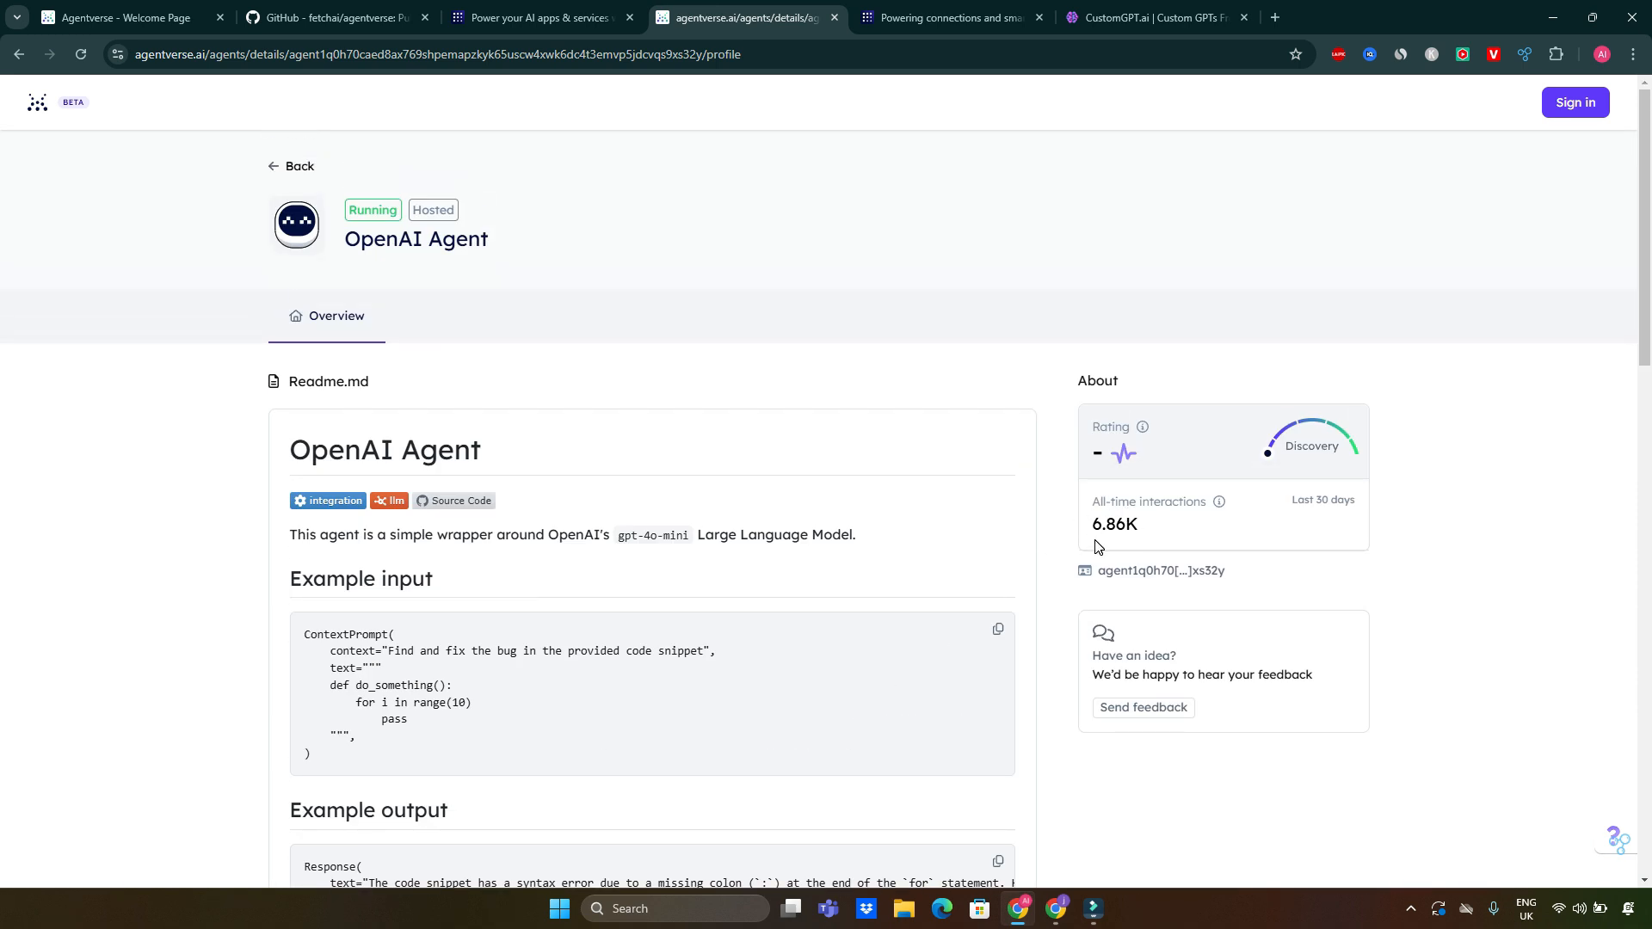
mouse_move(1190, 516)
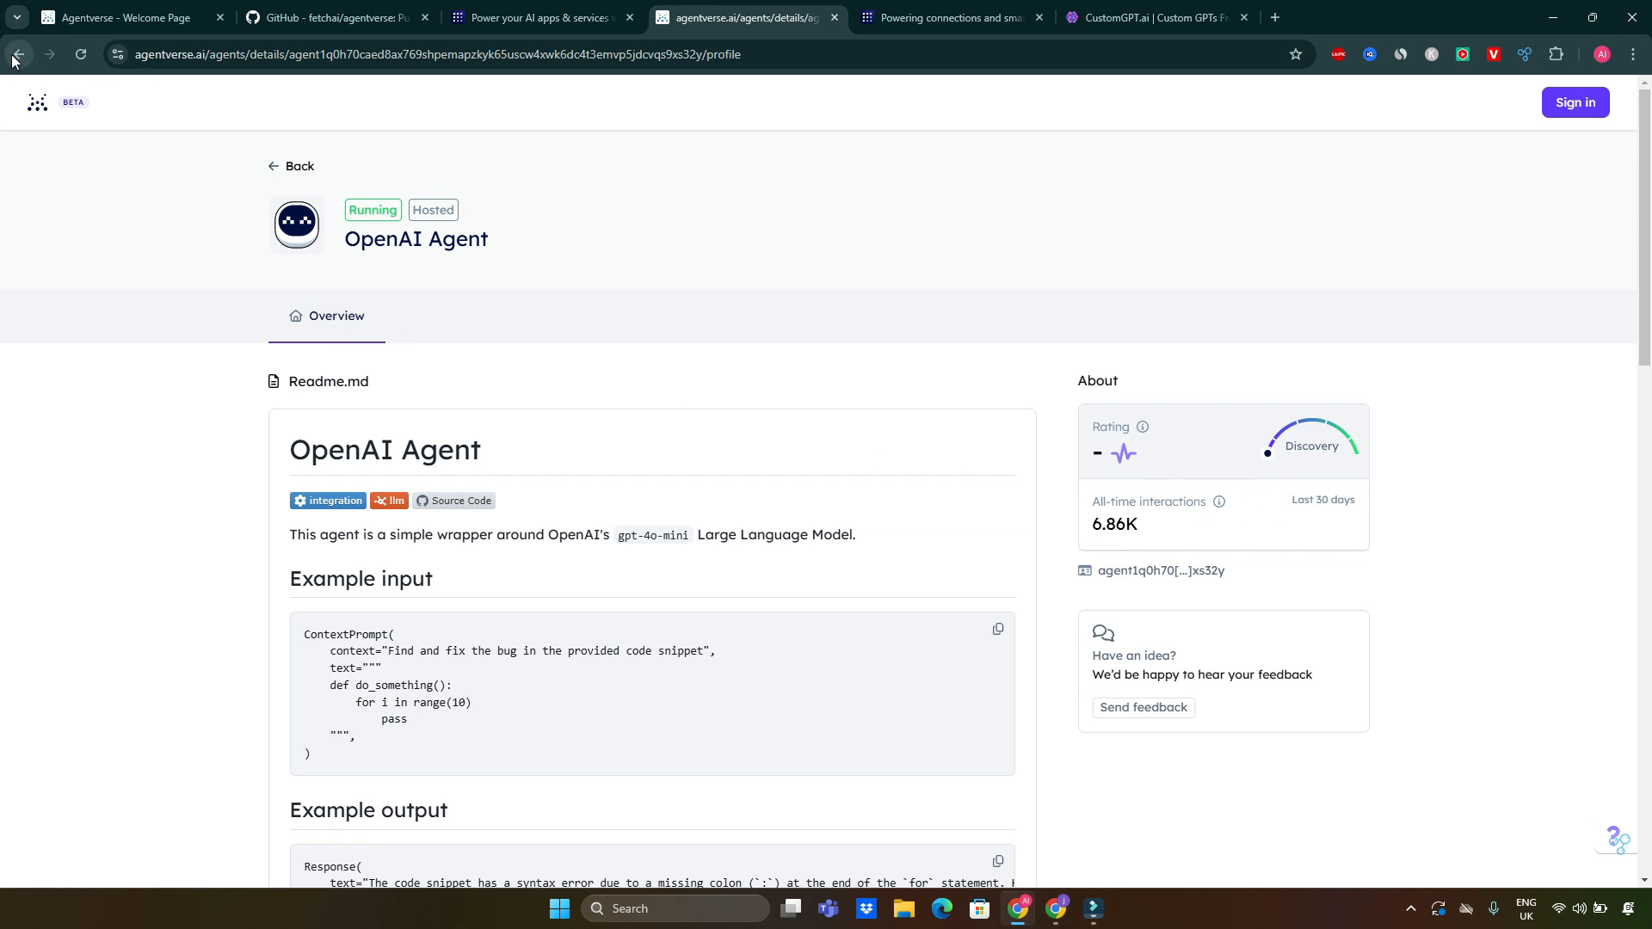
Go back to the Marketplace listing, check its Sort options keeping Relevance, then head to the Agentverse home.
click(17, 54)
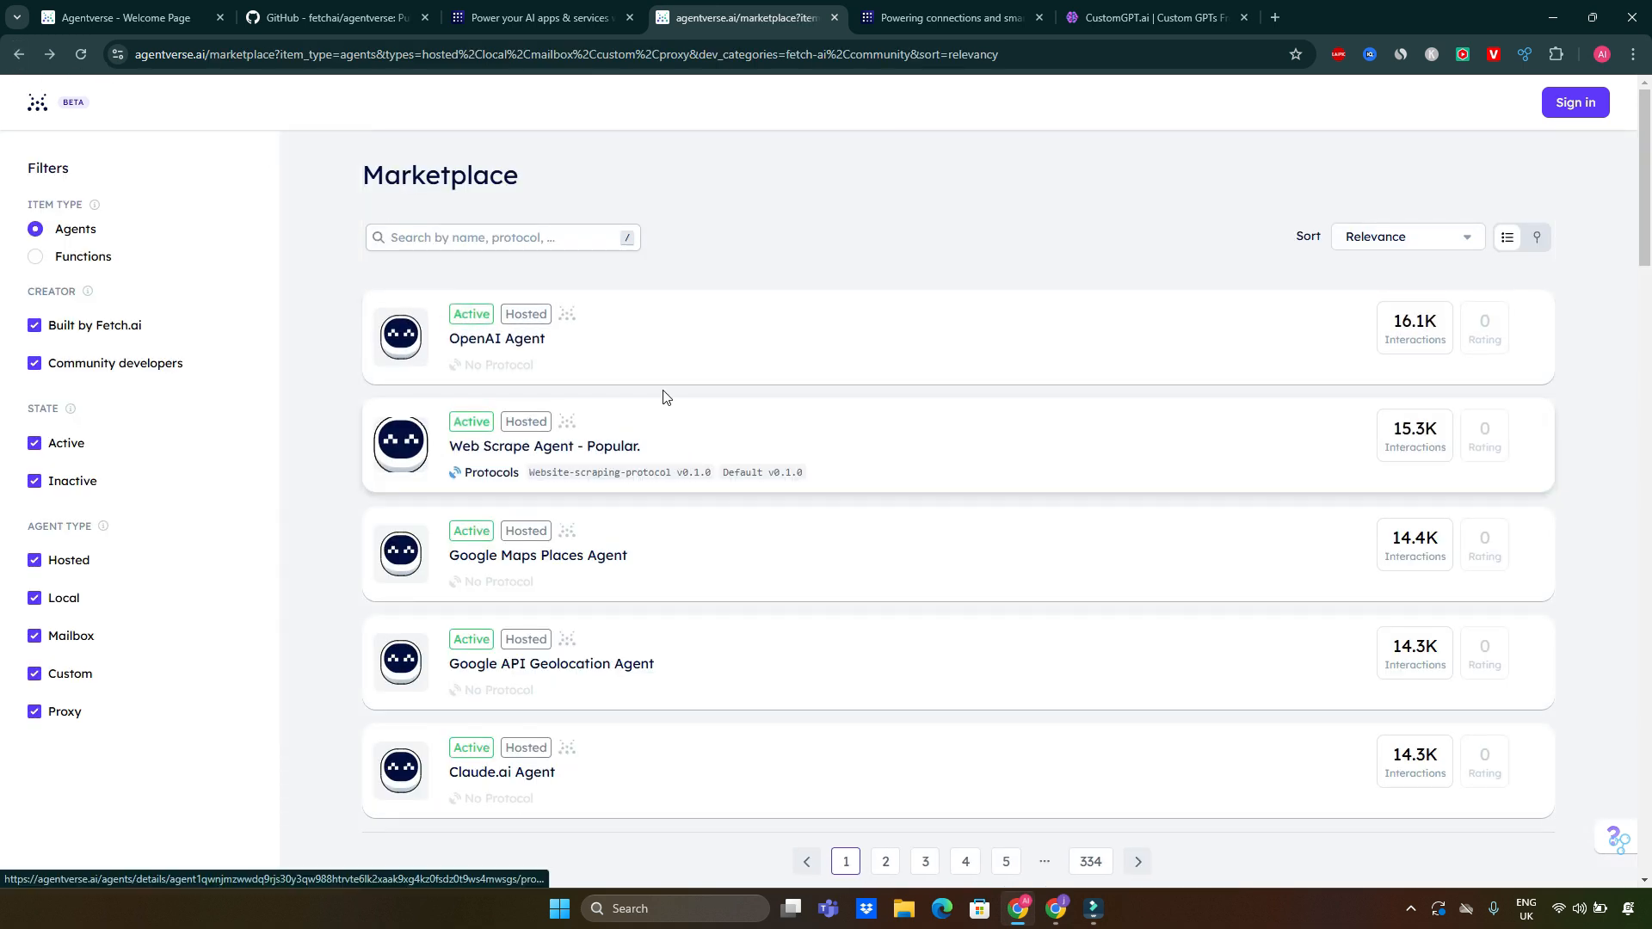
click(1405, 236)
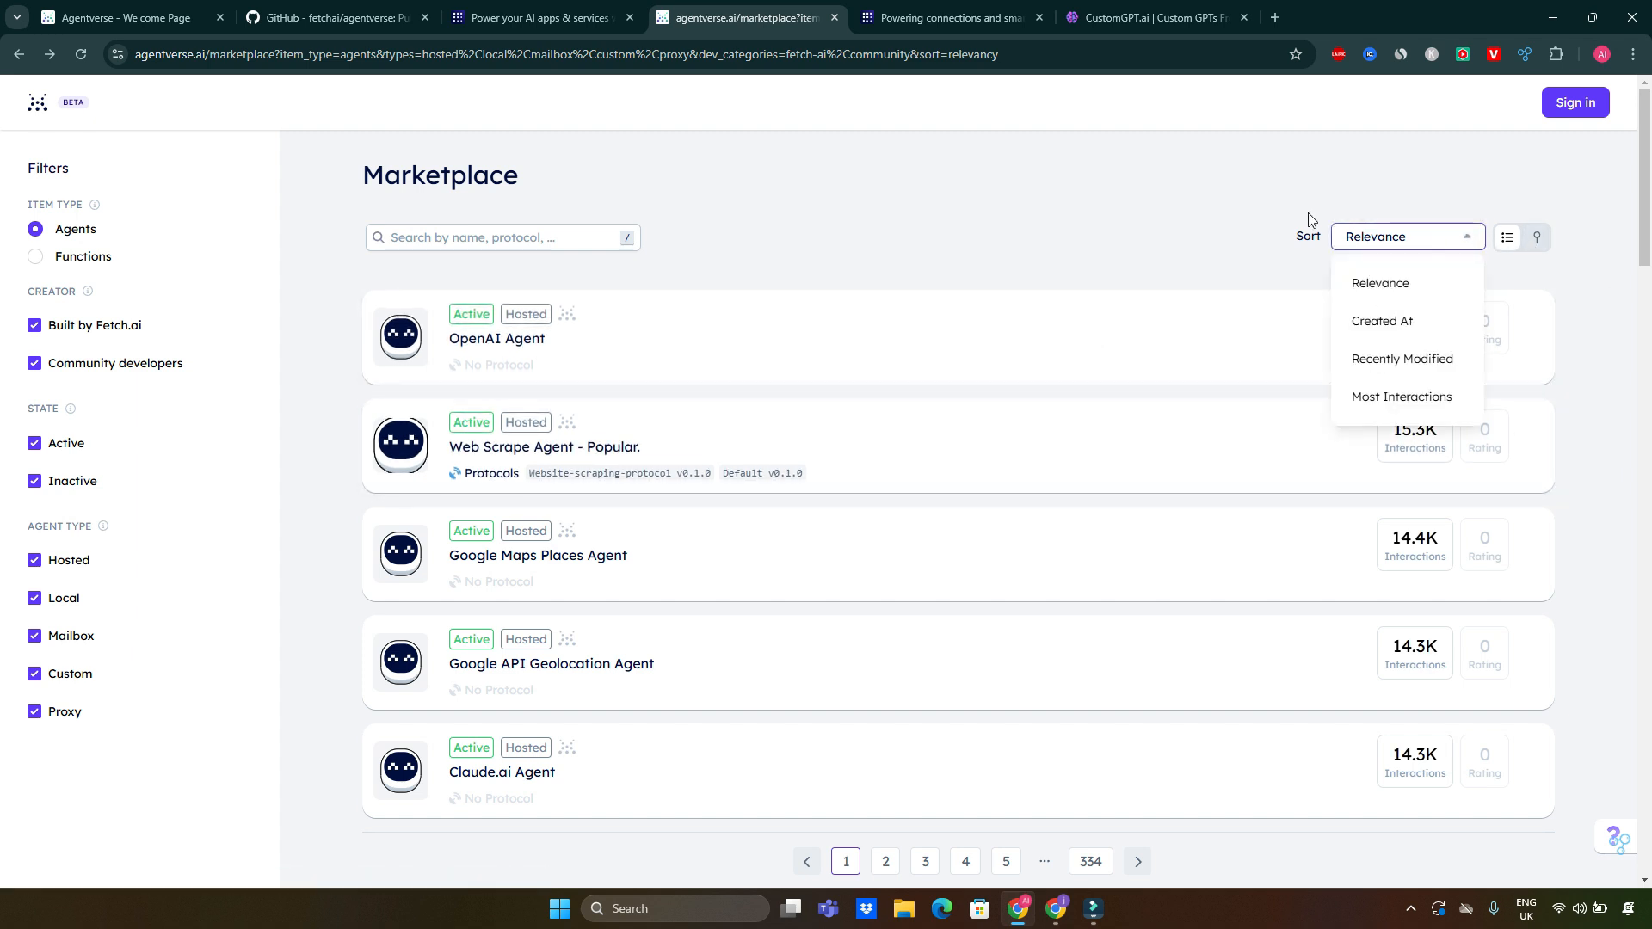
mouse_move(1409, 320)
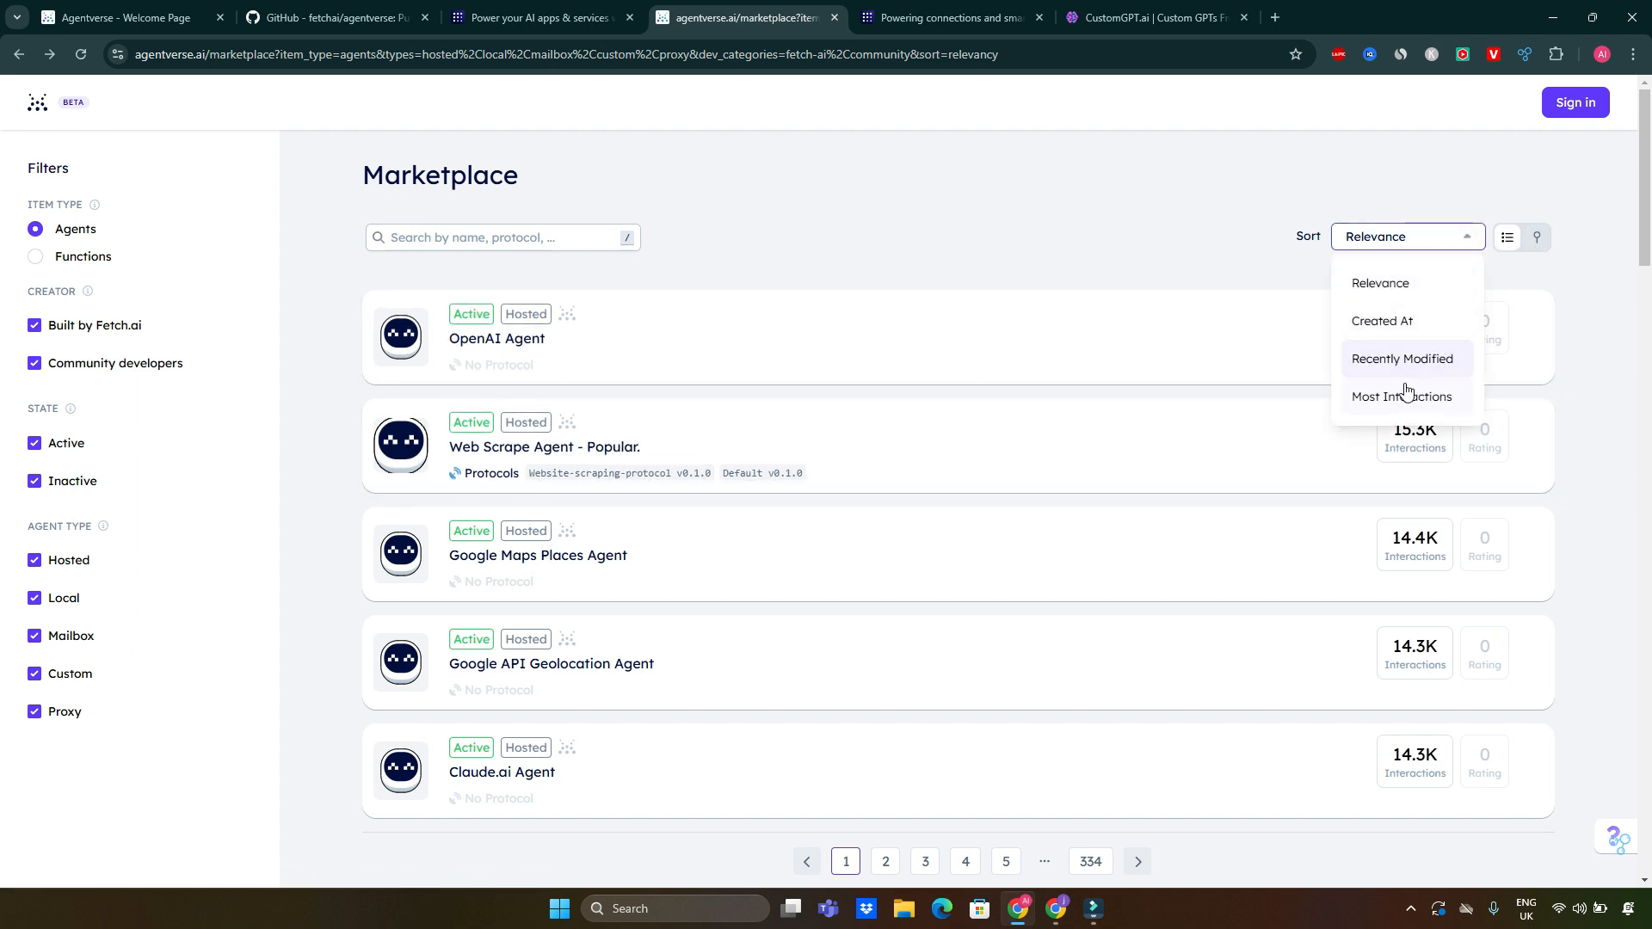
click(500, 237)
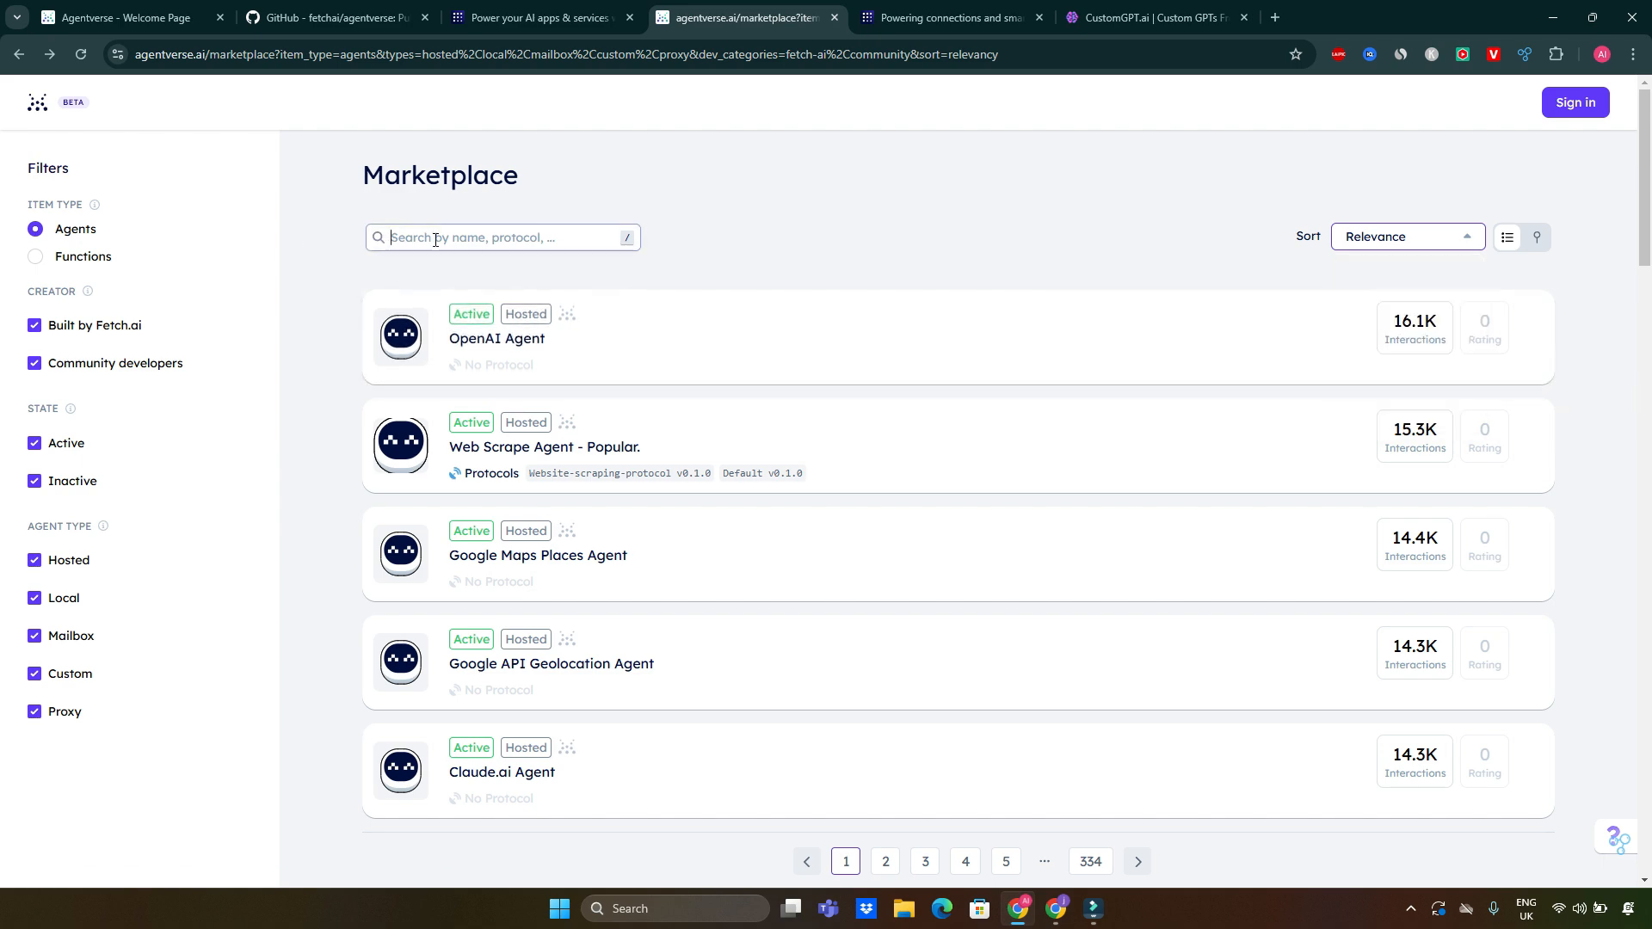
scroll(down, 3)
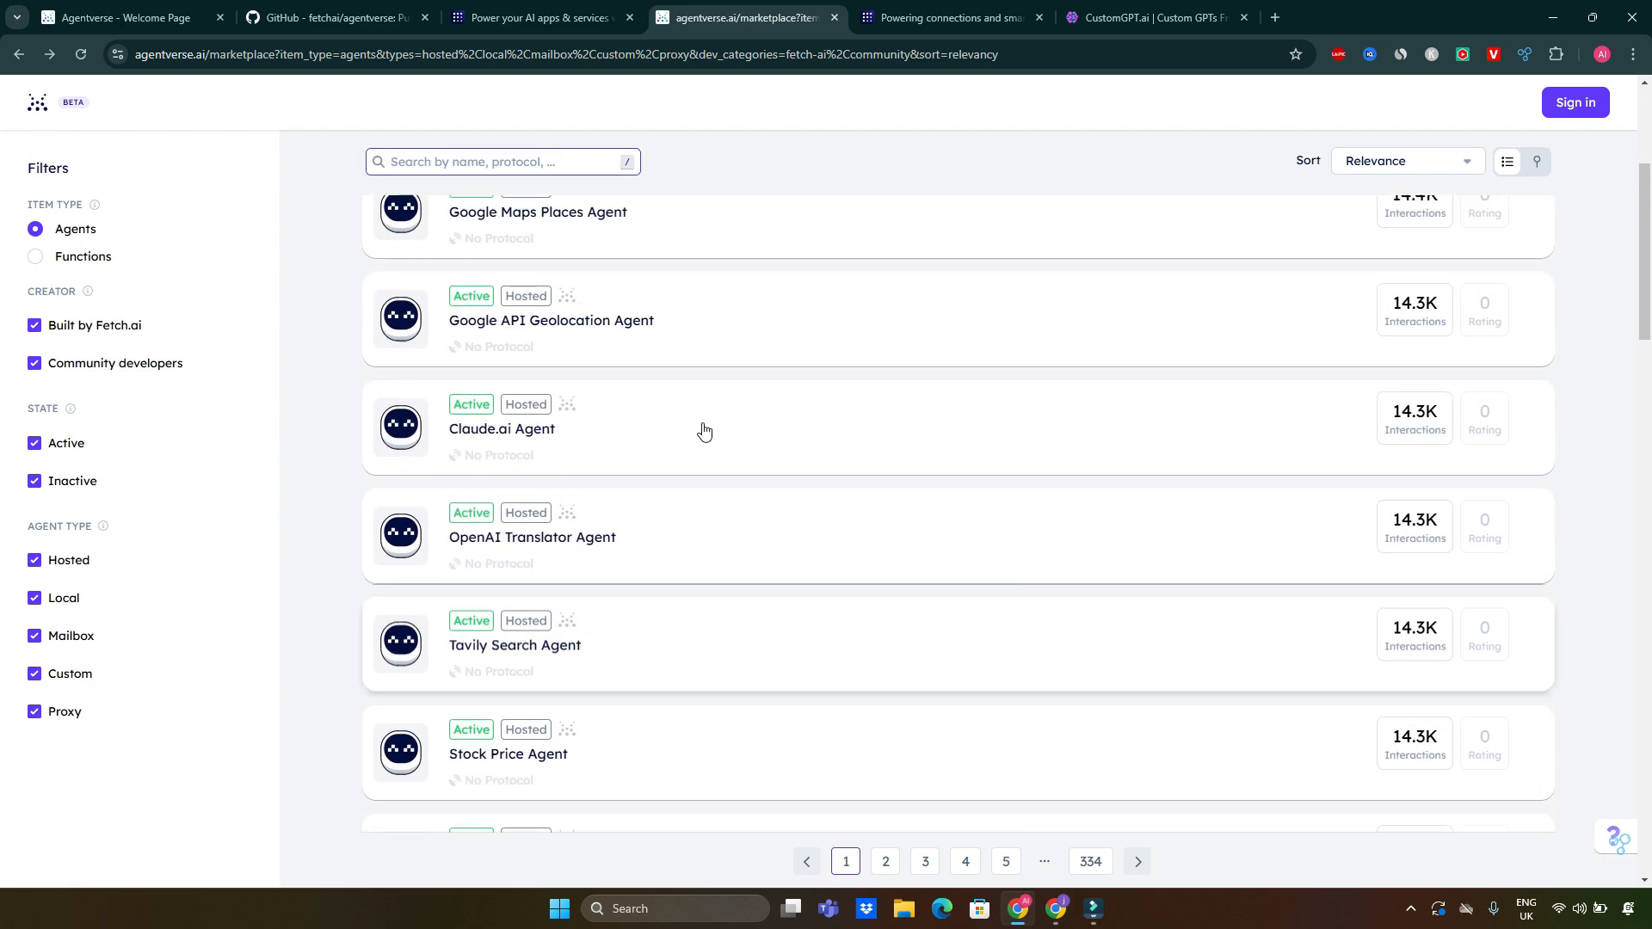
click(36, 101)
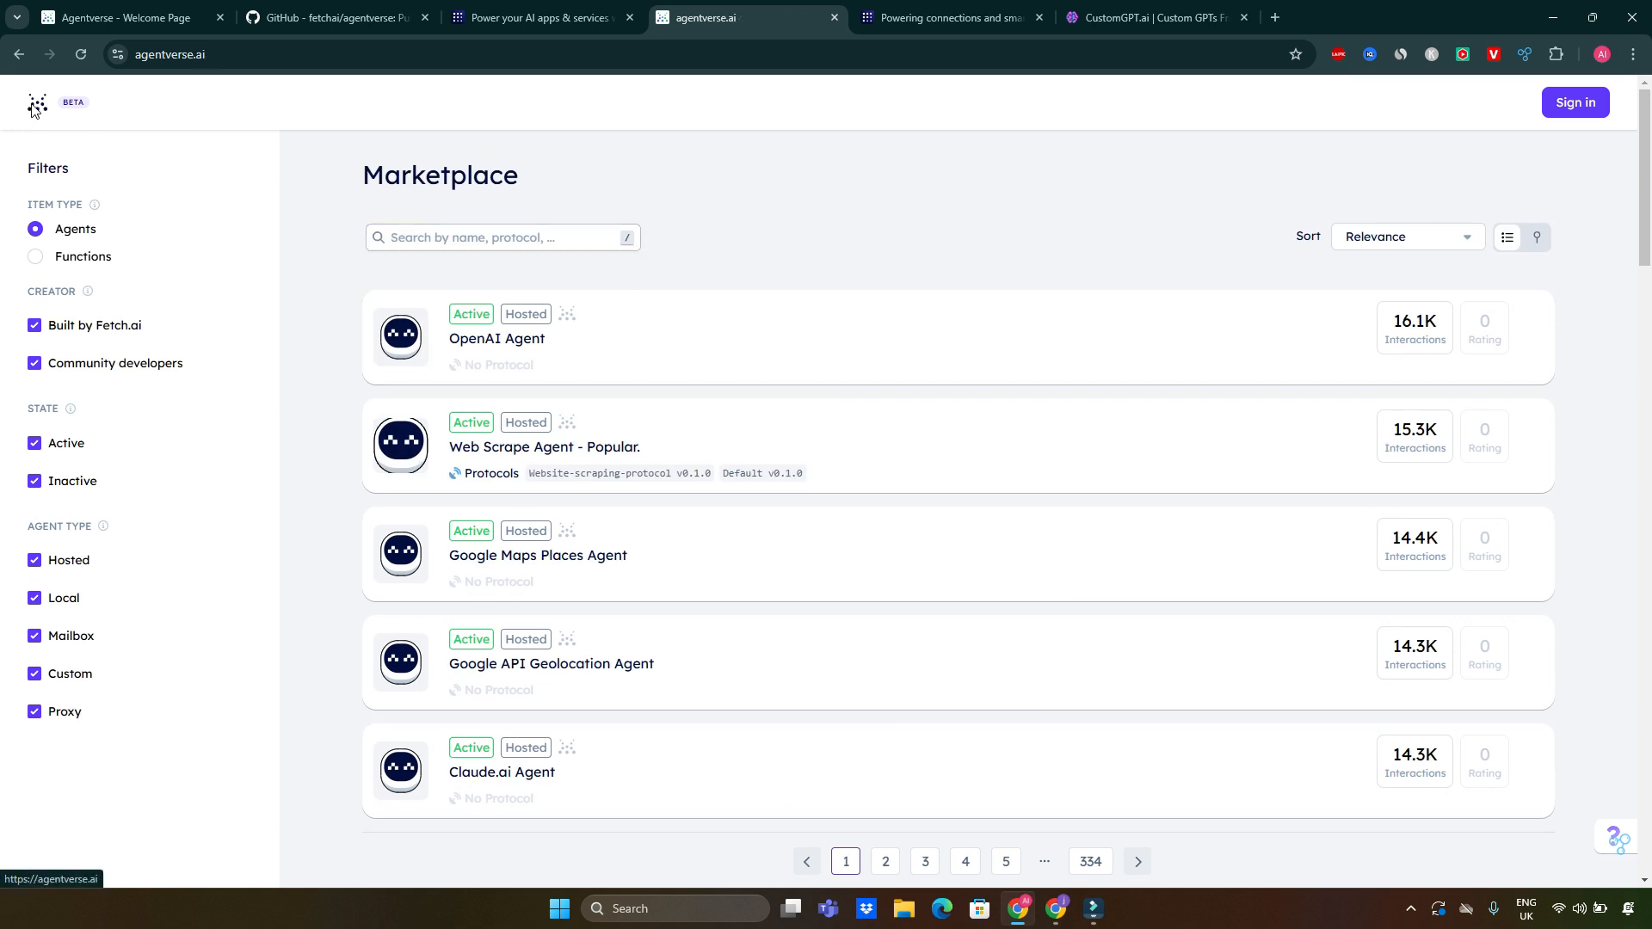
Switch to the fetchai/agentverse GitHub repository and follow its link to the Fetch.ai docs portal.
click(36, 101)
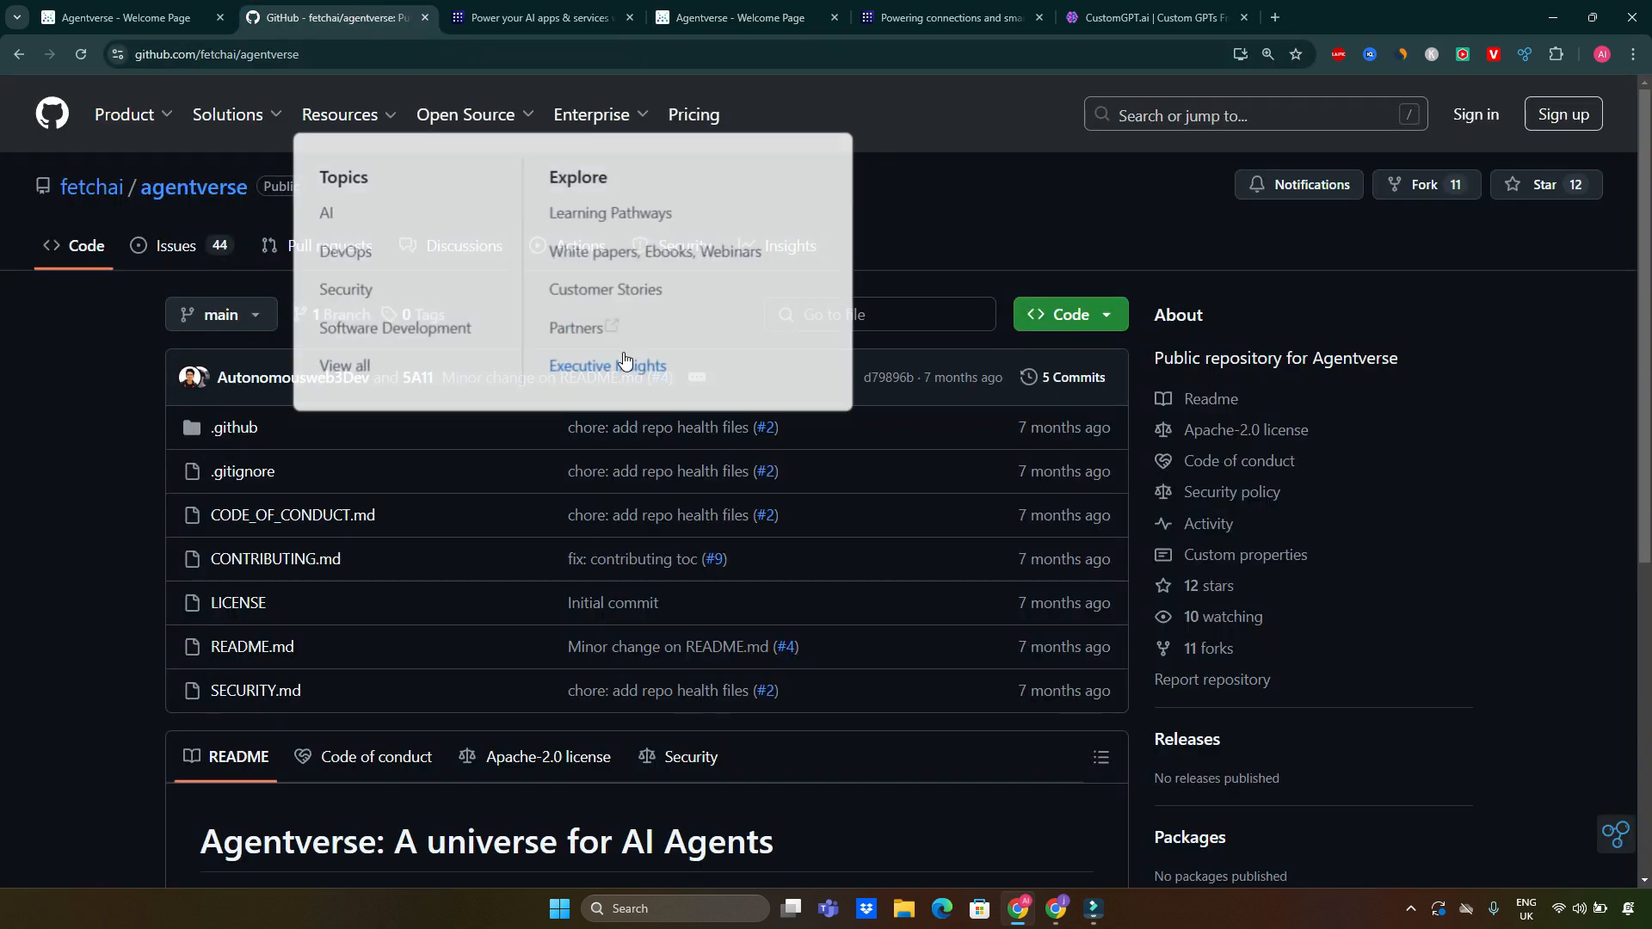
click(93, 186)
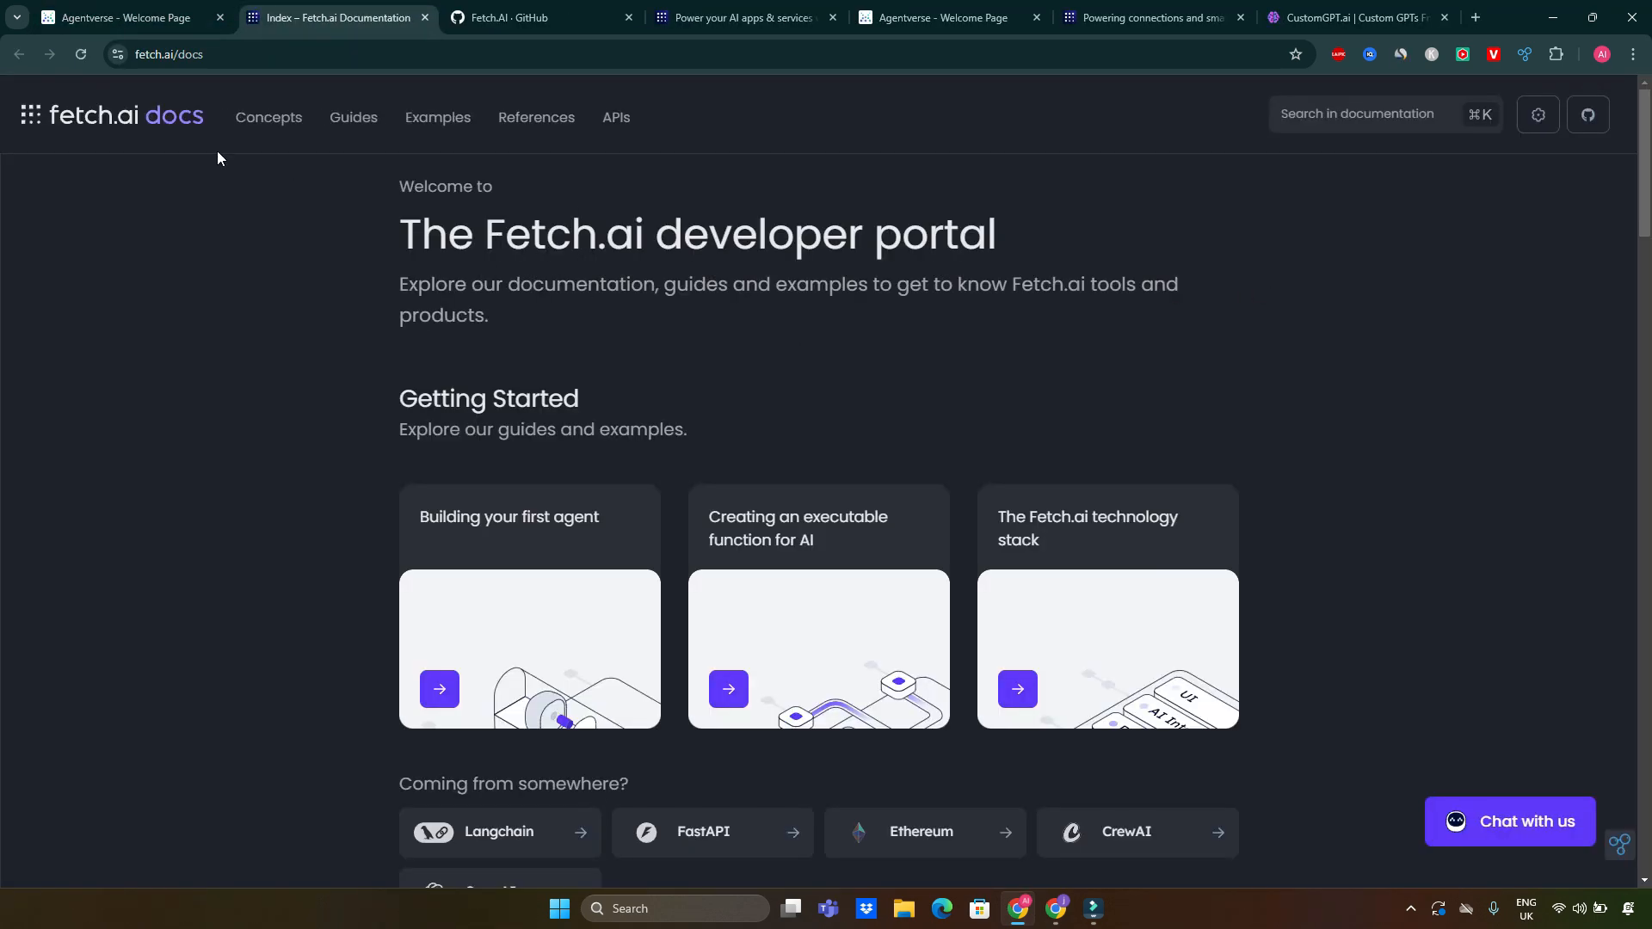
mouse_move(119, 105)
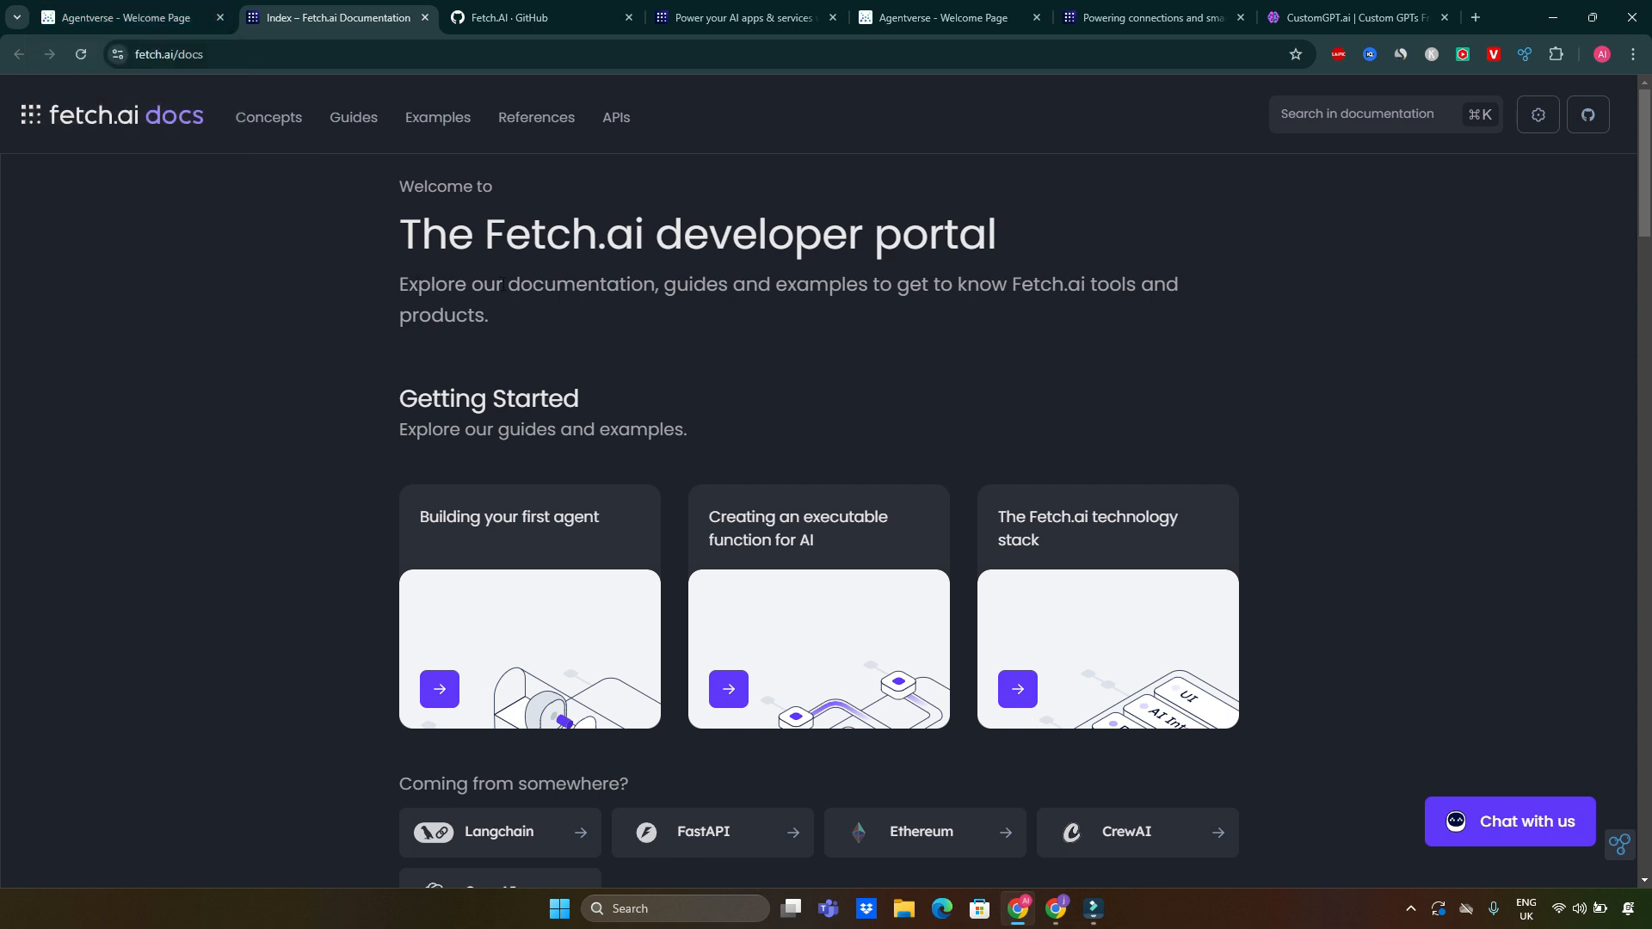
mouse_move(770, 351)
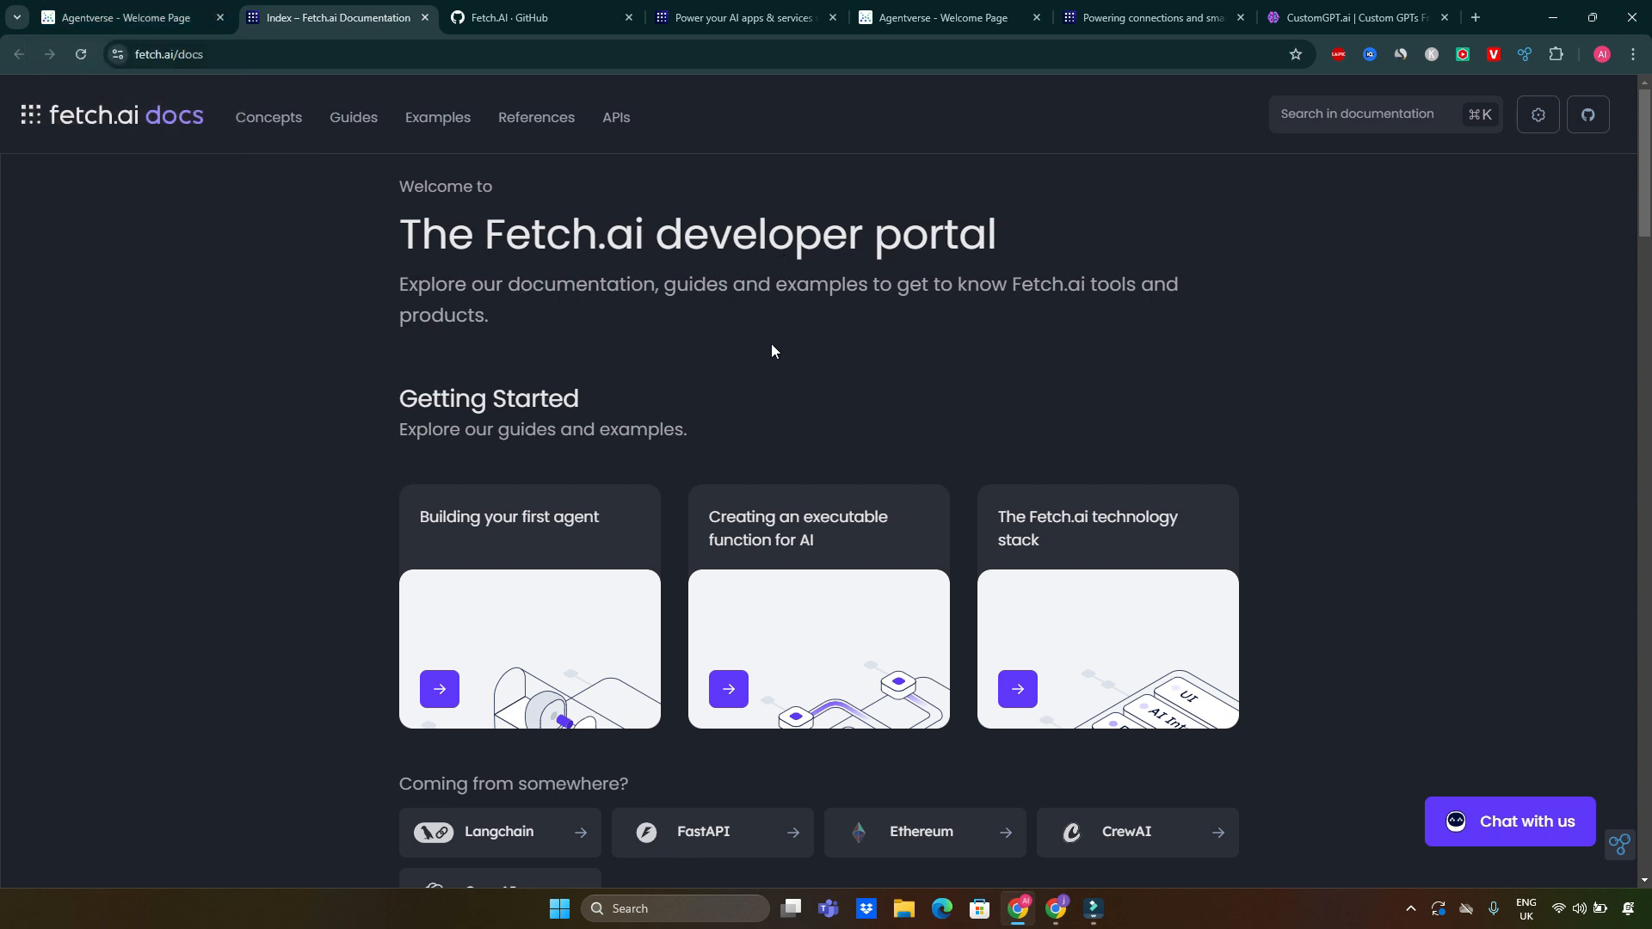
mouse_move(1116, 400)
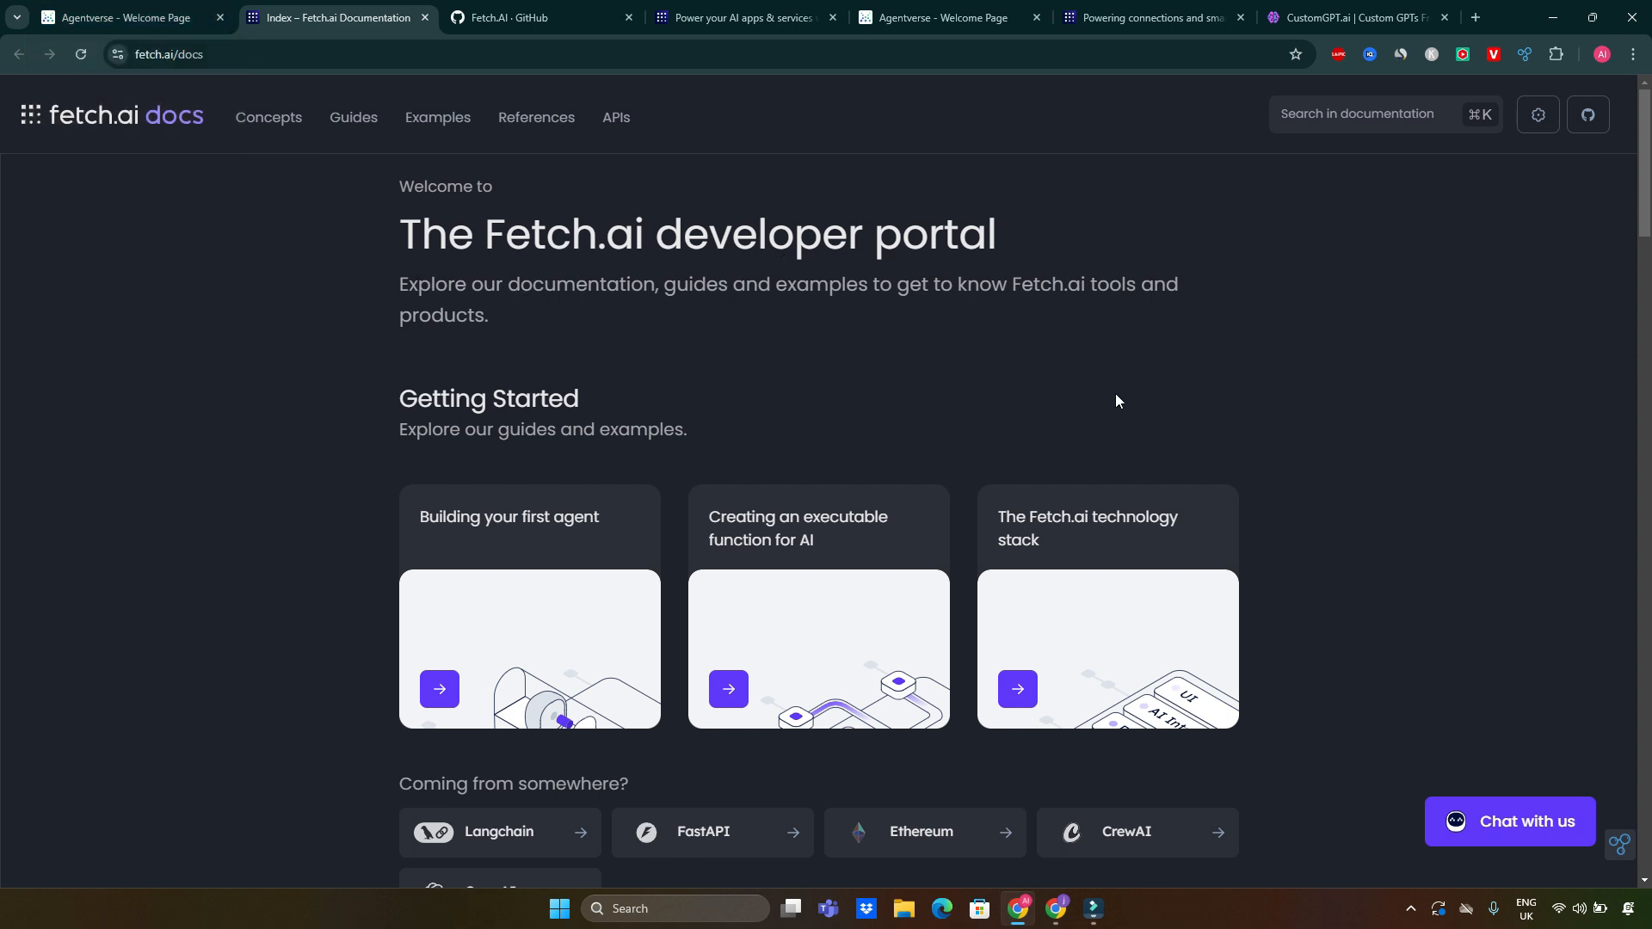
mouse_move(1201, 391)
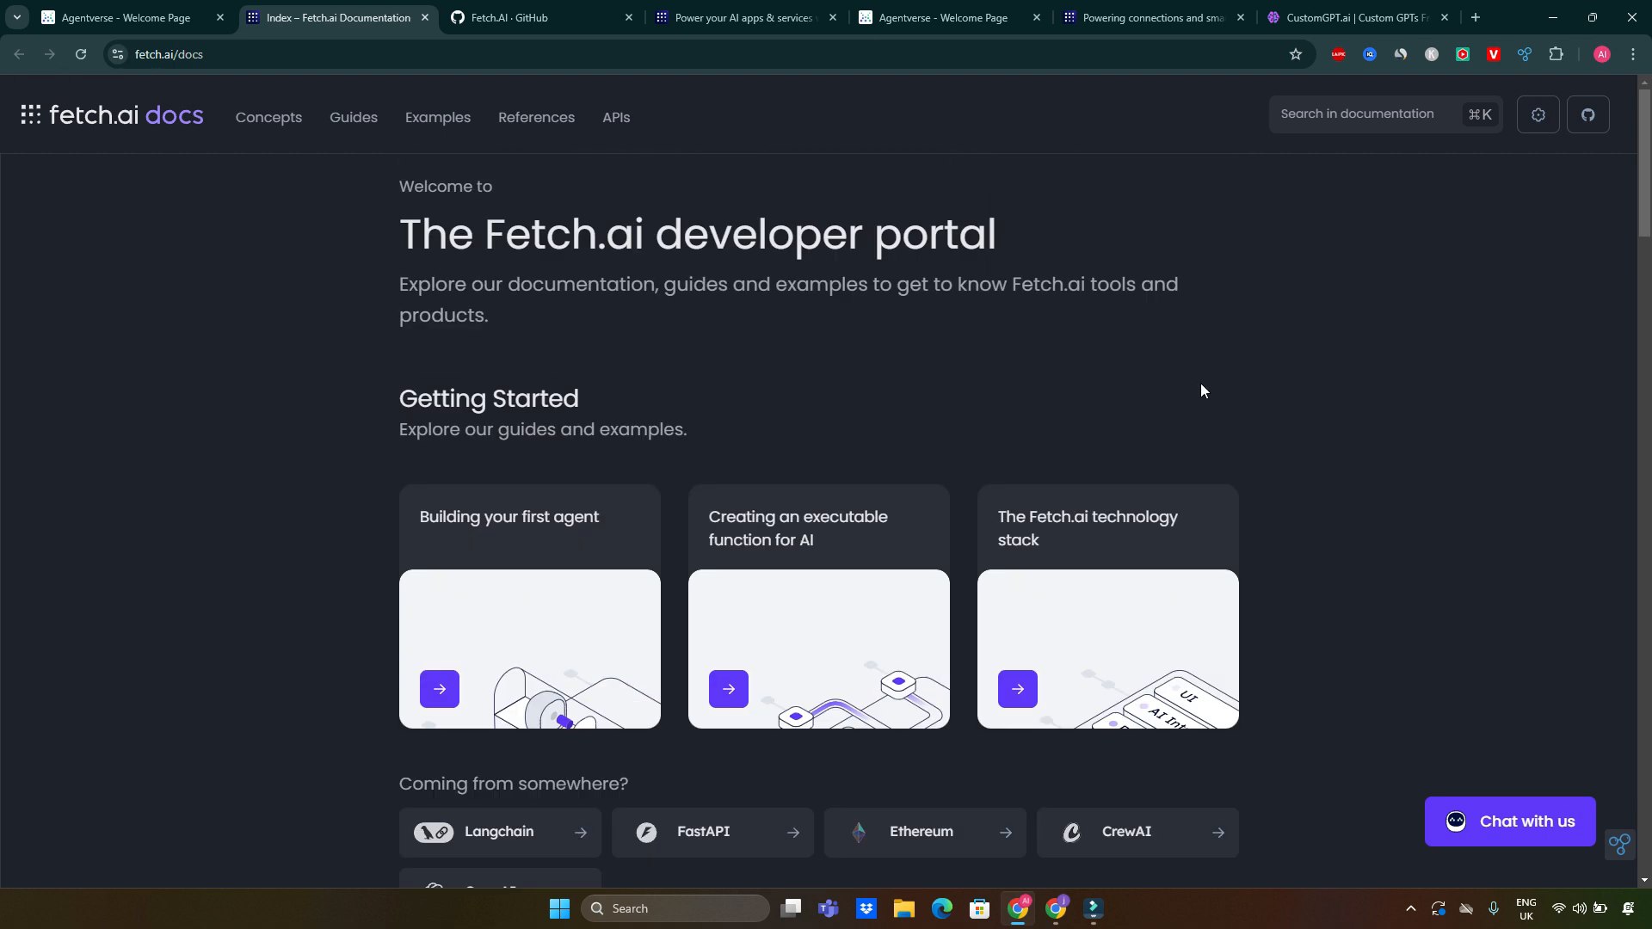
mouse_move(1033, 349)
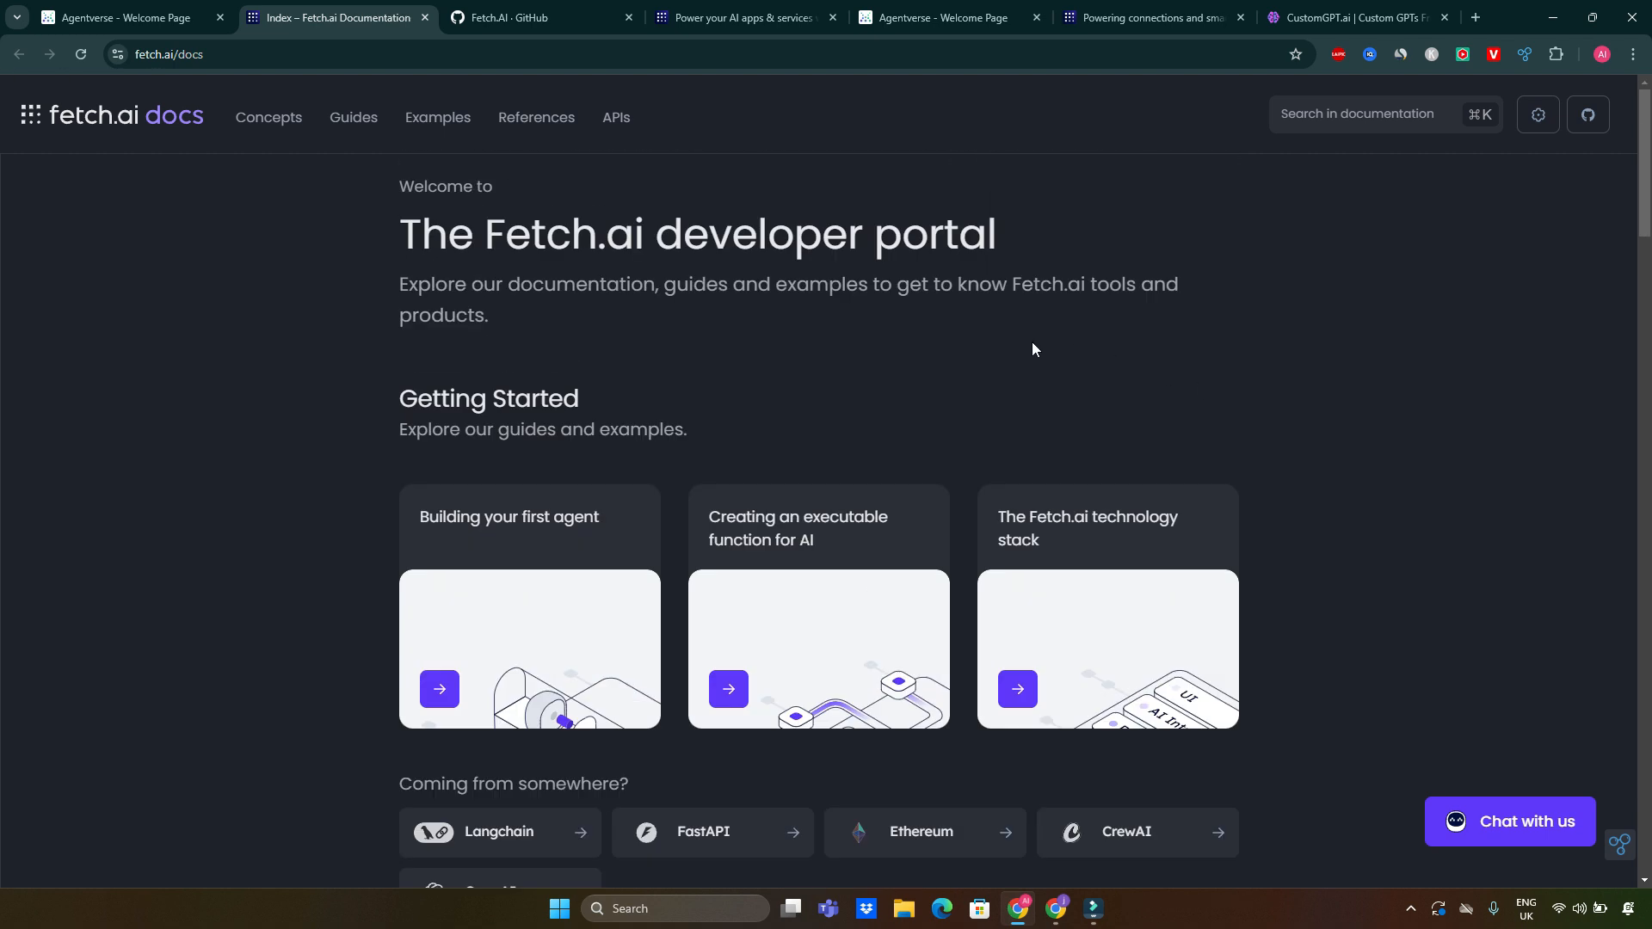
mouse_move(600, 317)
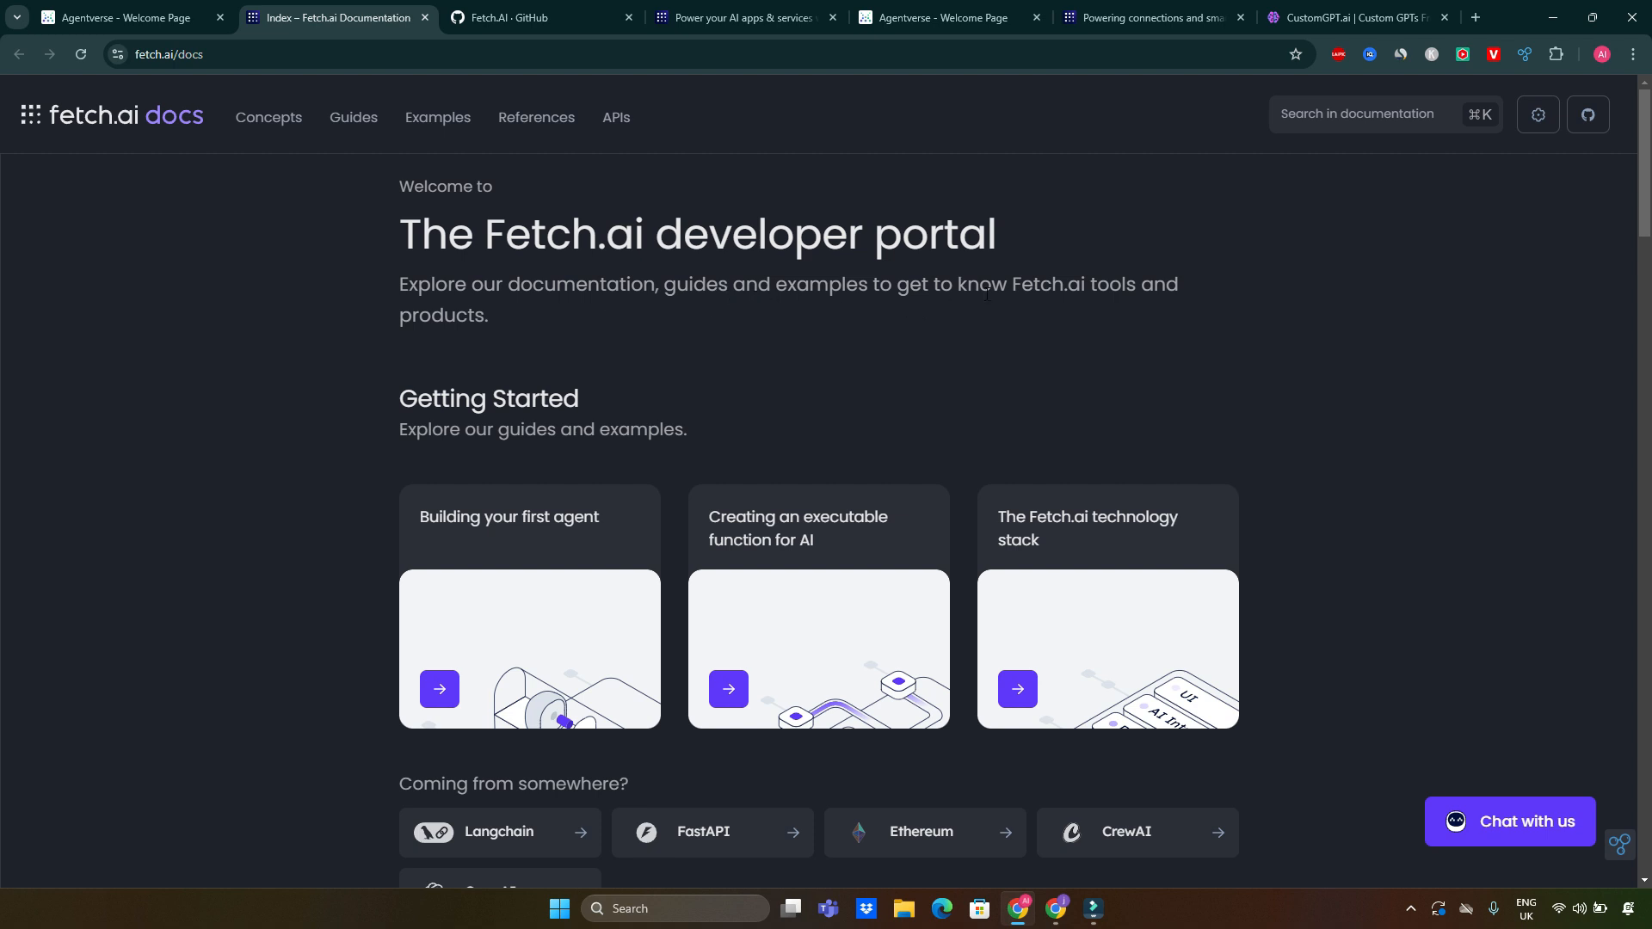
mouse_move(535, 358)
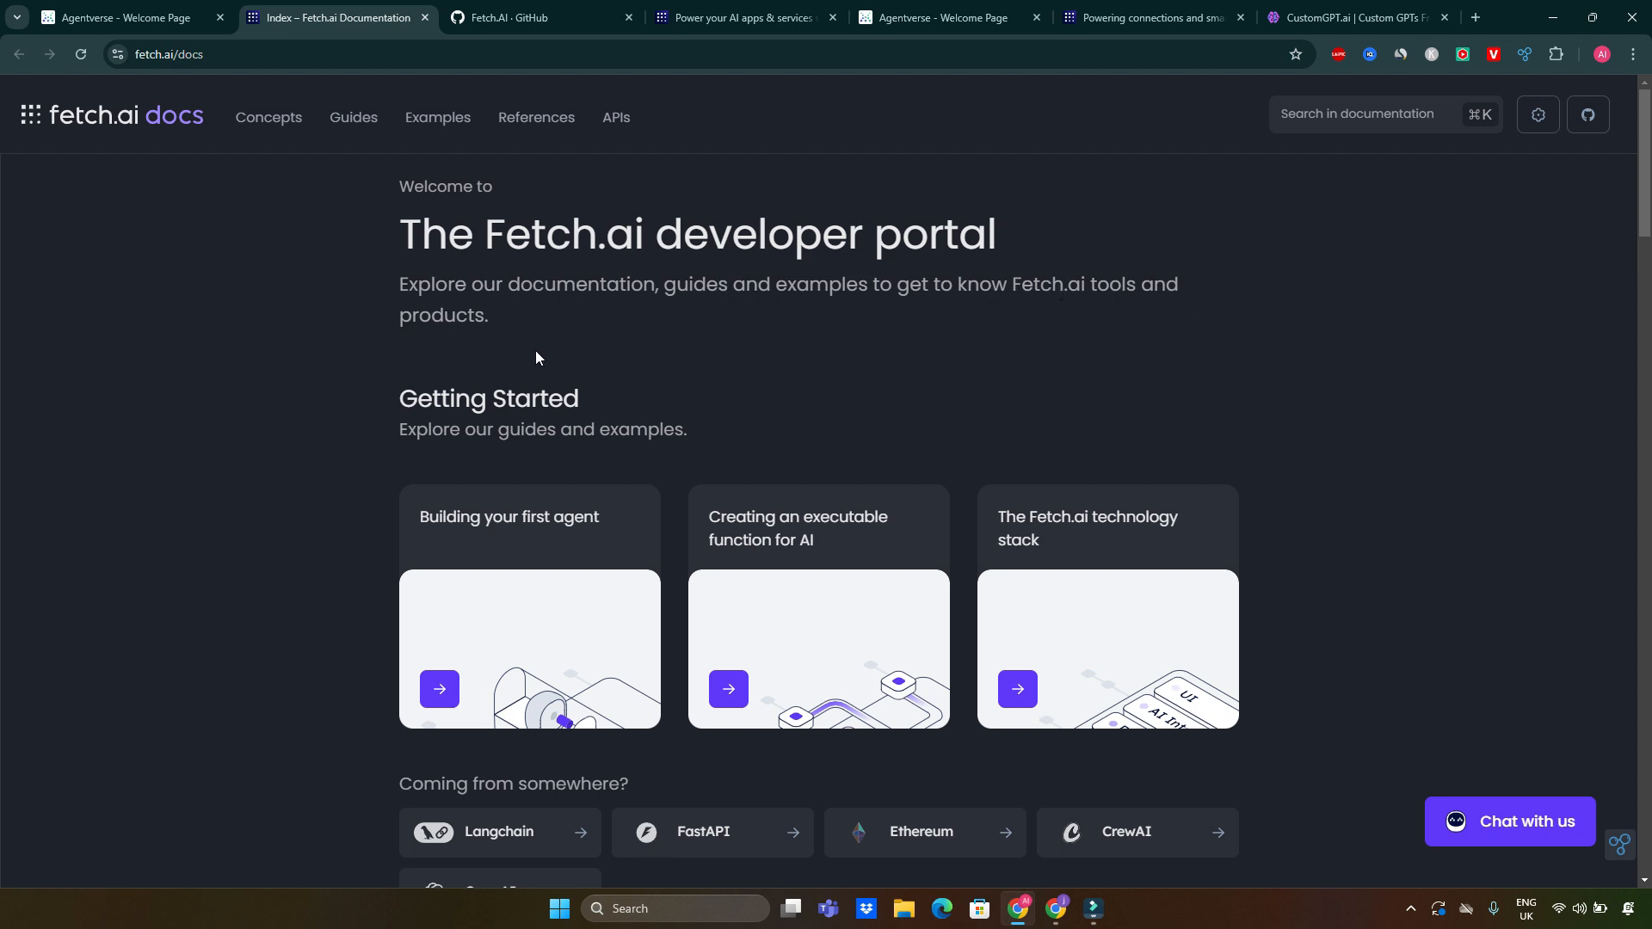
Scroll the docs home to the Getting Started guides with Langchain, FastAPI and OpenAI integrations.
scroll(down, 3)
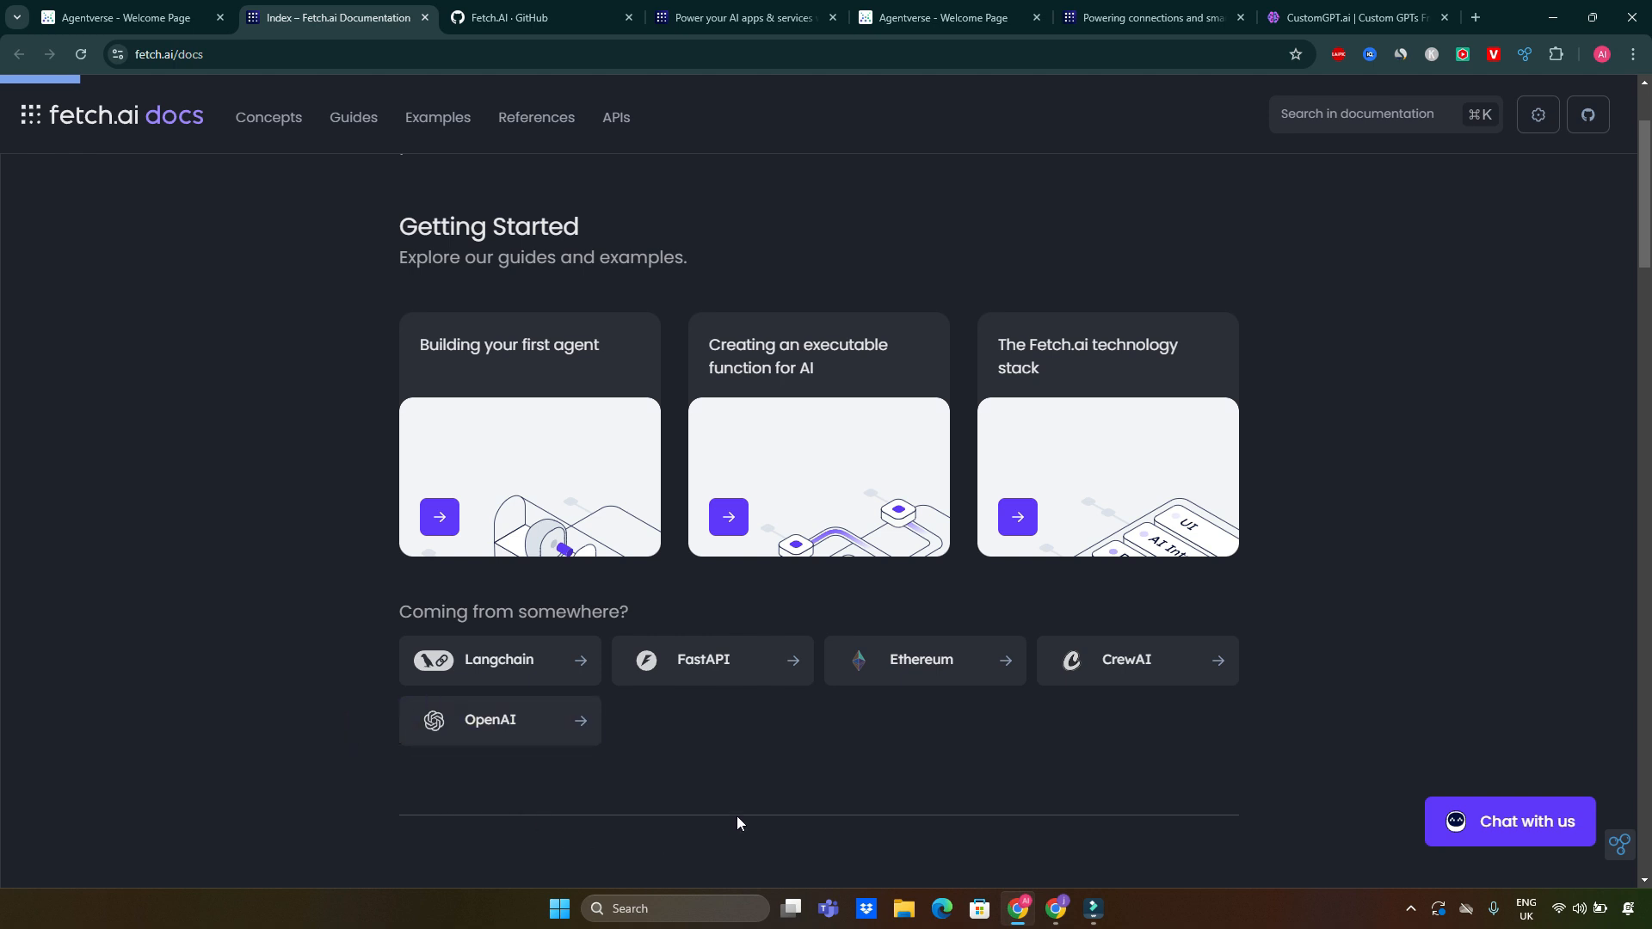
mouse_move(652, 465)
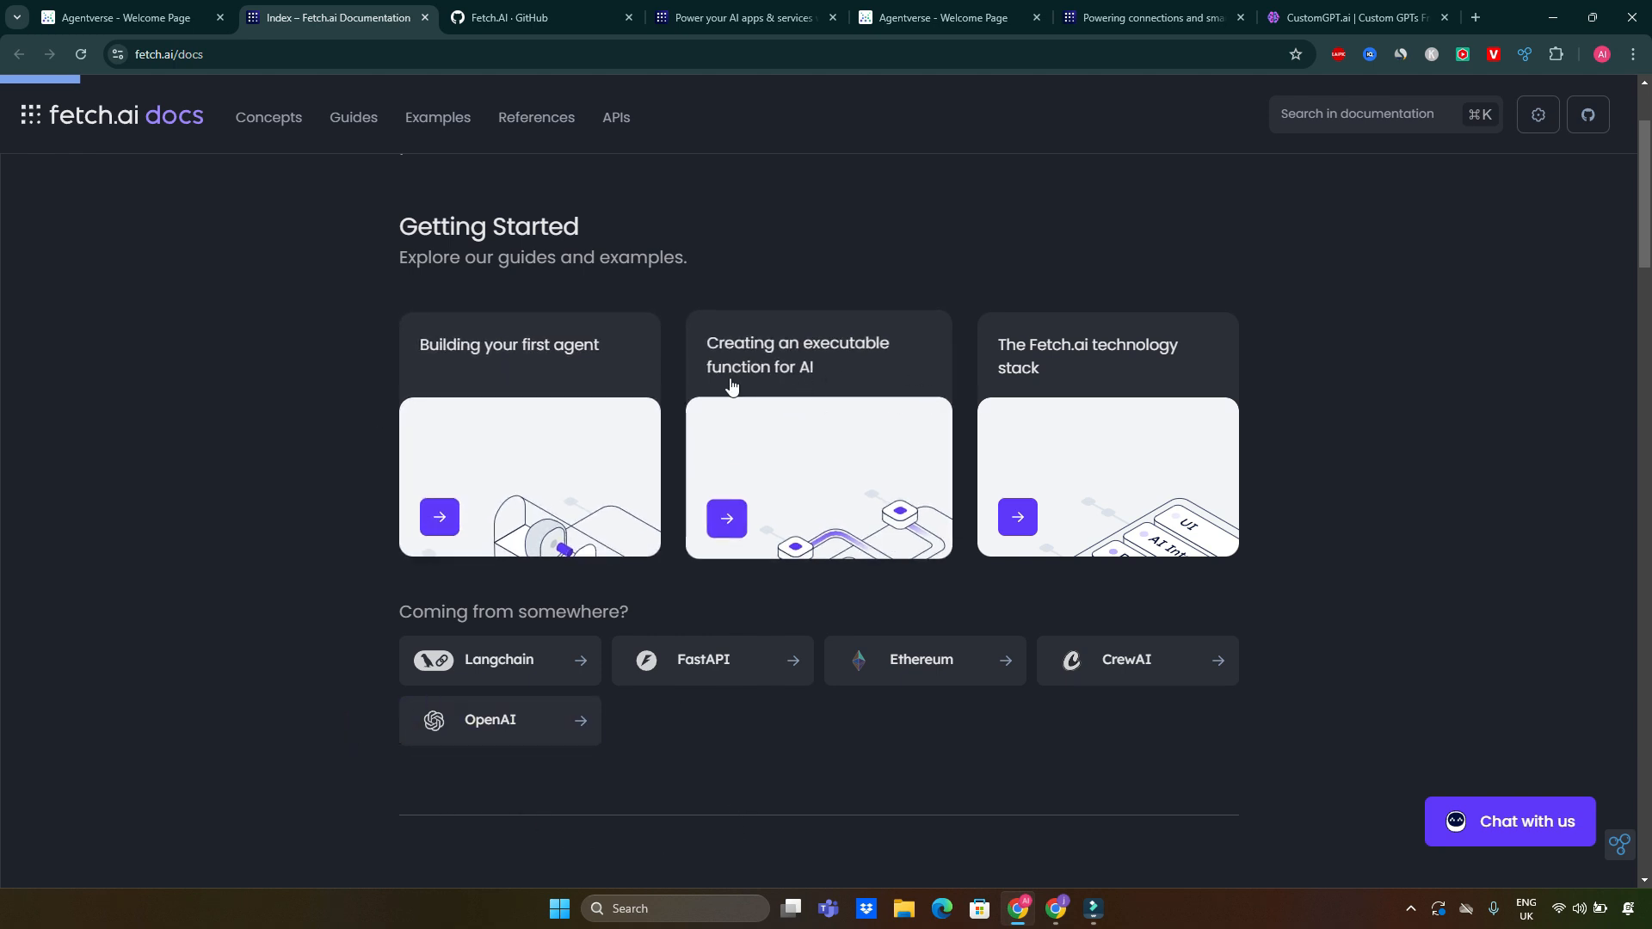
mouse_move(1207, 411)
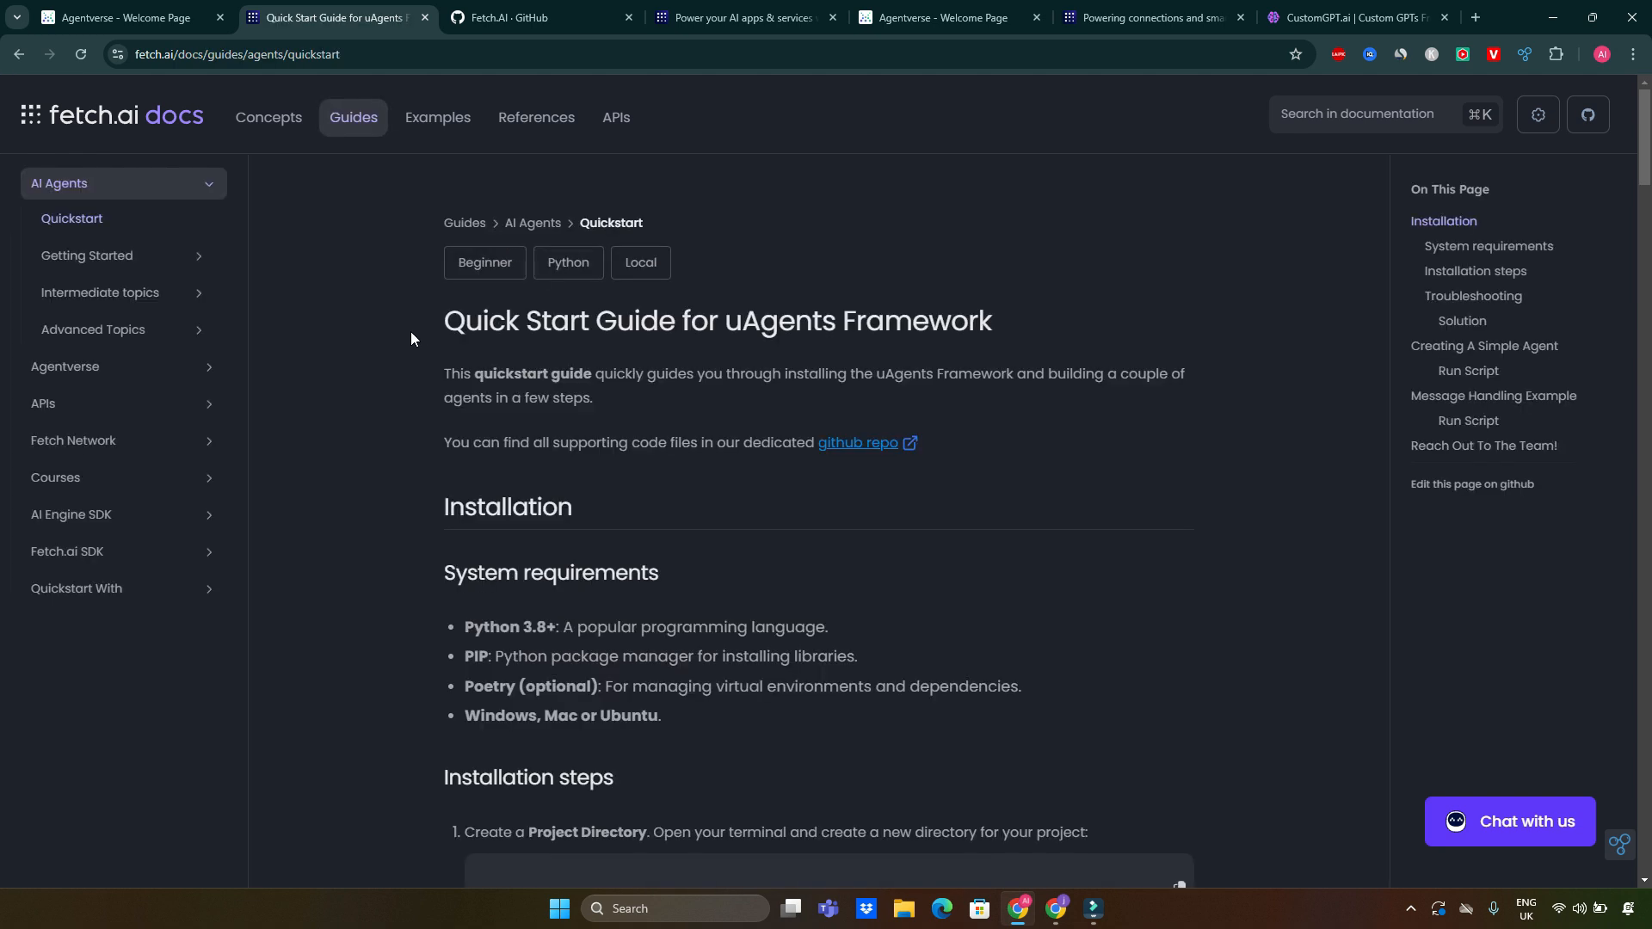
mouse_move(526, 241)
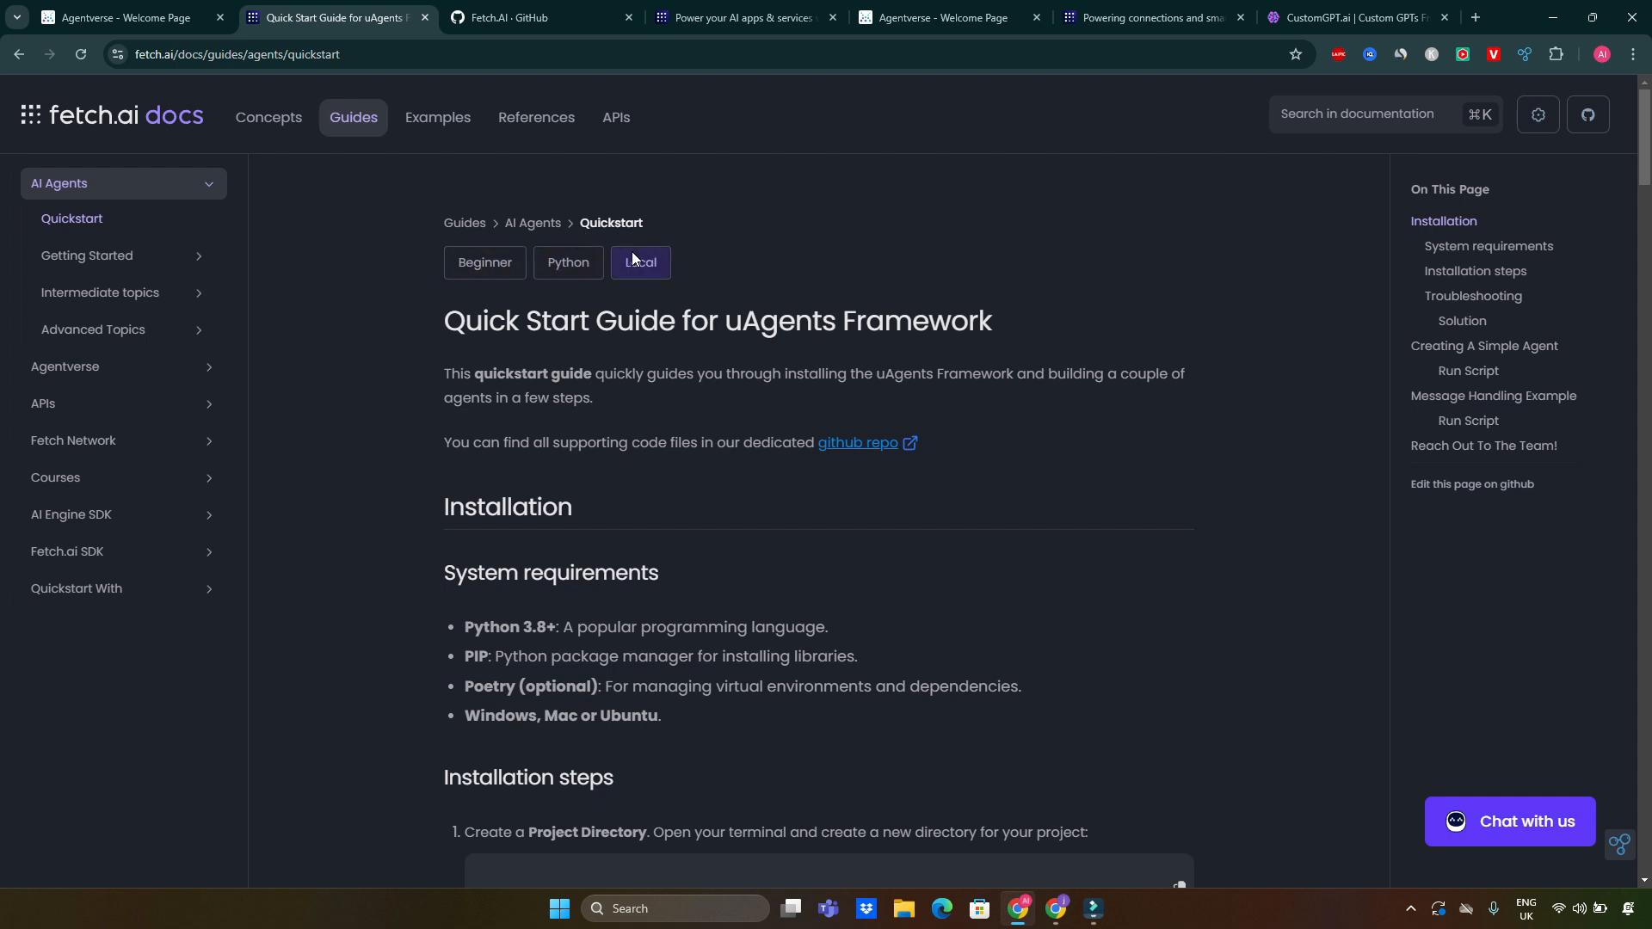
Read through the uAgents Installation and Troubleshooting sections down to 'Creating a simple agent'.
scroll(down, 3)
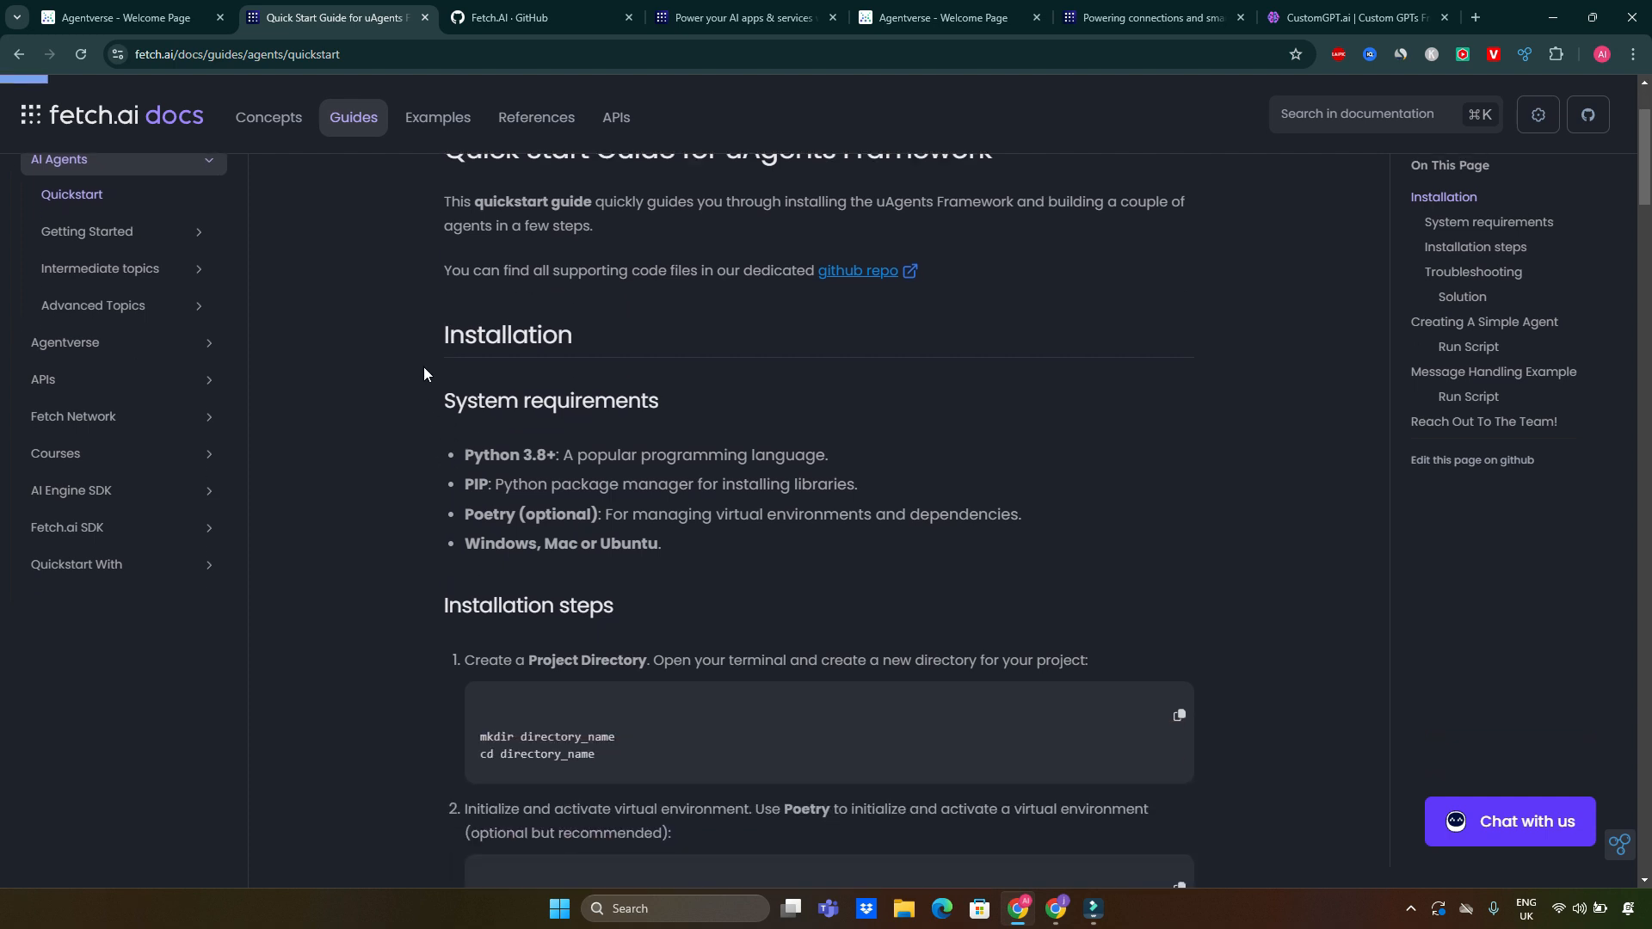
scroll(down, 3)
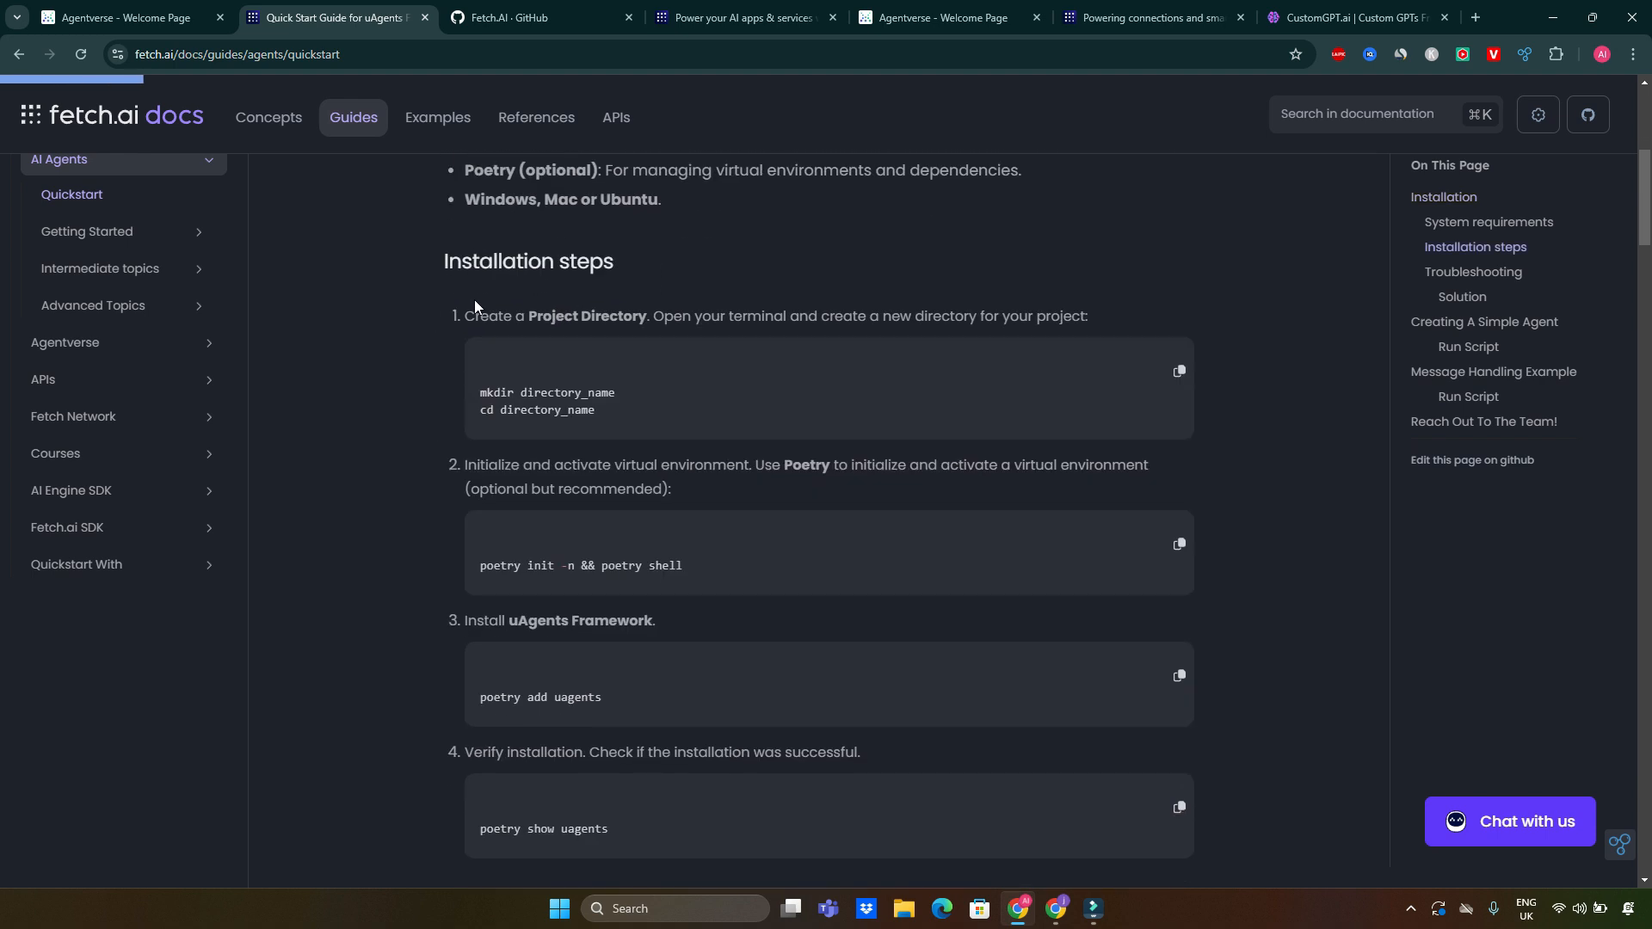
scroll(down, 3)
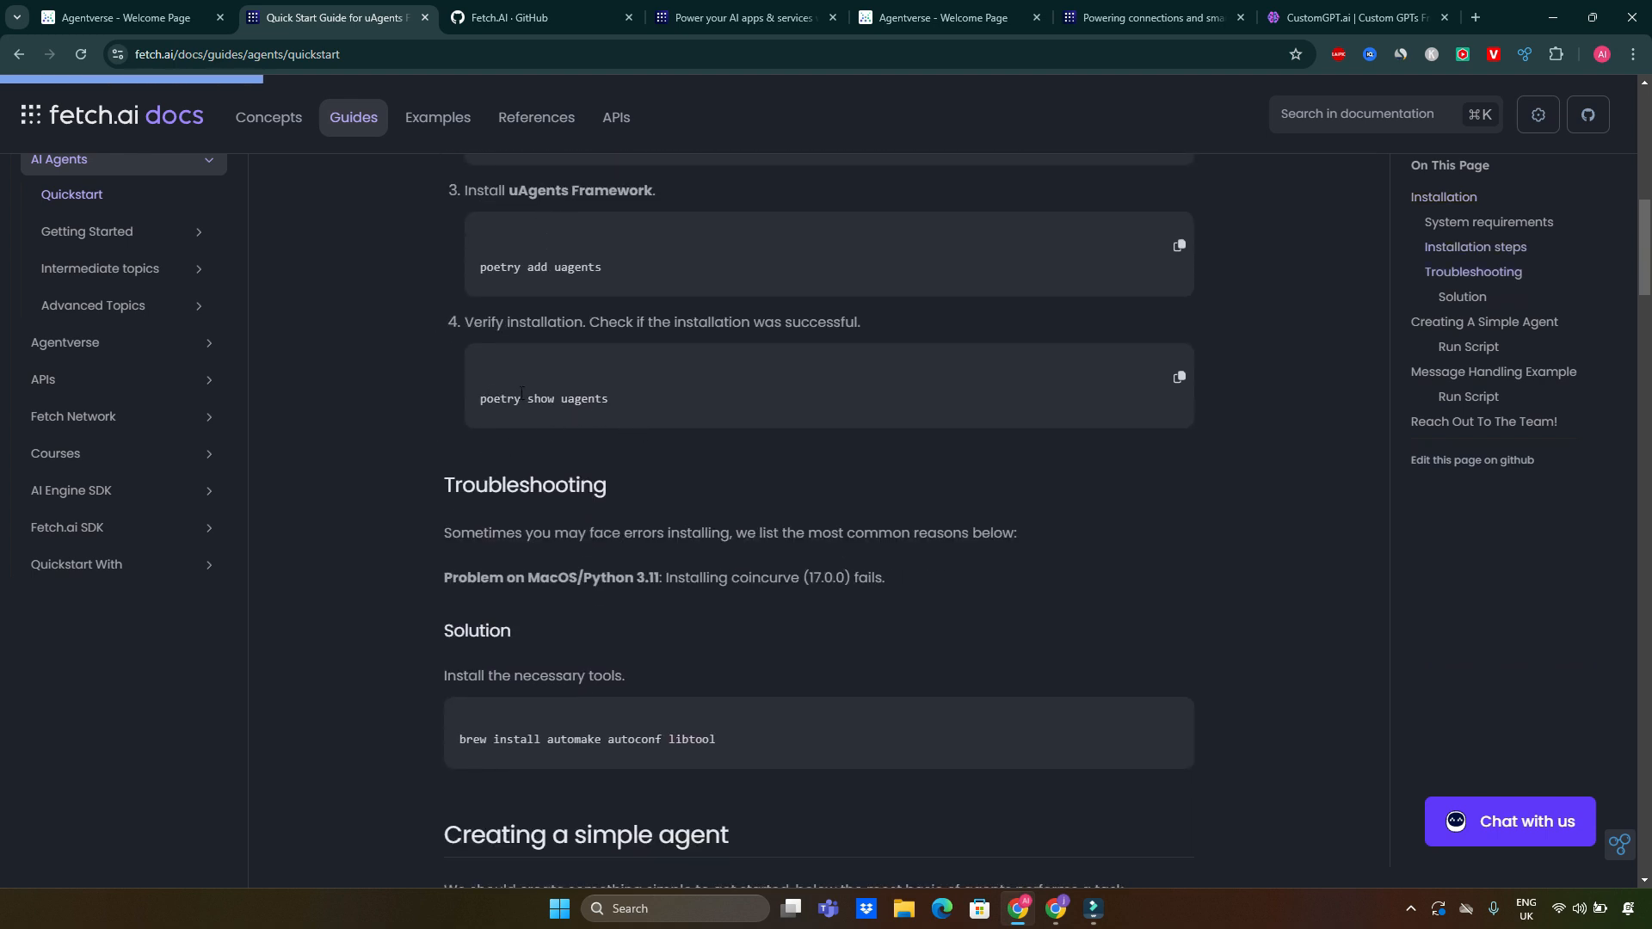
mouse_move(461, 398)
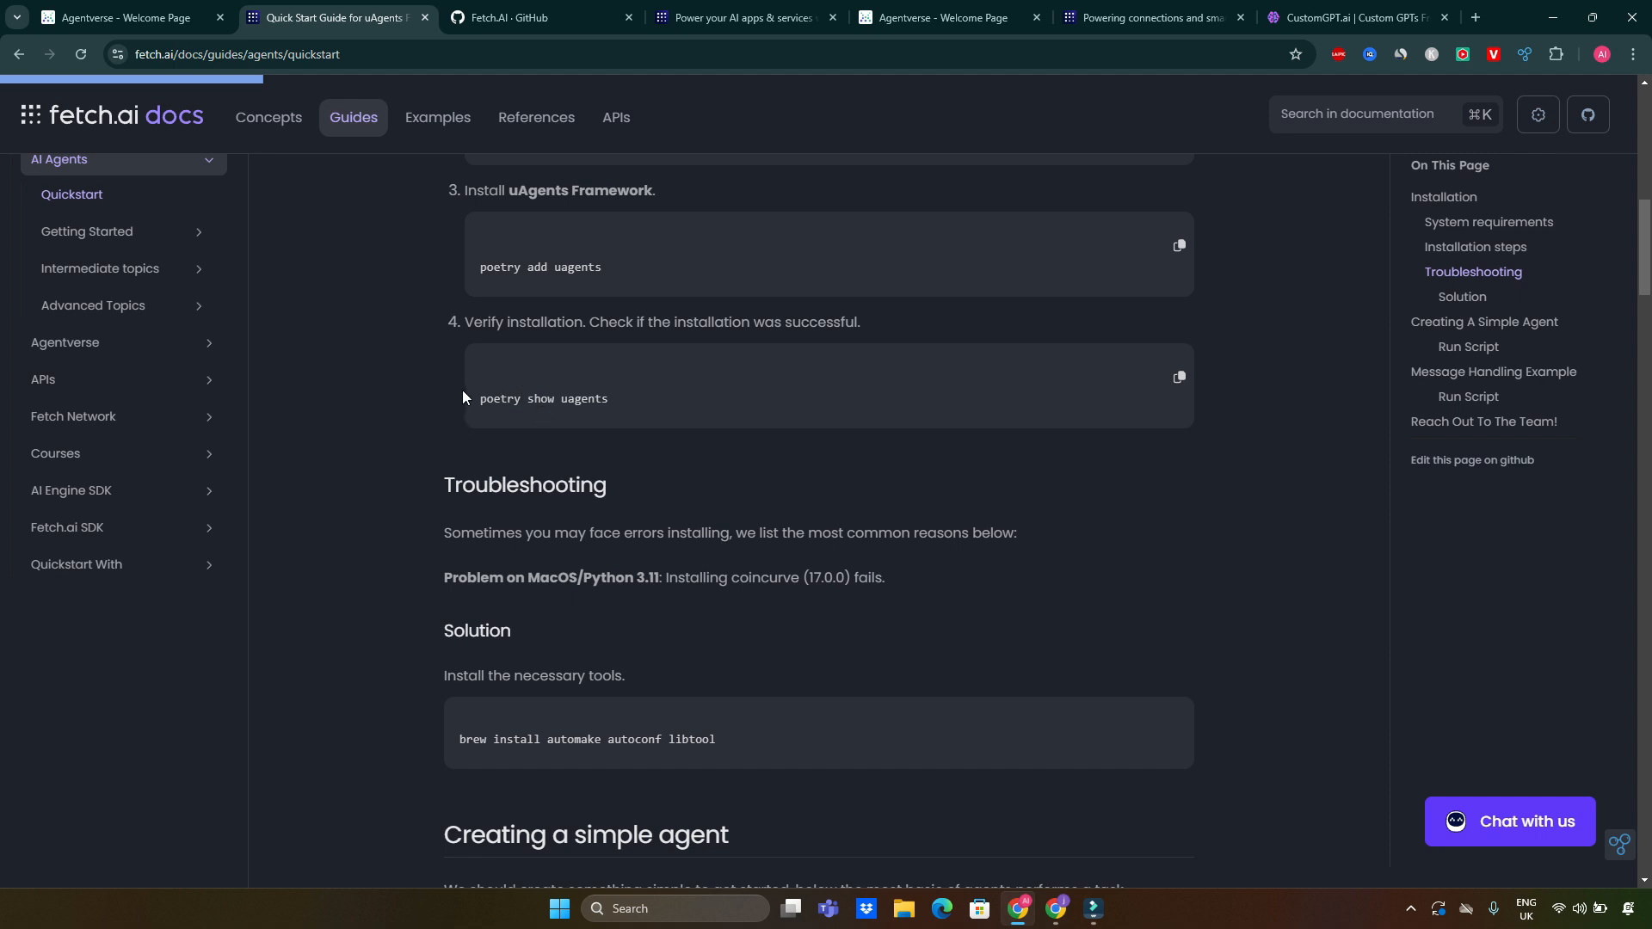
mouse_move(475, 509)
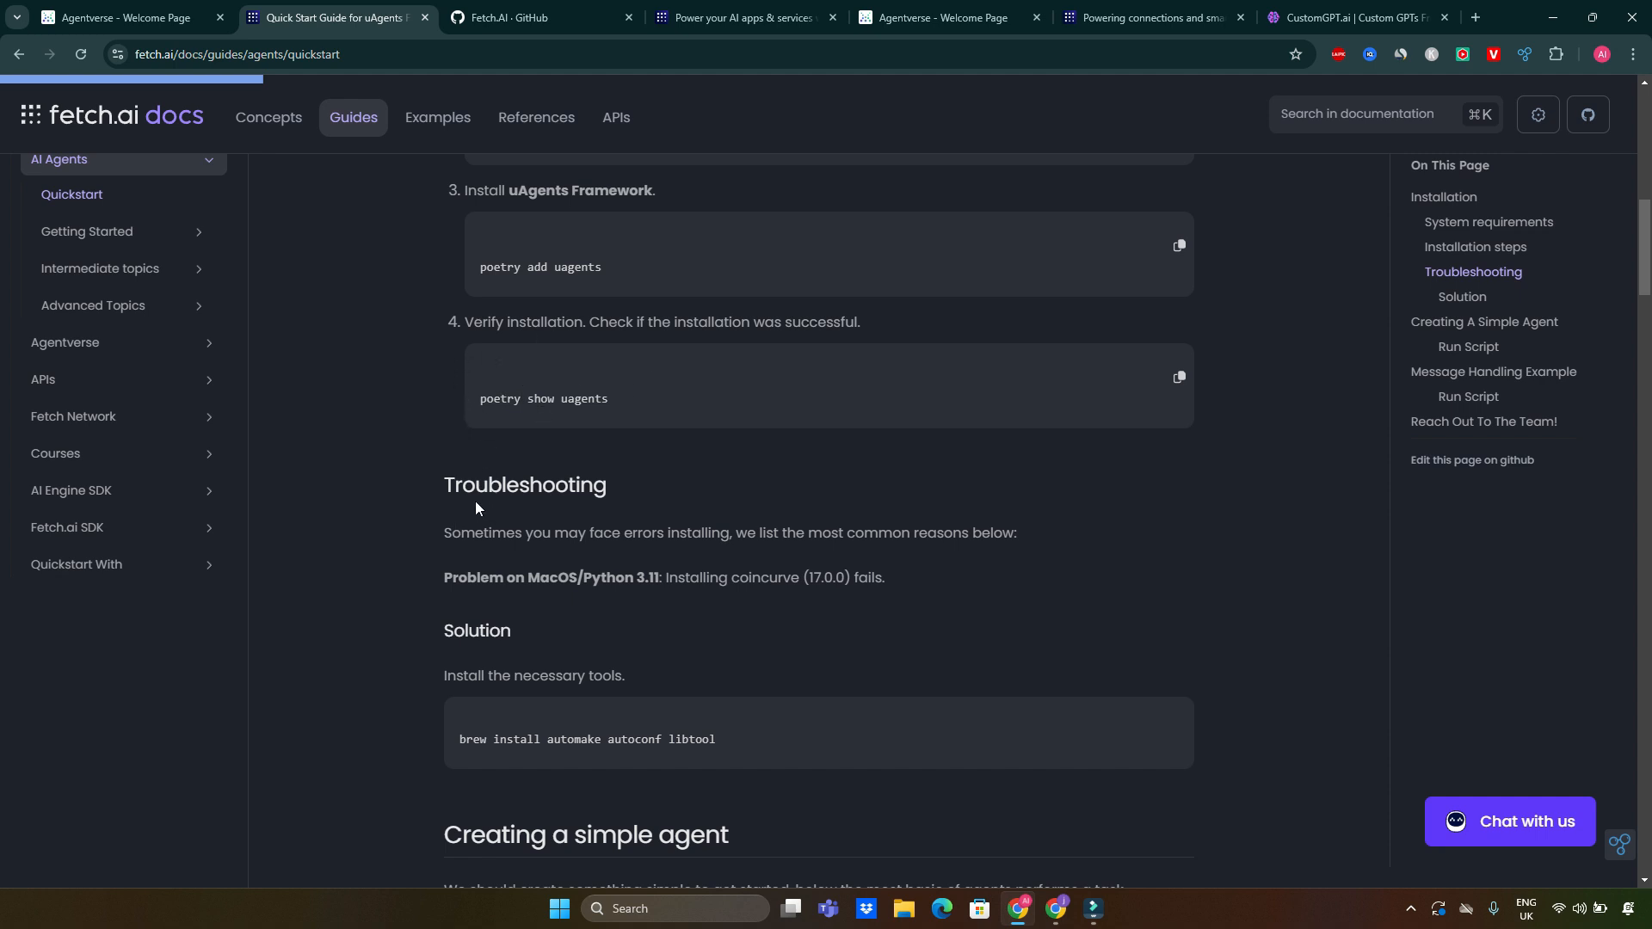
scroll(down, 3)
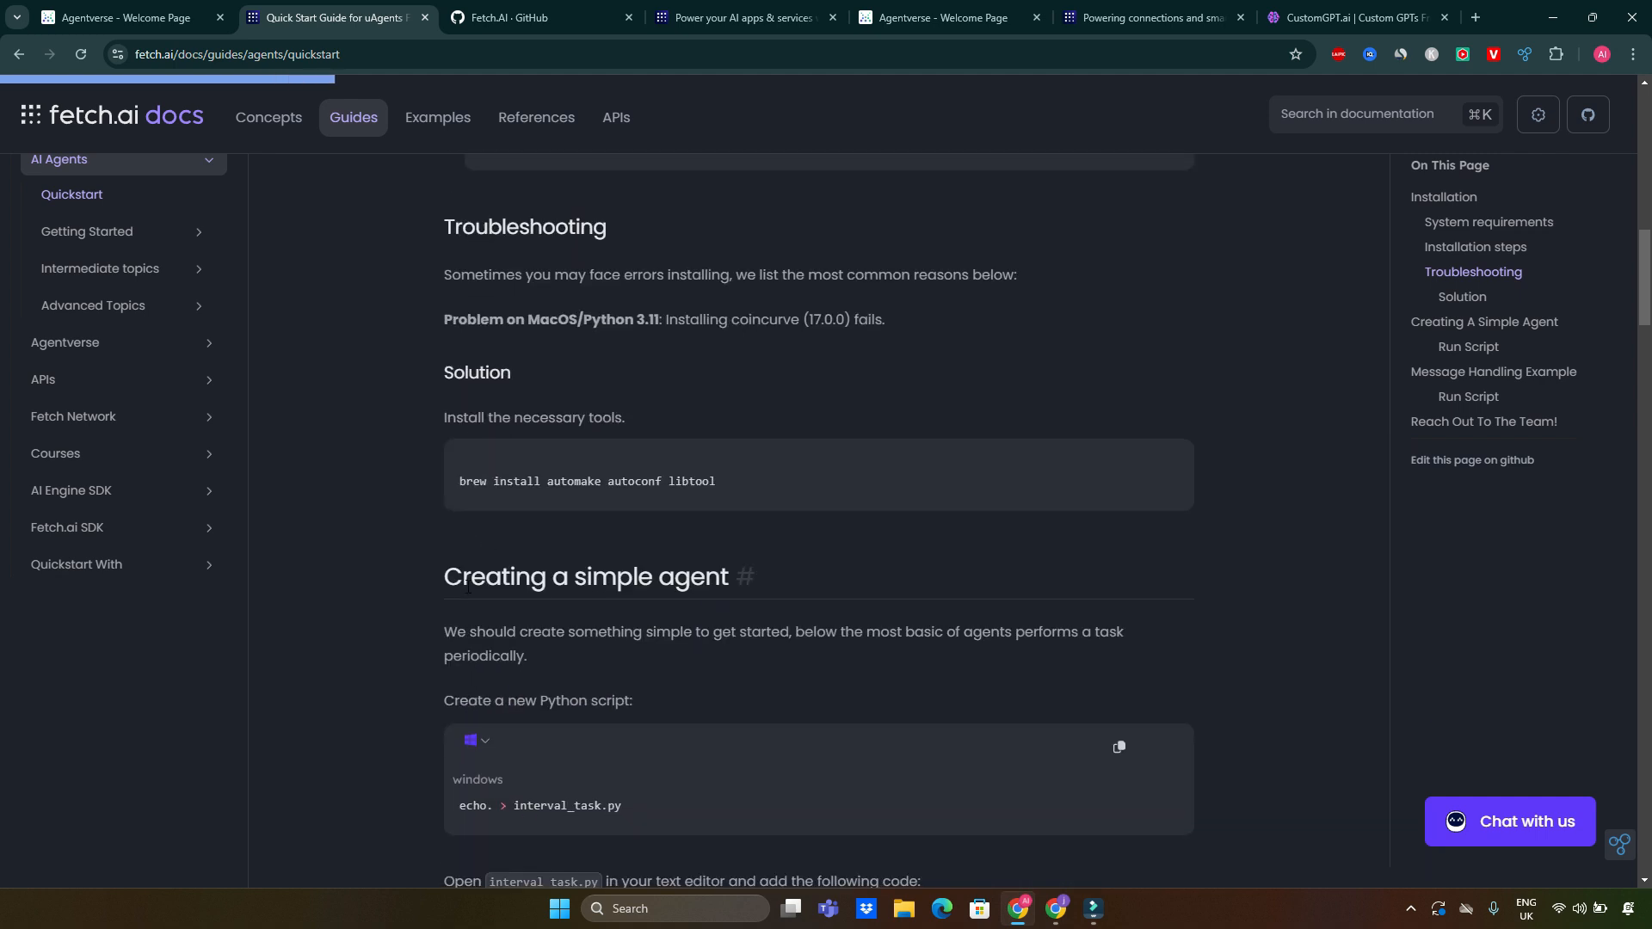
scroll(down, 3)
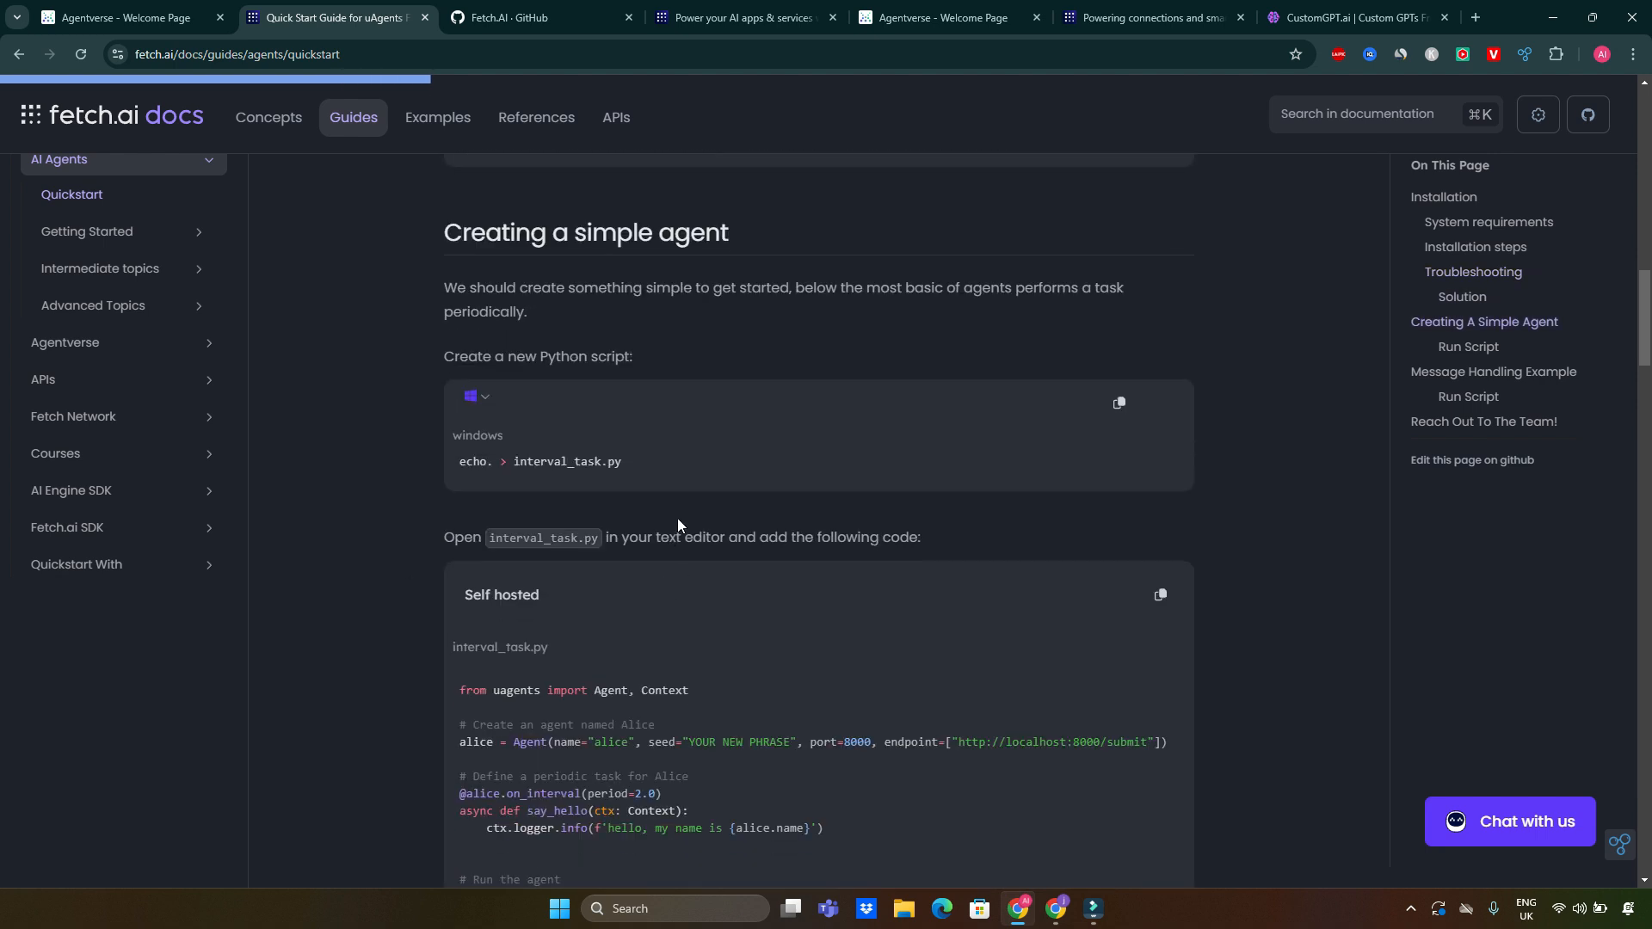
Copy the interval_task.py agent code and continue into the Message Handling Example.
scroll(down, 3)
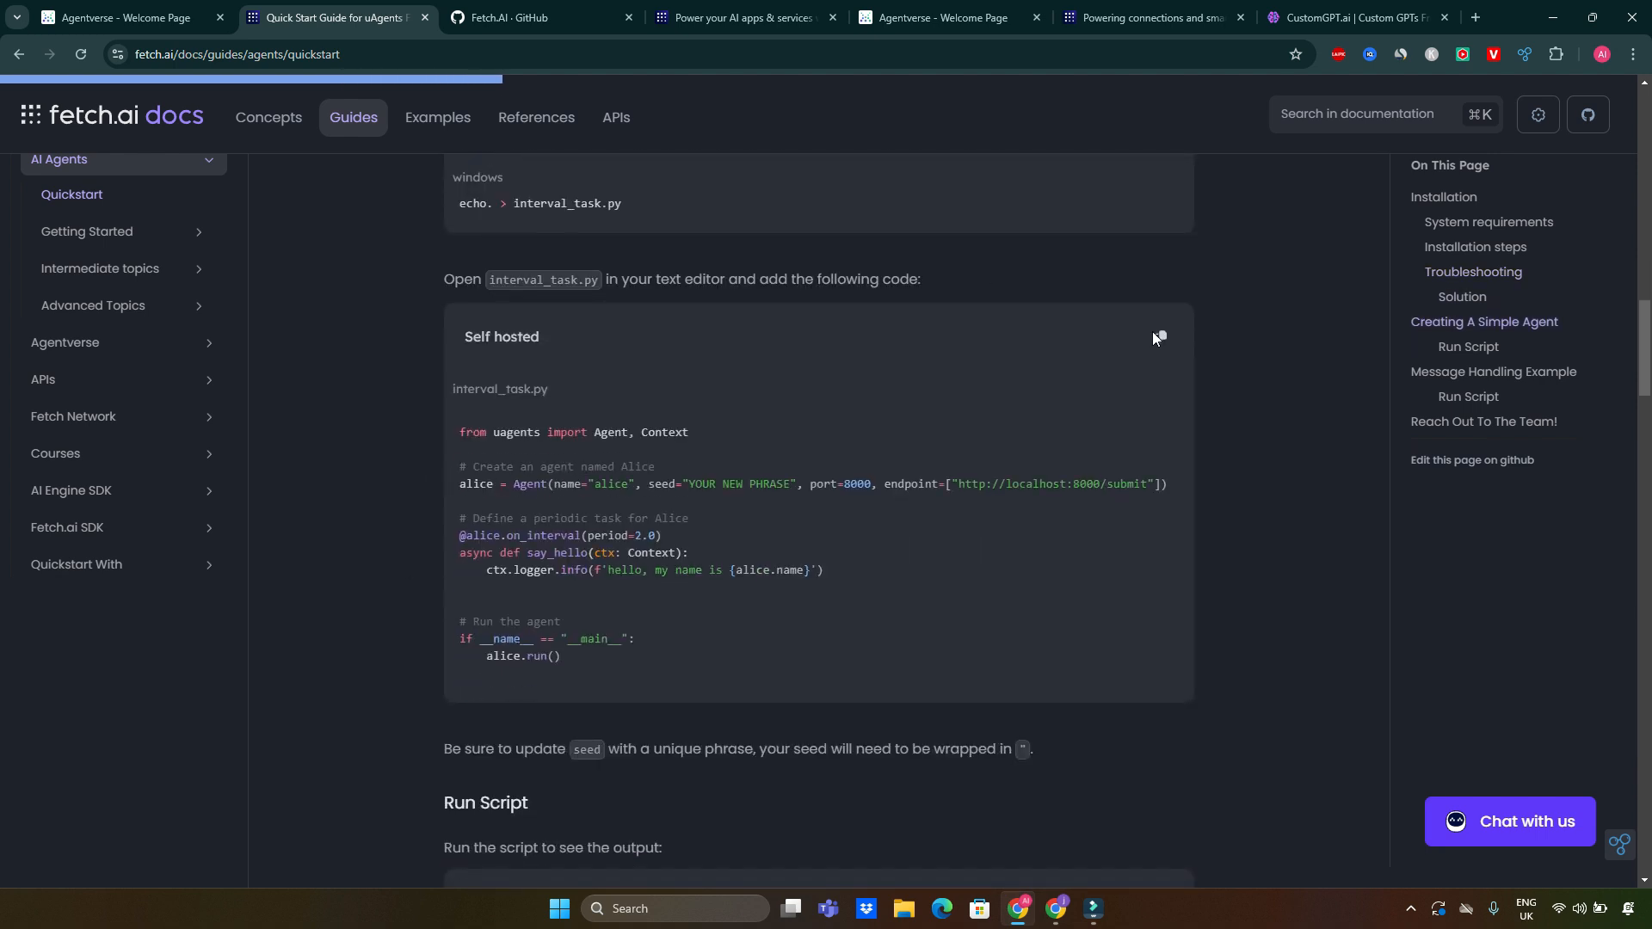
click(1156, 337)
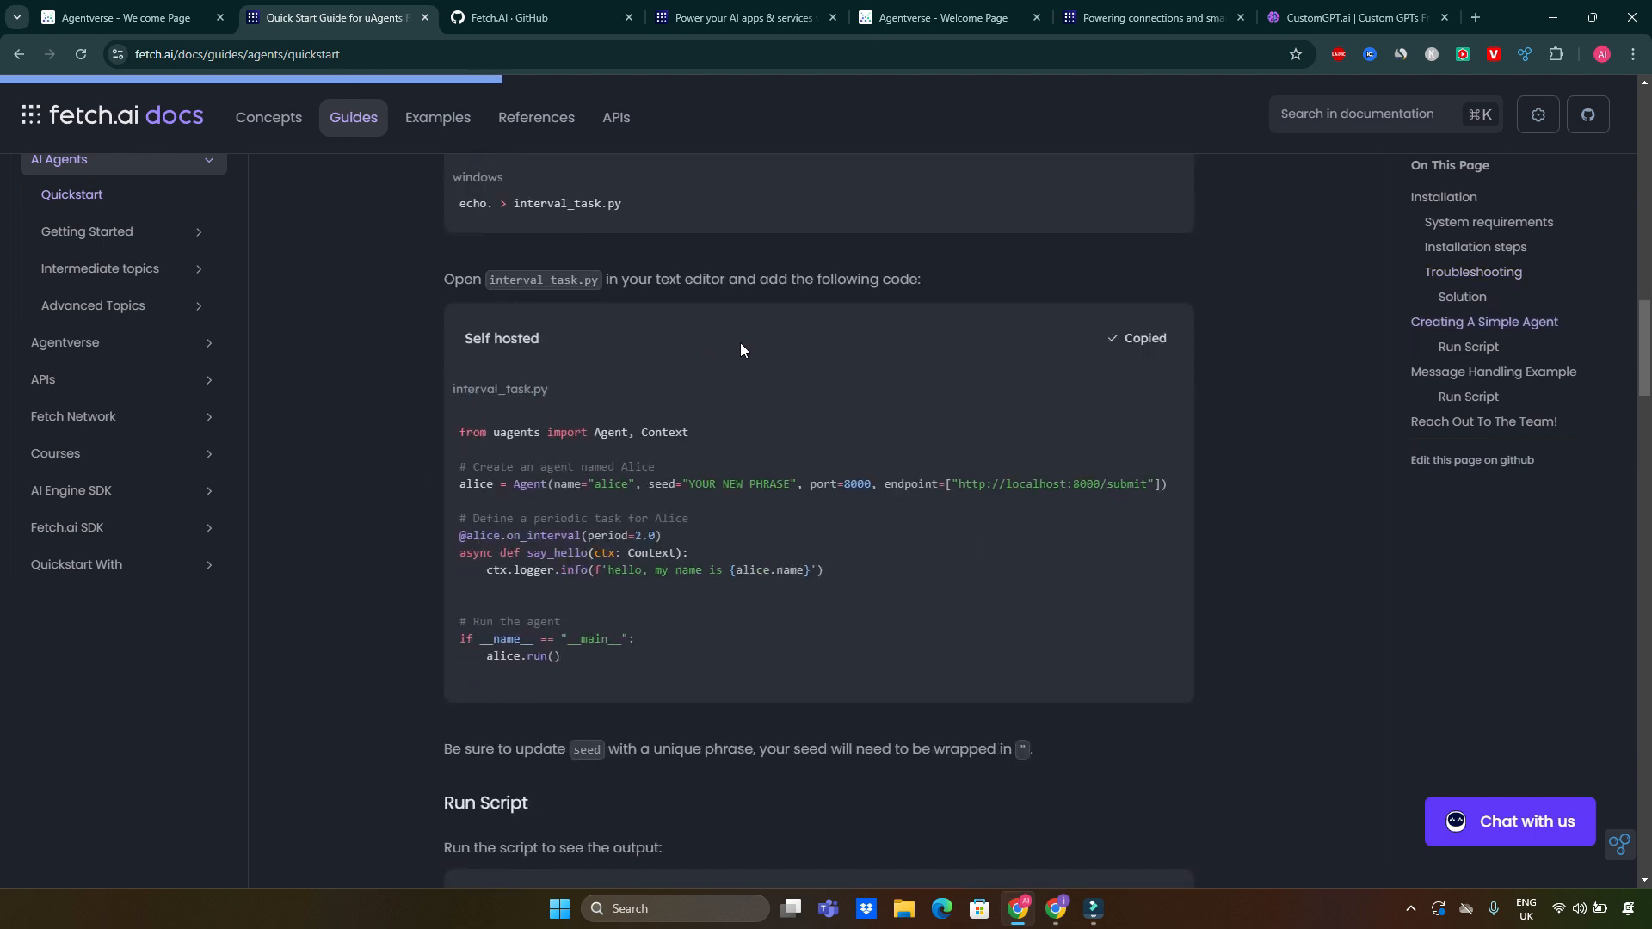
scroll(down, 3)
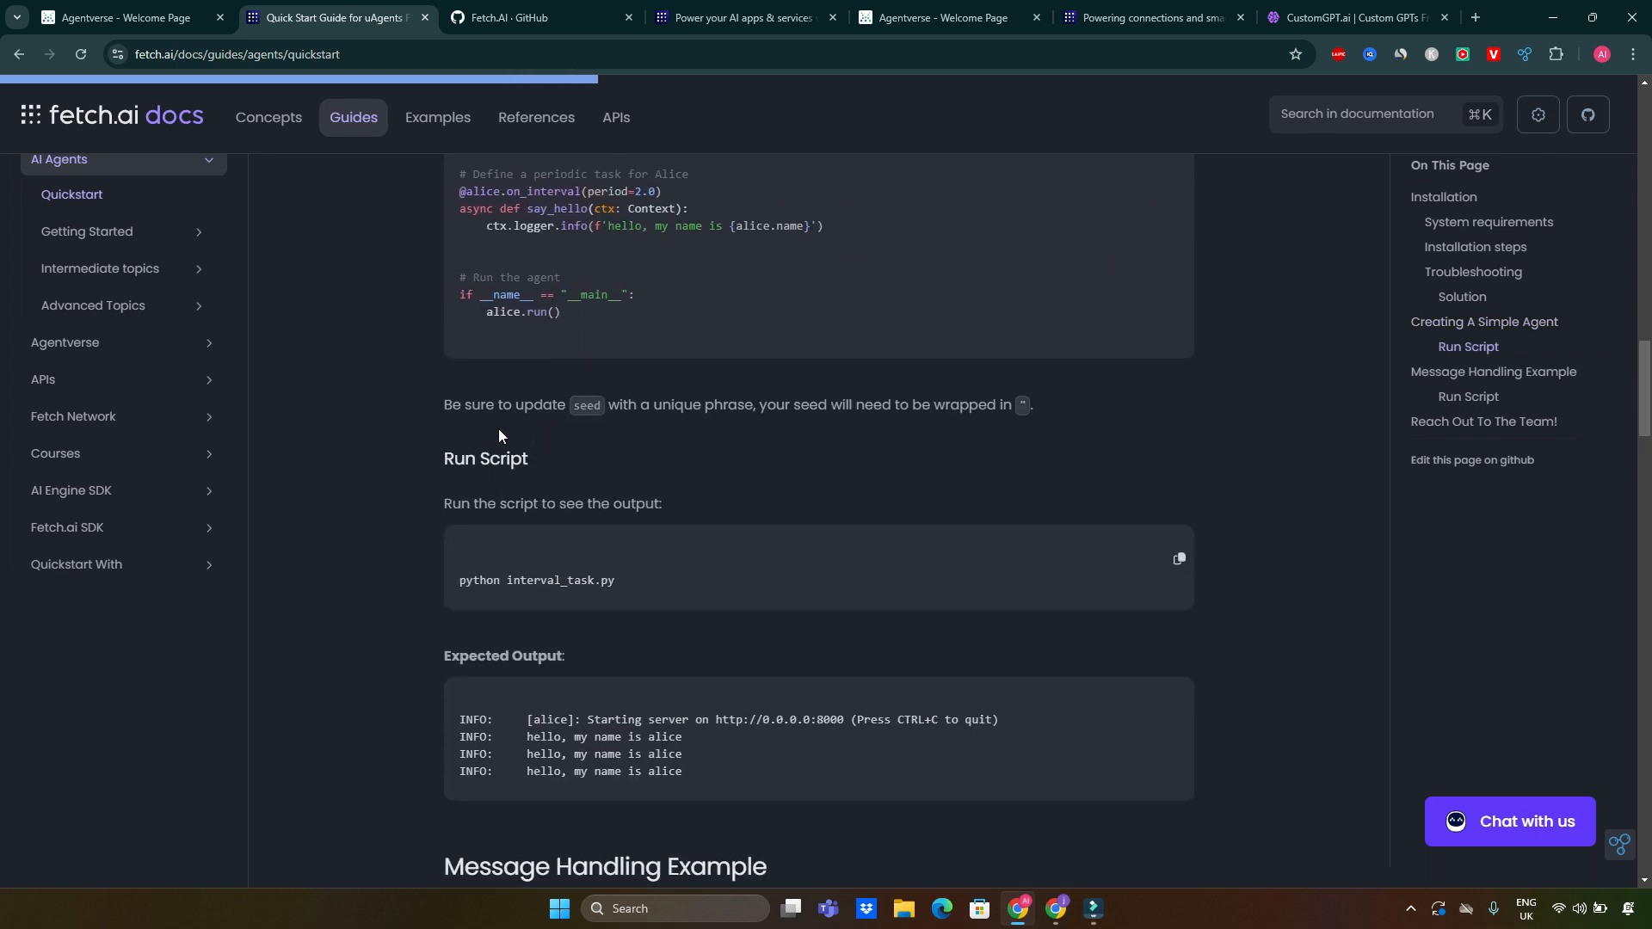
mouse_move(501, 435)
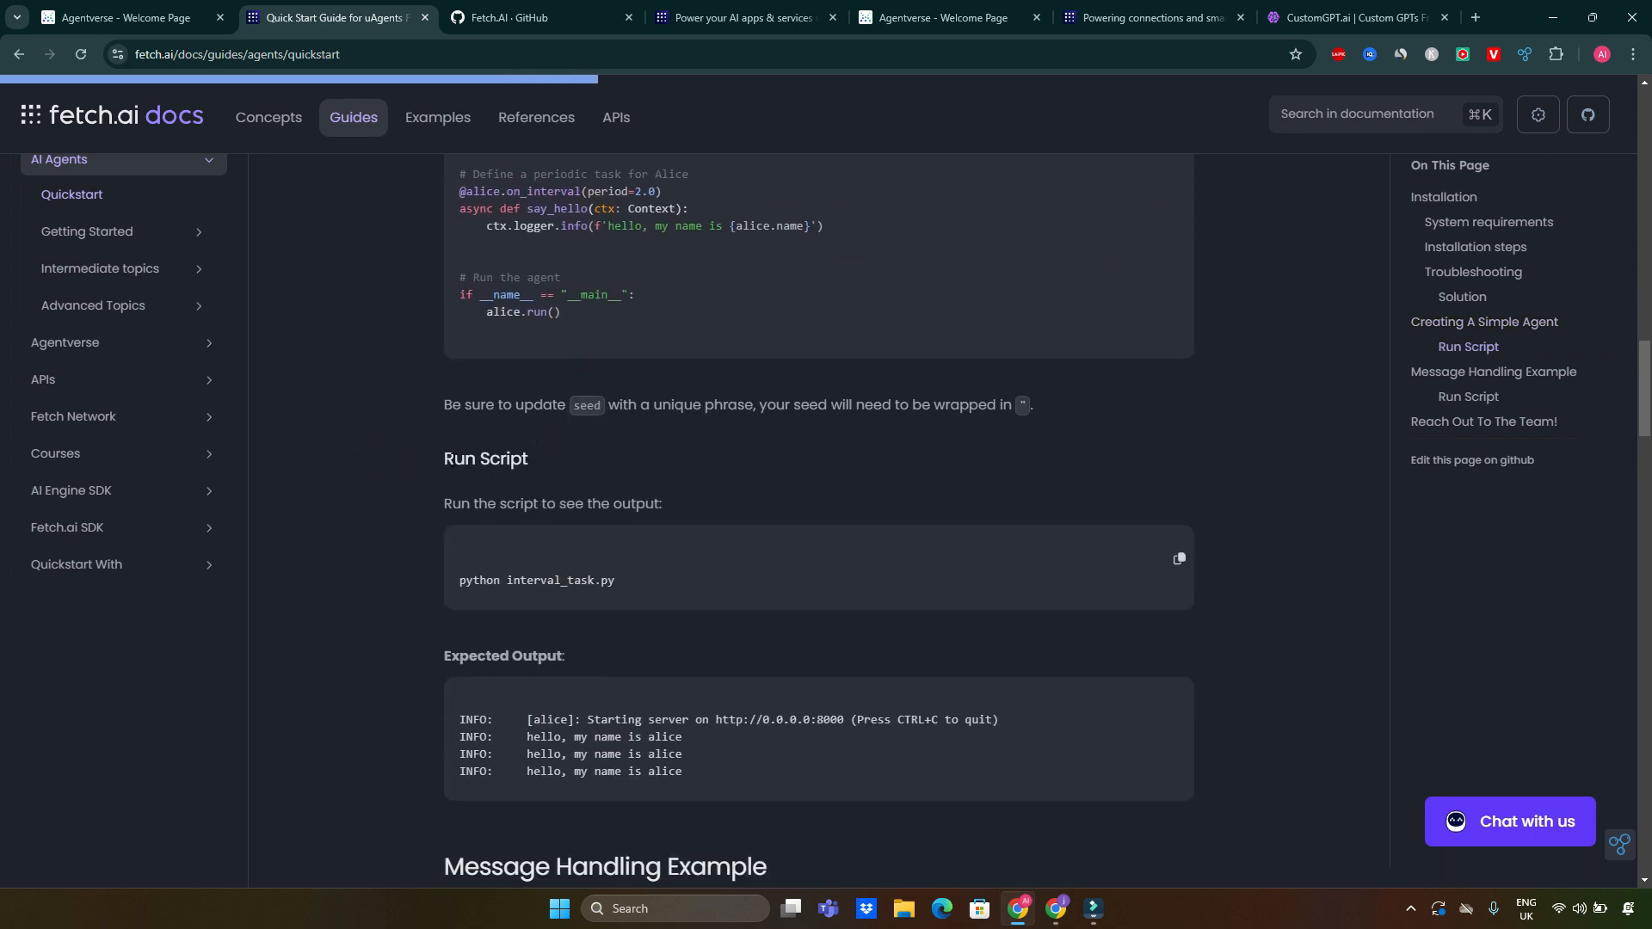
scroll(down, 3)
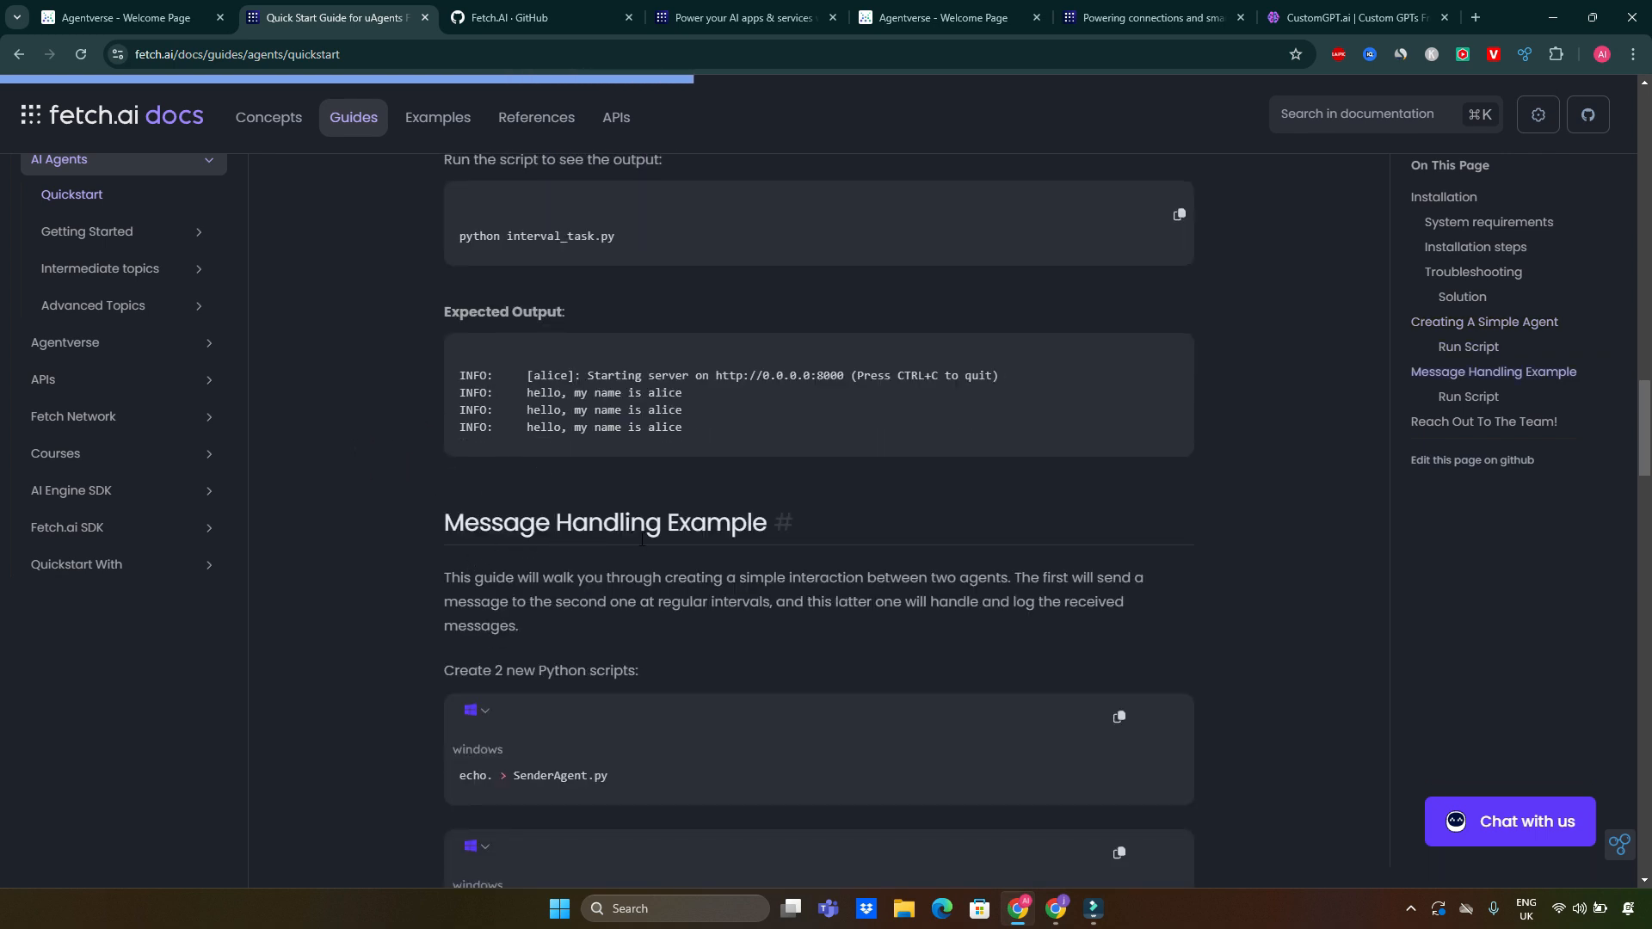
Review the SenderAgent and ReceiverAgent code down to the Expected Output.
scroll(down, 3)
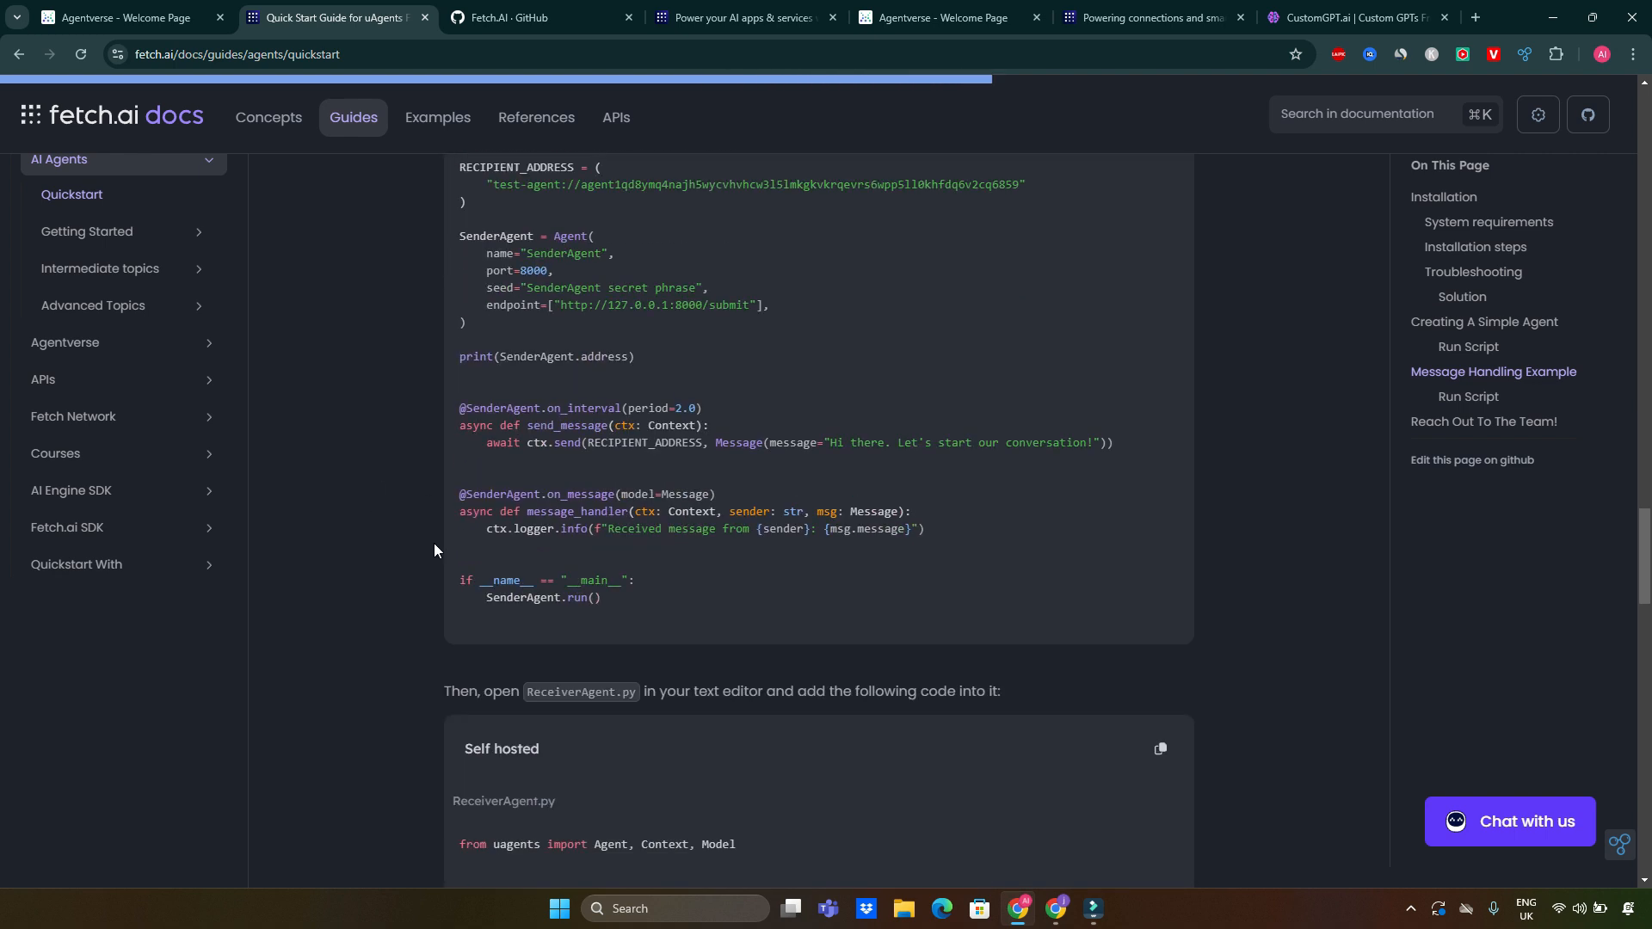
scroll(down, 3)
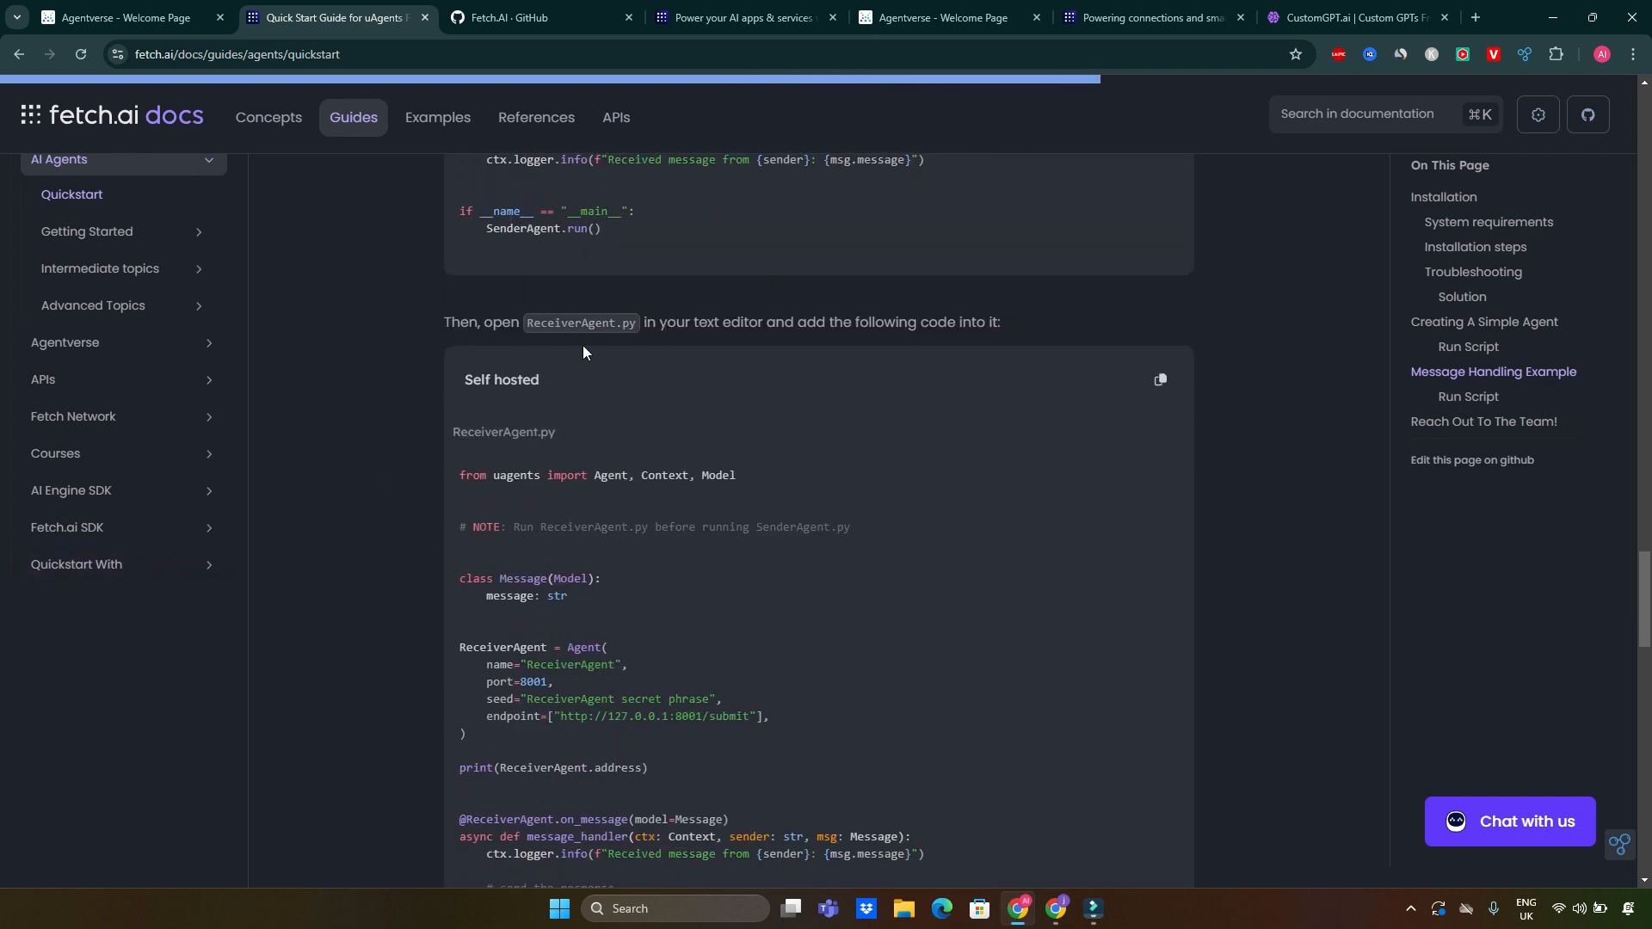
mouse_move(533, 332)
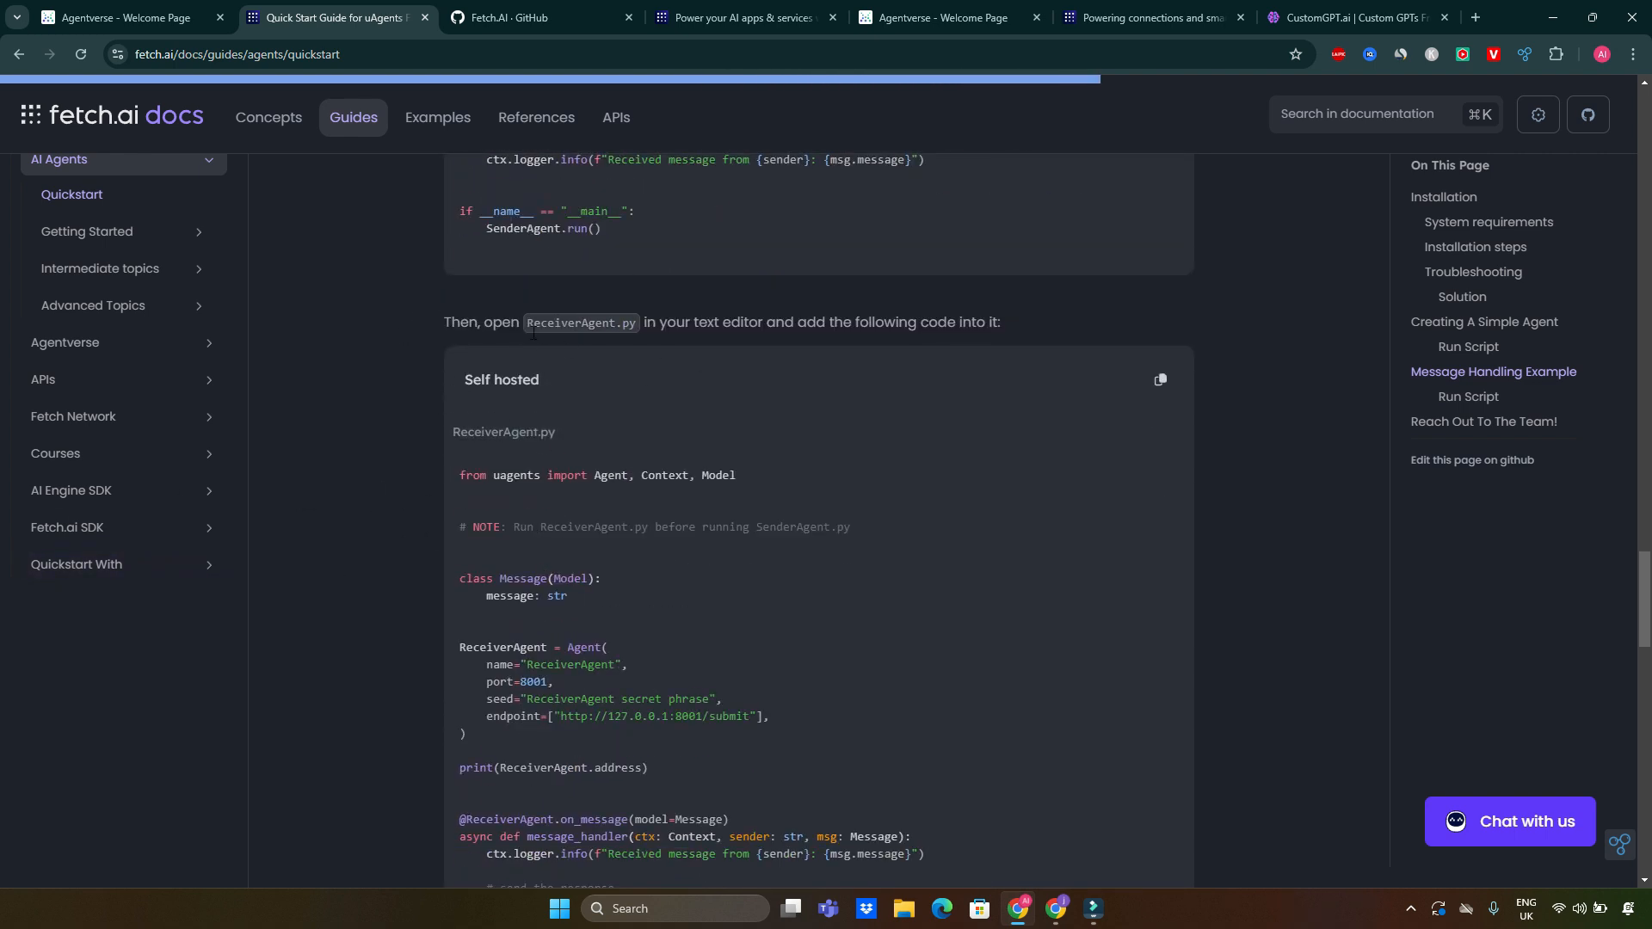
scroll(down, 3)
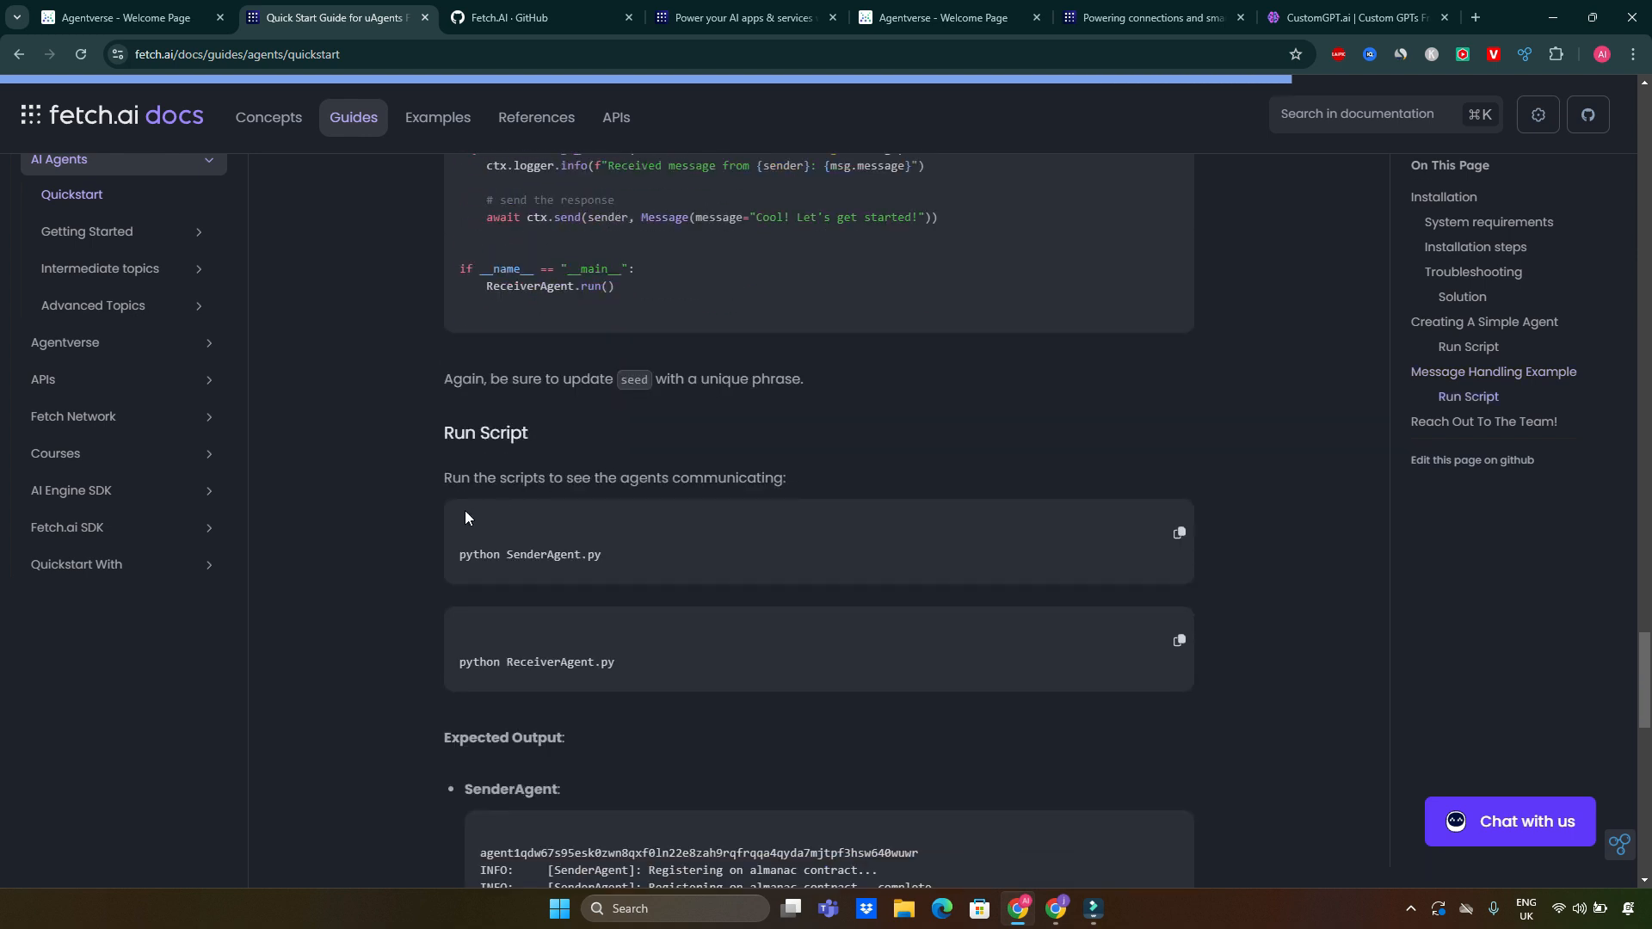
scroll(down, 3)
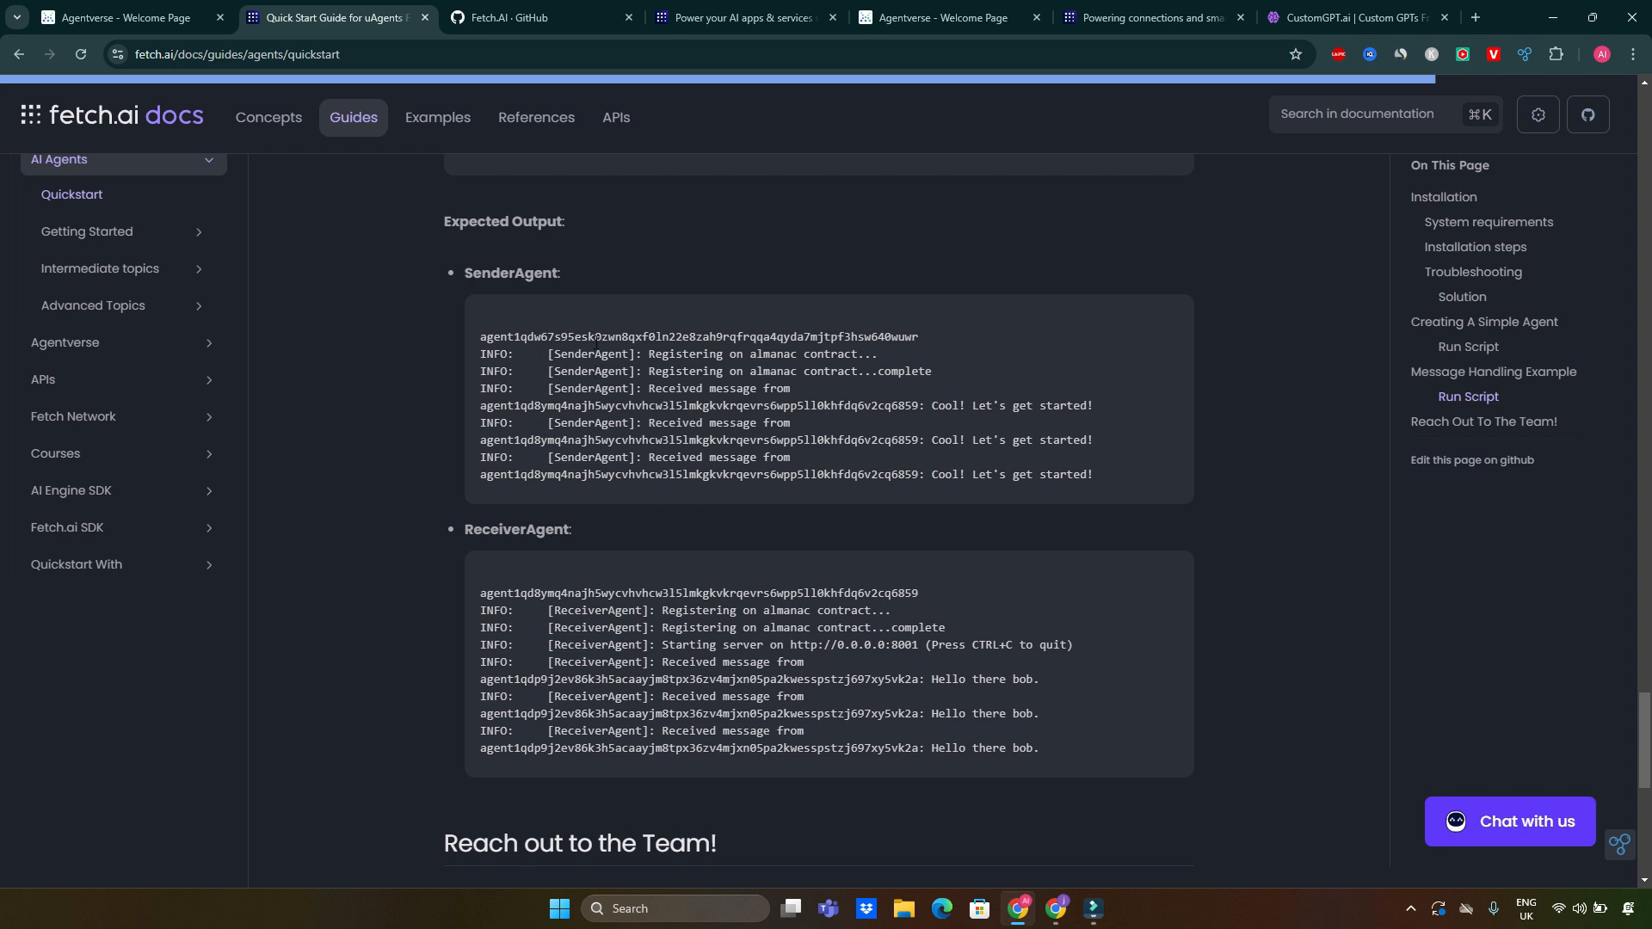
mouse_move(910, 504)
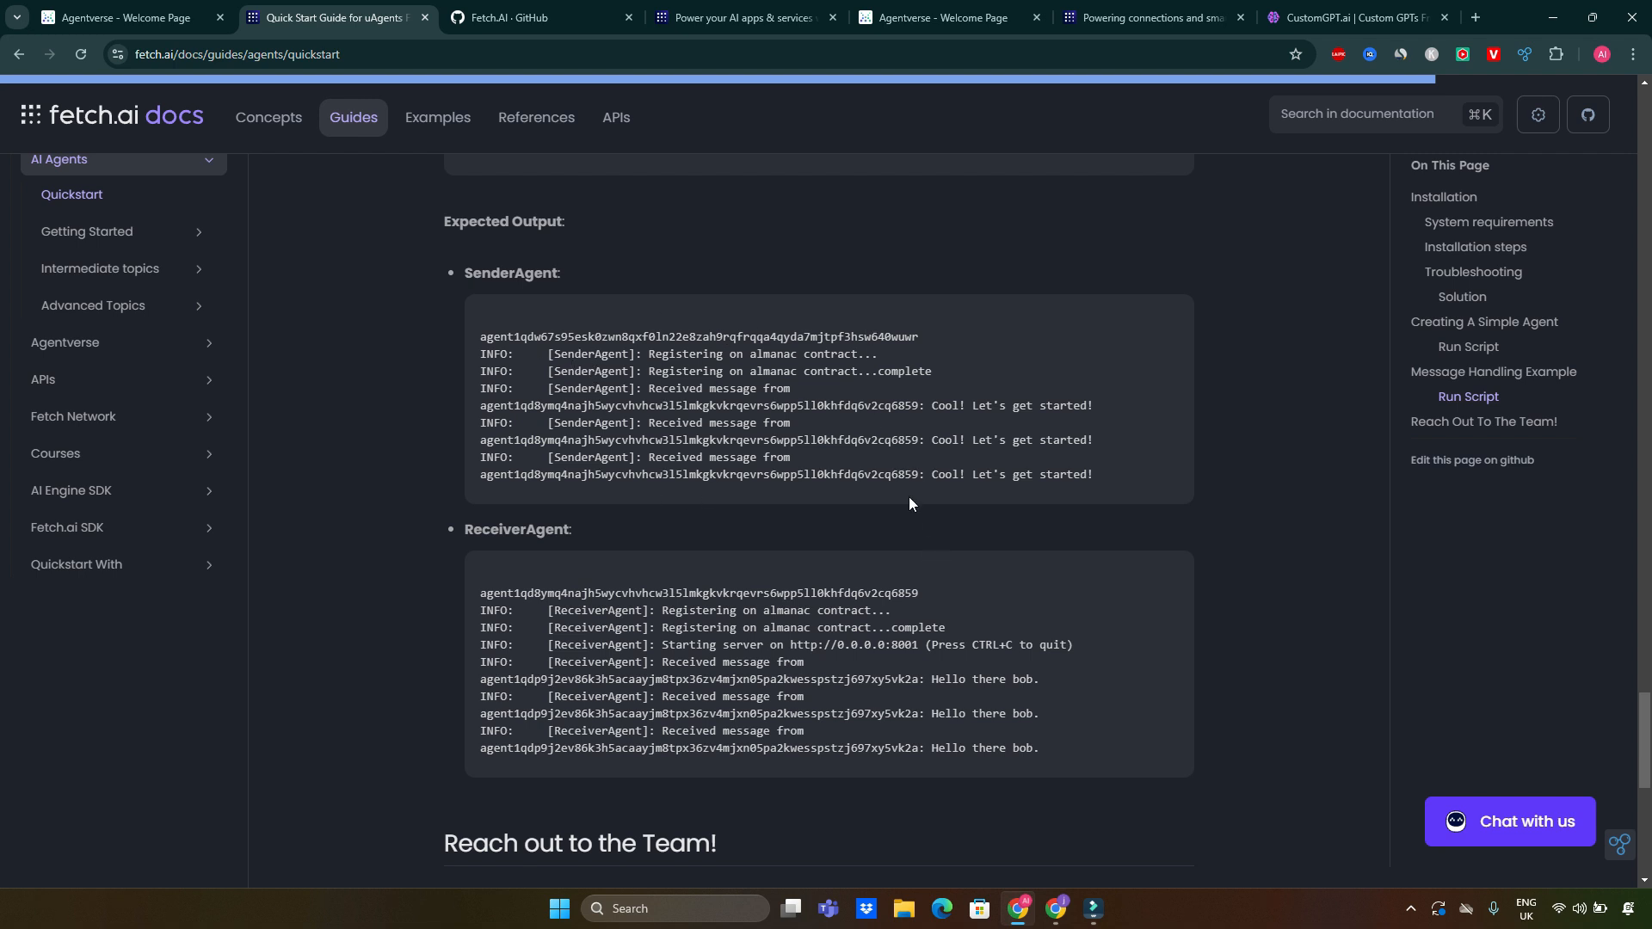
mouse_move(1029, 674)
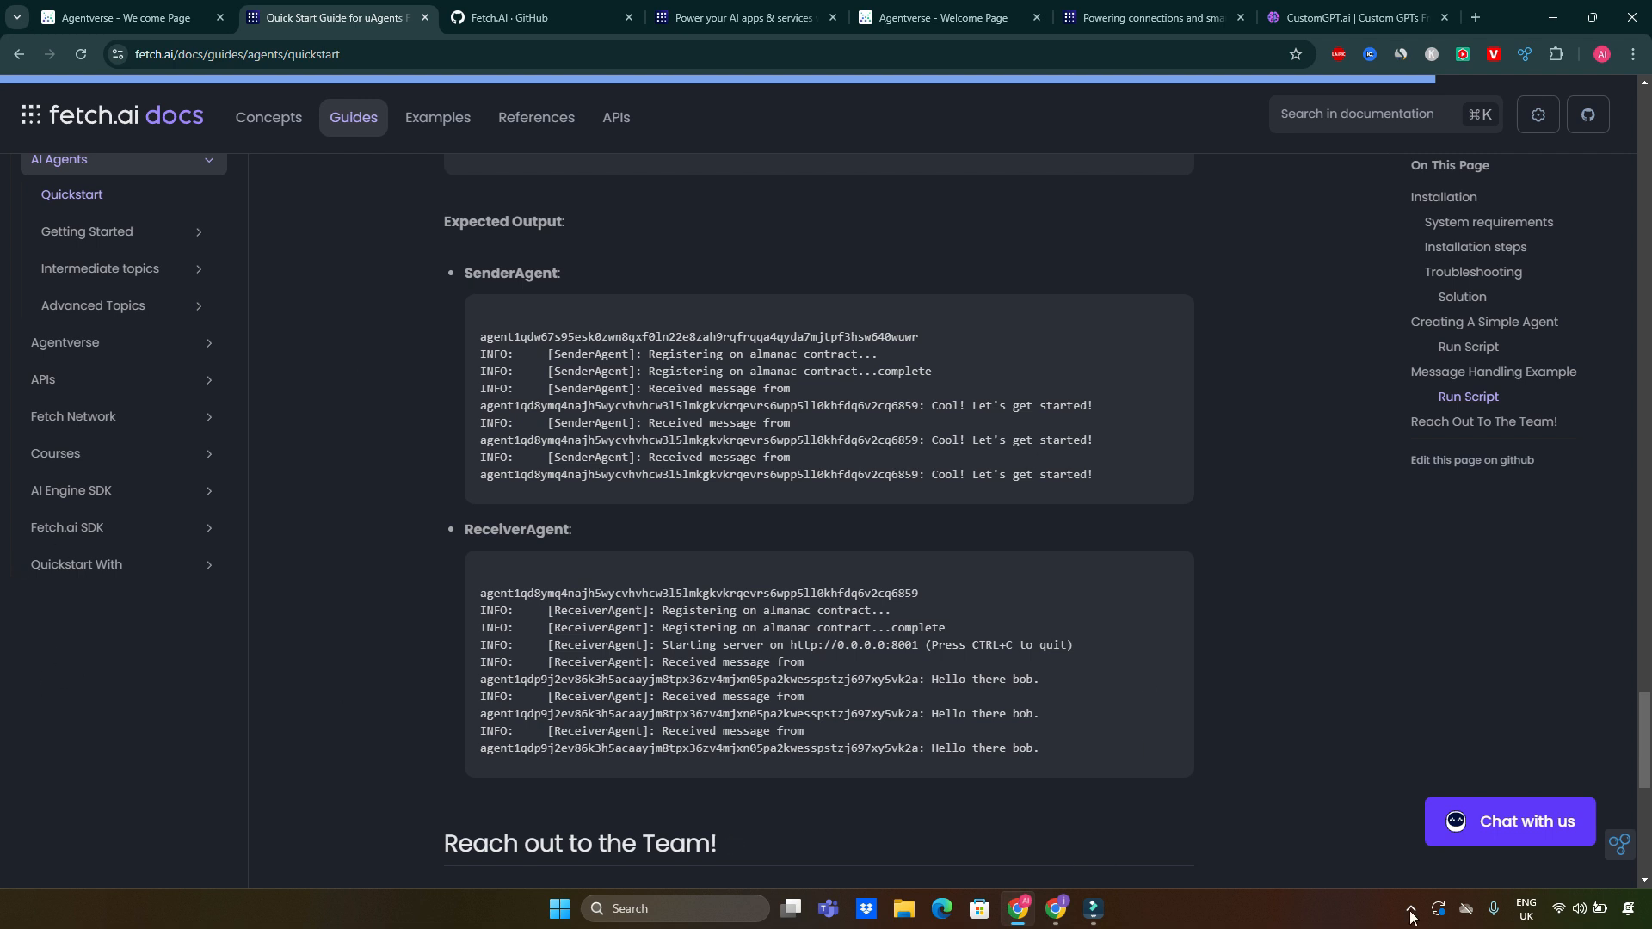
Start the 'Chat with us' docs assistant, which greets with a welcome message.
click(1509, 832)
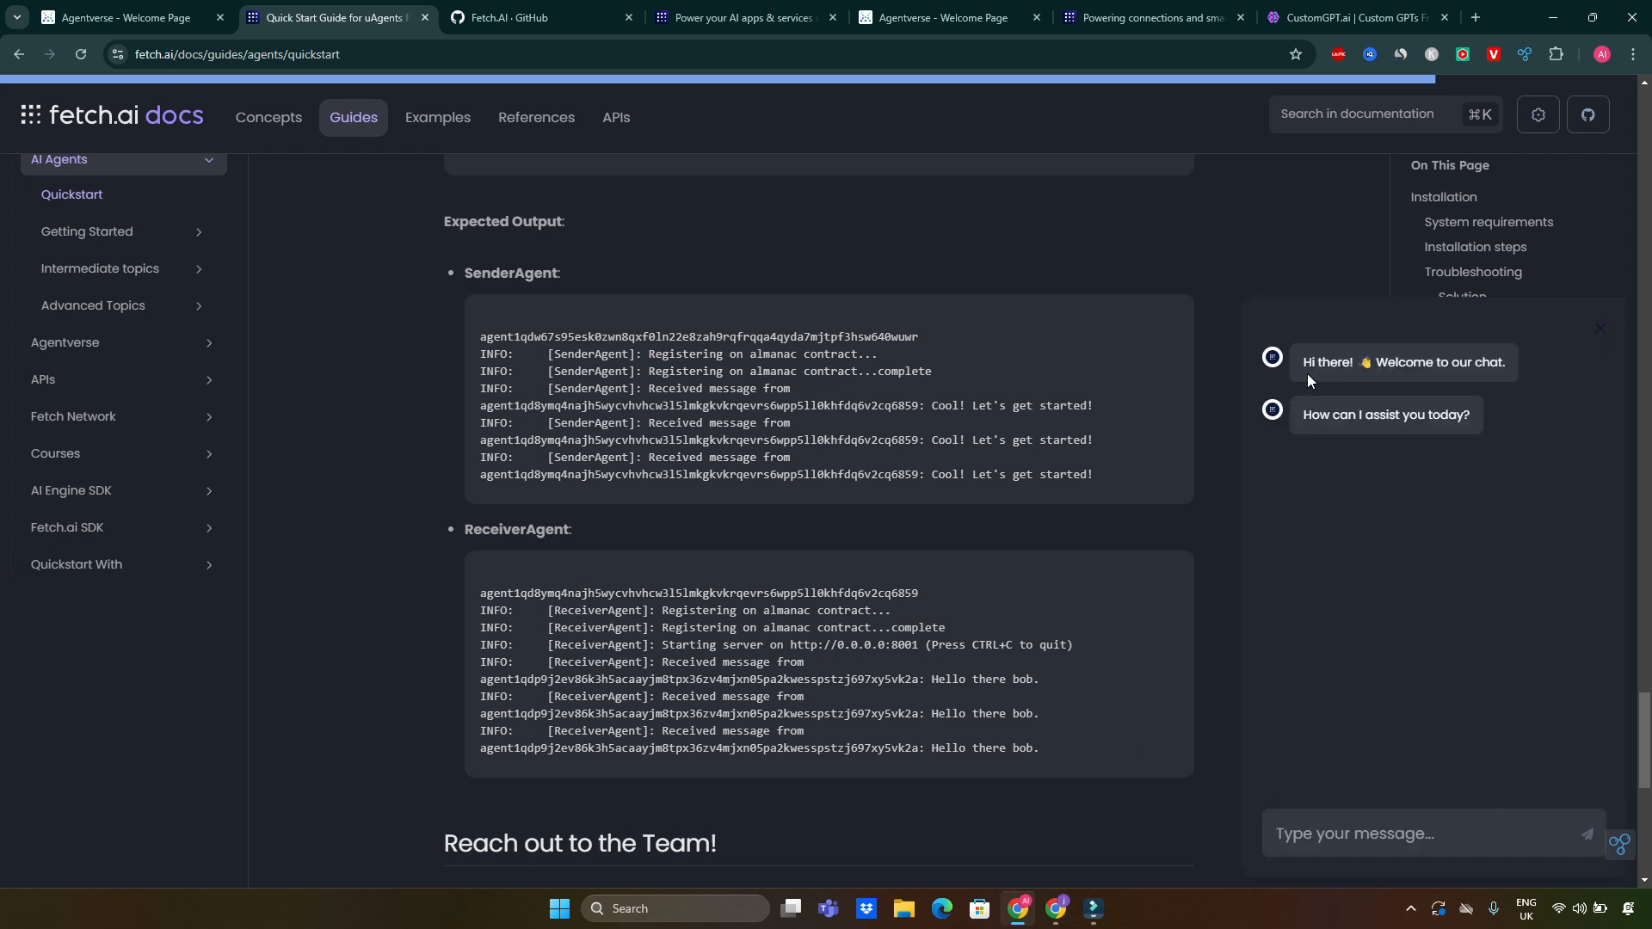
mouse_move(1406, 472)
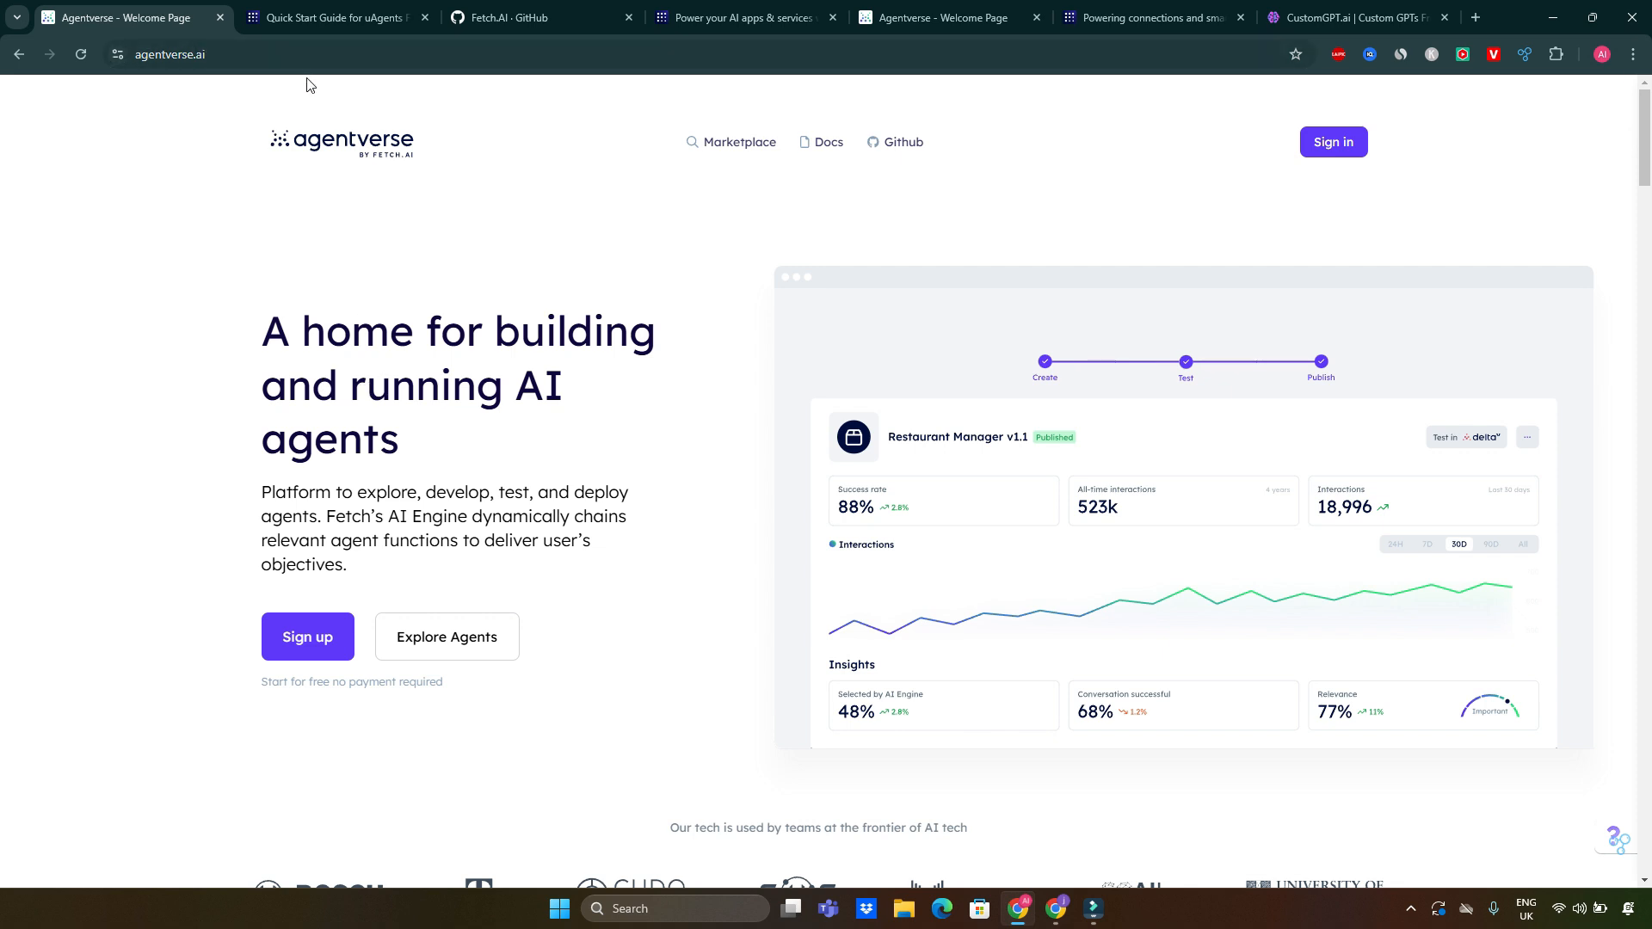
click(336, 17)
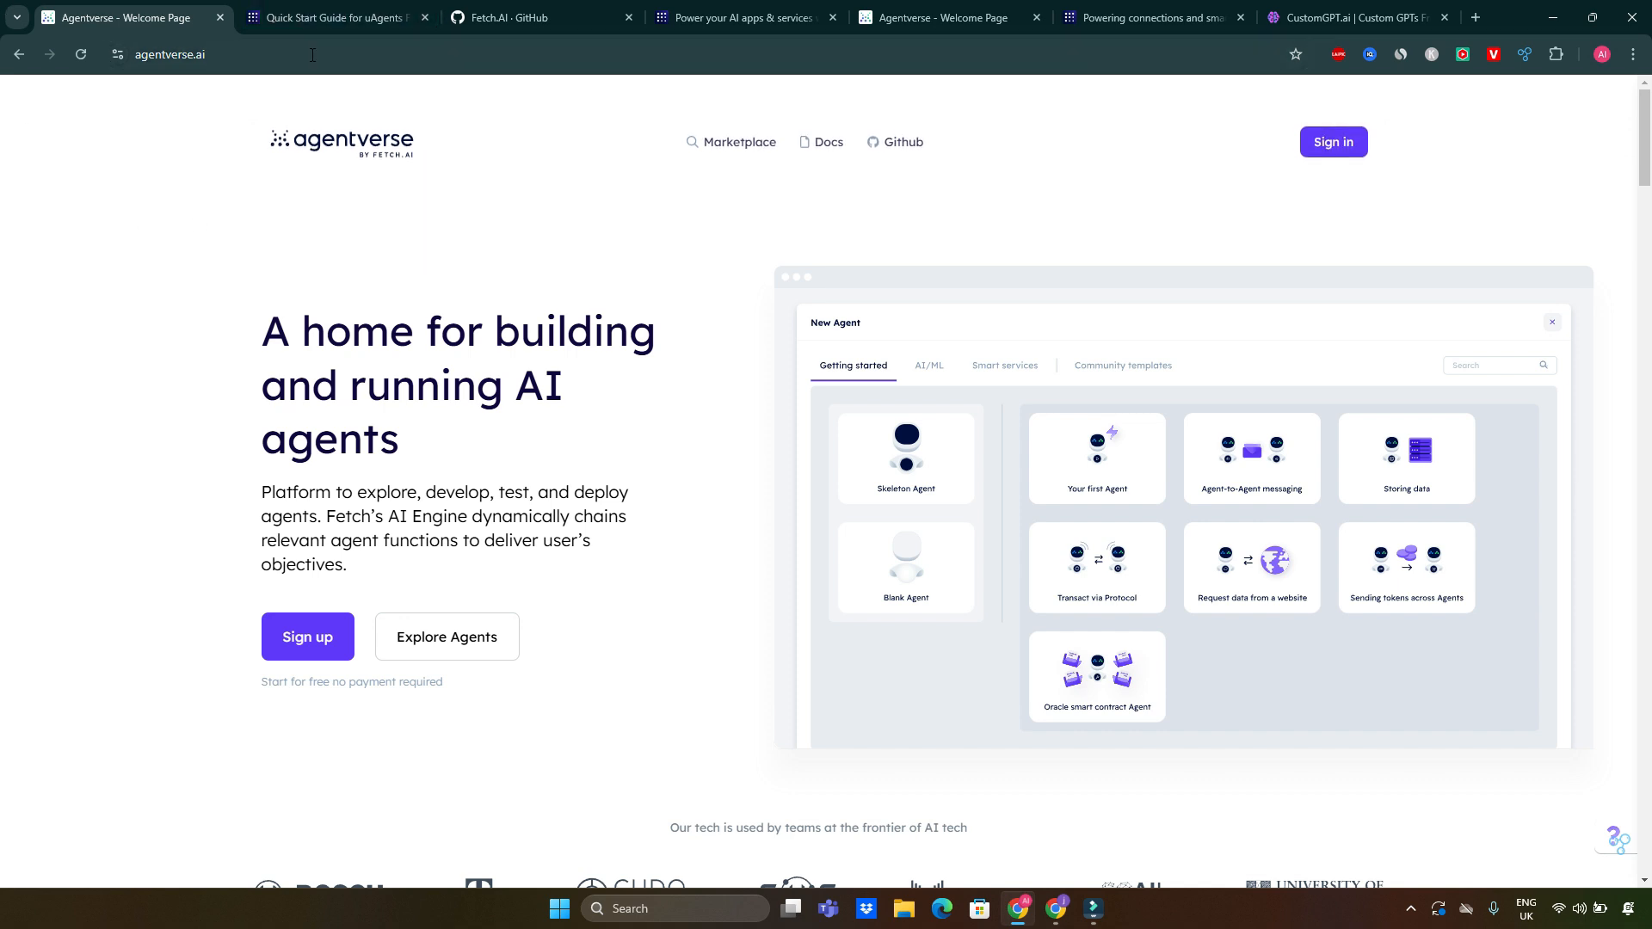
click(1096, 566)
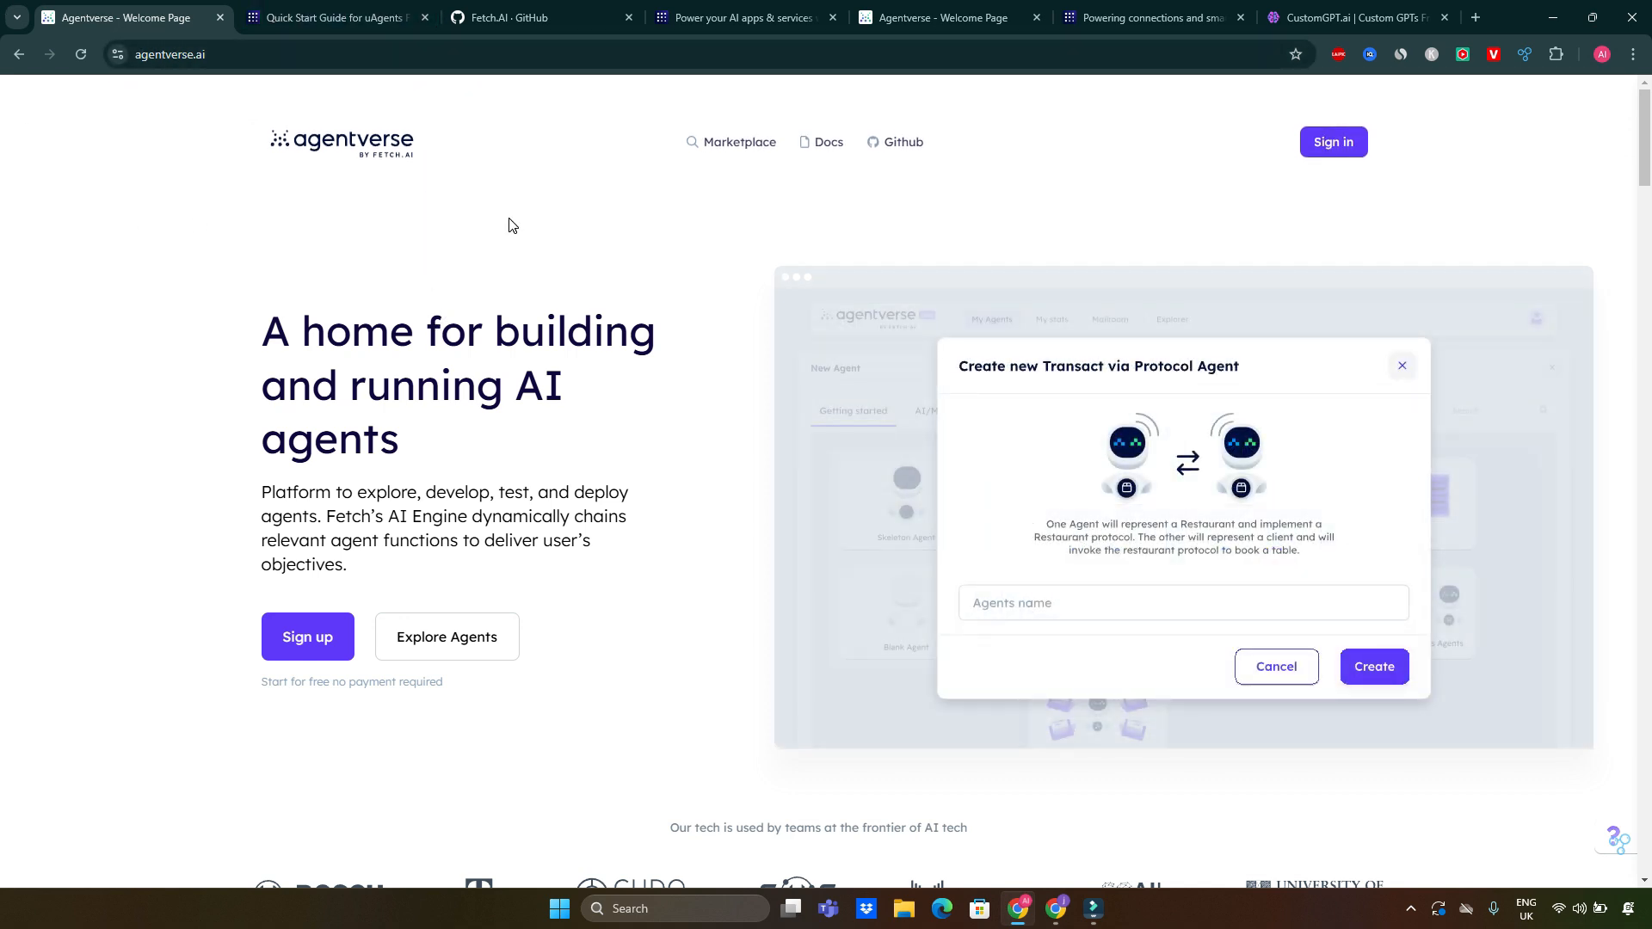
click(1400, 365)
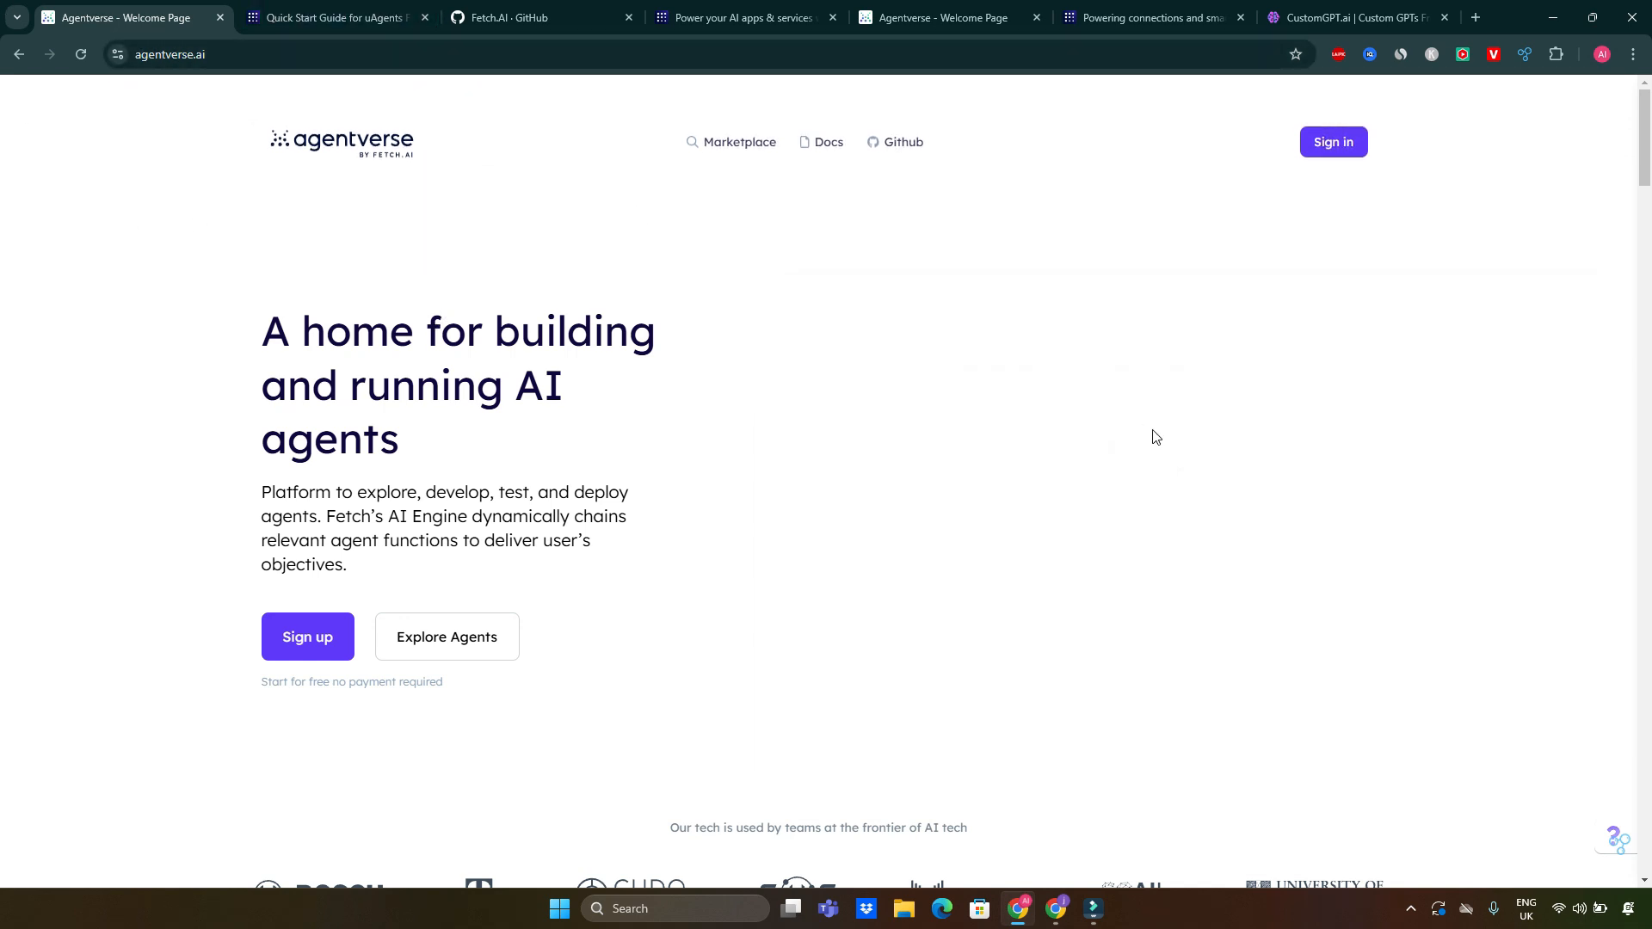